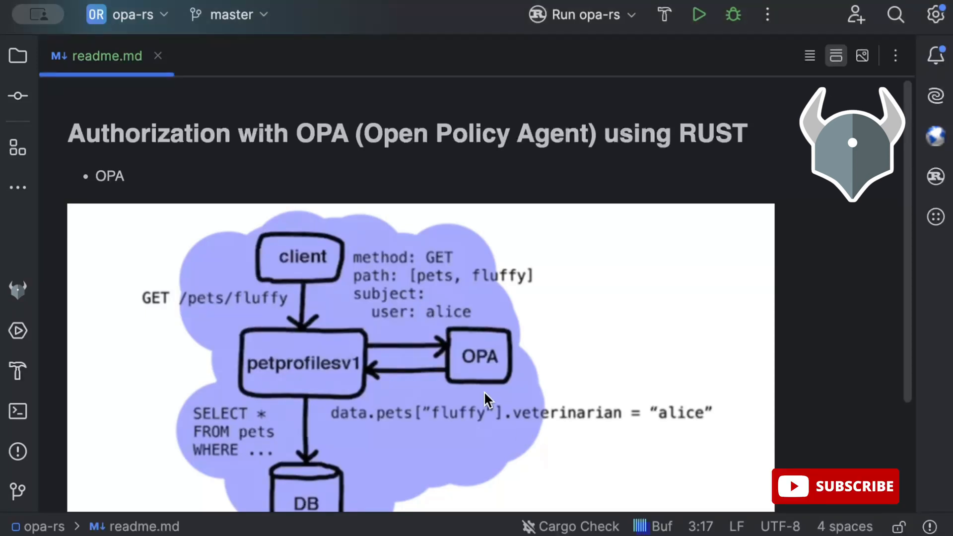
Step: Scroll the readme.md preview up to its title, Authorization with OPA (Open Policy Agent) using RUST
{"action": "scroll", "scroll_direction": "down", "scroll_amount": 3}
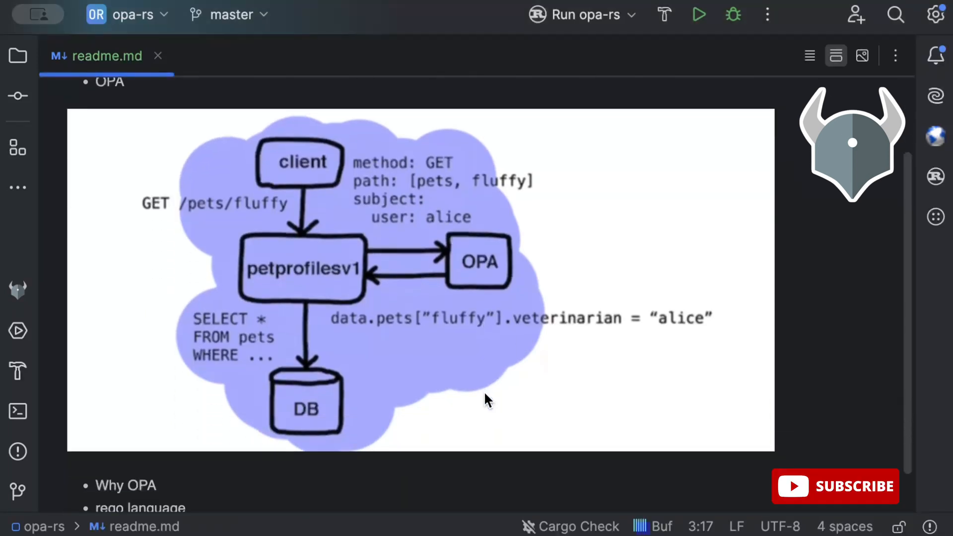
{"action": "mouse_move", "coordinate": [281, 225]}
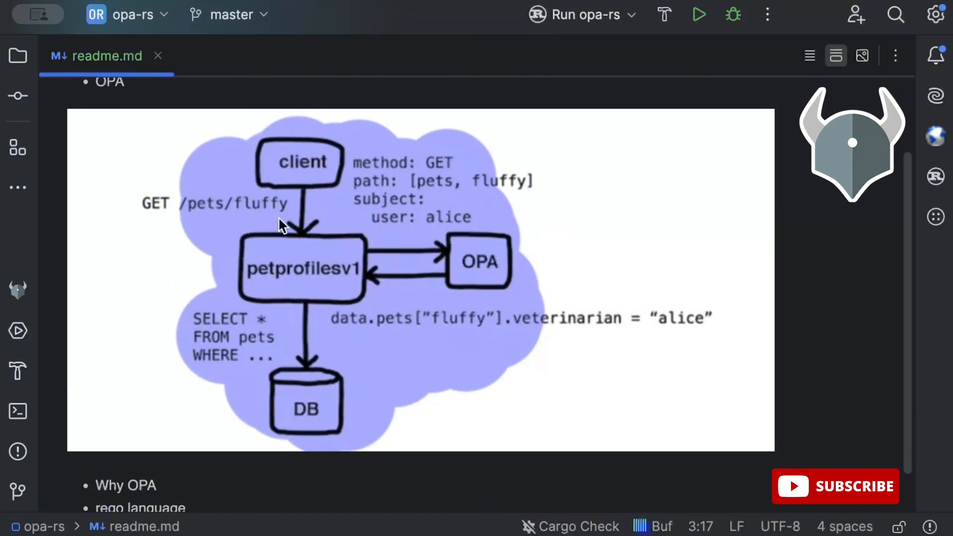
{"action": "mouse_move", "coordinate": [224, 162]}
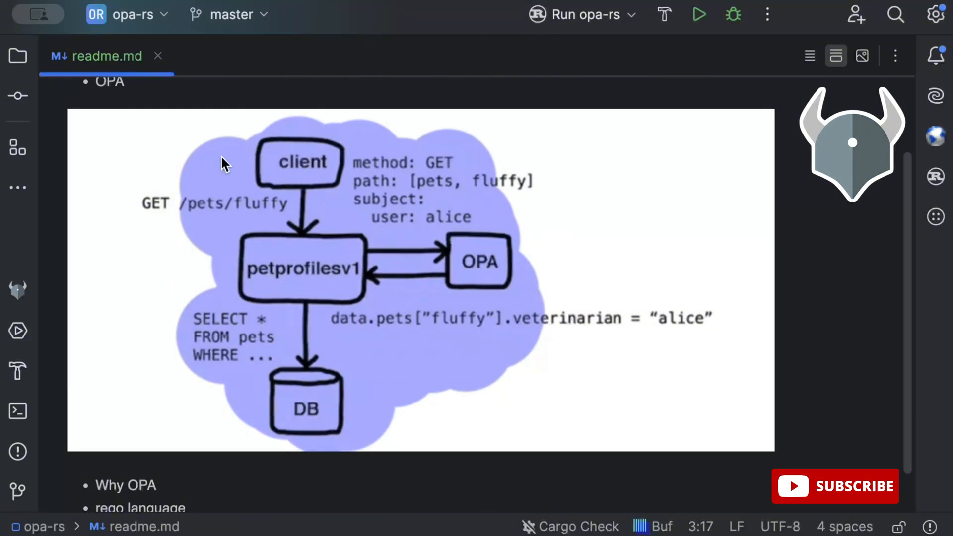
{"action": "mouse_move", "coordinate": [208, 218]}
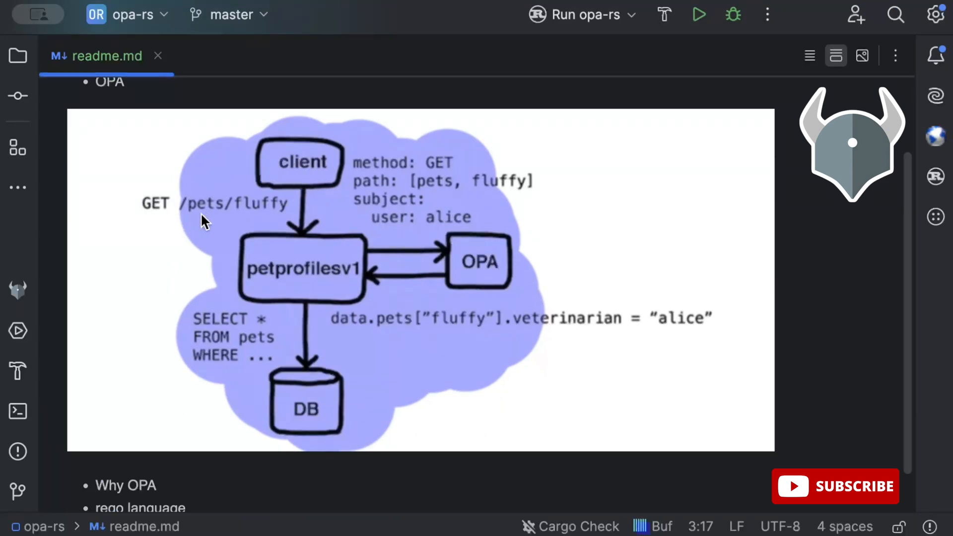
{"action": "mouse_move", "coordinate": [363, 218]}
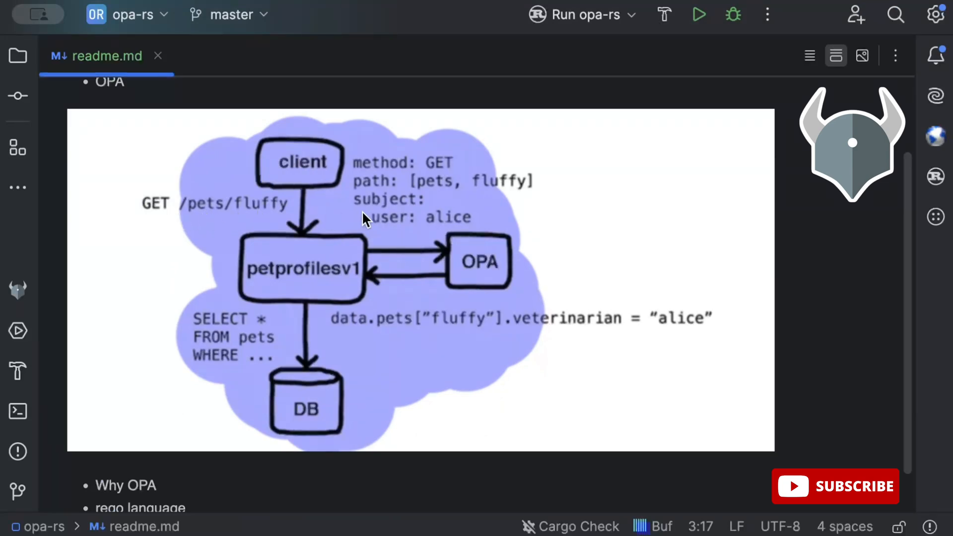
{"action": "mouse_move", "coordinate": [446, 228]}
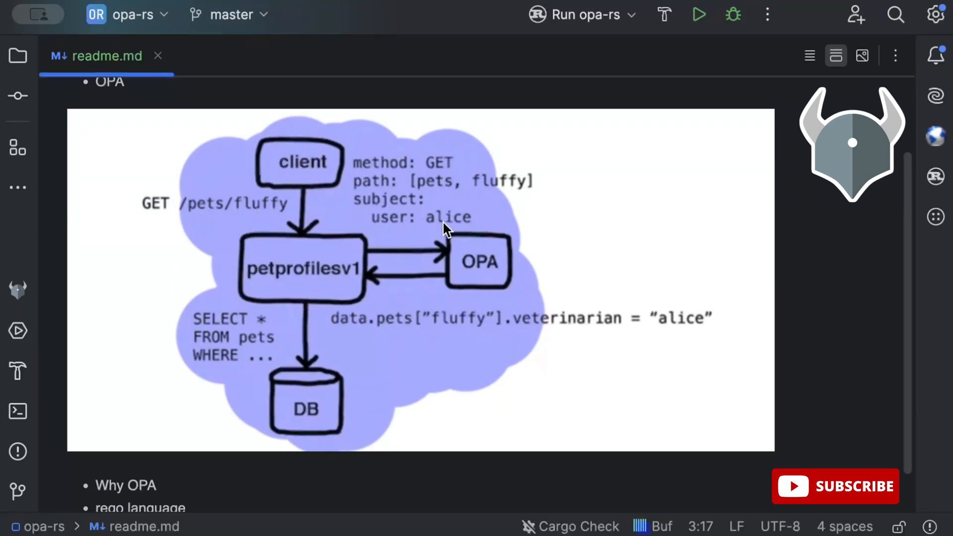
{"action": "mouse_move", "coordinate": [304, 267]}
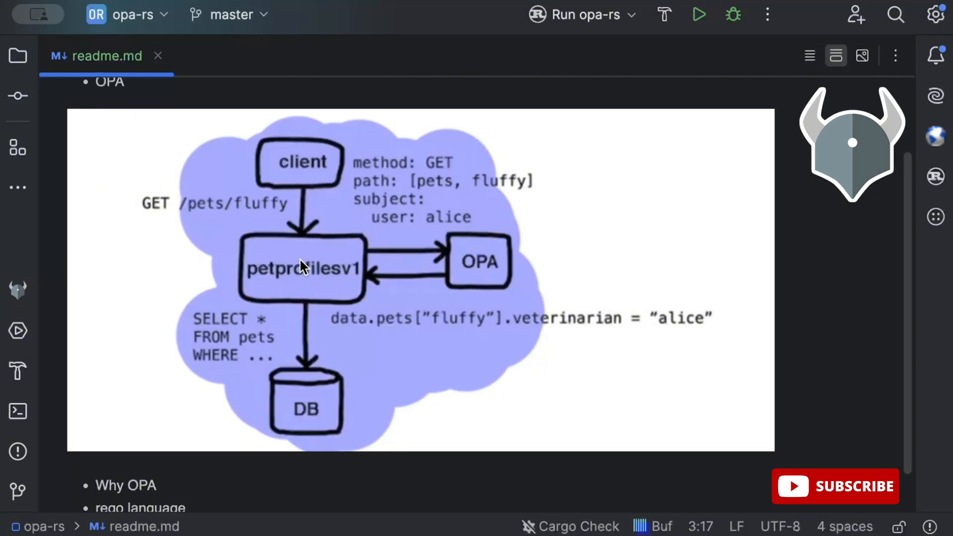
{"action": "mouse_move", "coordinate": [302, 339]}
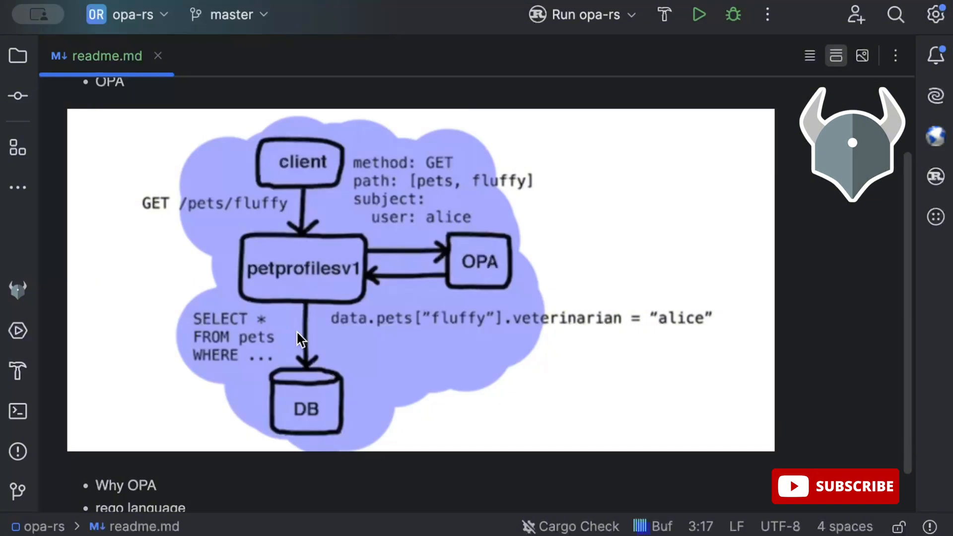
{"action": "mouse_move", "coordinate": [300, 298]}
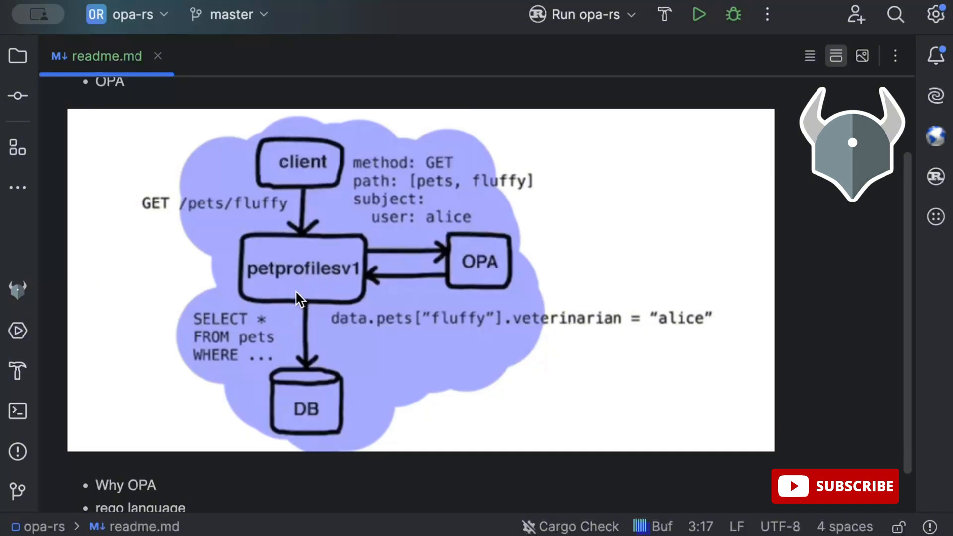
{"action": "mouse_move", "coordinate": [321, 283]}
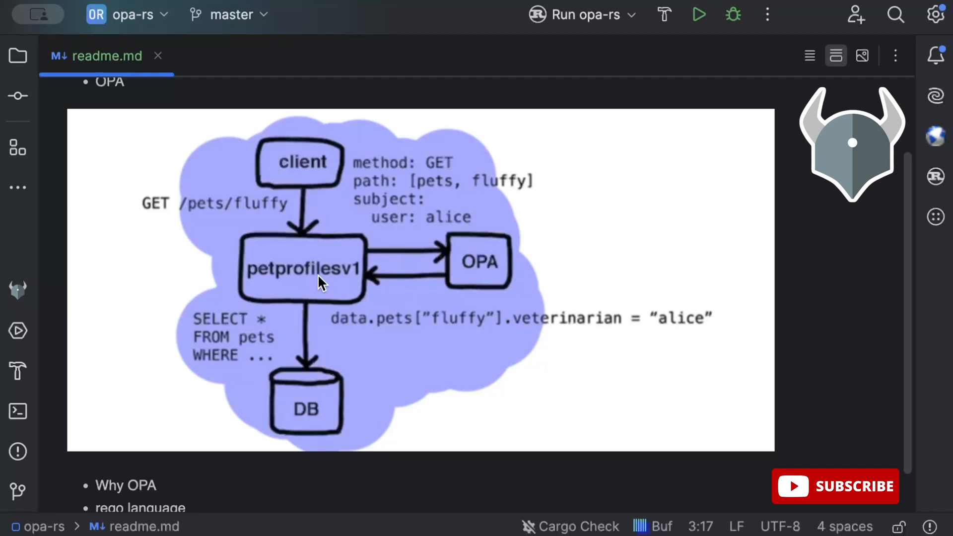
{"action": "mouse_move", "coordinate": [357, 262]}
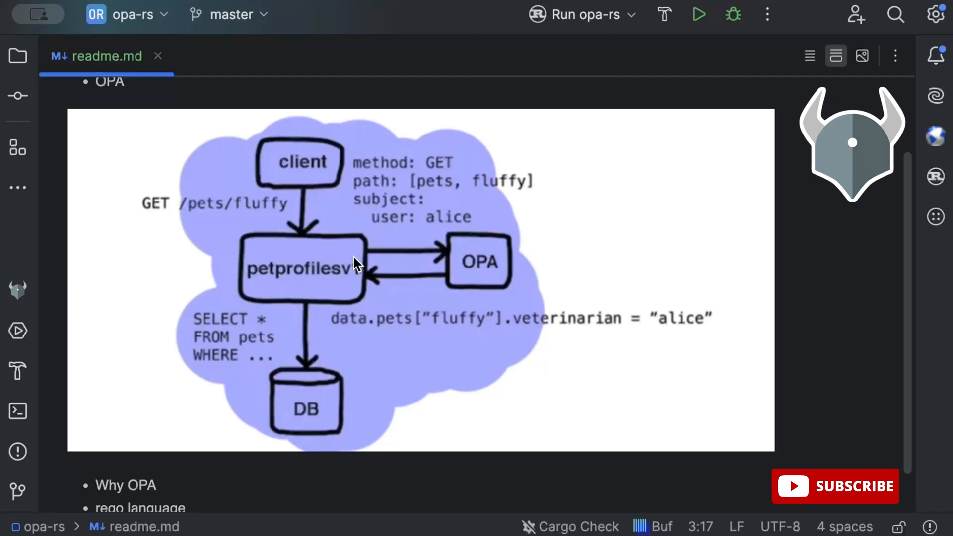
{"action": "mouse_move", "coordinate": [322, 285]}
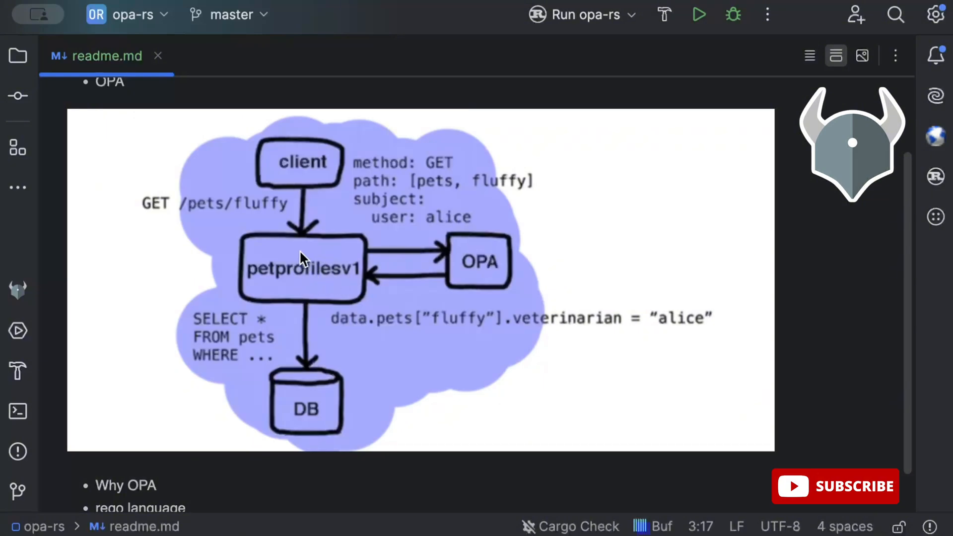
{"action": "mouse_move", "coordinate": [338, 272]}
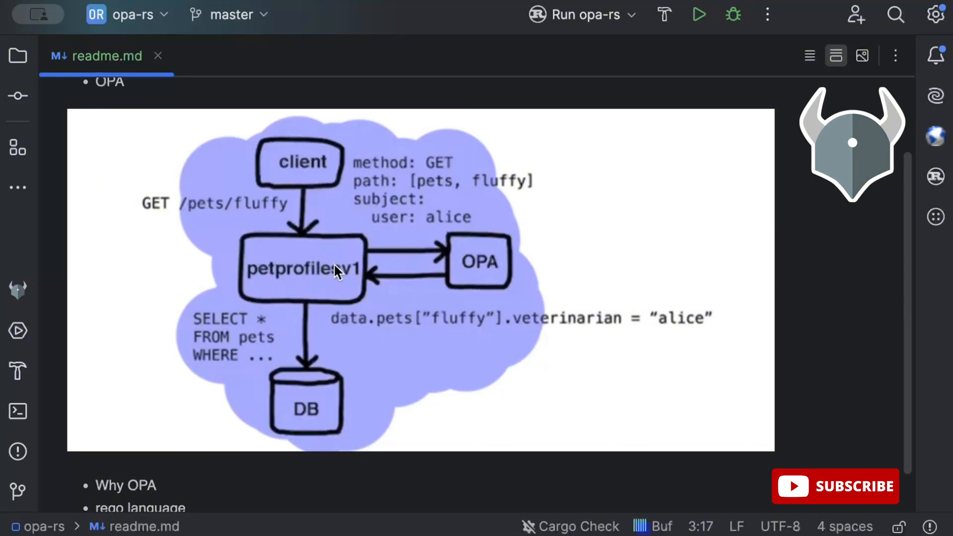
{"action": "mouse_move", "coordinate": [570, 341]}
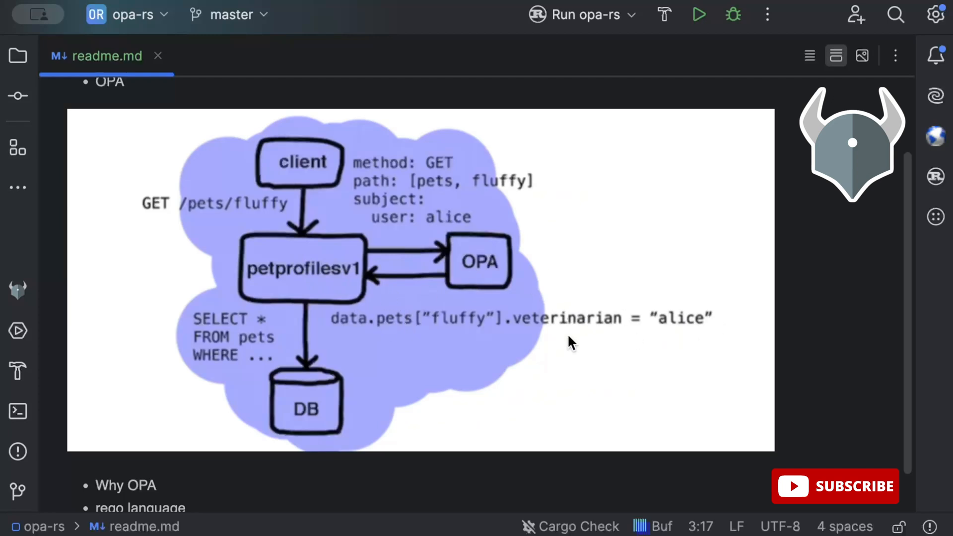
{"action": "mouse_move", "coordinate": [627, 328]}
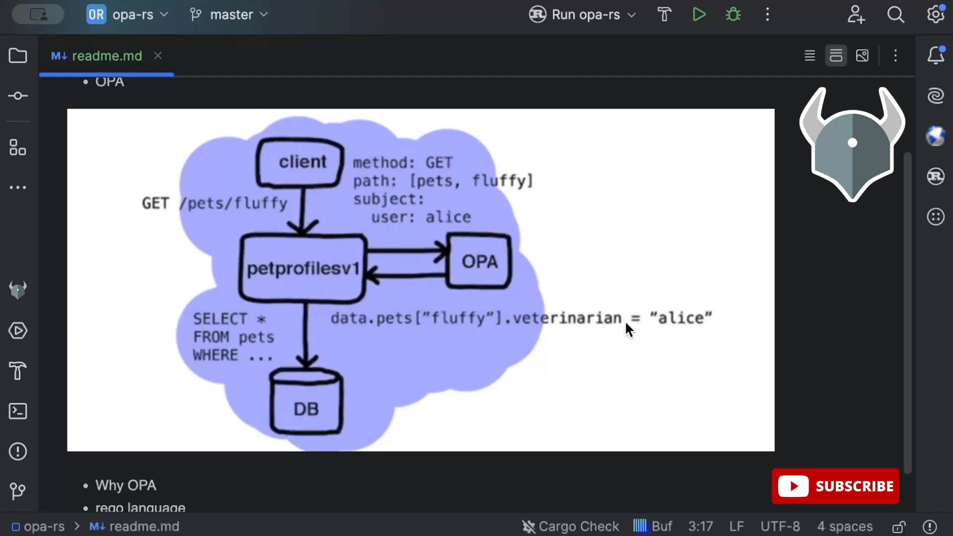
{"action": "mouse_move", "coordinate": [478, 269]}
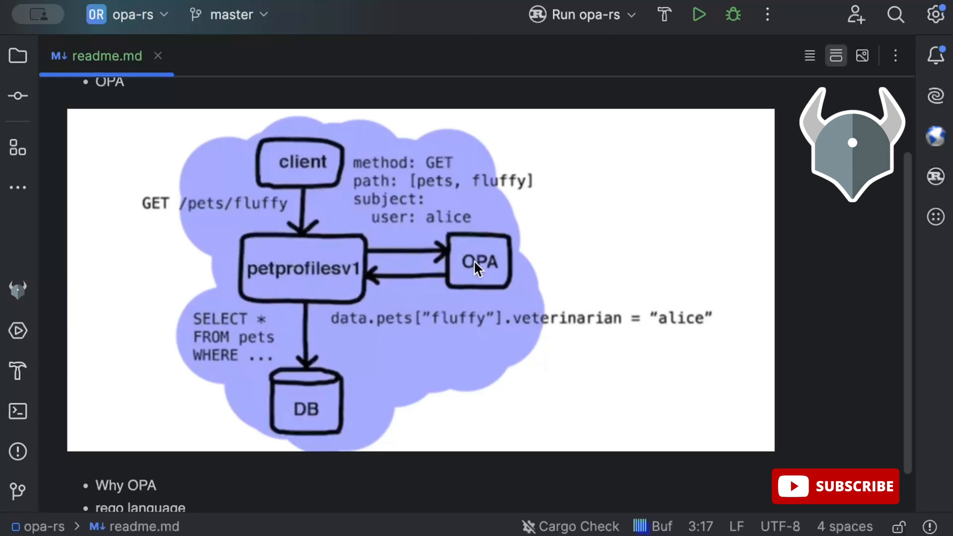
{"action": "mouse_move", "coordinate": [424, 277]}
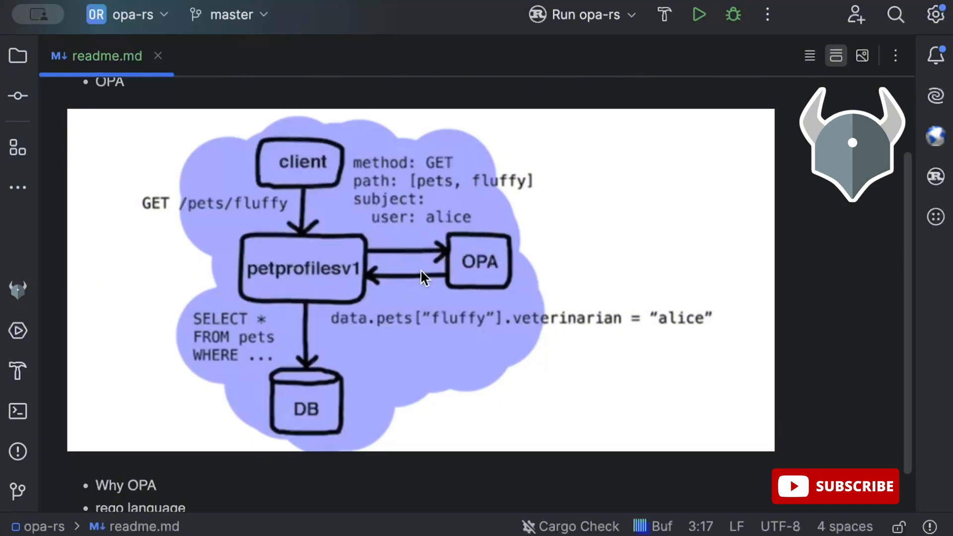
{"action": "mouse_move", "coordinate": [294, 278]}
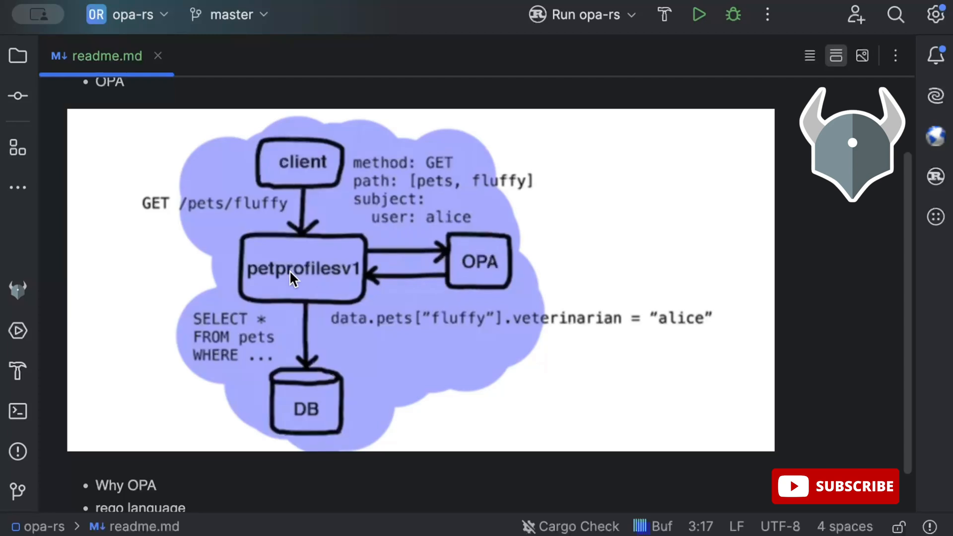
{"action": "mouse_move", "coordinate": [302, 308]}
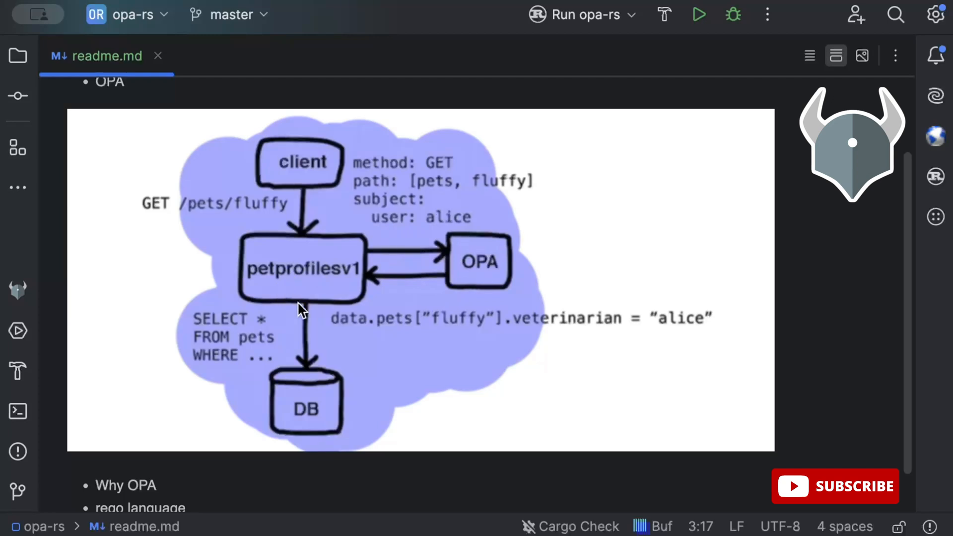
{"action": "scroll", "scroll_direction": "up", "scroll_amount": 3}
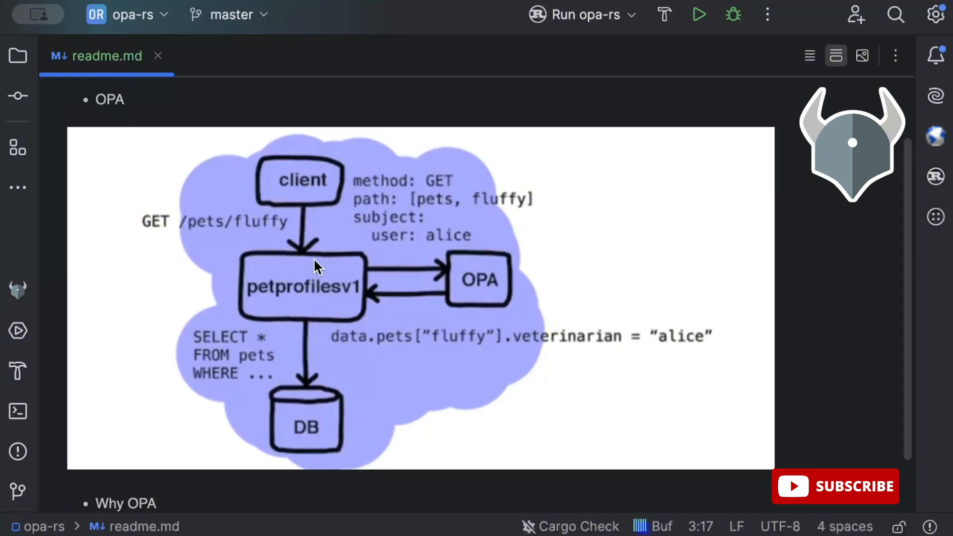
{"action": "mouse_move", "coordinate": [413, 267]}
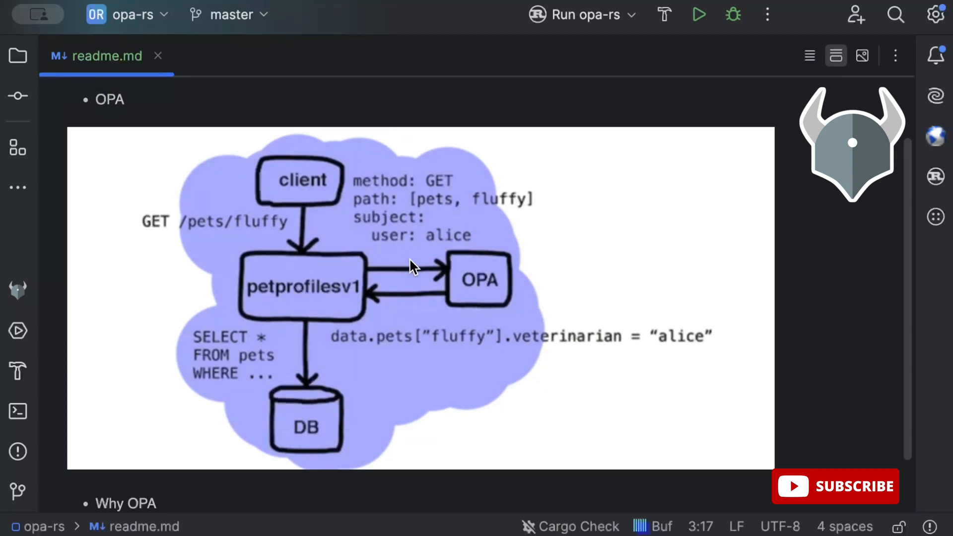
{"action": "scroll", "scroll_direction": "down", "scroll_amount": 3}
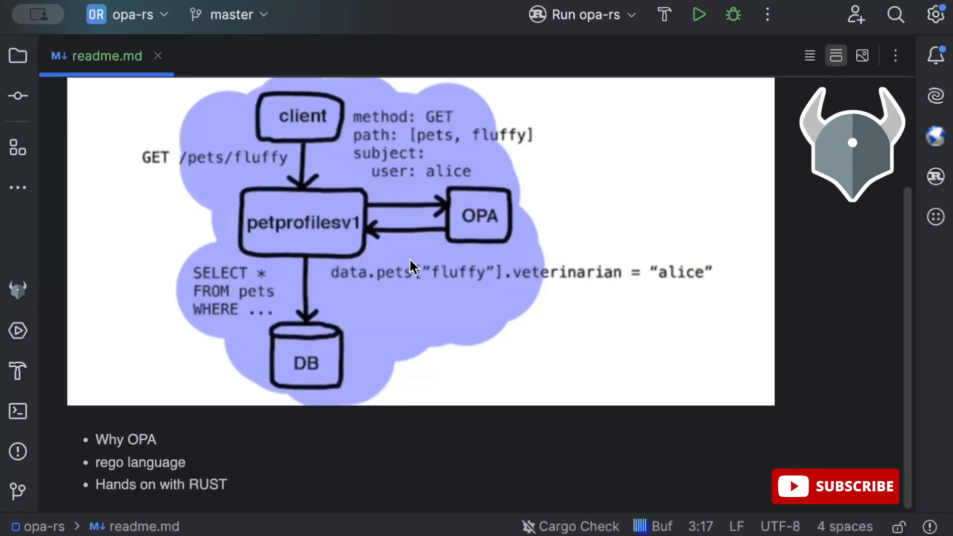
{"action": "scroll", "scroll_direction": "up", "scroll_amount": 3}
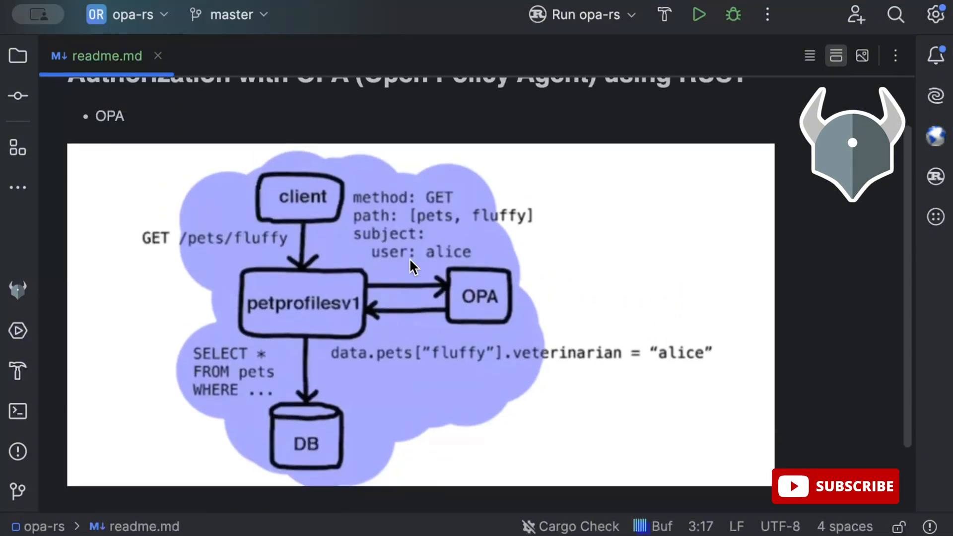
{"action": "scroll", "scroll_direction": "down", "scroll_amount": 3}
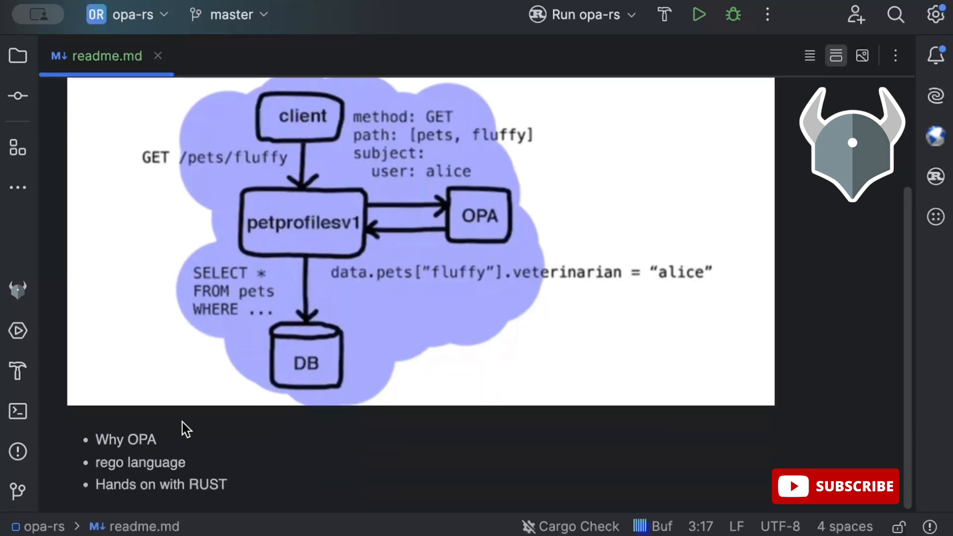
{"action": "mouse_move", "coordinate": [120, 441]}
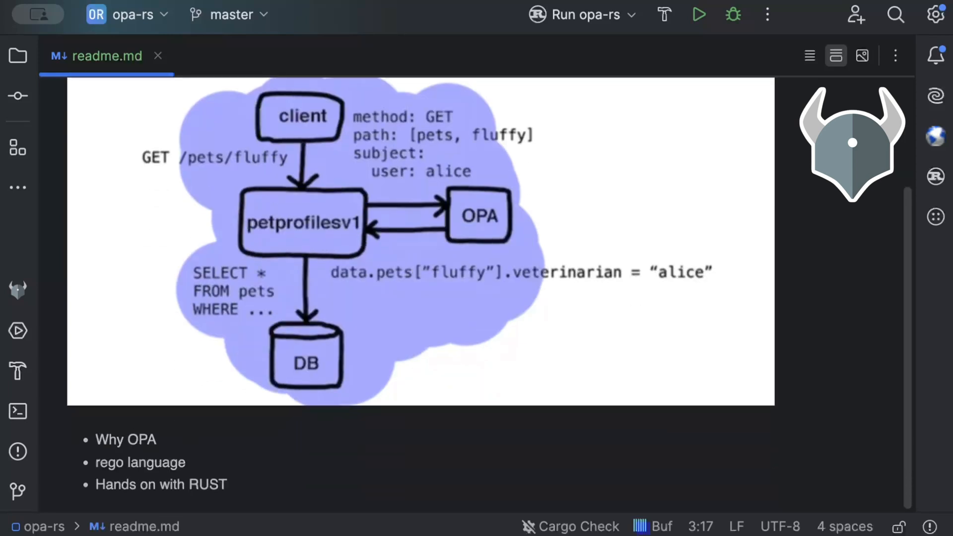
{"action": "scroll", "scroll_direction": "up", "scroll_amount": 3}
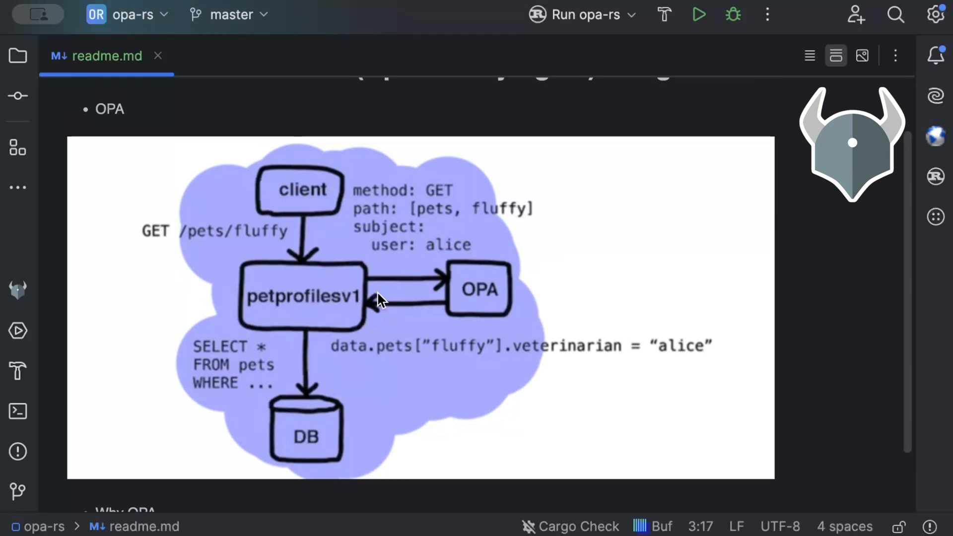
{"action": "scroll", "scroll_direction": "down", "scroll_amount": 3}
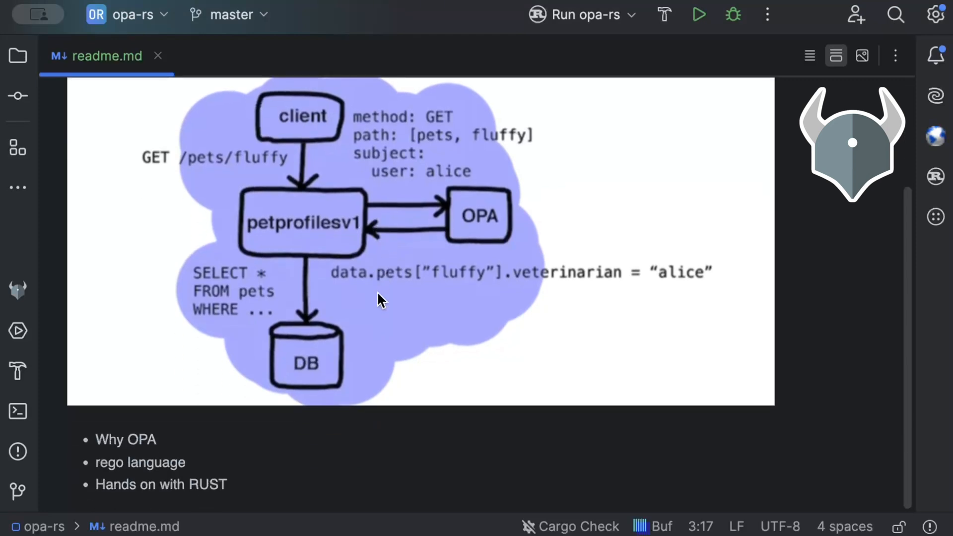
{"action": "mouse_move", "coordinate": [340, 279]}
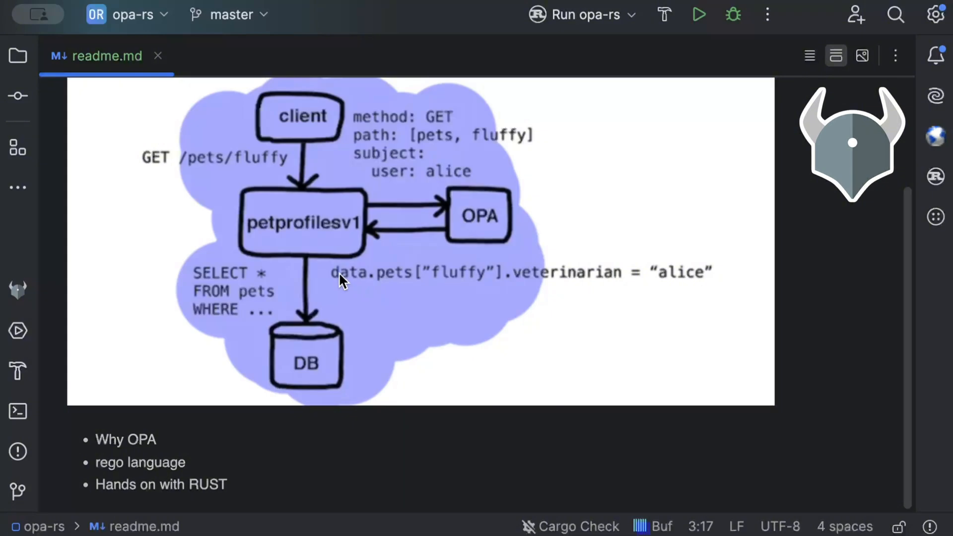
{"action": "mouse_move", "coordinate": [258, 230]}
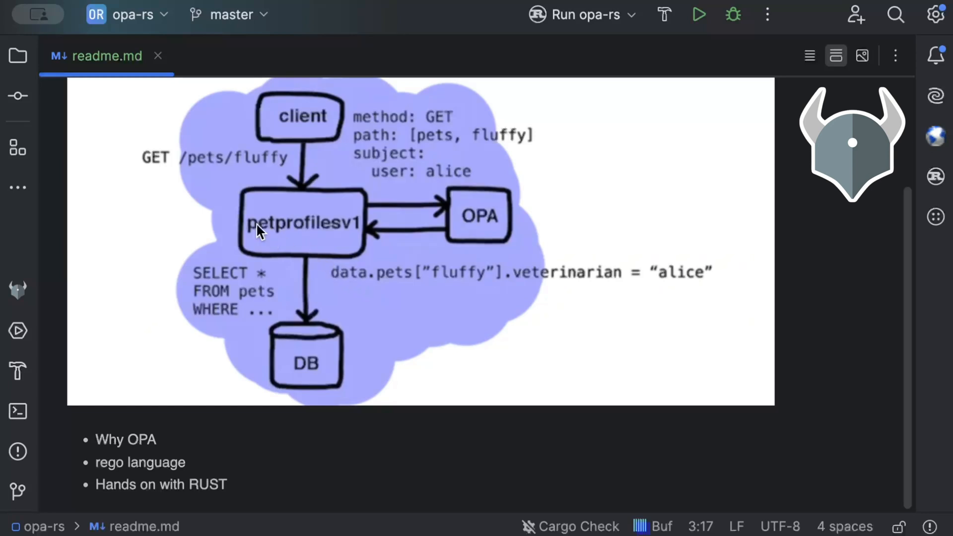
{"action": "mouse_move", "coordinate": [315, 223]}
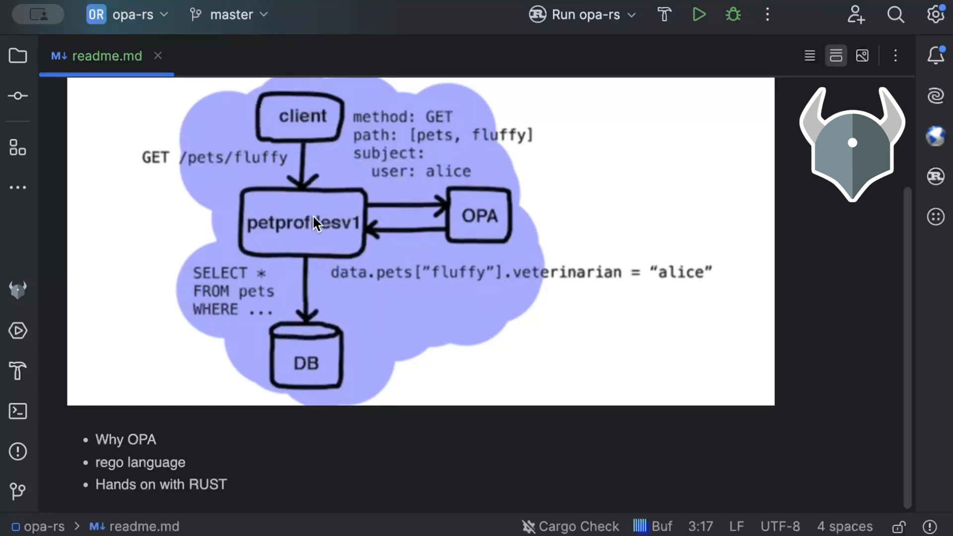
{"action": "mouse_move", "coordinate": [455, 229]}
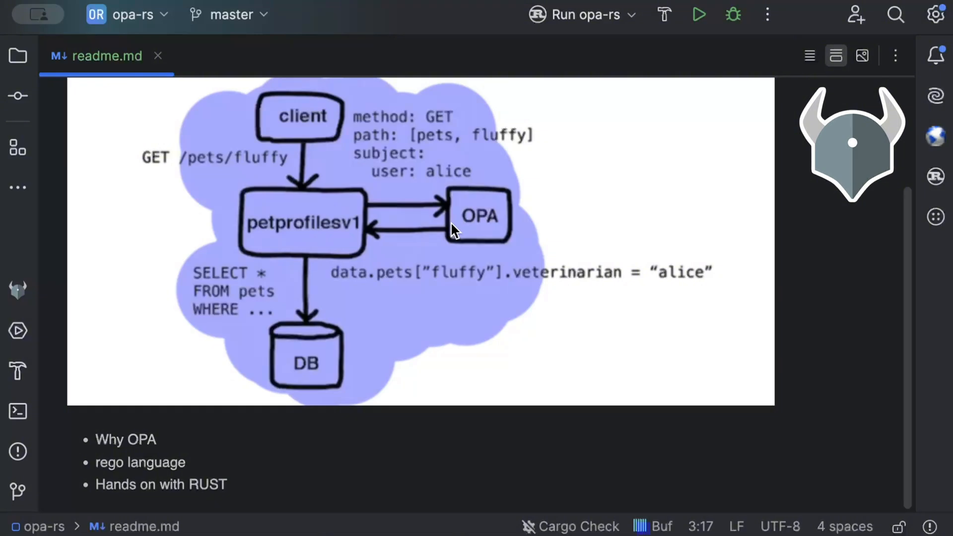
{"action": "mouse_move", "coordinate": [418, 342]}
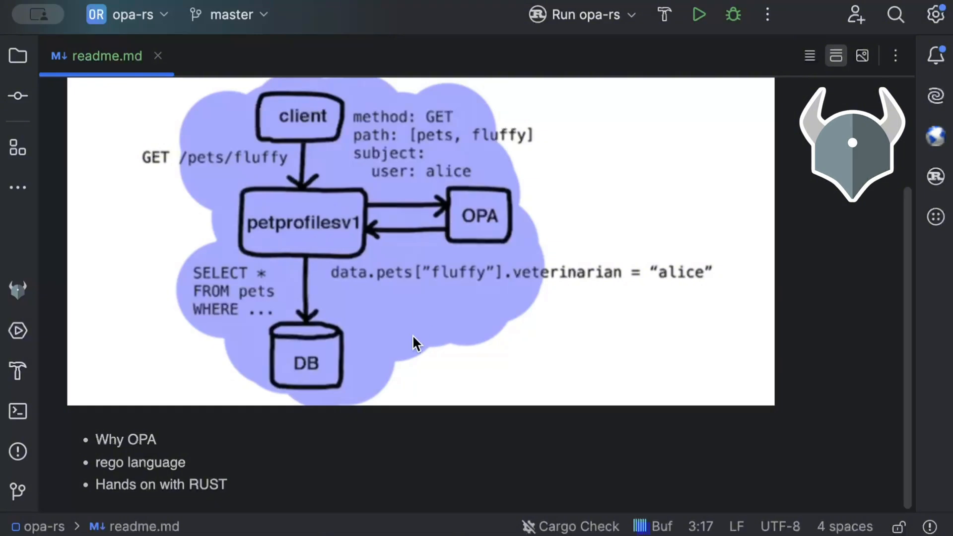
{"action": "mouse_move", "coordinate": [170, 438]}
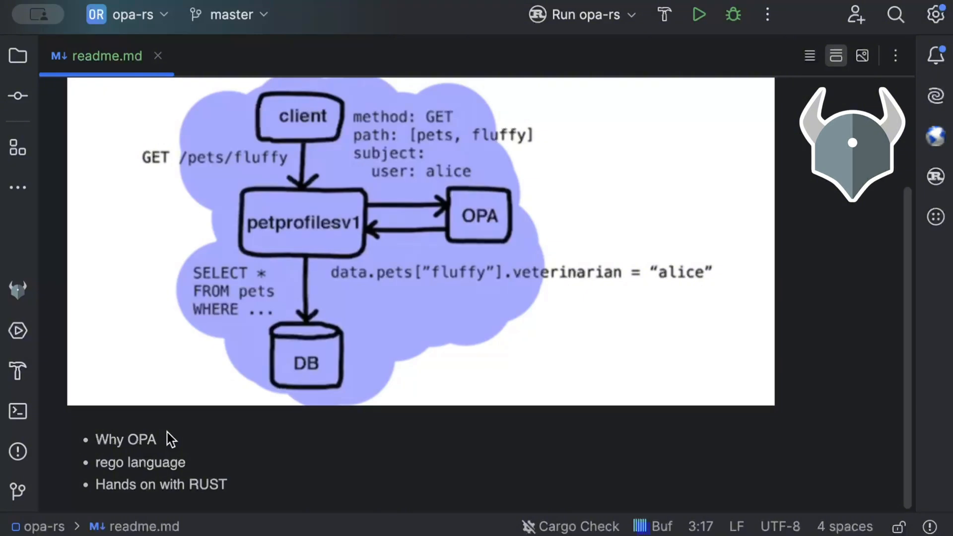
{"action": "mouse_move", "coordinate": [152, 438]}
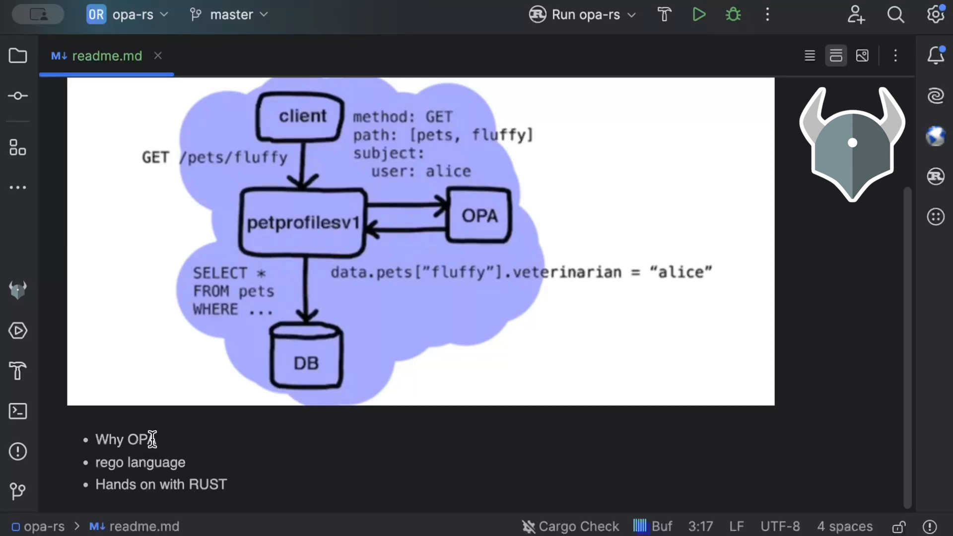
{"action": "mouse_move", "coordinate": [392, 261]}
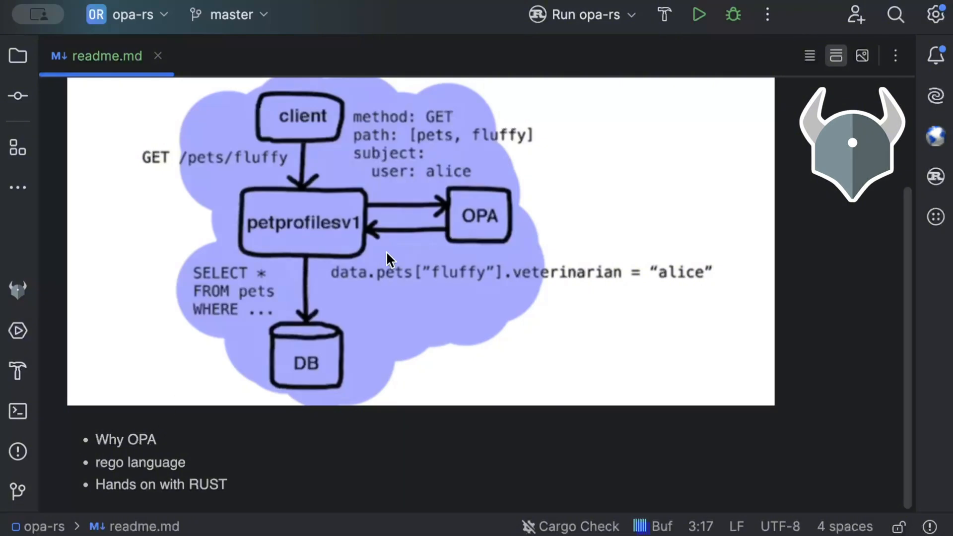
{"action": "mouse_move", "coordinate": [504, 209]}
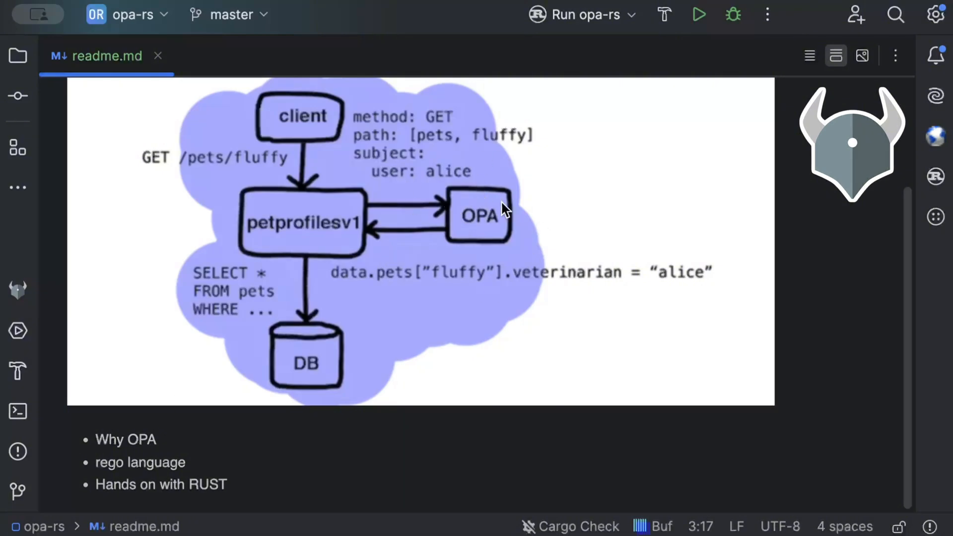
{"action": "mouse_move", "coordinate": [429, 281]}
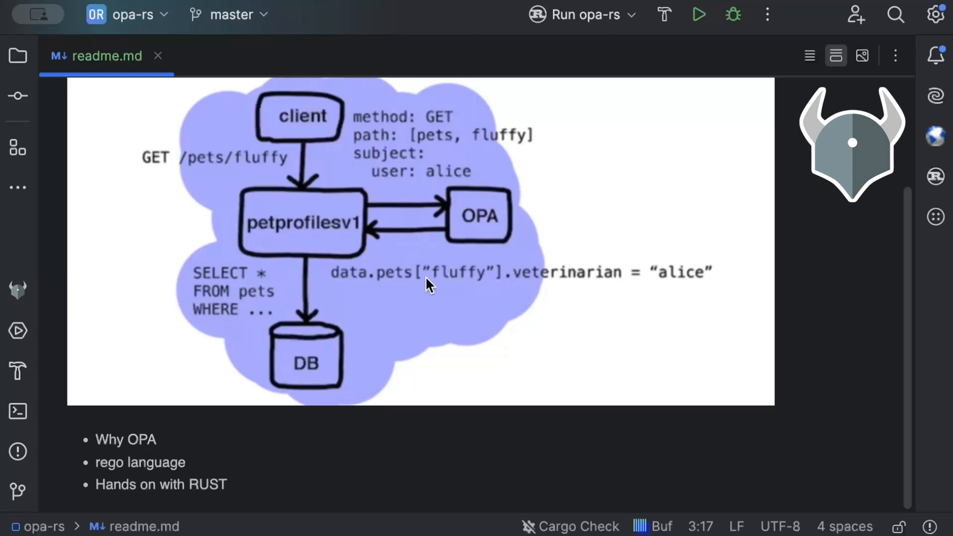
{"action": "mouse_move", "coordinate": [321, 433]}
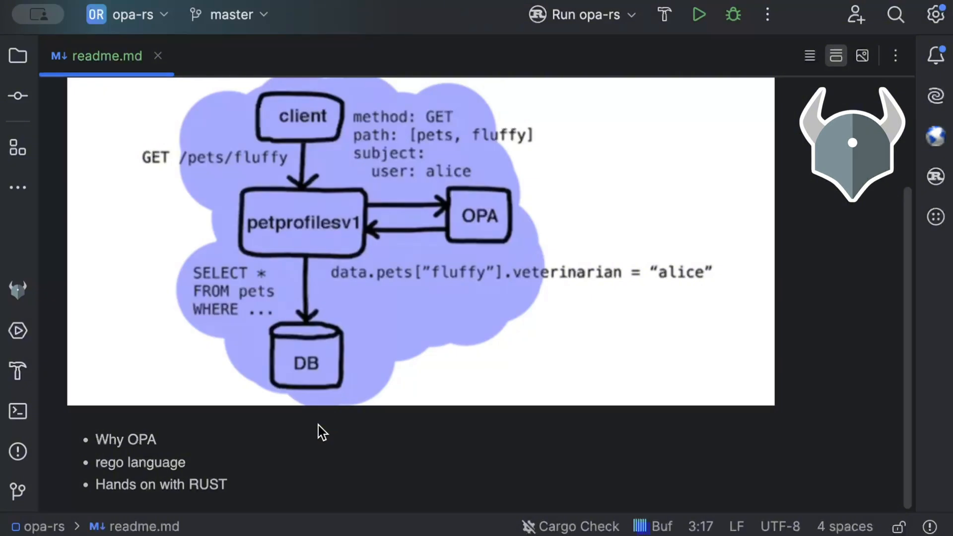
{"action": "mouse_move", "coordinate": [246, 441]}
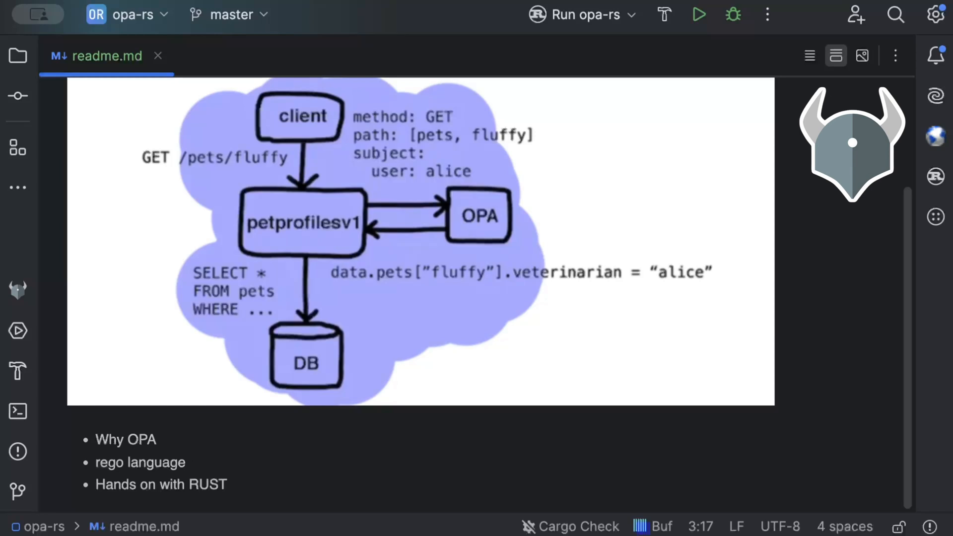
{"action": "mouse_move", "coordinate": [421, 454]}
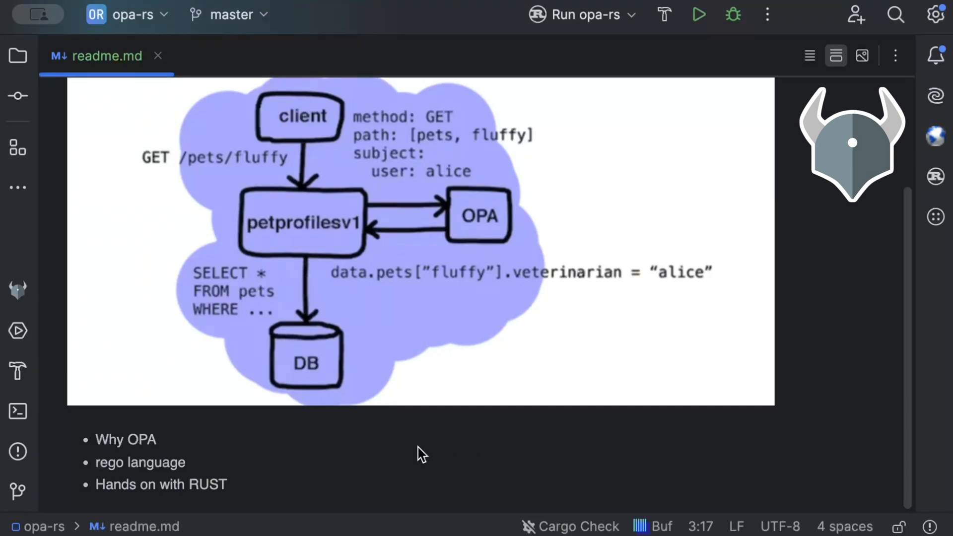
{"action": "scroll", "scroll_direction": "up", "scroll_amount": 3}
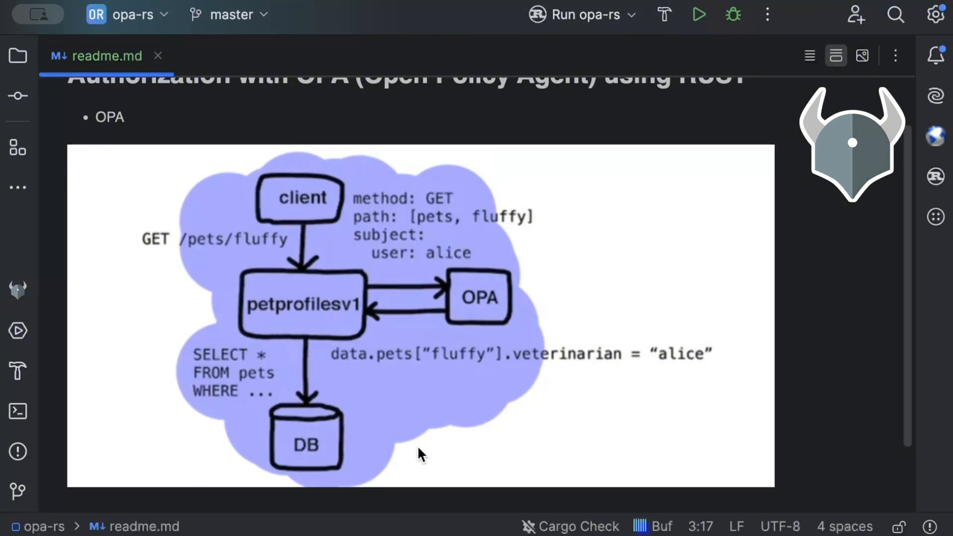
{"action": "scroll", "scroll_direction": "up", "scroll_amount": 3}
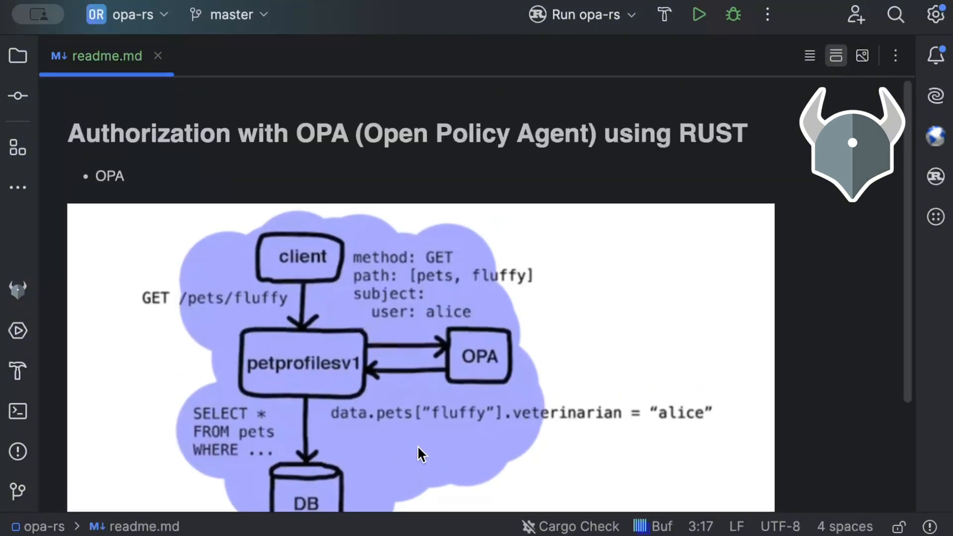
{"action": "mouse_move", "coordinate": [486, 334]}
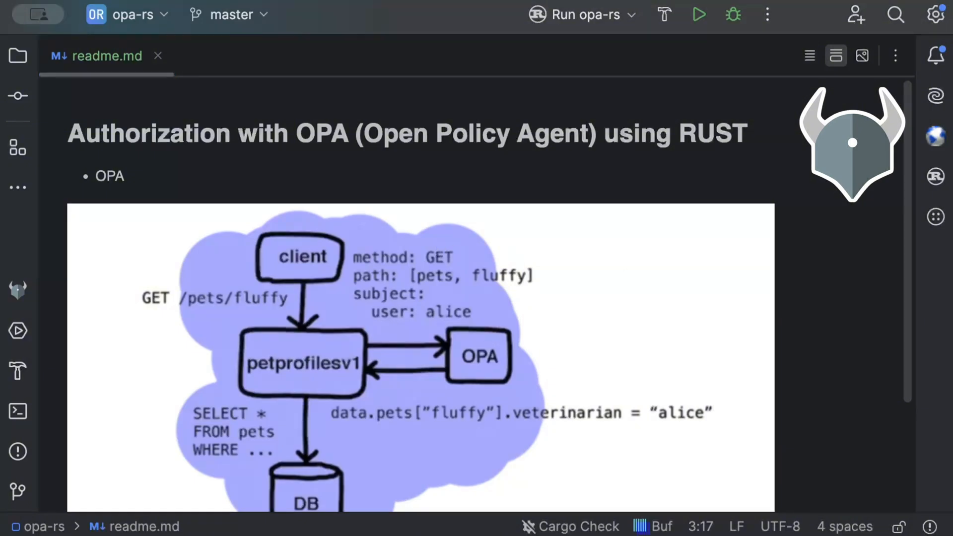
Step: Show Cargo.toml with the axum, tokio, reqwest, serde and serde_json dependencies
{"action": "left_click", "coordinate": [18, 55]}
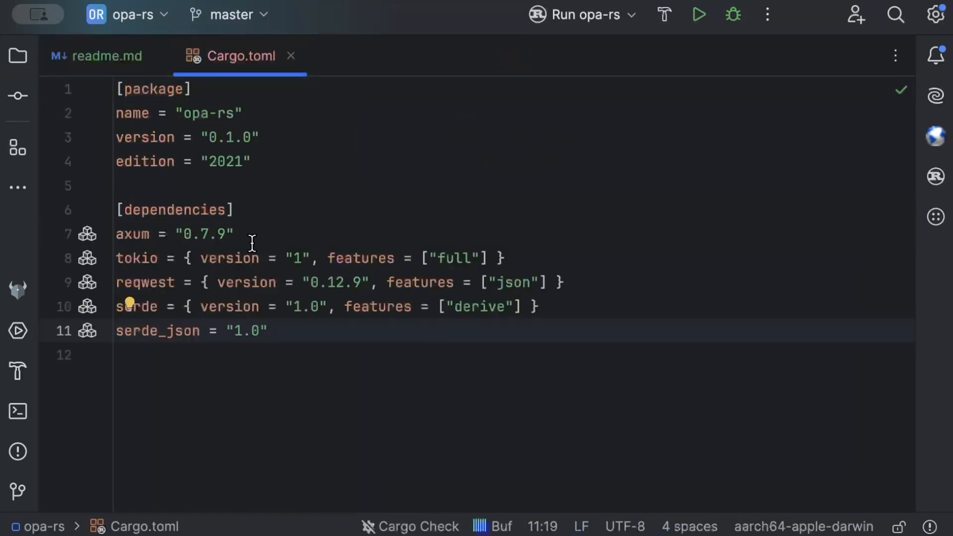
{"action": "triple_click", "coordinate": [175, 234]}
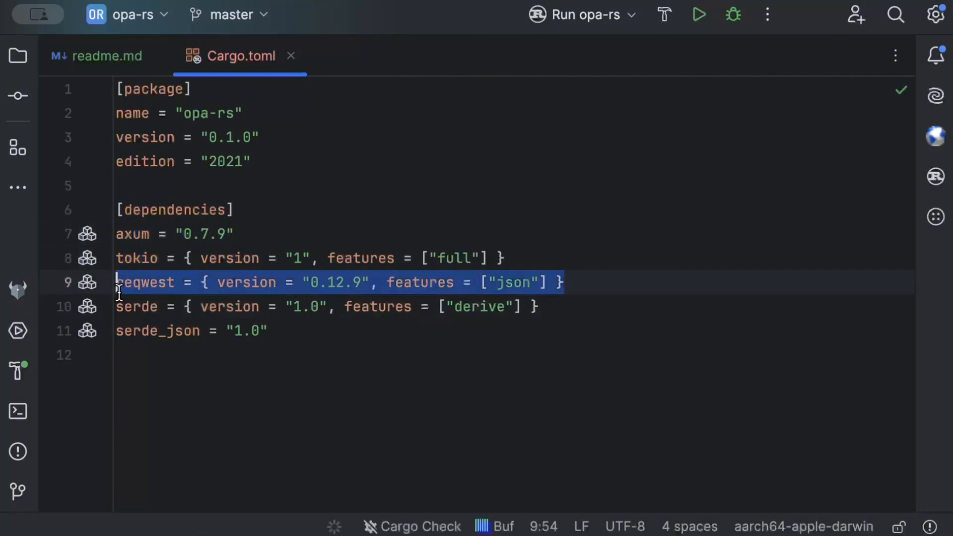
{"action": "left_click", "coordinate": [267, 330]}
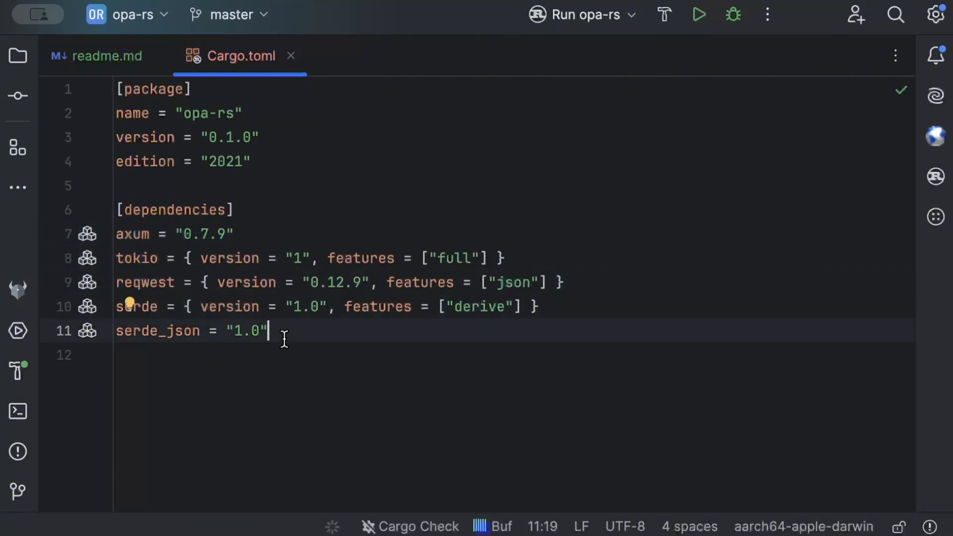
{"action": "mouse_move", "coordinate": [243, 313]}
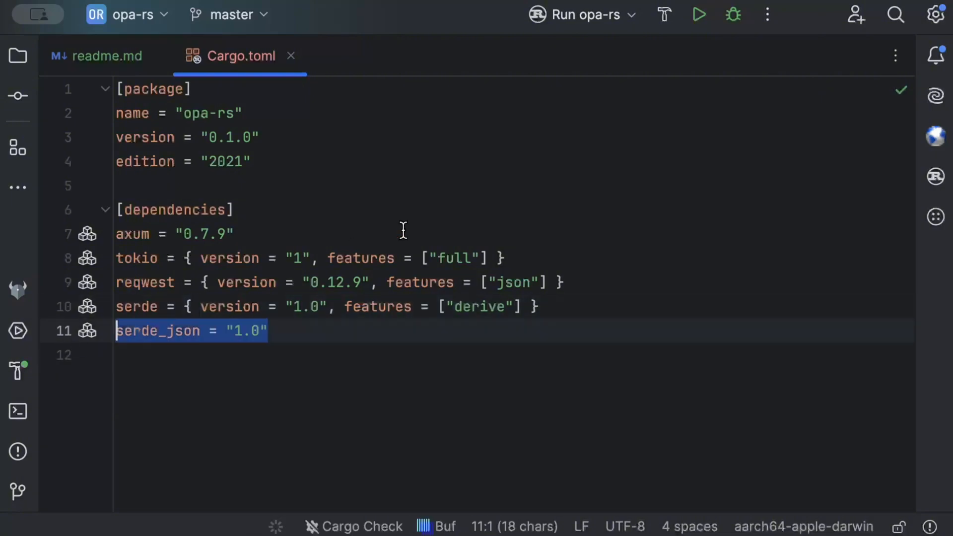
{"action": "left_click", "coordinate": [235, 234]}
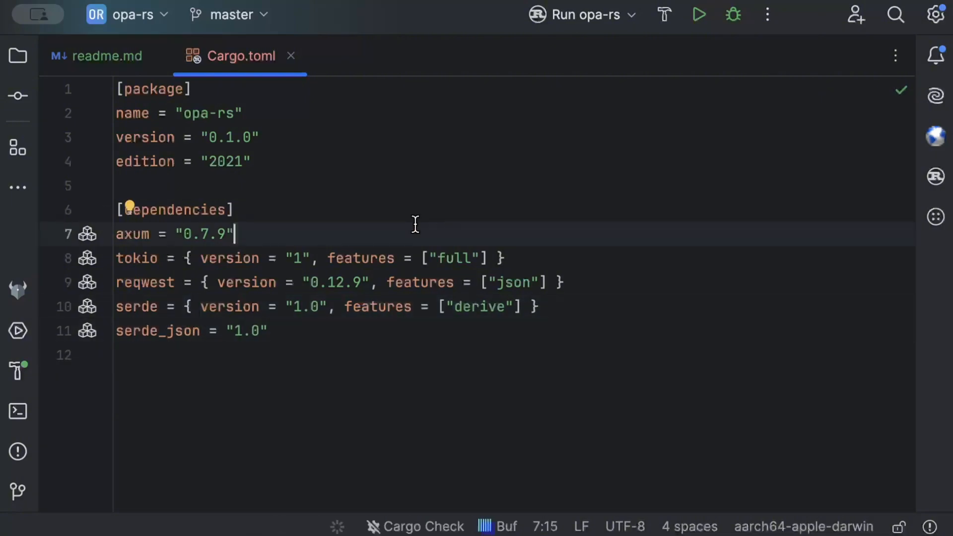
{"action": "triple_click", "coordinate": [146, 282]}
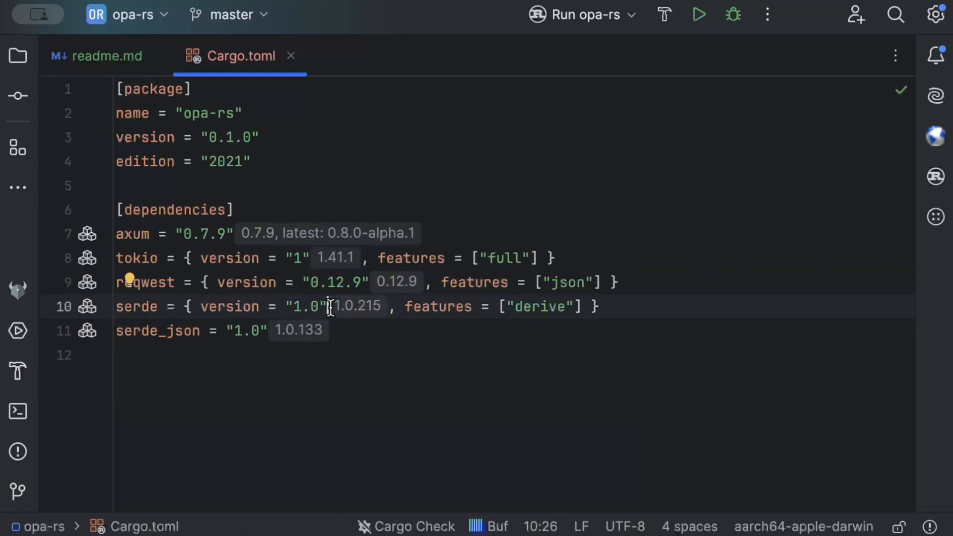
{"action": "left_click", "coordinate": [332, 330]}
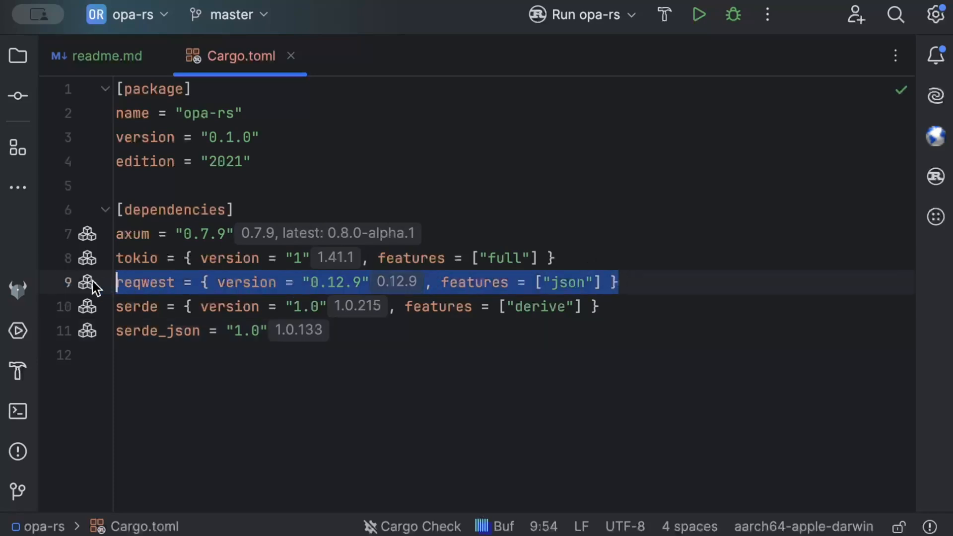
{"action": "left_click", "coordinate": [378, 356]}
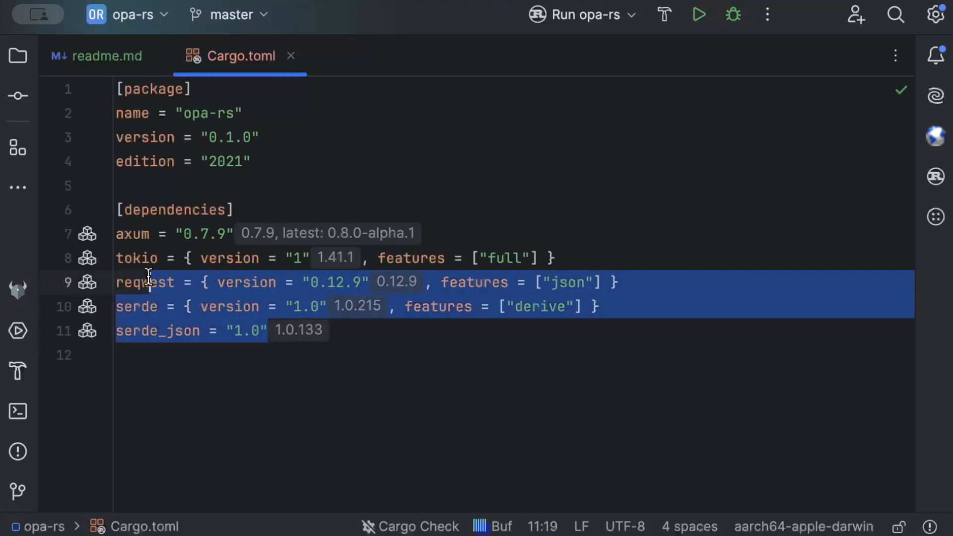
{"action": "left_click", "coordinate": [430, 209]}
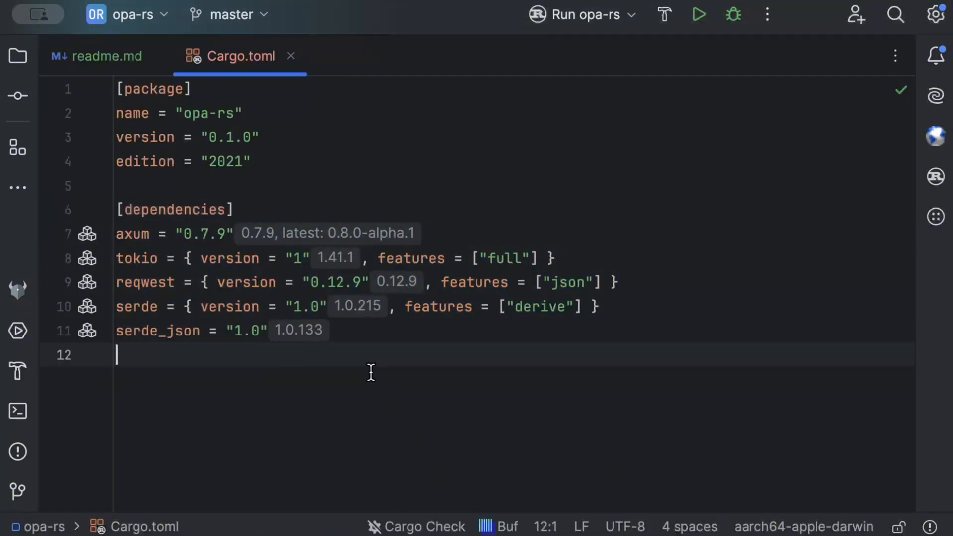
{"action": "mouse_move", "coordinate": [18, 56]}
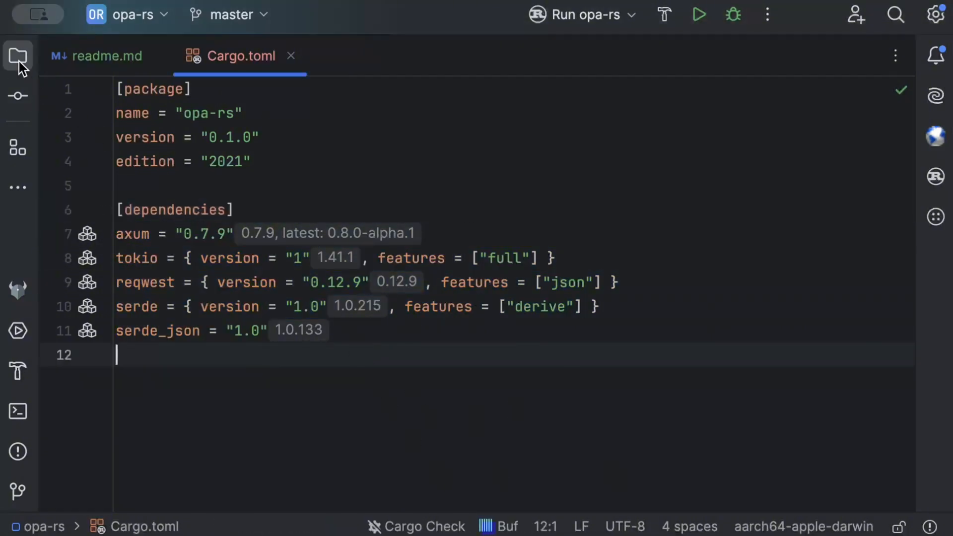
{"action": "left_click", "coordinate": [18, 56]}
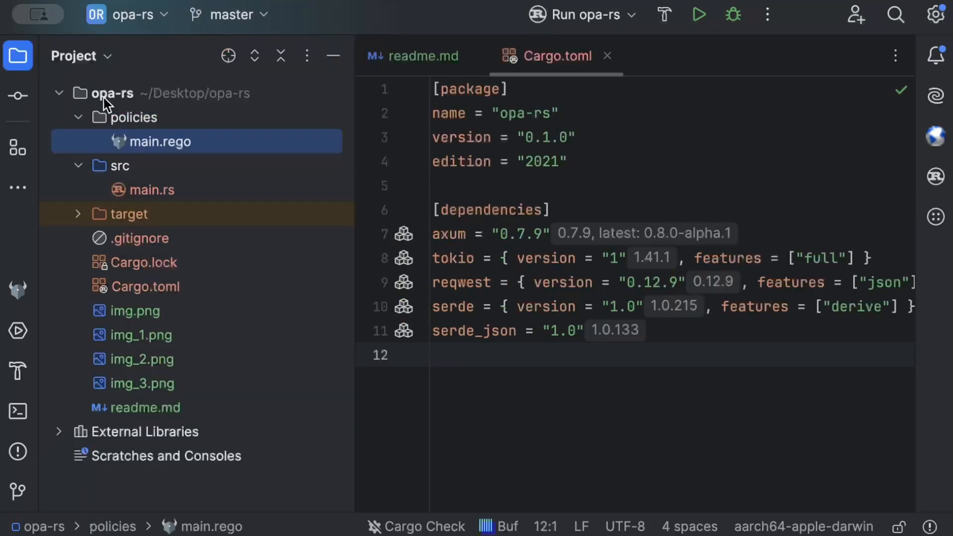
{"action": "left_click", "coordinate": [132, 117]}
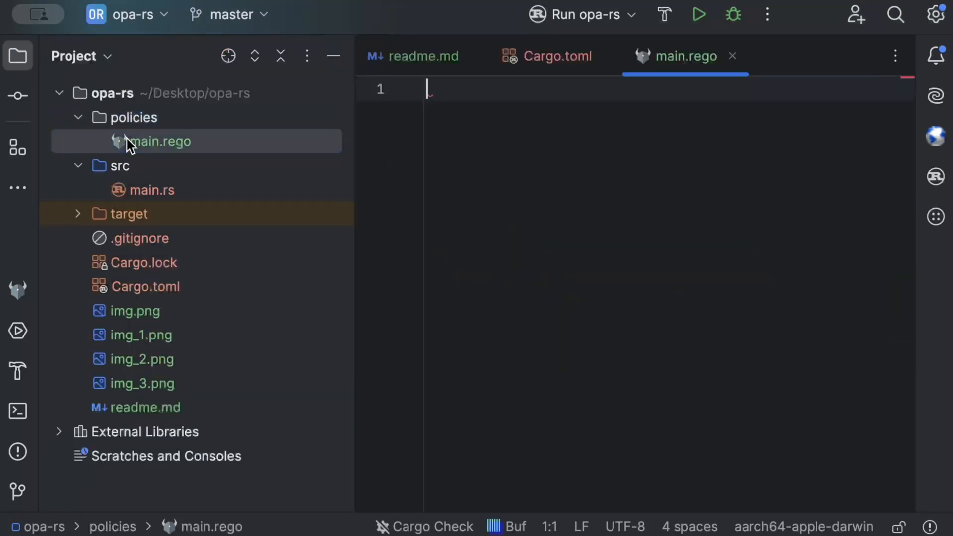
{"action": "type", "text": "~"}
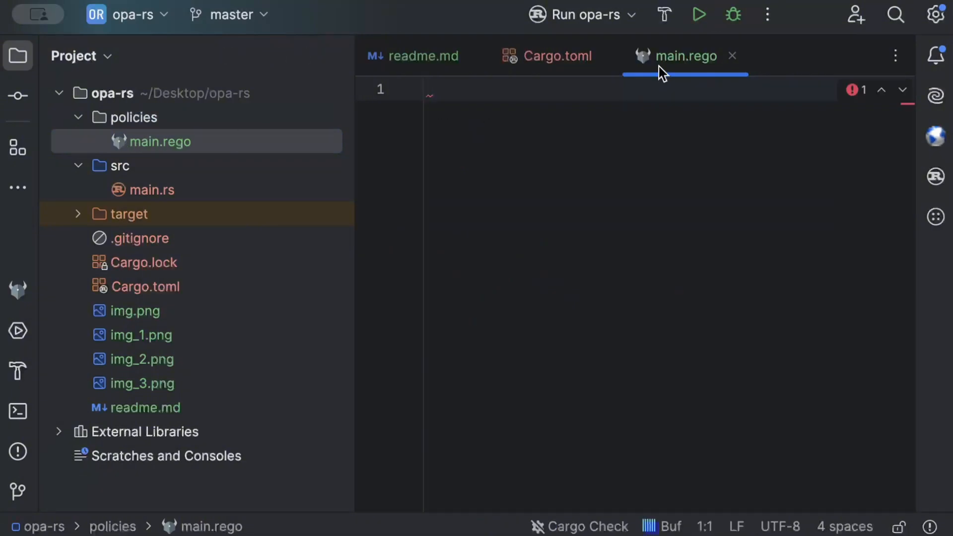
{"action": "mouse_move", "coordinate": [612, 159]}
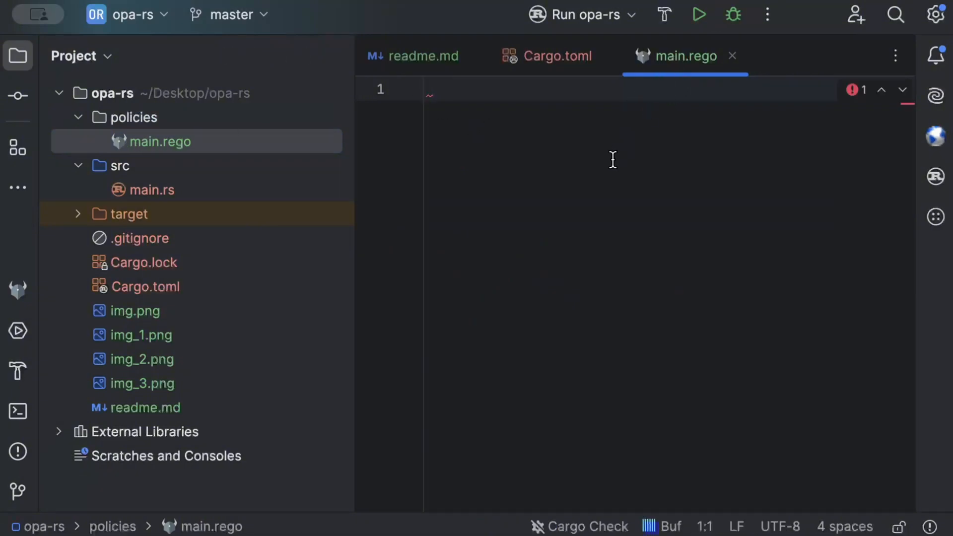
{"action": "mouse_move", "coordinate": [619, 95]}
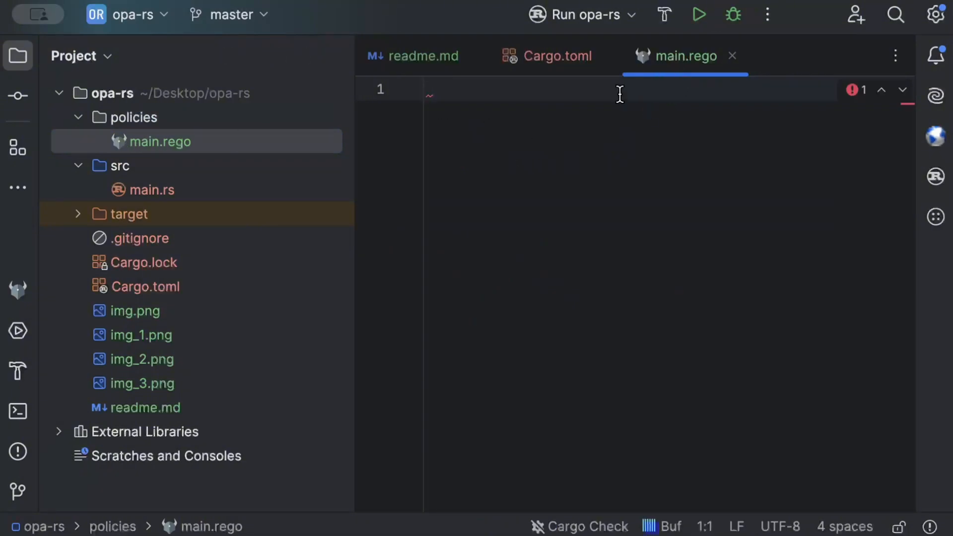
{"action": "mouse_move", "coordinate": [482, 136]}
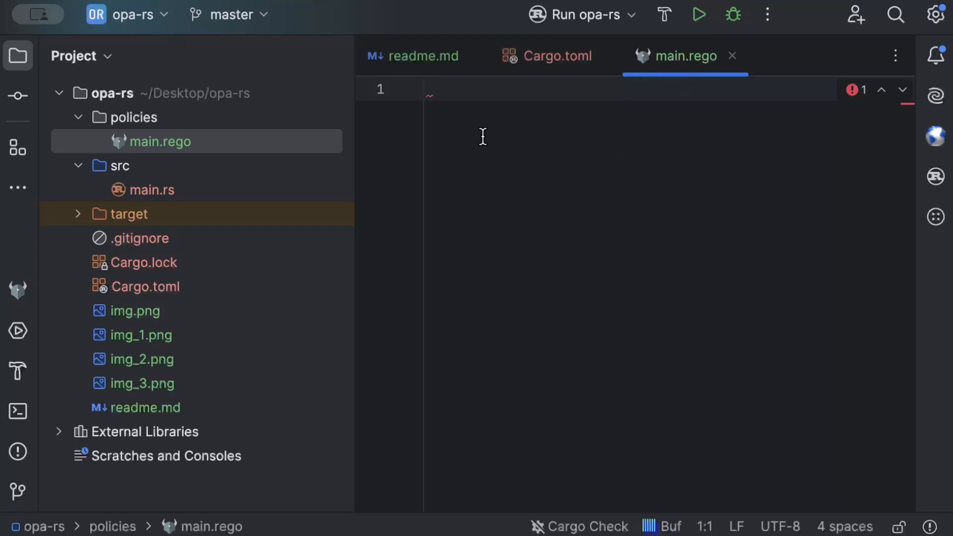
{"action": "mouse_move", "coordinate": [553, 158]}
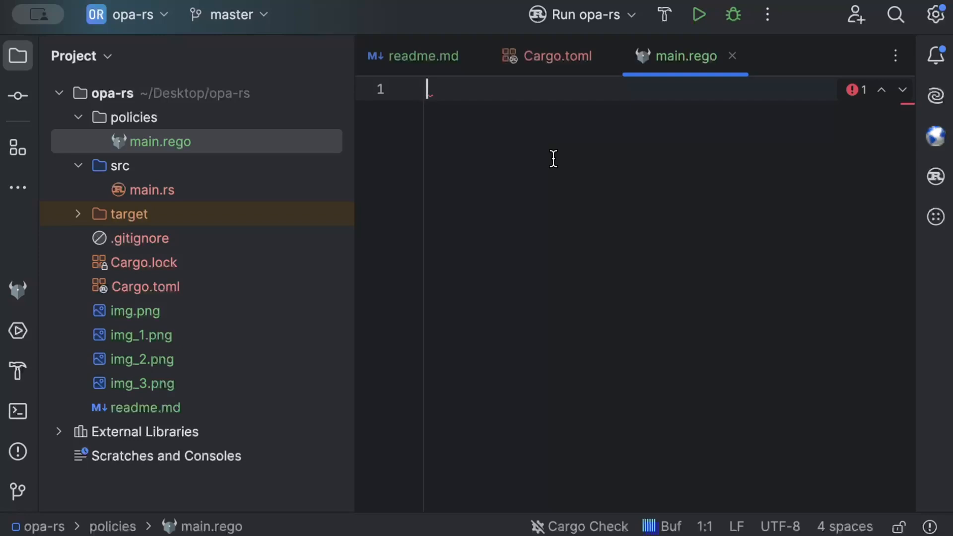
{"action": "left_click", "coordinate": [18, 56]}
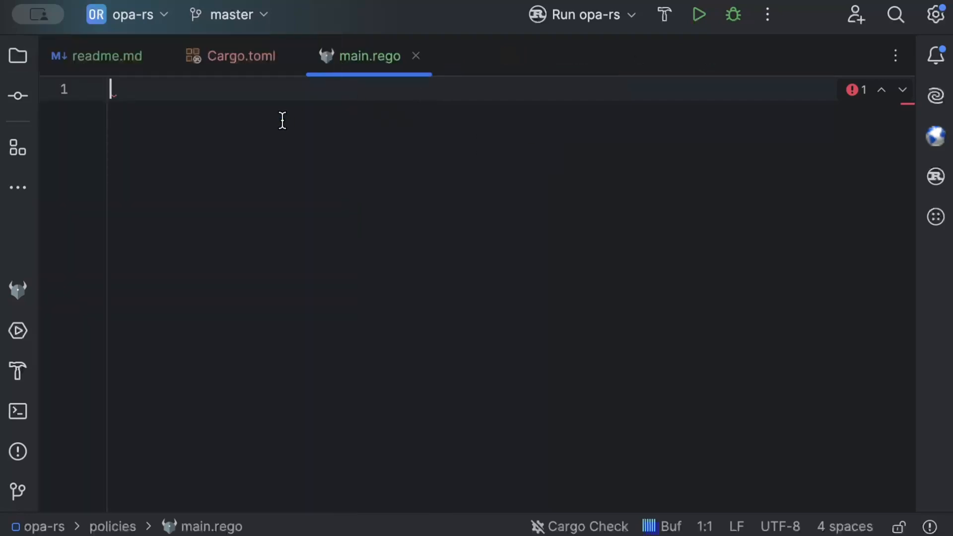
{"action": "mouse_move", "coordinate": [538, 189]}
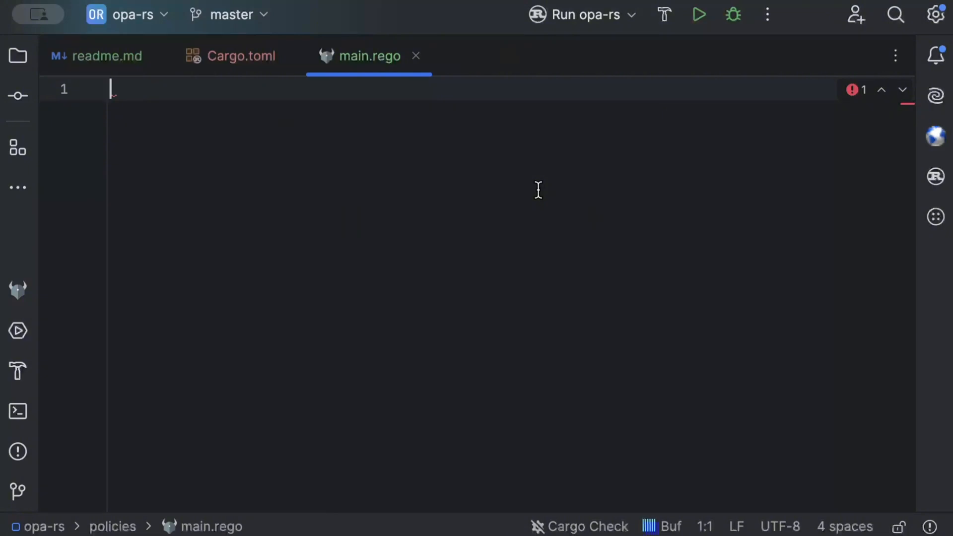
{"action": "mouse_move", "coordinate": [49, 91]}
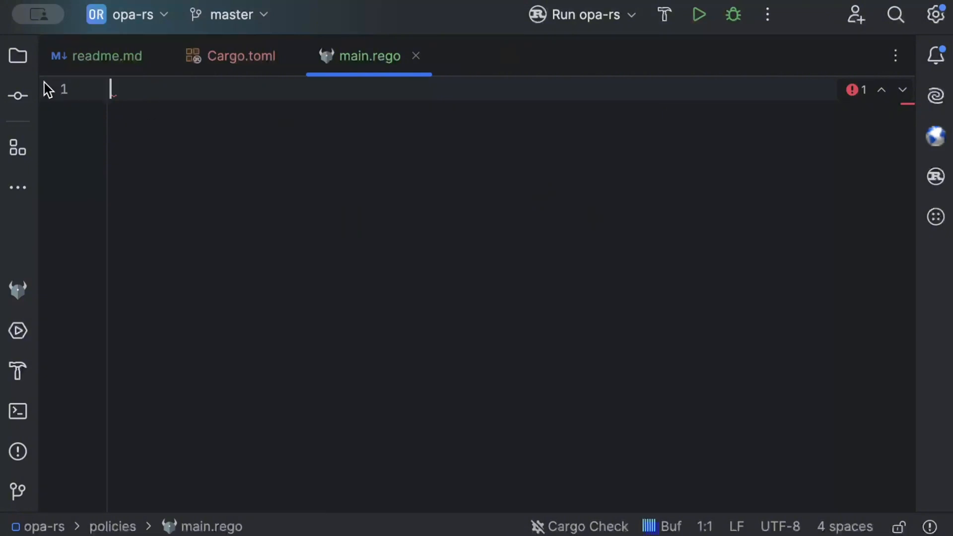
{"action": "left_click", "coordinate": [17, 55]}
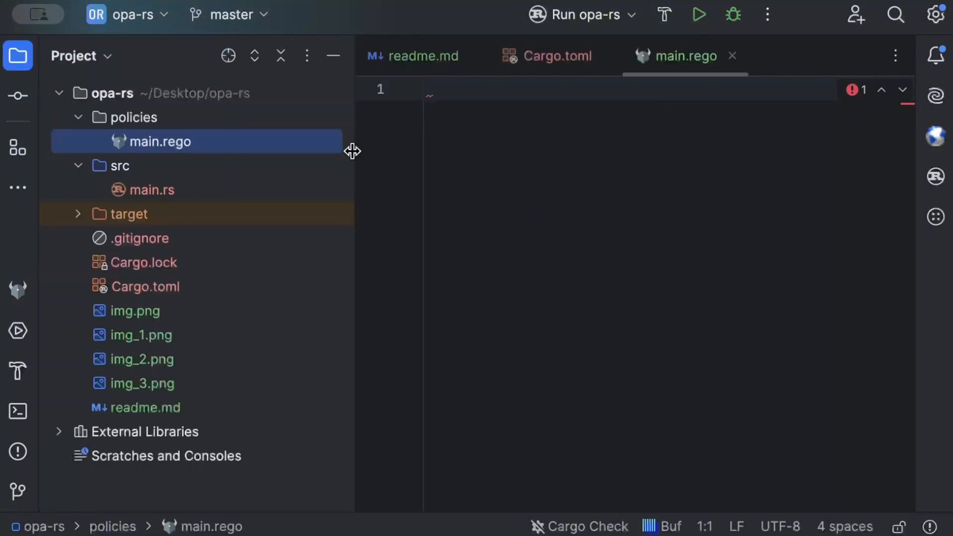
{"action": "left_click", "coordinate": [461, 121]}
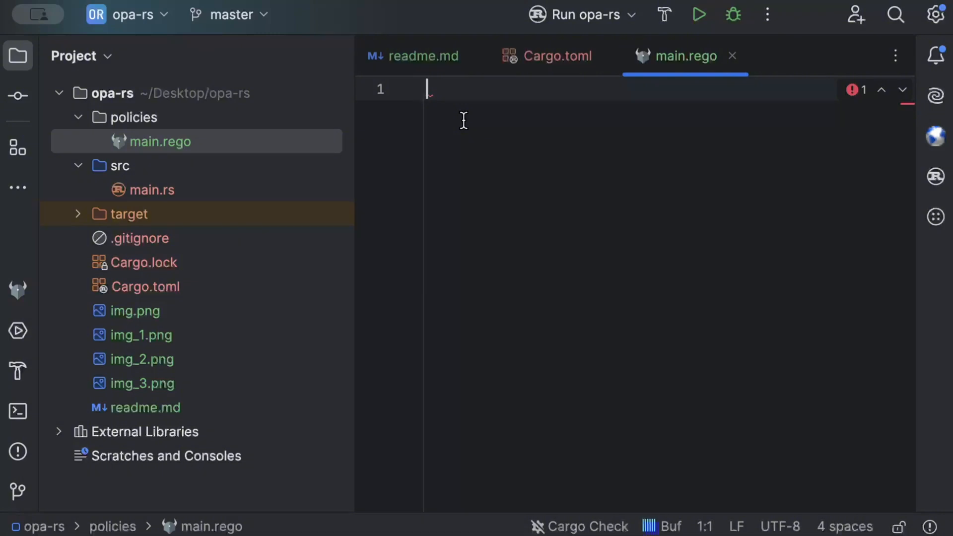
{"action": "mouse_move", "coordinate": [627, 95]}
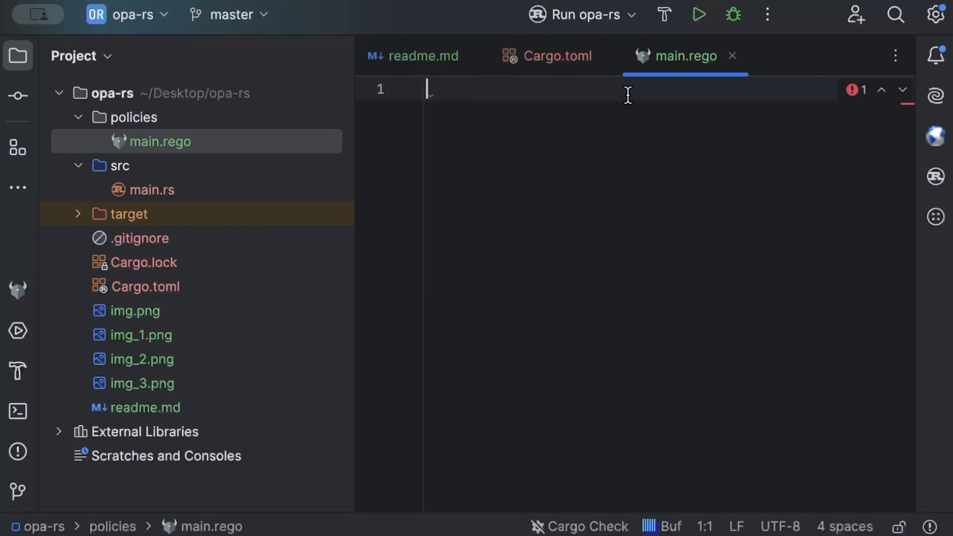
{"action": "mouse_move", "coordinate": [543, 129]}
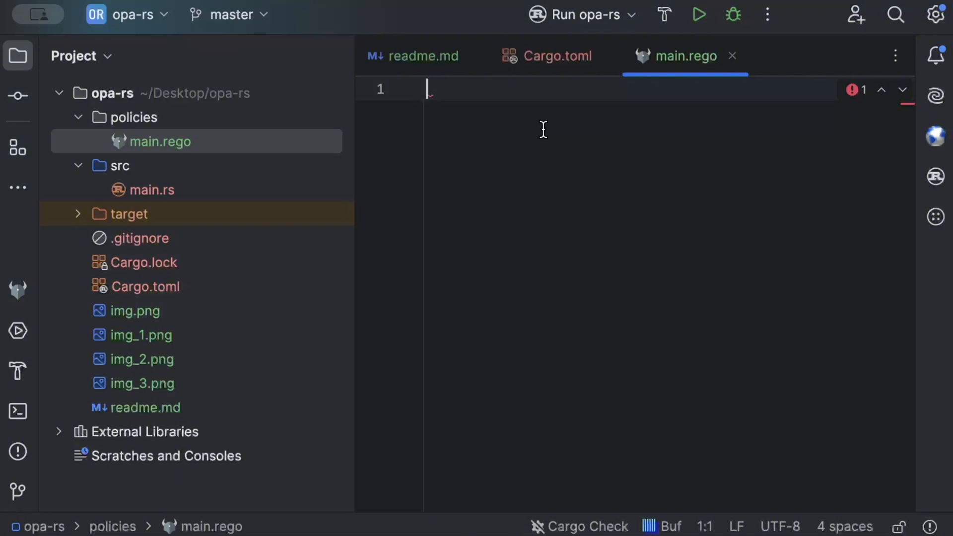
{"action": "left_click", "coordinate": [17, 55]}
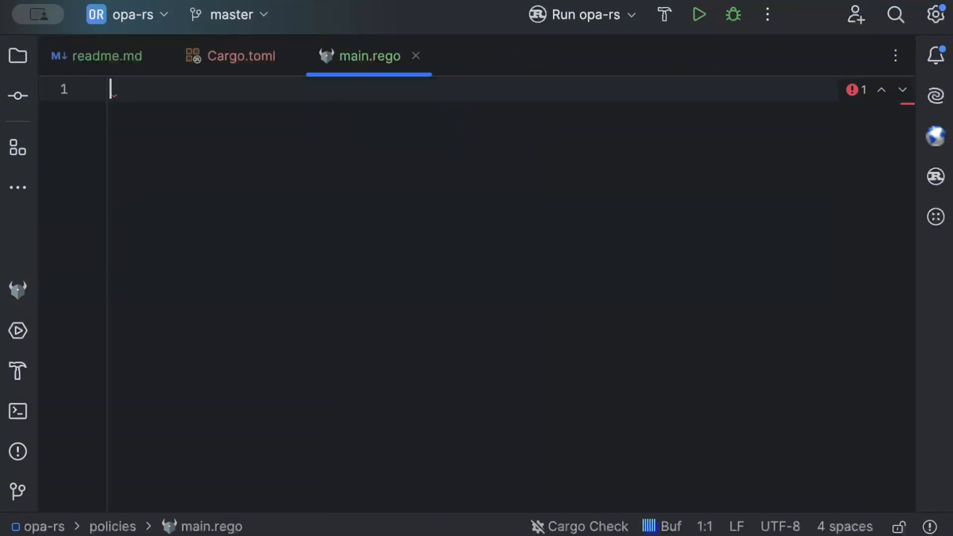
Step: Write package main and default allow = false in main.rego
{"action": "type", "text": "p"}
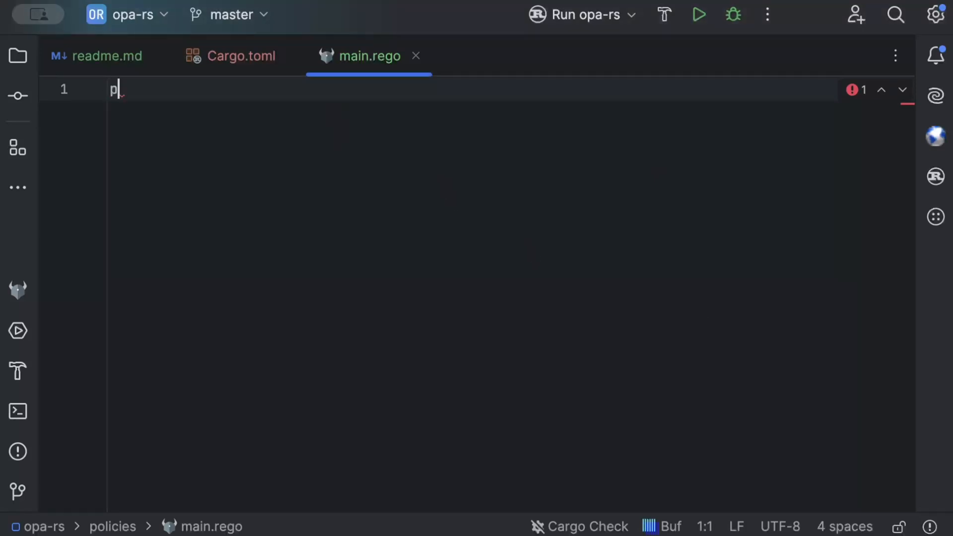
{"action": "type", "text": "ackage main"}
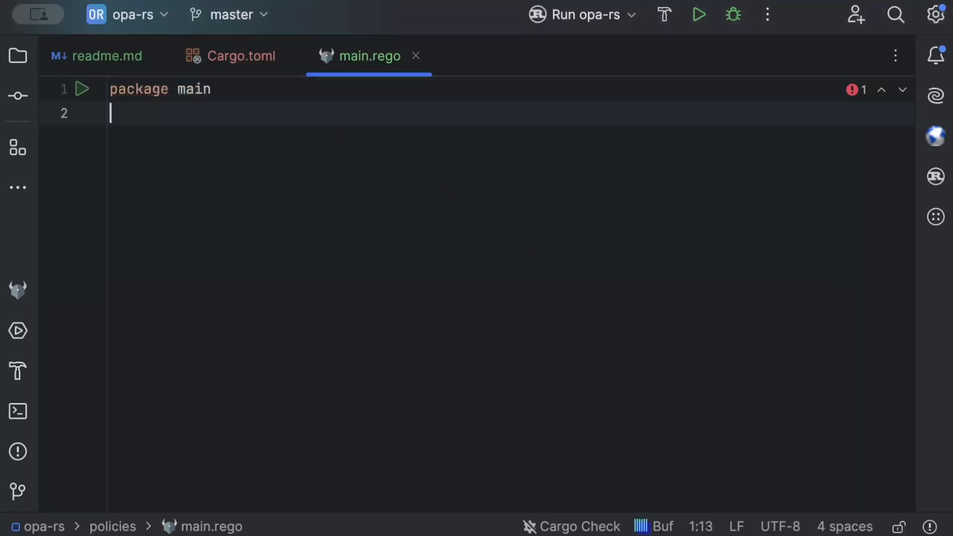
{"action": "type", "text": "defau"}
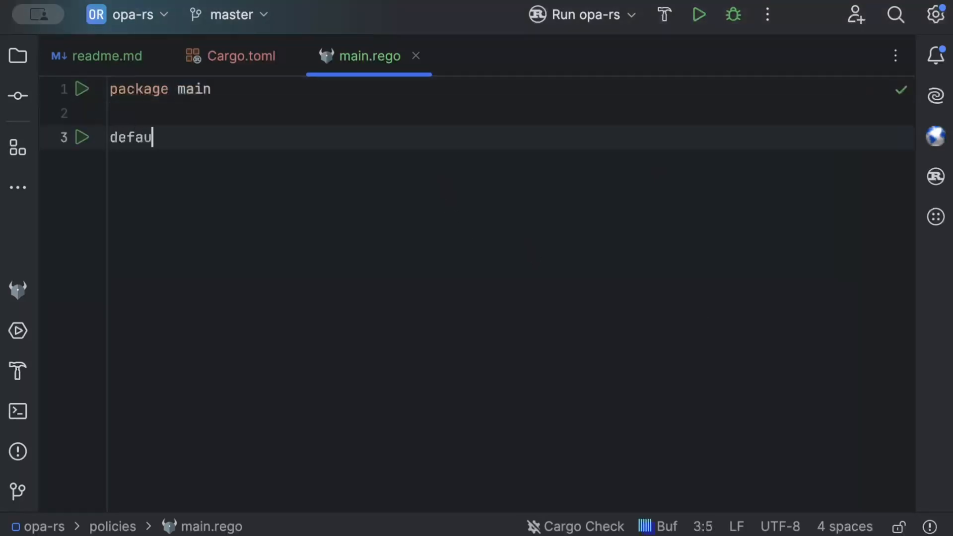
{"action": "type", "text": "lt allow = f"}
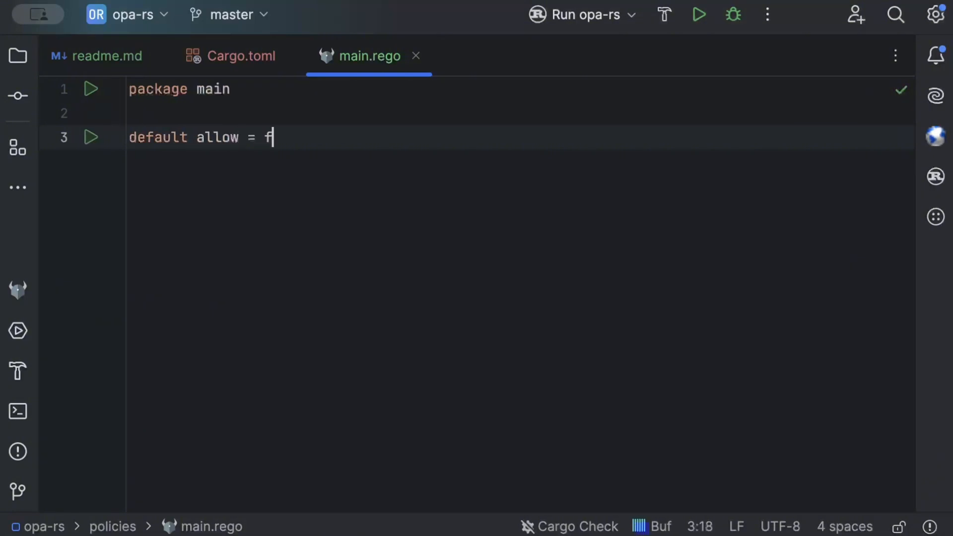
{"action": "type", "text": "alse"}
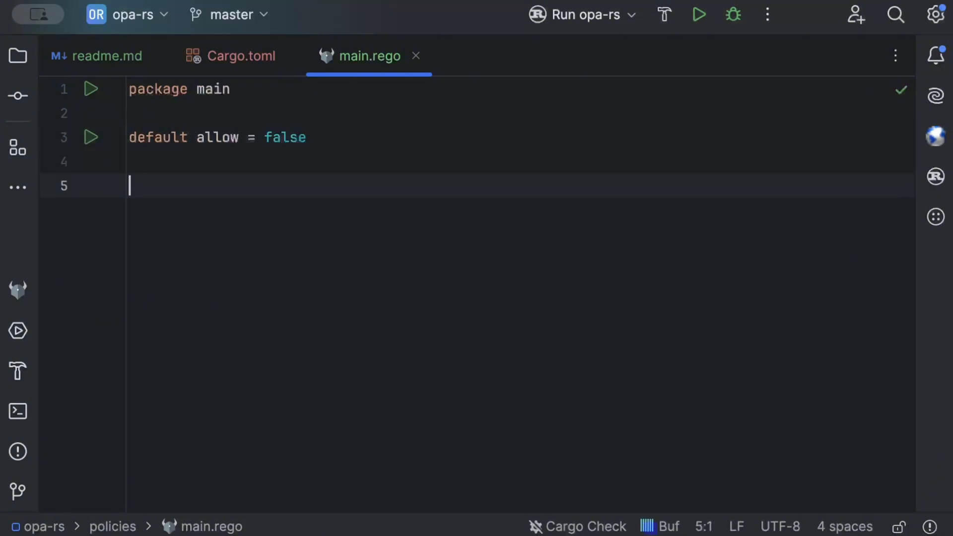
Step: Add the allow rule requiring input.user == "admin"
{"action": "type", "text": "al"}
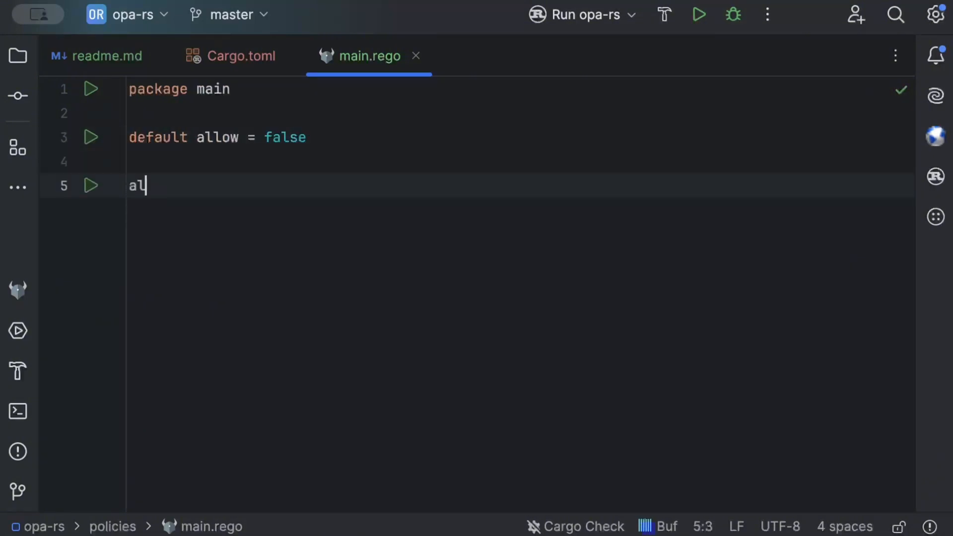
{"action": "type", "text": "low {"}
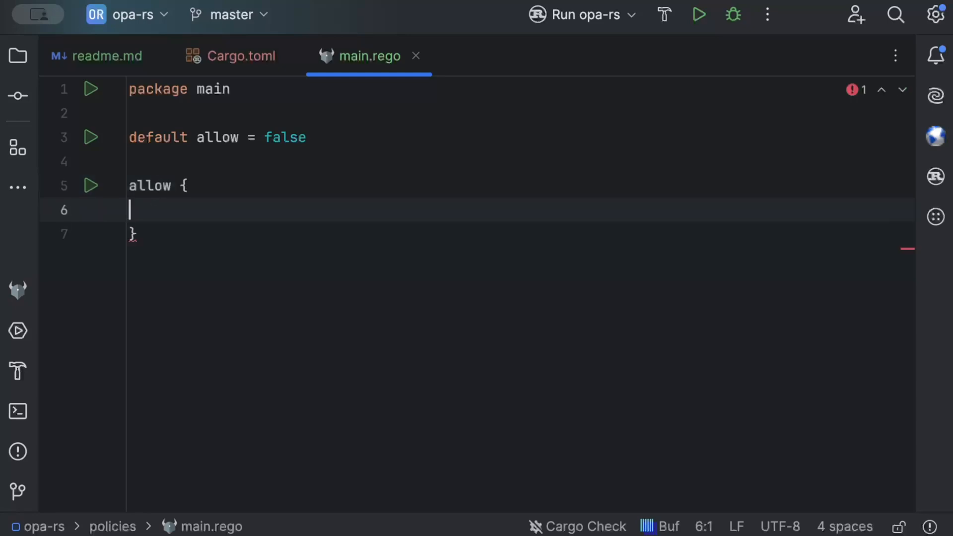
{"action": "type", "text": "inp"}
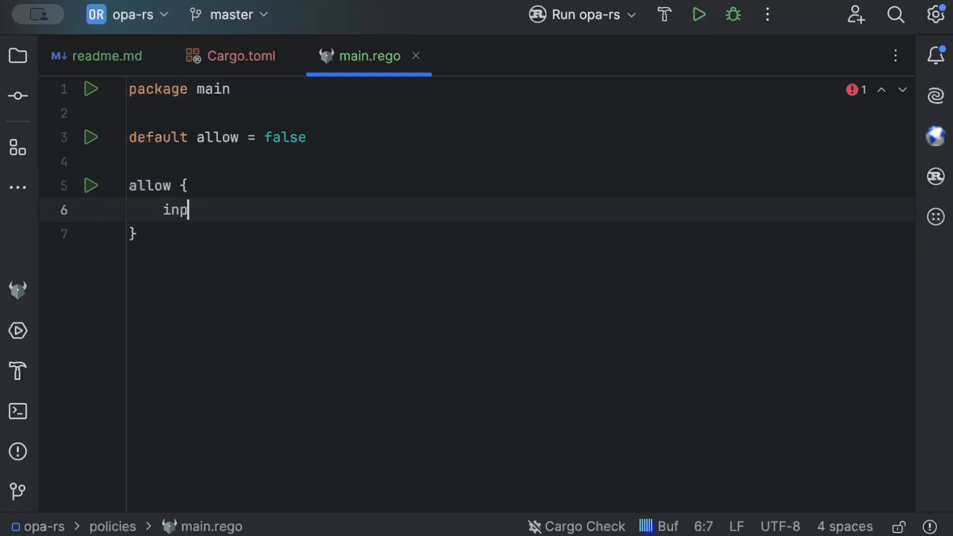
{"action": "type", "text": "ut.user"}
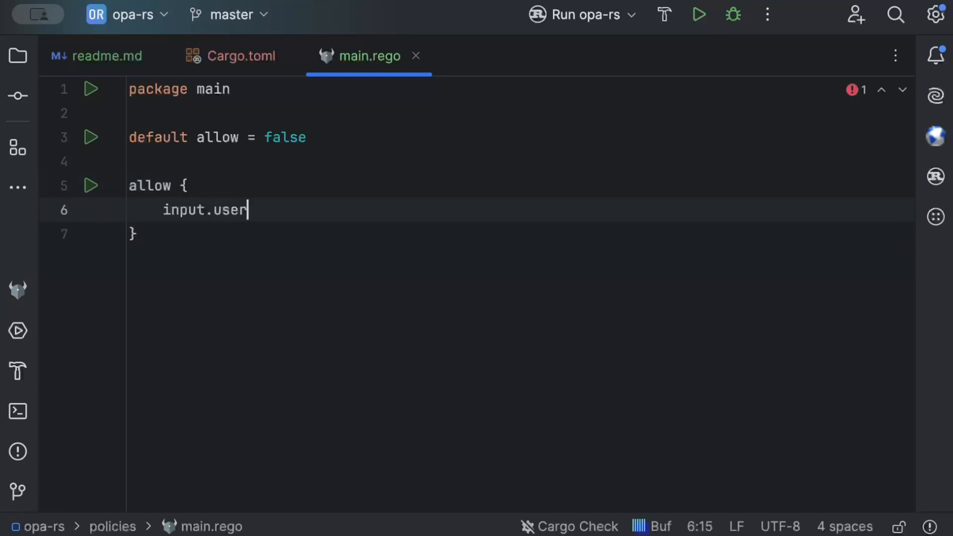
{"action": "type", "text": "== \"ad"}
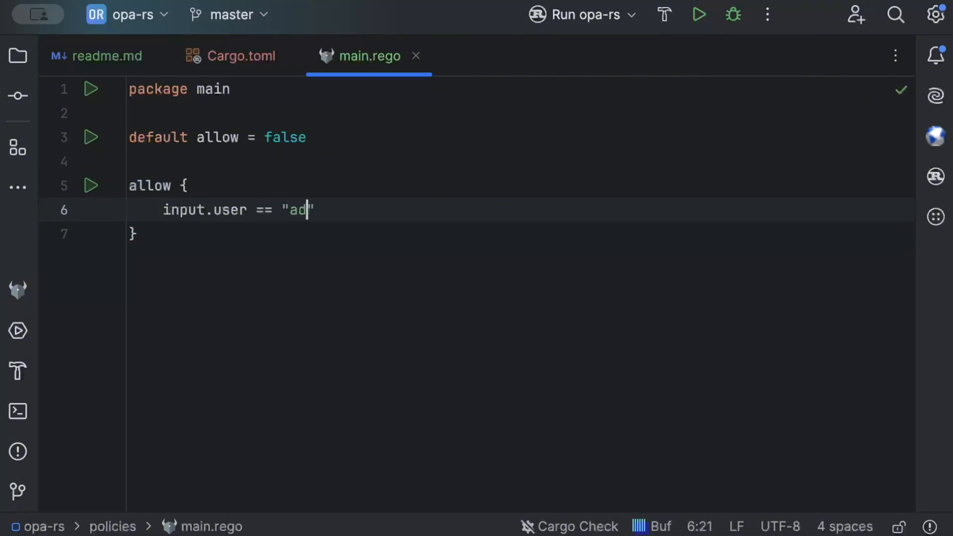
{"action": "type", "text": "min"}
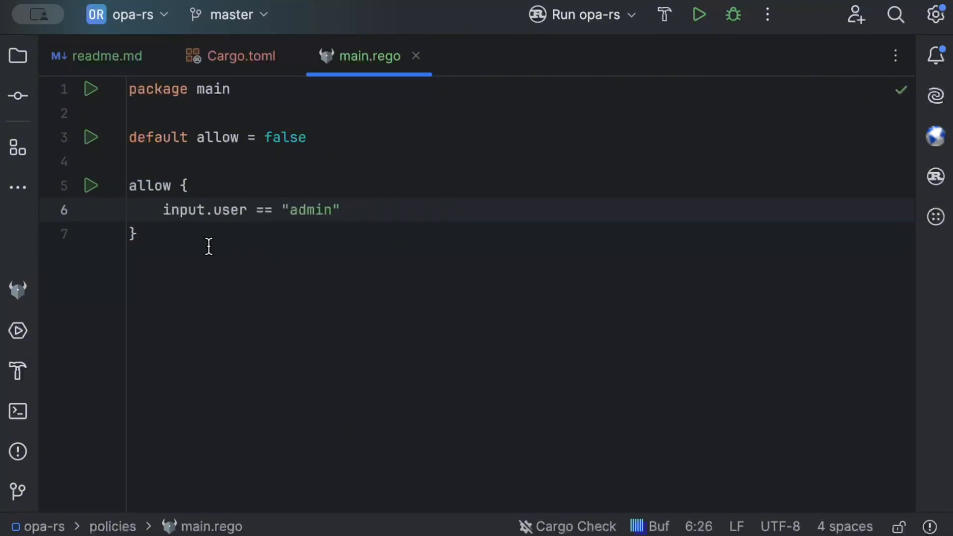
{"action": "left_click", "coordinate": [142, 200]}
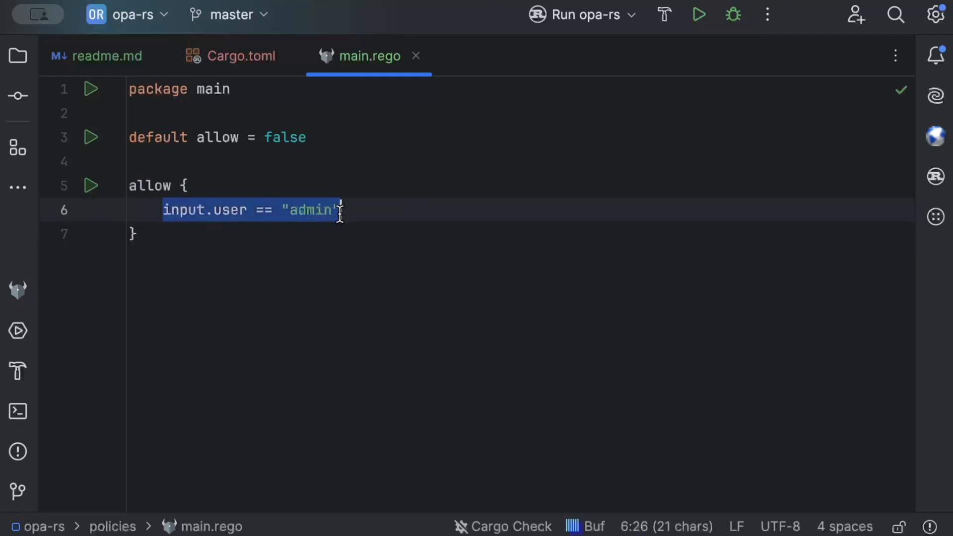
{"action": "left_click", "coordinate": [220, 234]}
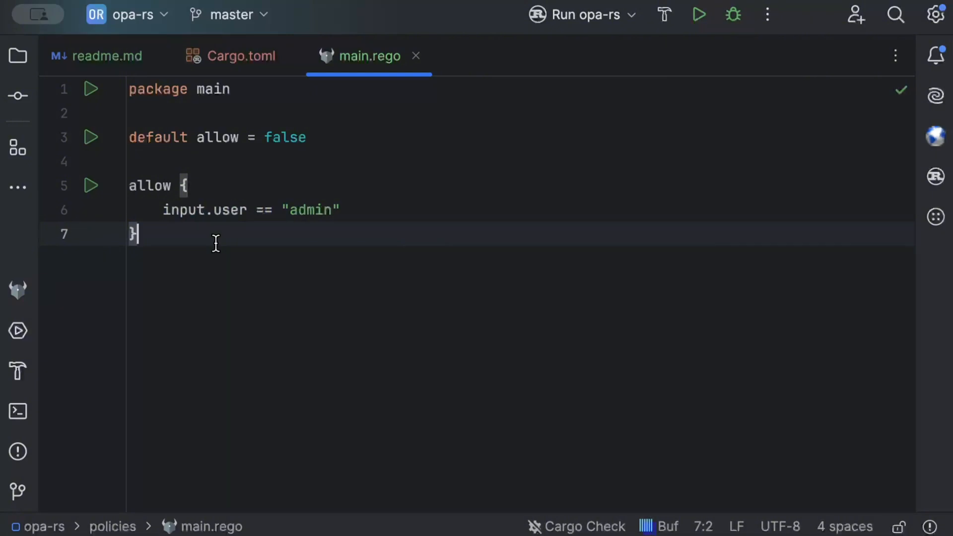
{"action": "mouse_move", "coordinate": [222, 270]}
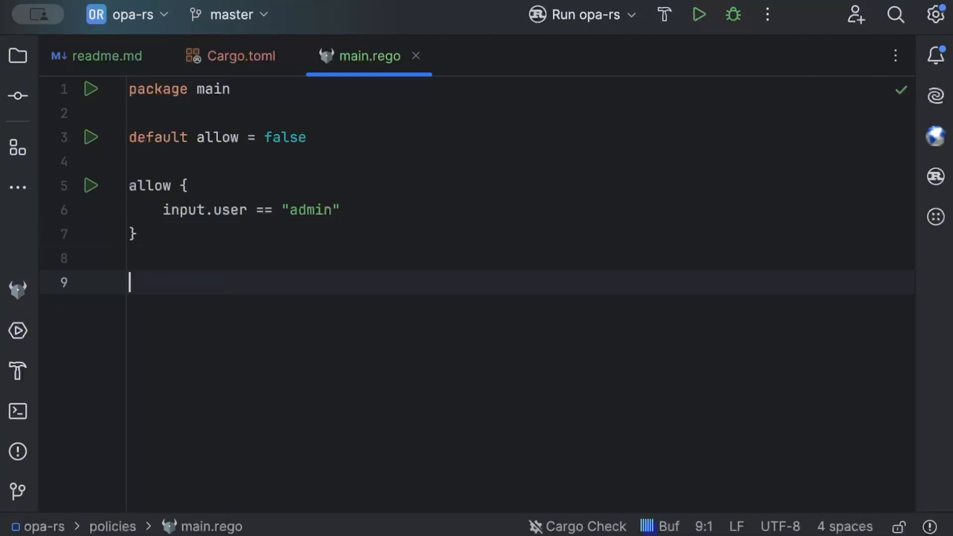
Step: Try an extra or input.user == "developer" condition in the allow rule
{"action": "type", "text": "/main/all"}
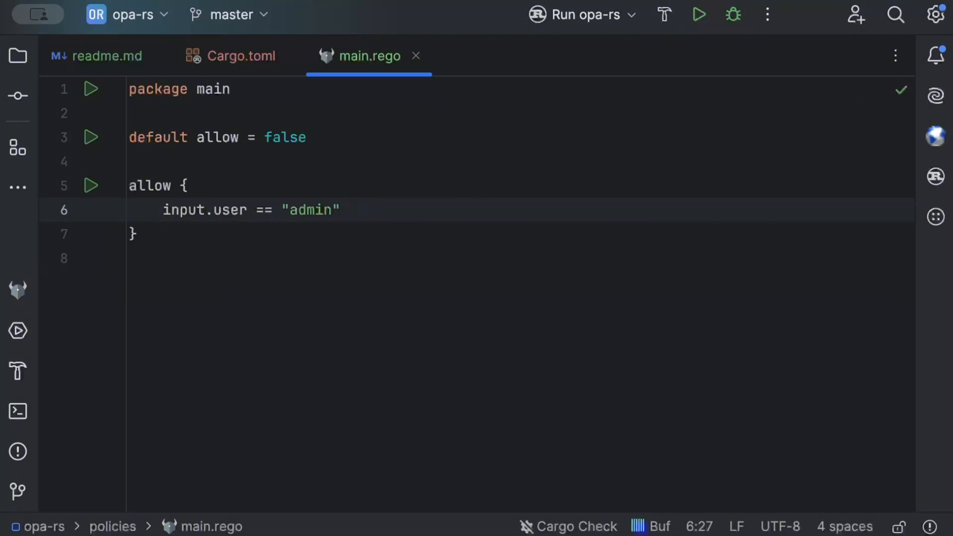
{"action": "type", "text": "or inp"}
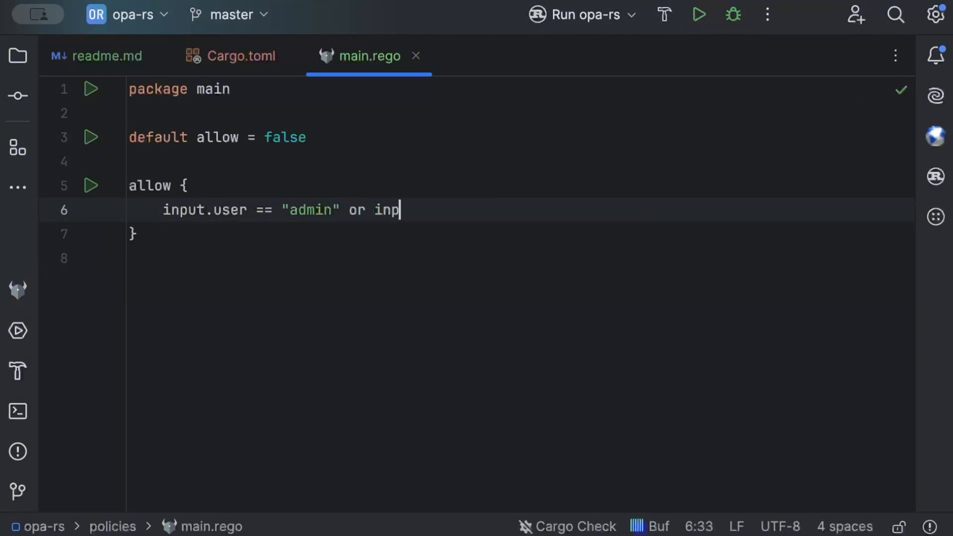
{"action": "type", "text": "ut.user =="}
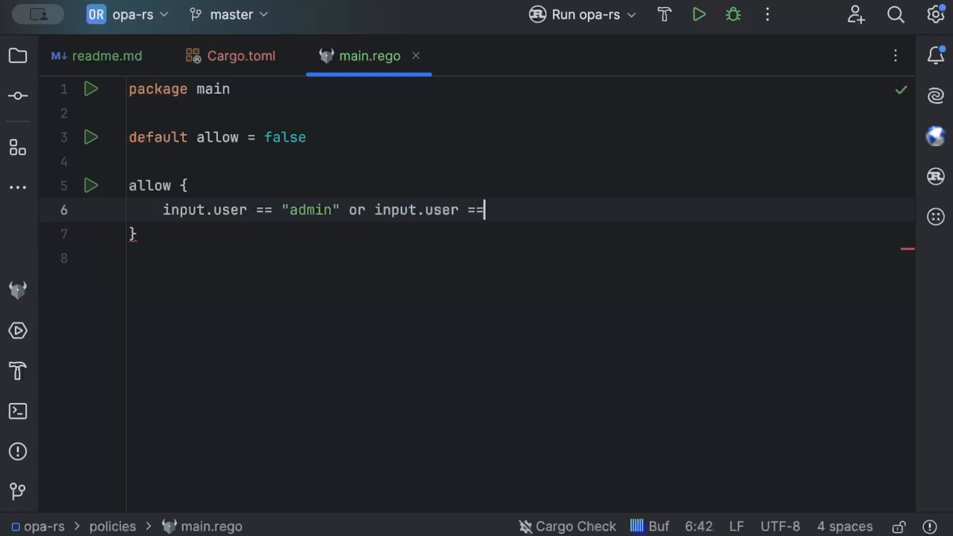
{"action": "type", "text": "\"devel\""}
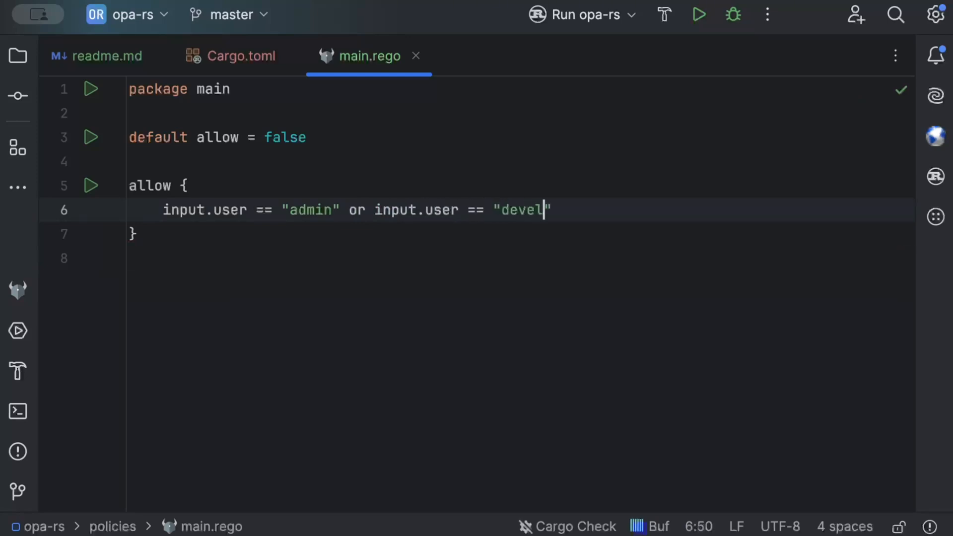
{"action": "type", "text": "oper"}
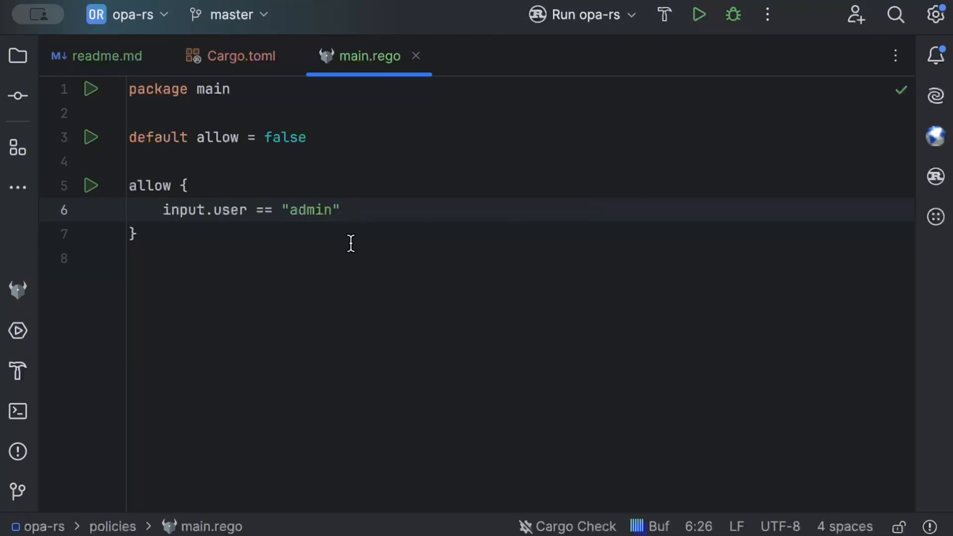
Step: Revert main.rego to the single admin-only condition and show the project file tree
{"action": "left_click", "coordinate": [136, 234]}
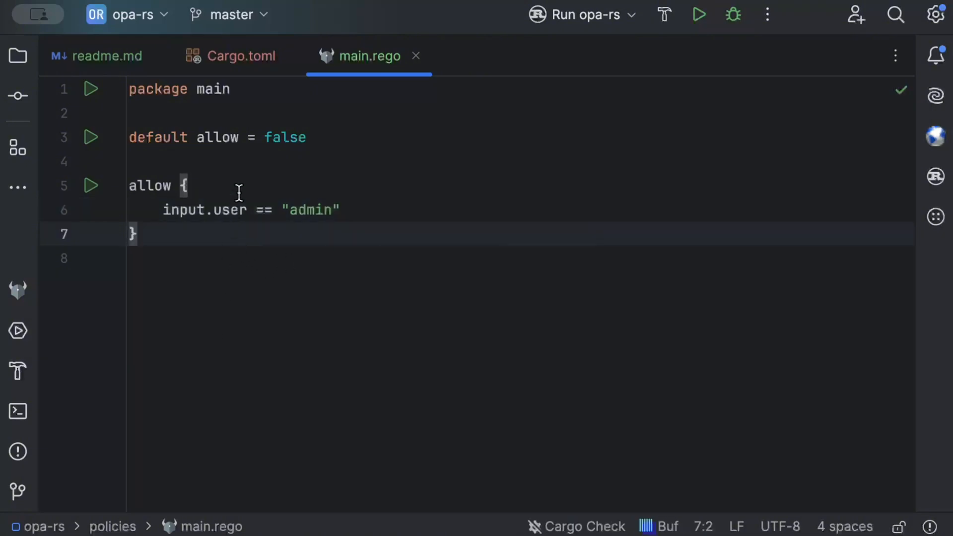
{"action": "left_click", "coordinate": [189, 185]}
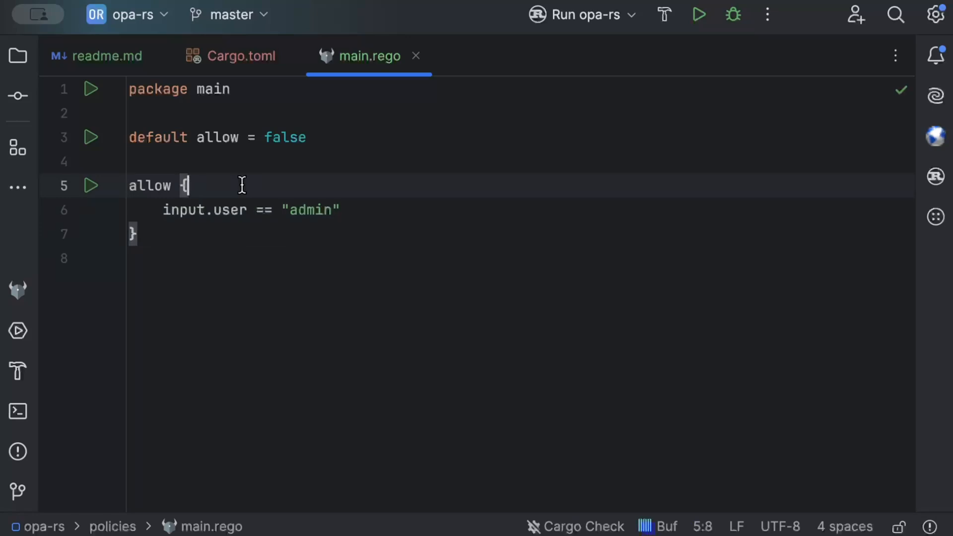
{"action": "left_click", "coordinate": [234, 161]}
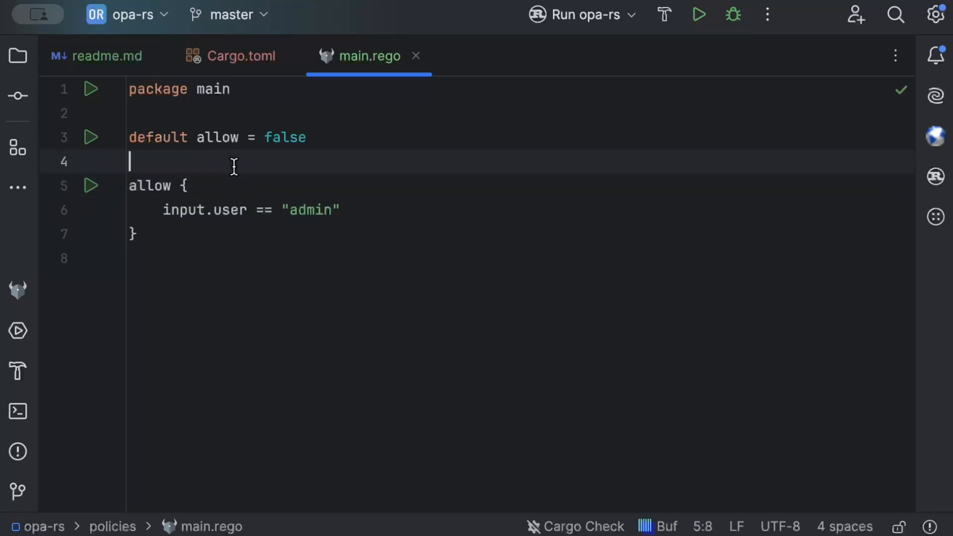
{"action": "left_click", "coordinate": [18, 56]}
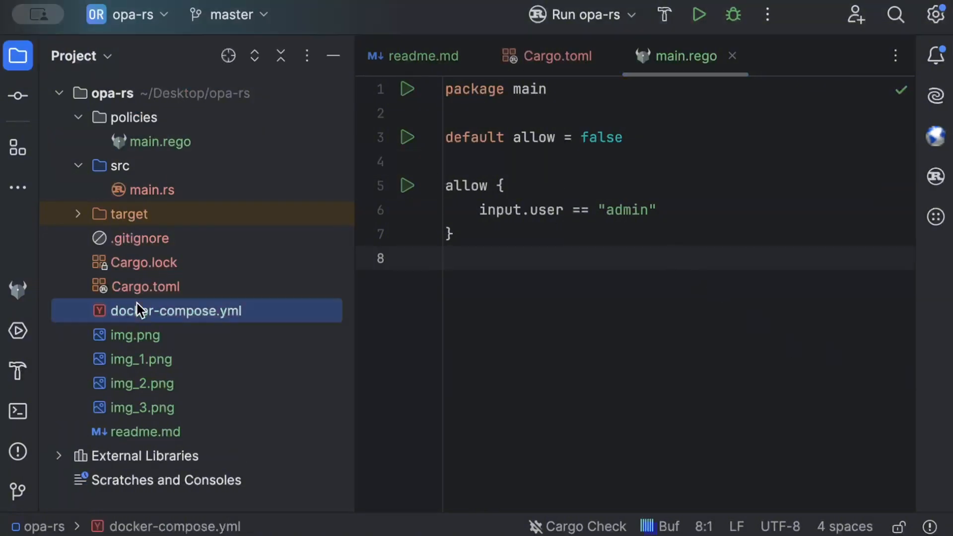
Step: Start docker-compose.yml with version "3.9" and a services section with the opa service
{"action": "double_click", "coordinate": [177, 311]}
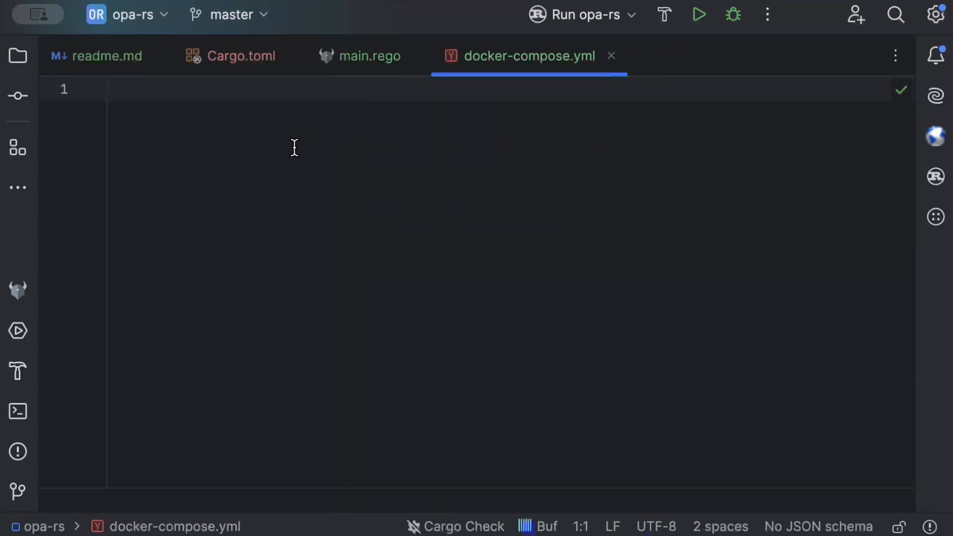
{"action": "type", "text": "v"}
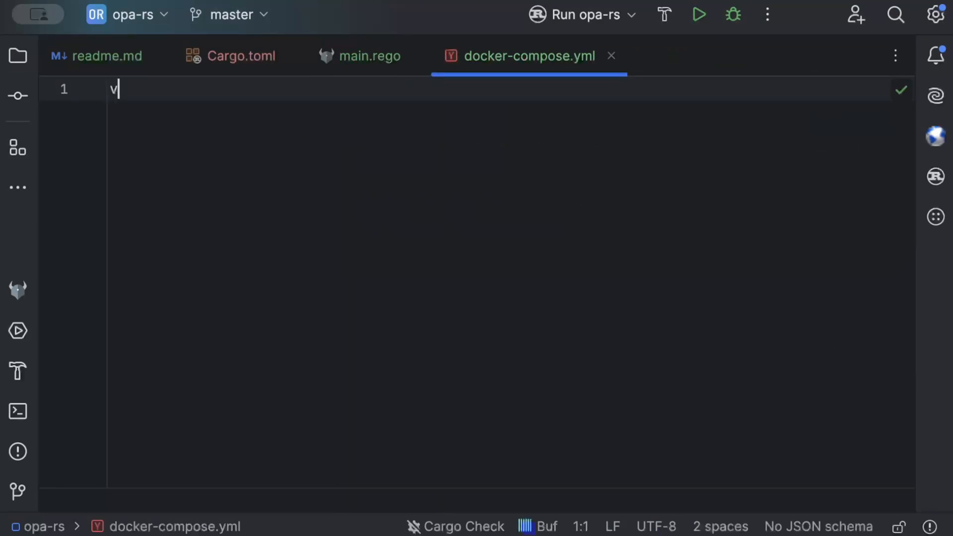
{"action": "type", "text": "ersion:"}
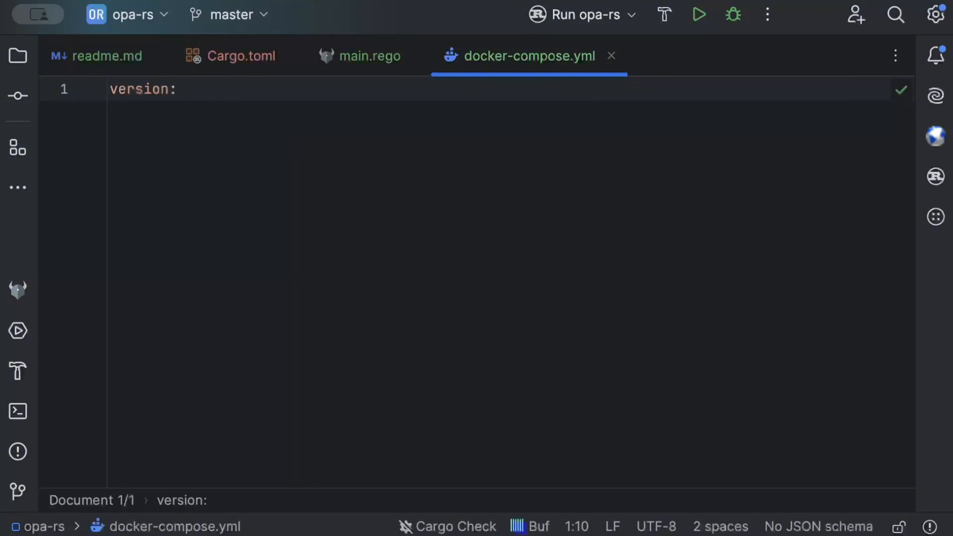
{"action": "type", "text": "\"3.9\""}
{"action": "type", "text": "s"}
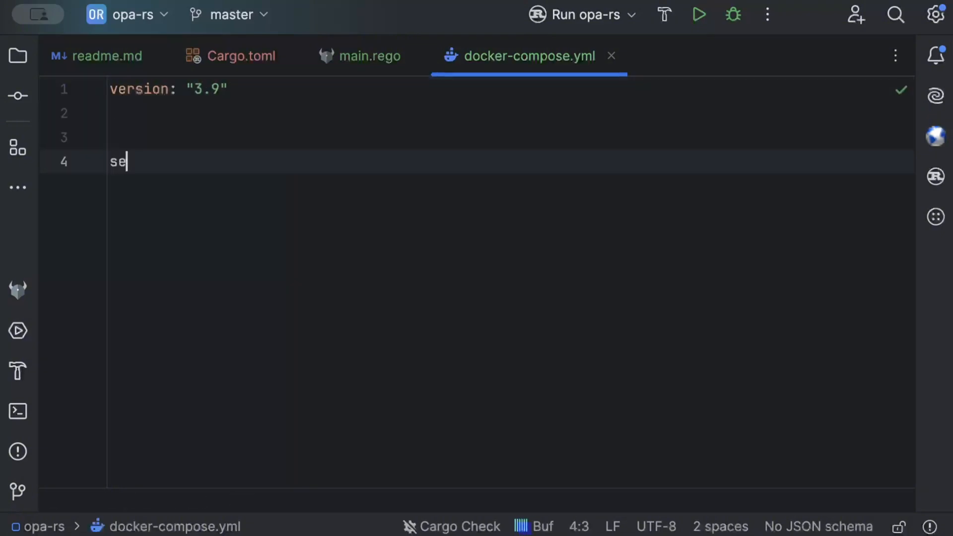
{"action": "type", "text": "ervices:"}
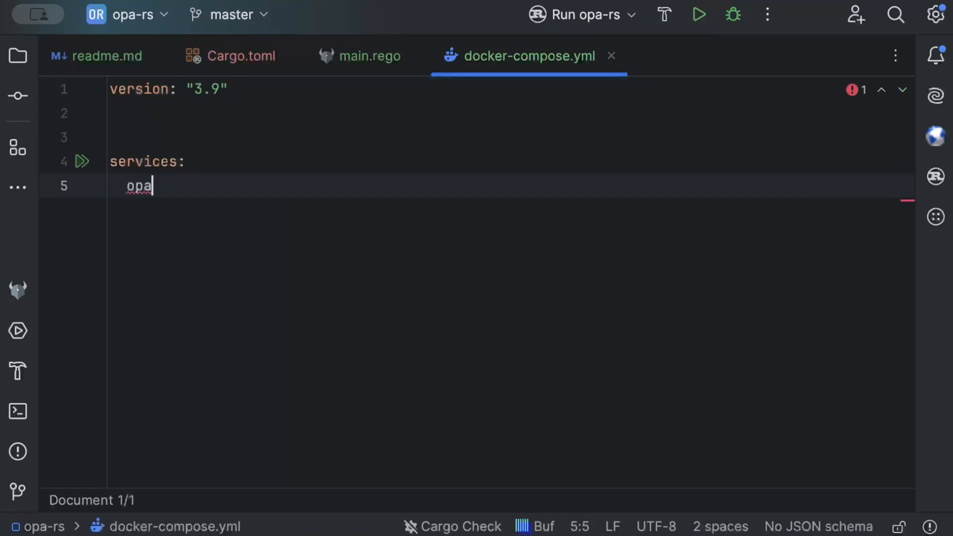
{"action": "type", "text": ":"}
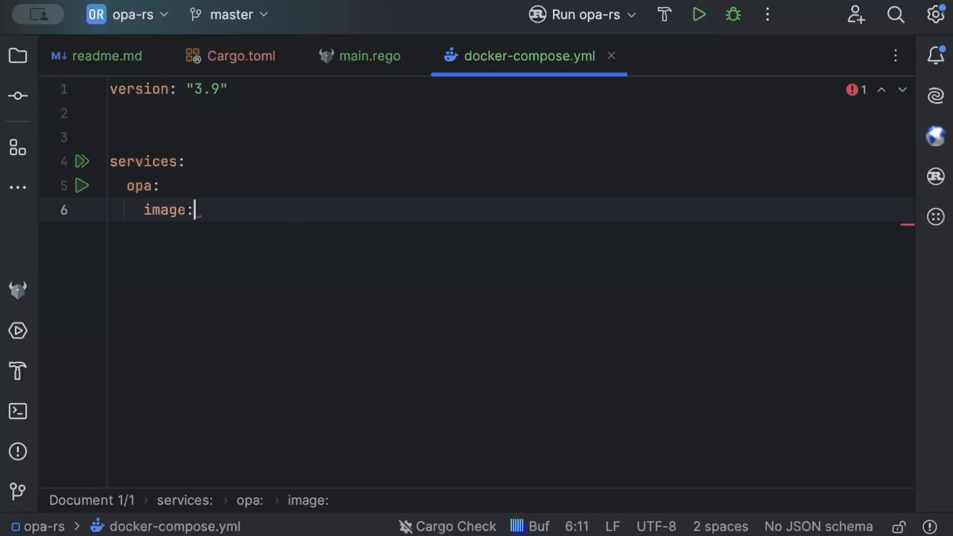
Step: Set the opa service image to openpolicyagent/opa:latest and expose port 8181
{"action": "type", "text": "open"}
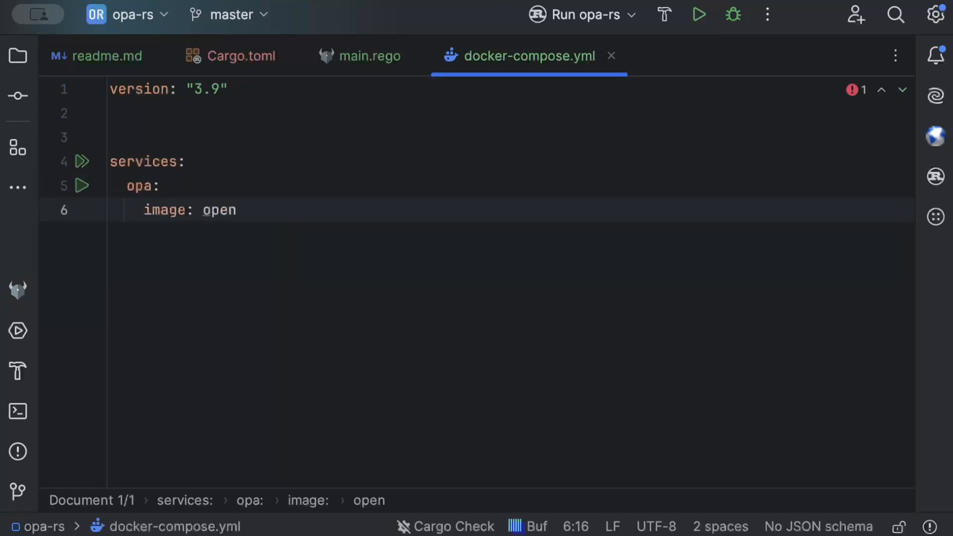
{"action": "type", "text": "policya"}
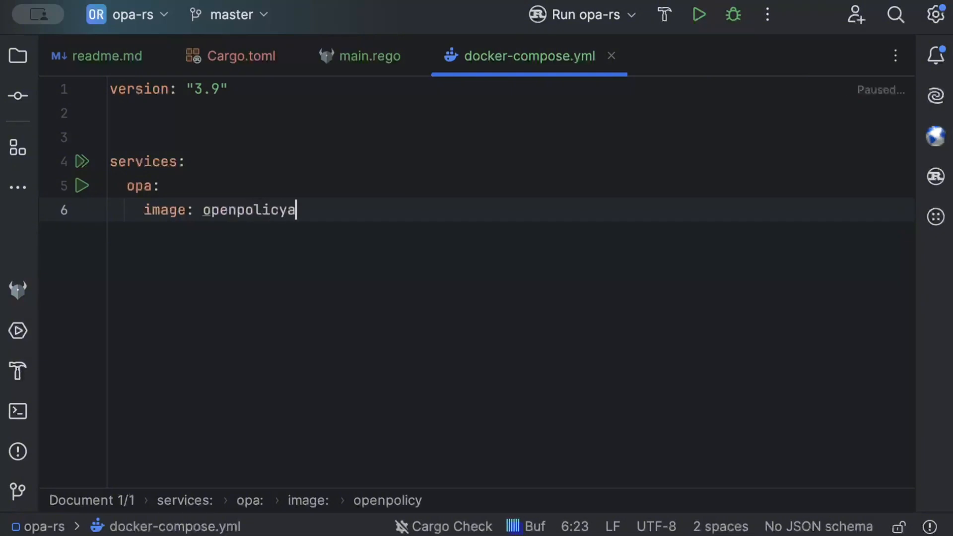
{"action": "type", "text": "gent/opa:"}
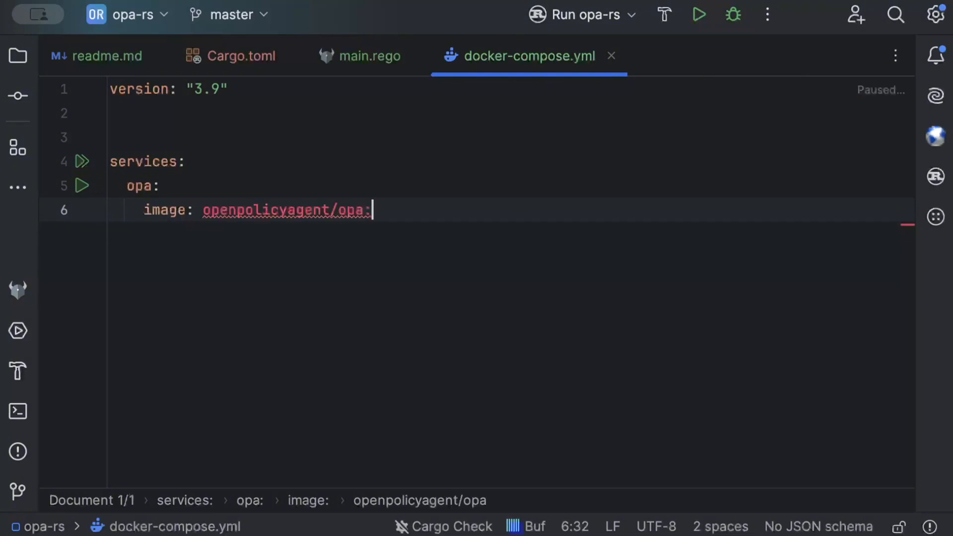
{"action": "type", "text": "latest"}
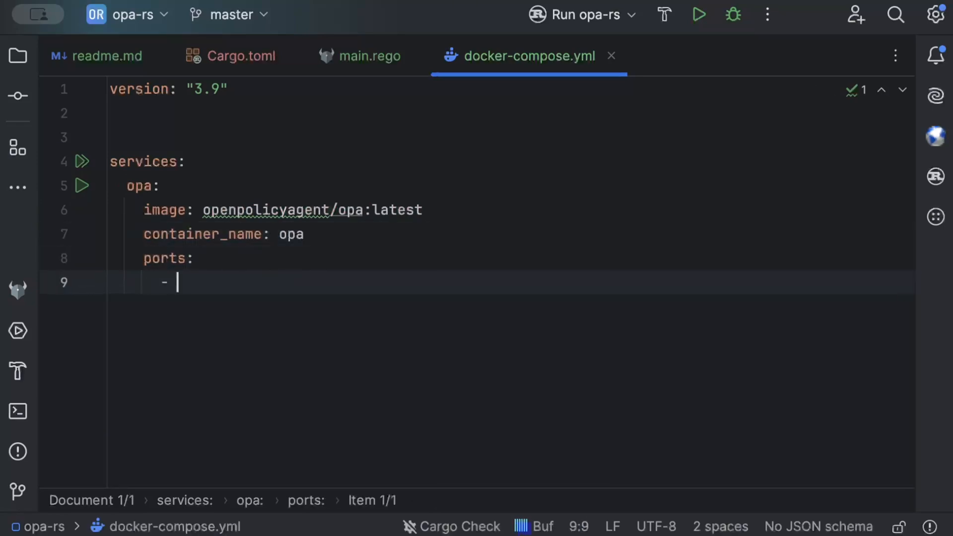
{"action": "type", "text": "\"8181:\""}
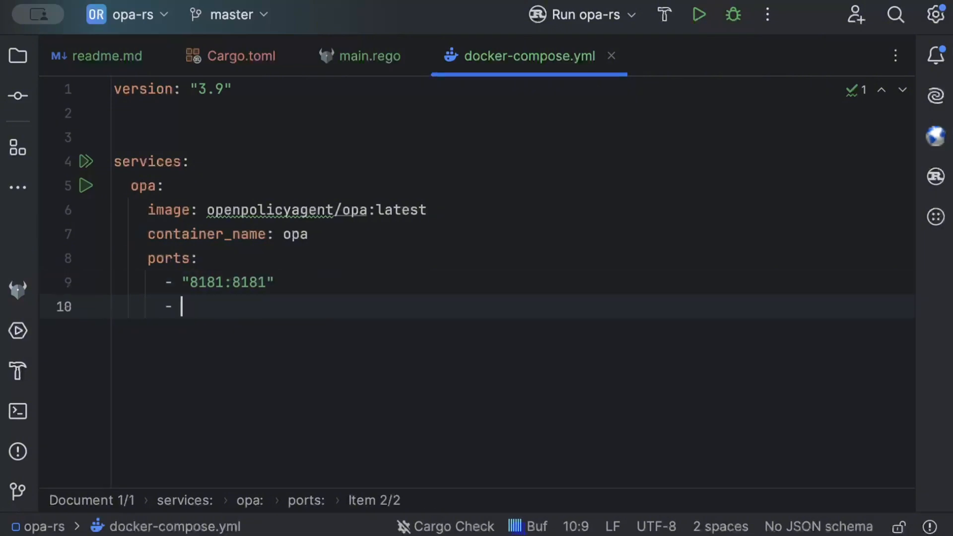
Step: Add a volumes entry mounting ./polices to /policies
{"action": "type", "text": "vo"}
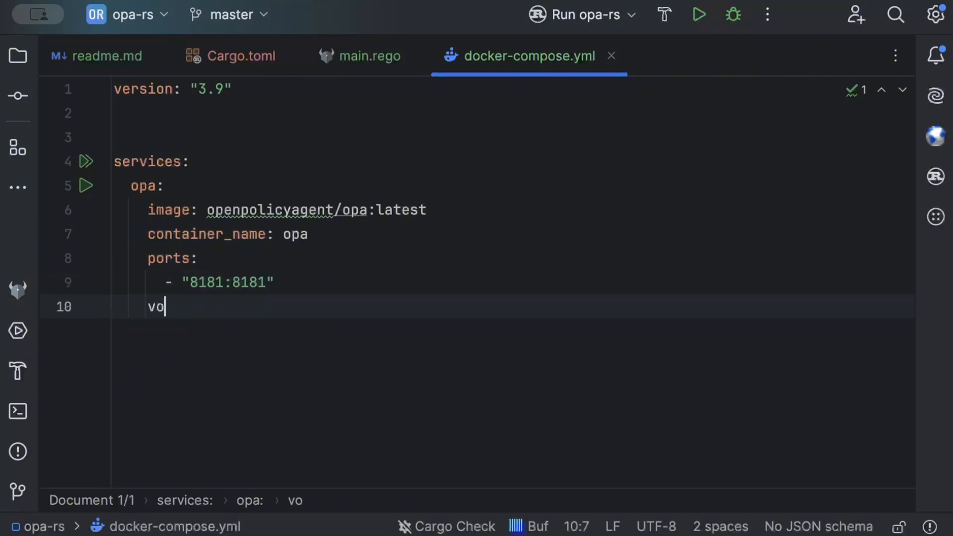
{"action": "type", "text": "lumes:"}
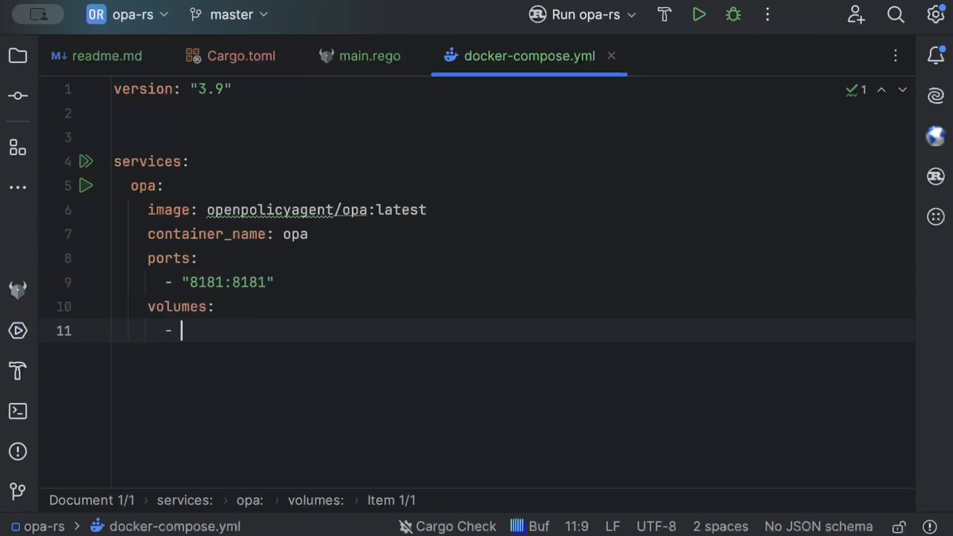
{"action": "type", "text": "./"}
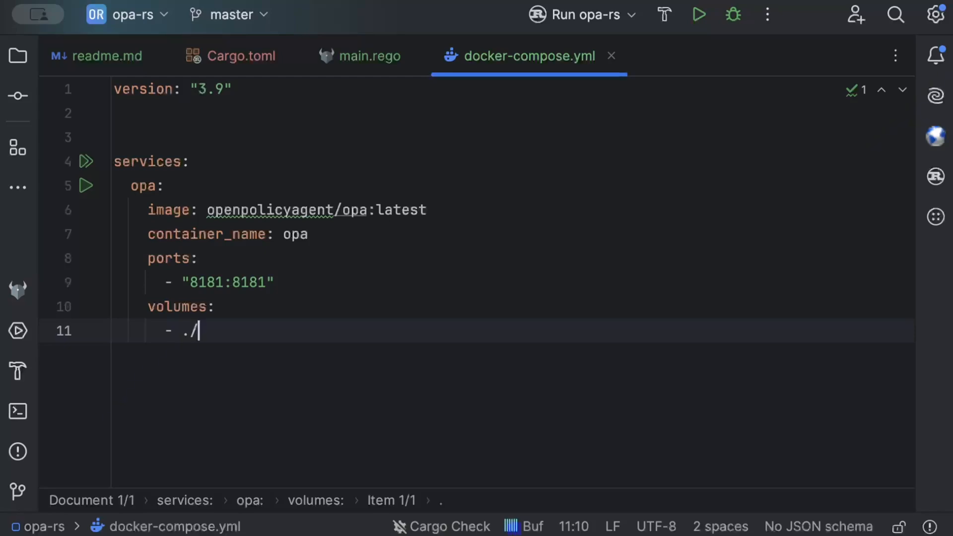
{"action": "type", "text": "polices"}
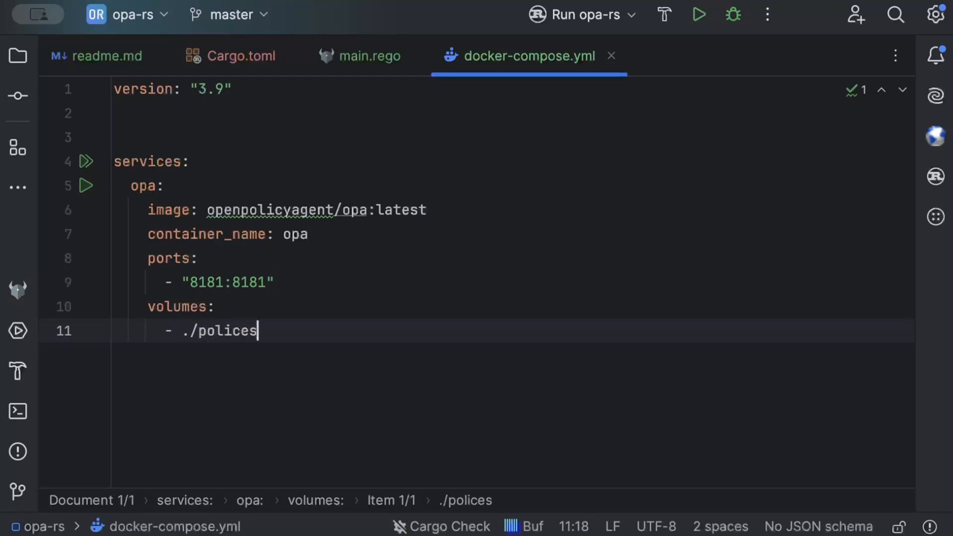
{"action": "left_click", "coordinate": [18, 56]}
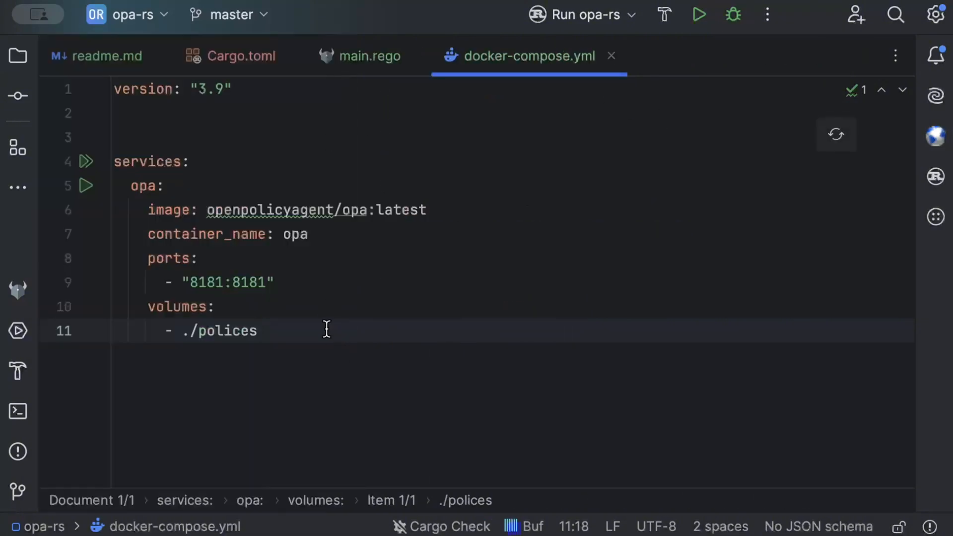
{"action": "type", "text": ":/"}
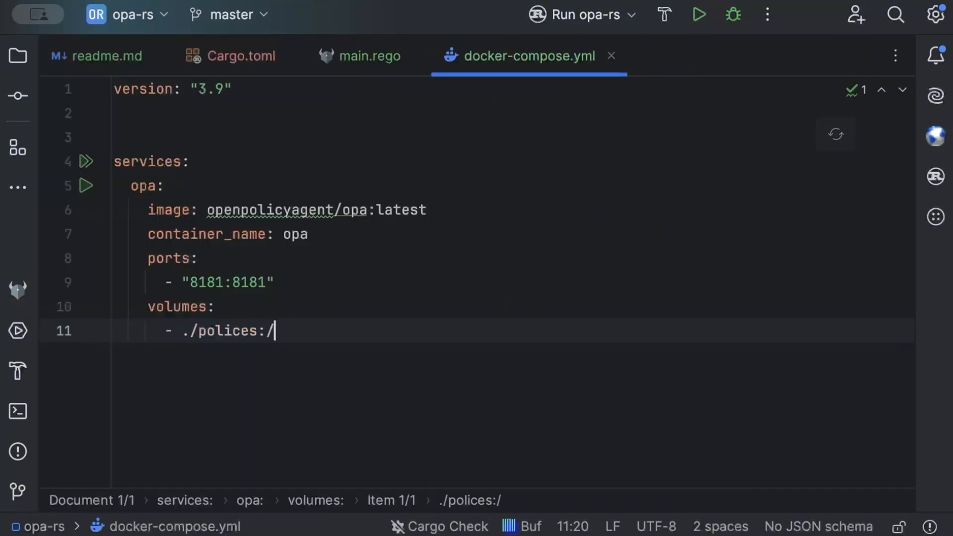
{"action": "type", "text": "policies"}
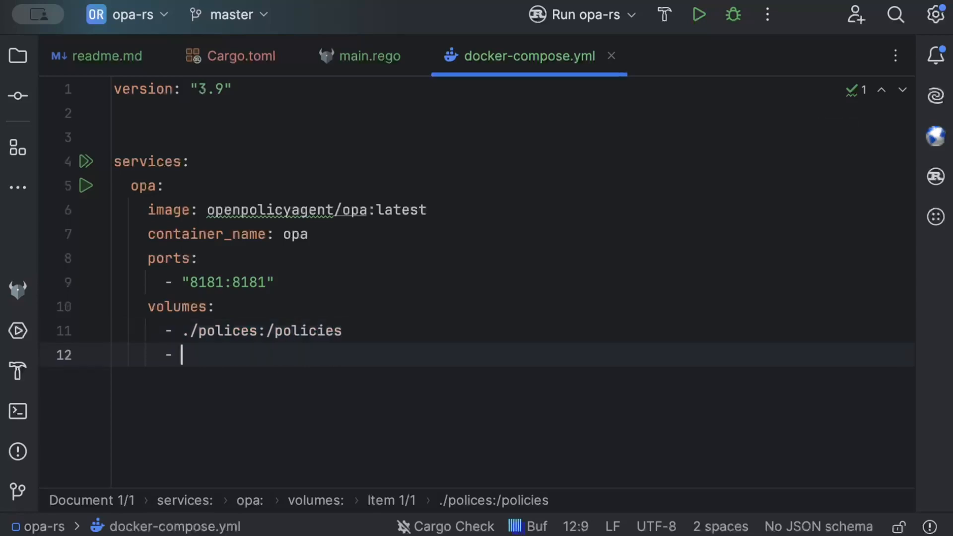
Step: Add command: ["run", "--server", "--bundle", "/policies"] to the opa service
{"action": "type", "text": "command:"}
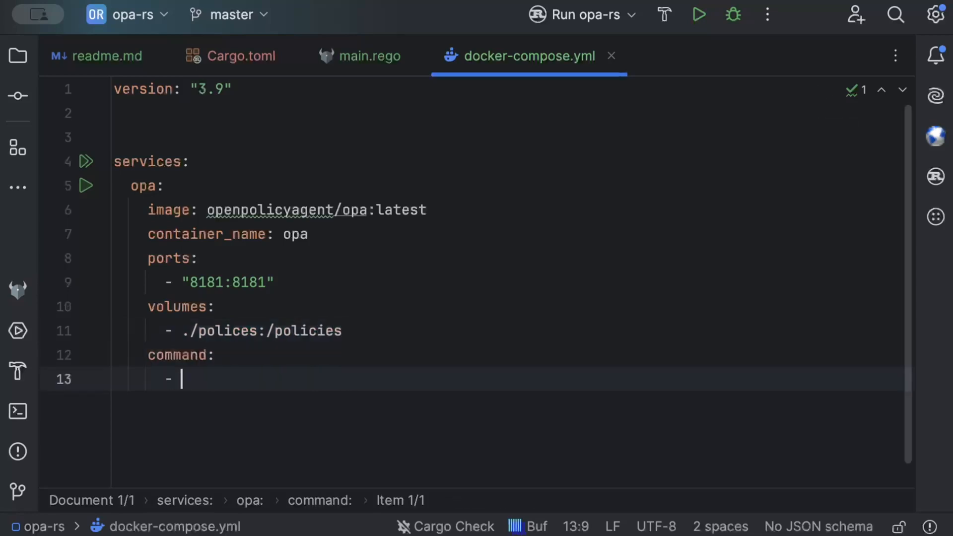
{"action": "type", "text": "["}
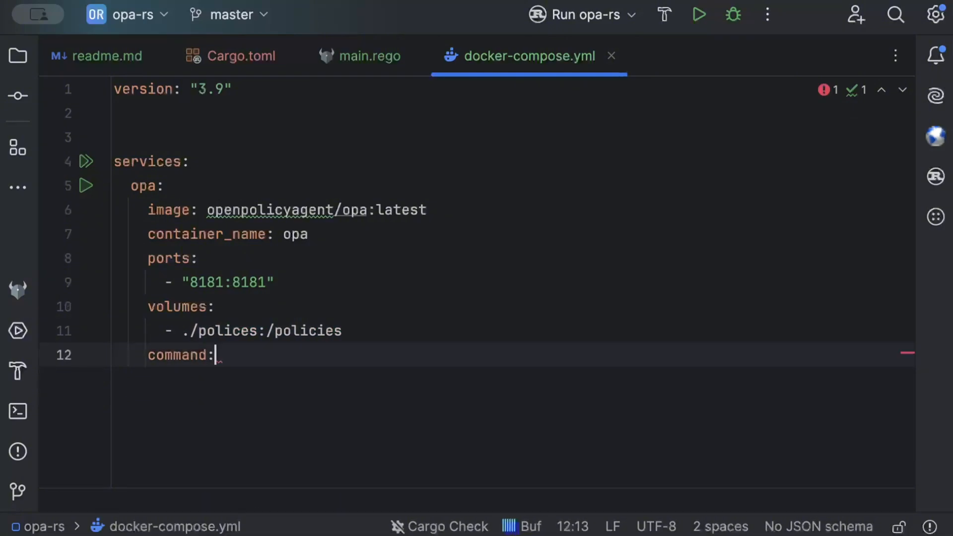
{"action": "type", "text": "[\"run\"]"}
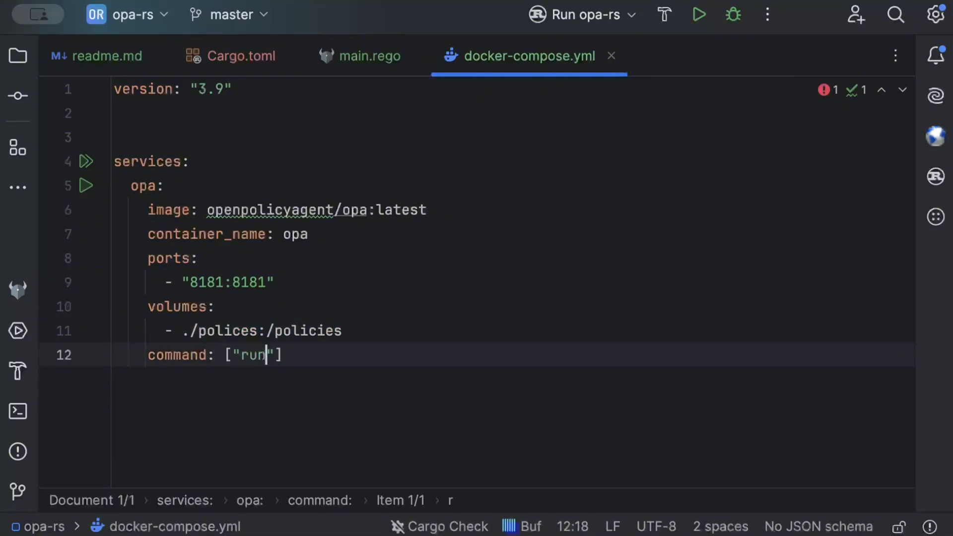
{"action": "type", "text": ", \"--s"}
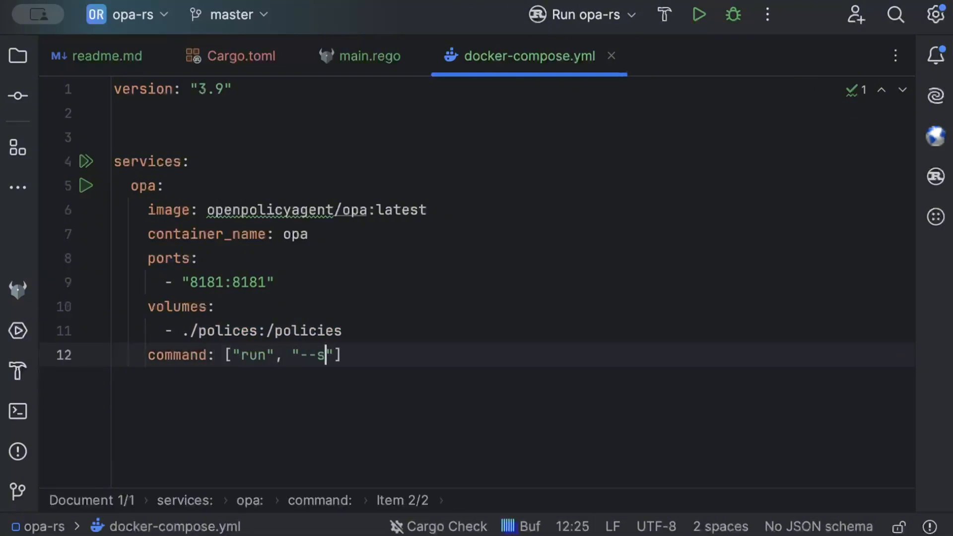
{"action": "type", "text": "erver\", \""}
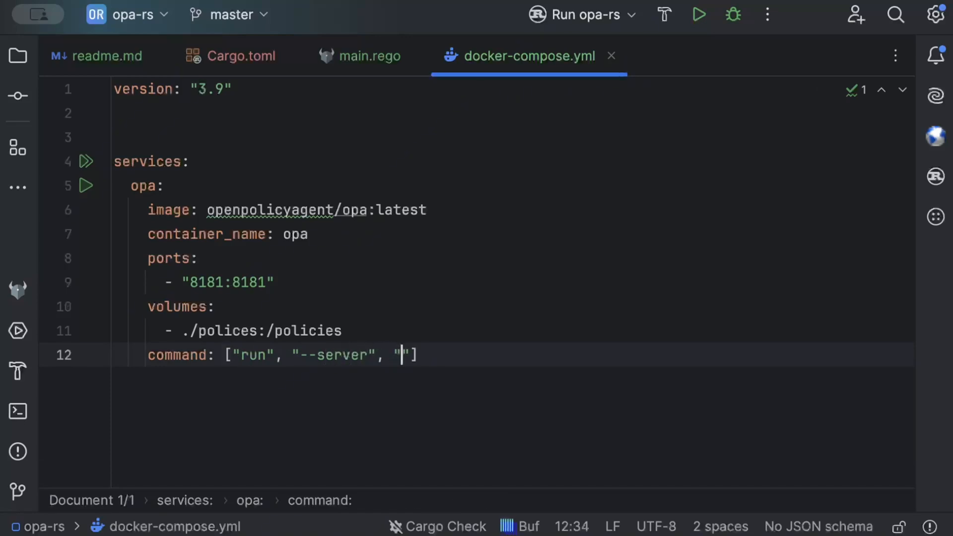
{"action": "type", "text": "--b"}
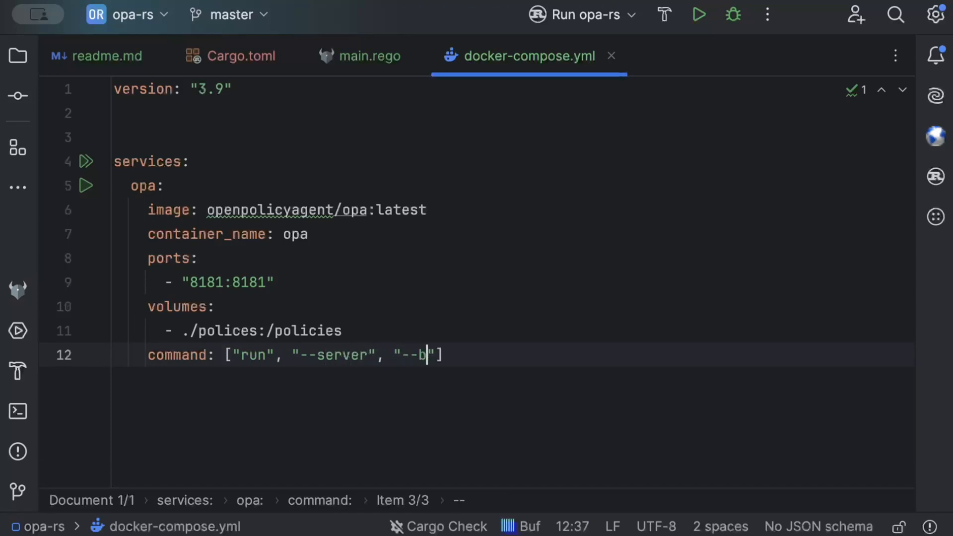
{"action": "type", "text": "undle\", \"/polic"}
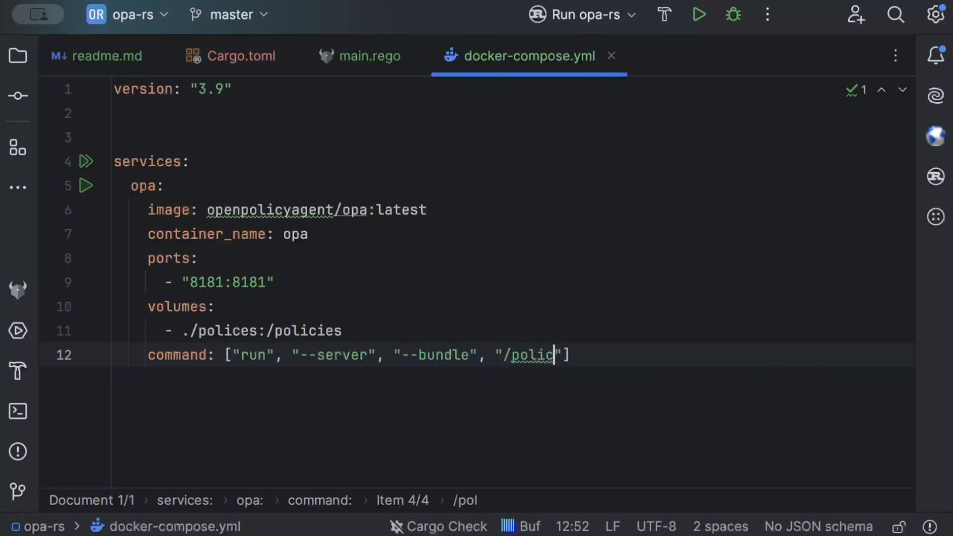
{"action": "type", "text": "ies"}
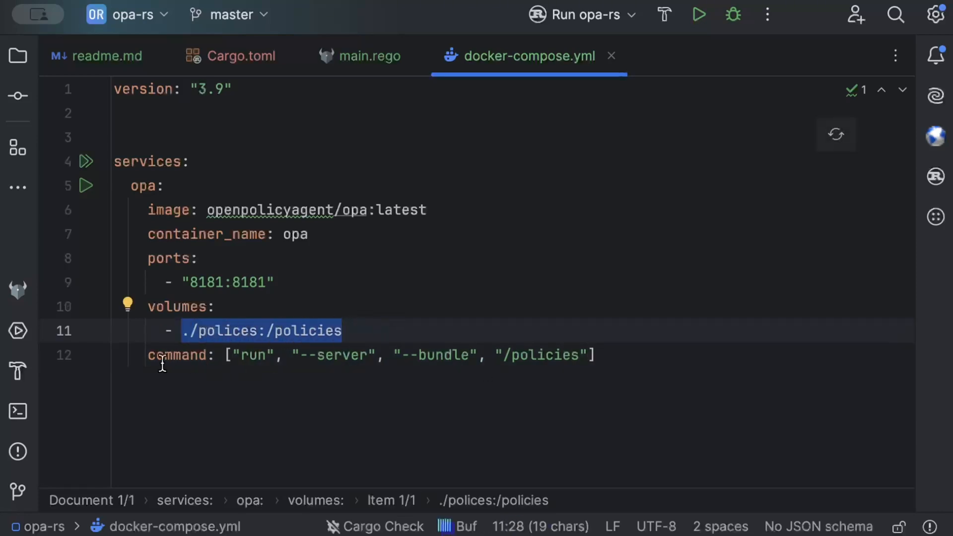
Step: Review the full compose file, checking container_name: opa and the run command
{"action": "left_click", "coordinate": [456, 355]}
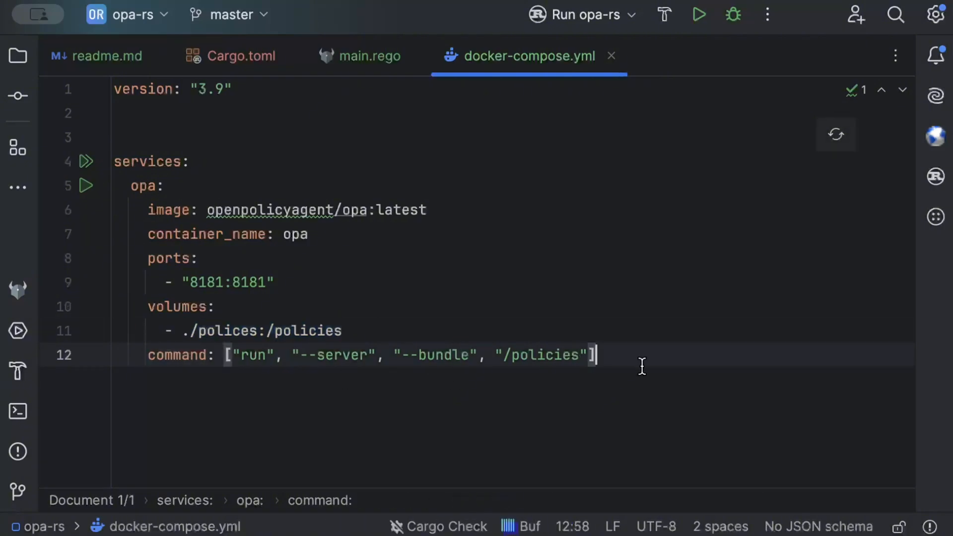
{"action": "key", "text": "ctrl+a"}
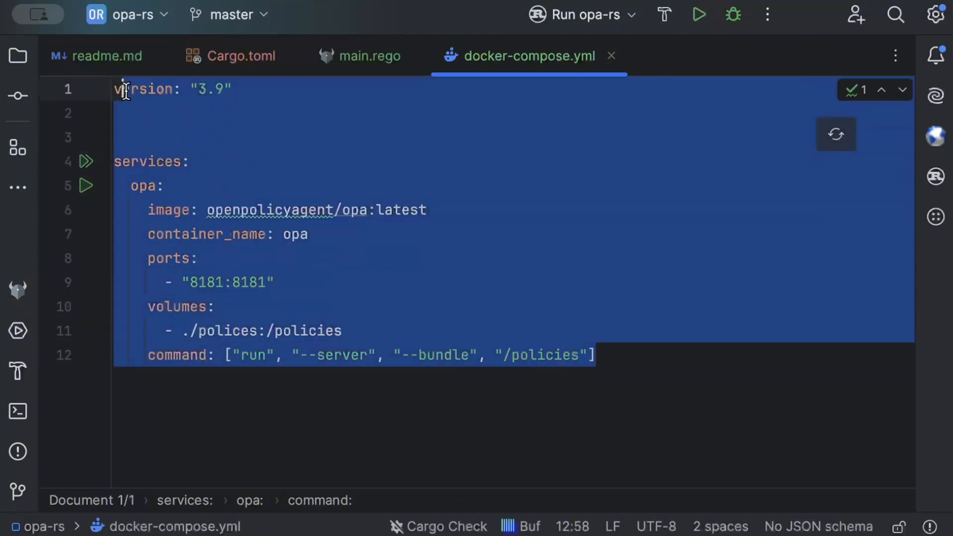
{"action": "left_click", "coordinate": [309, 234]}
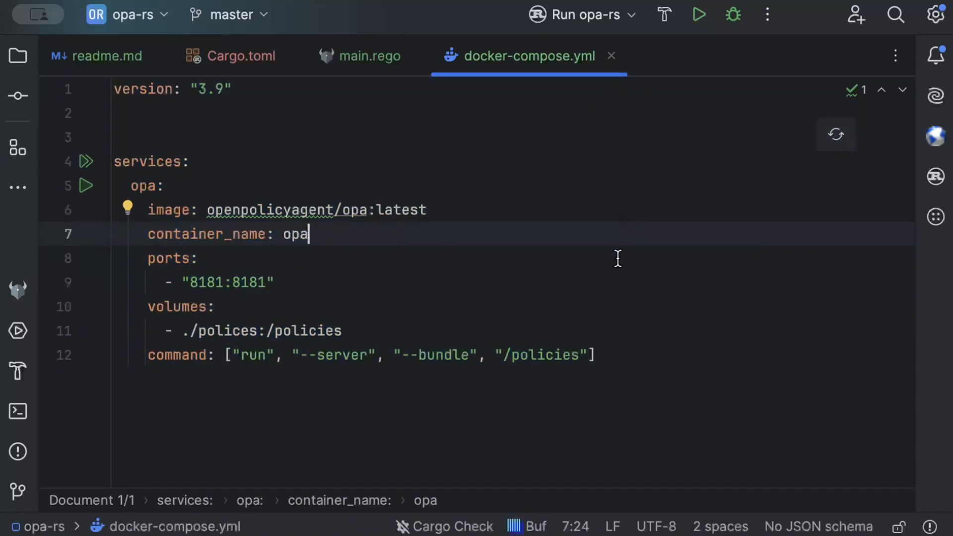
{"action": "left_click", "coordinate": [359, 355]}
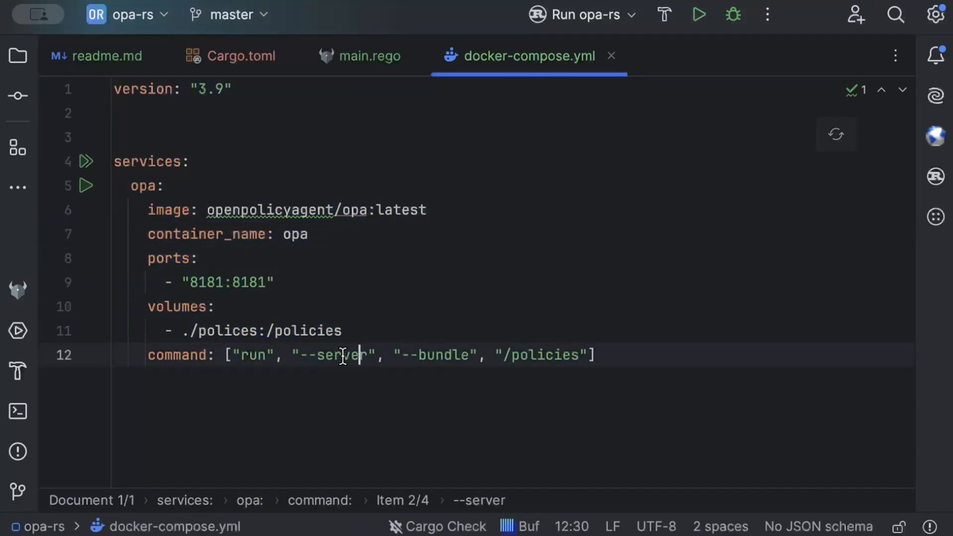
Step: Run docker compose up -d in the terminal to start the opa container in the background
{"action": "left_click", "coordinate": [17, 411]}
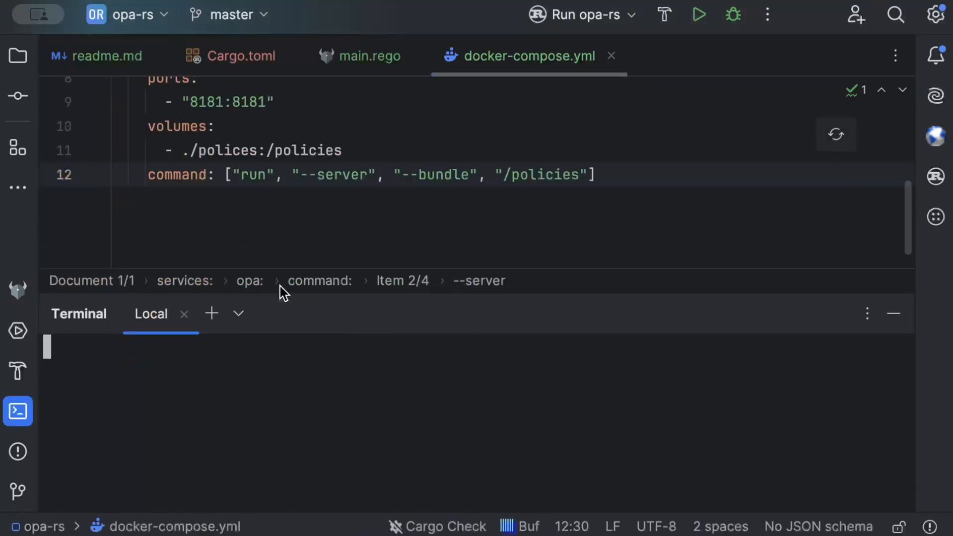
{"action": "type", "text": "docker p"}
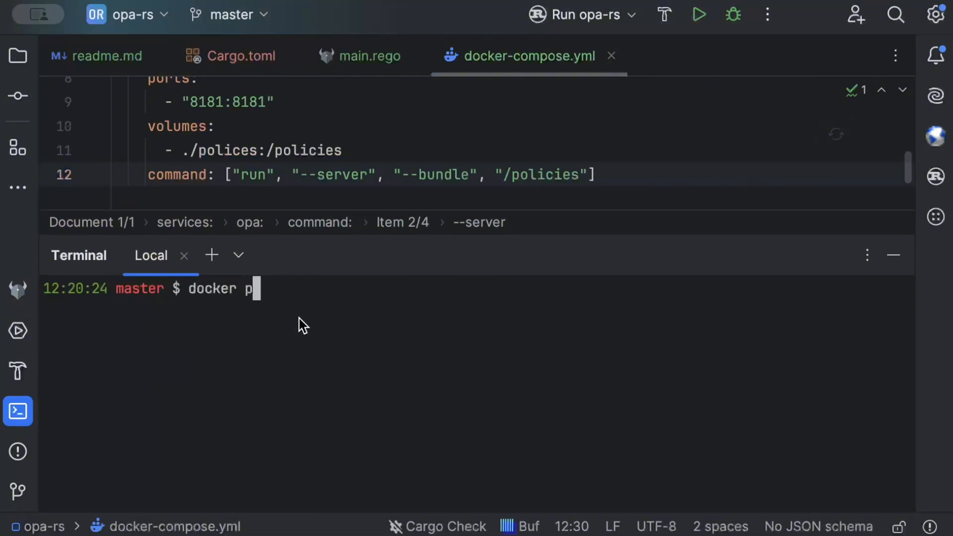
{"action": "key", "text": "Return"}
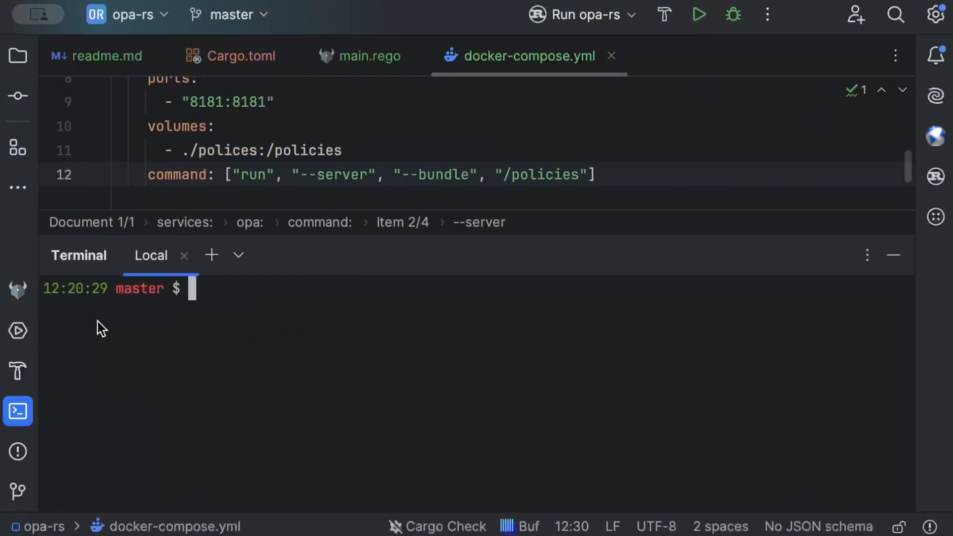
{"action": "type", "text": "docker co"}
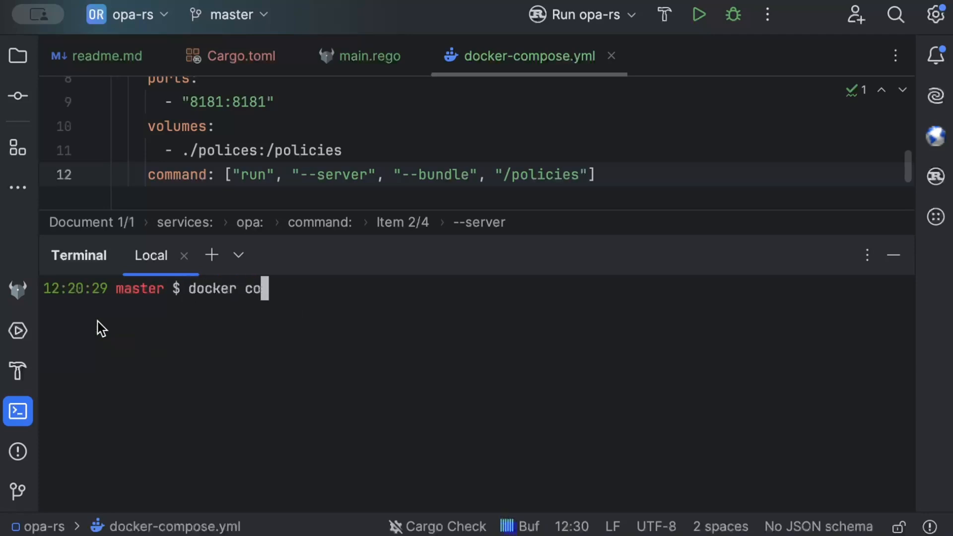
{"action": "type", "text": "mpose up -d"}
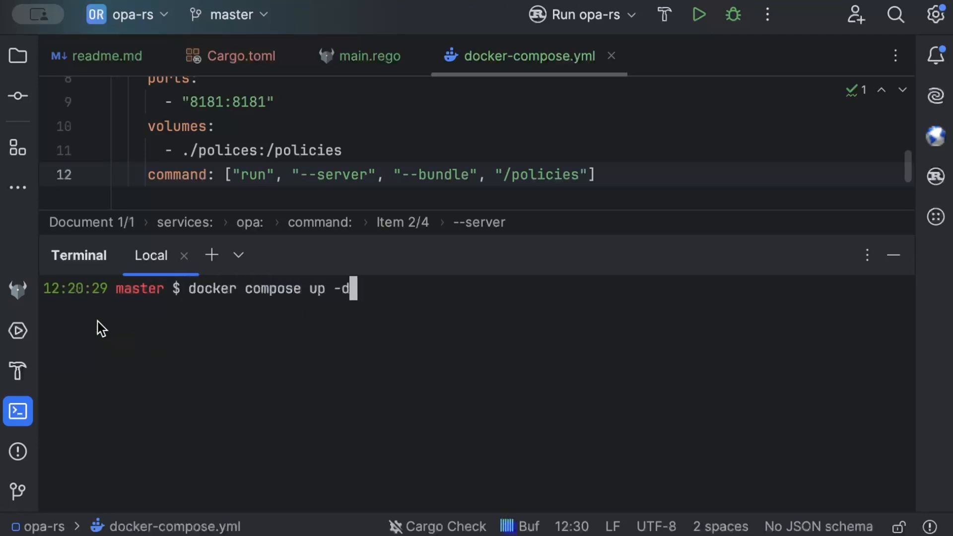
{"action": "key", "text": "Return"}
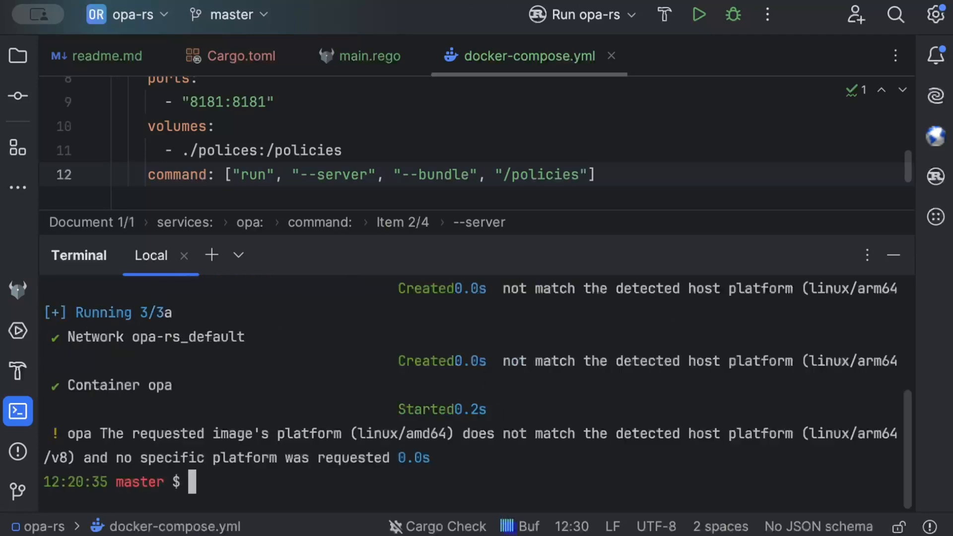
{"action": "mouse_move", "coordinate": [405, 384]}
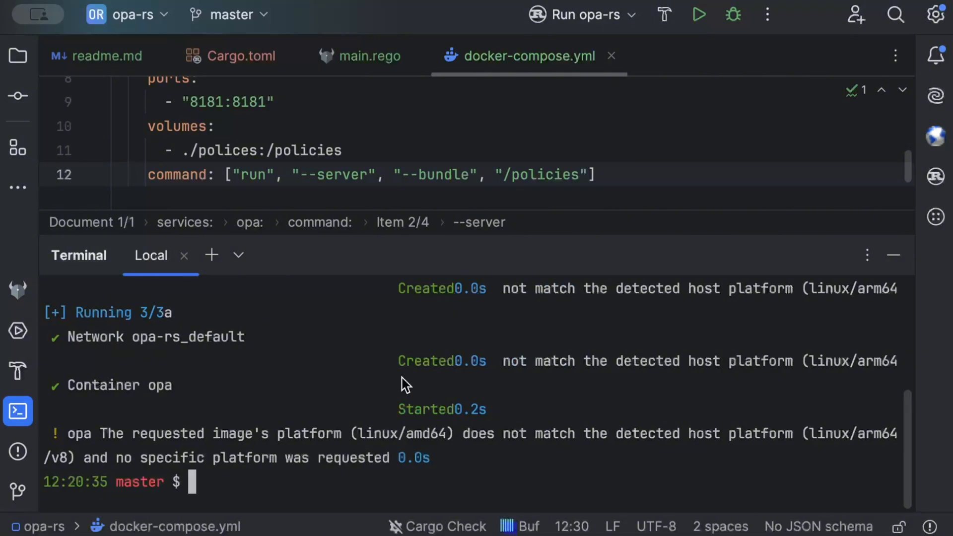
{"action": "type", "text": "docke"}
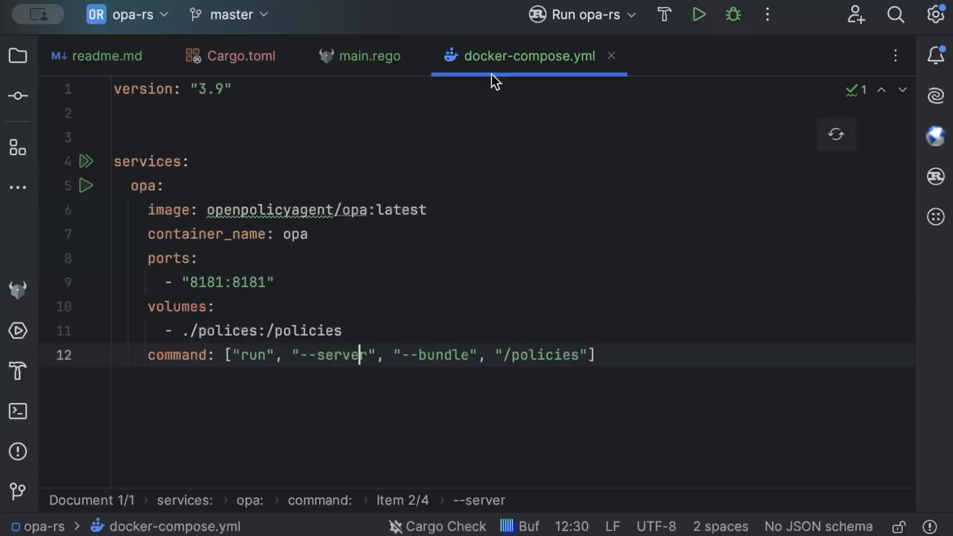
Step: Open src/main.rs from the project tree and hide the Project panel
{"action": "left_click", "coordinate": [18, 56]}
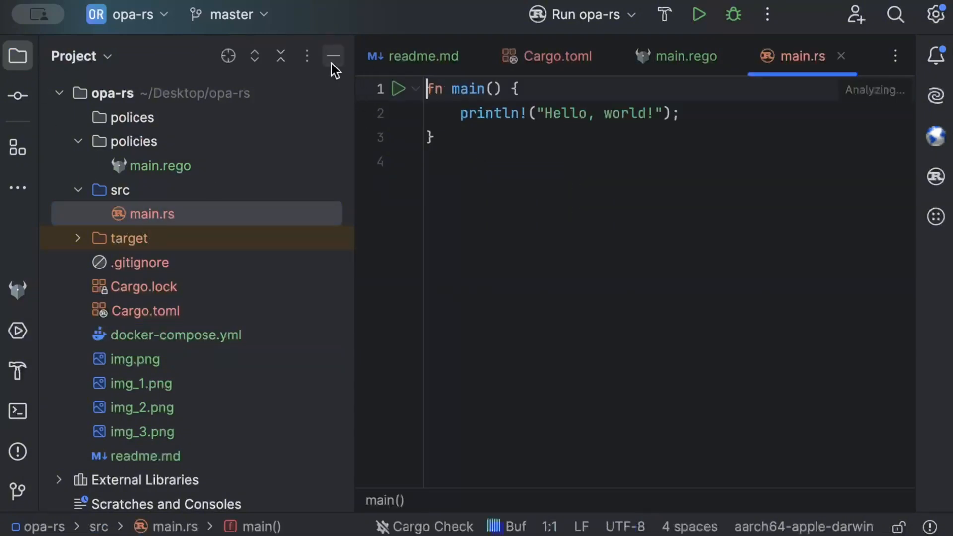
{"action": "left_click", "coordinate": [333, 55]}
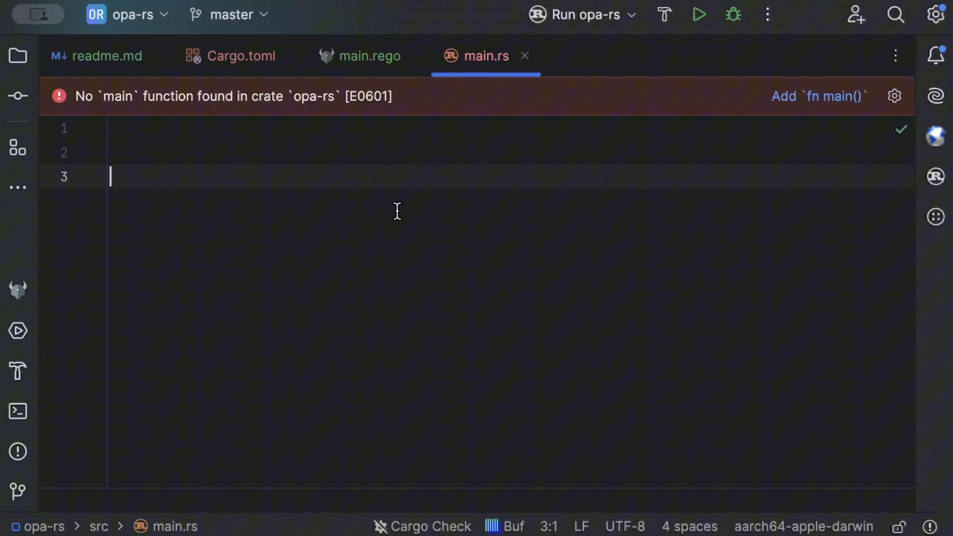
Step: Define a Serialize-derived OpaInput struct with an input: serde_json::Value field
{"action": "type", "text": "struct"}
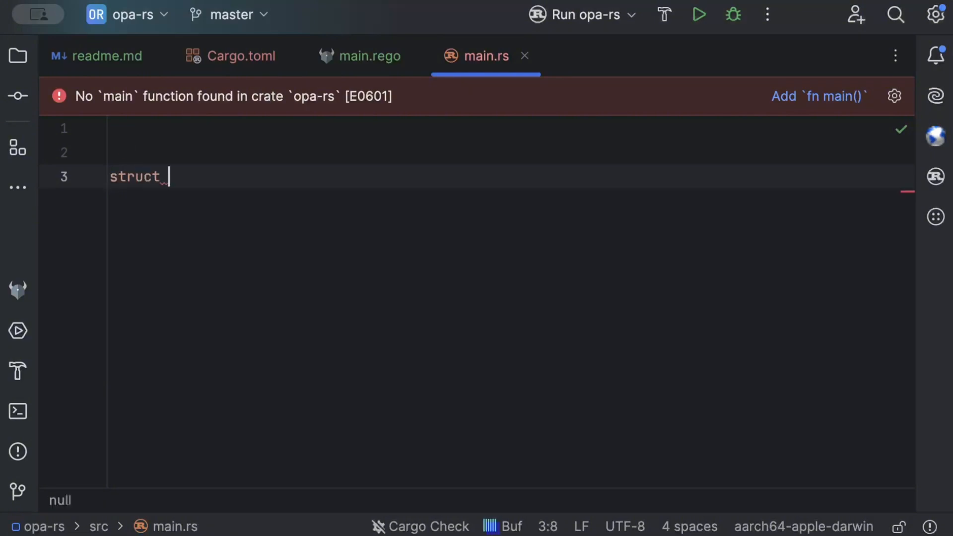
{"action": "type", "text": "OpsI"}
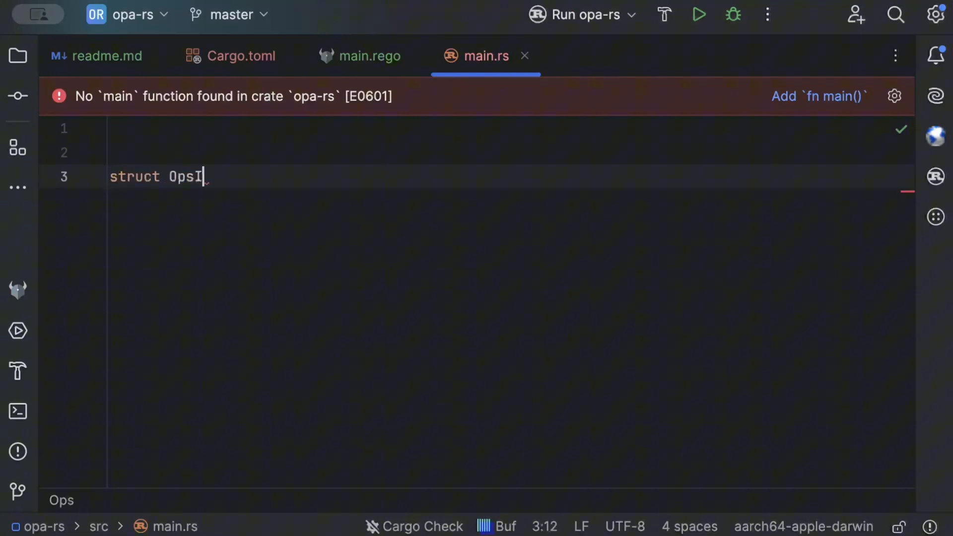
{"action": "key", "text": "Backspace"}
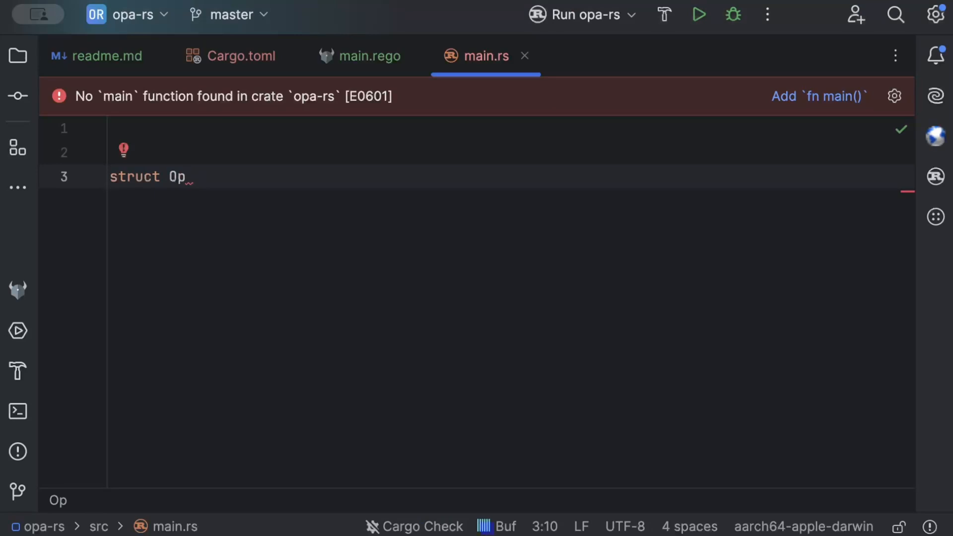
{"action": "type", "text": "aInput {}"}
{"action": "type", "text": "input:"}
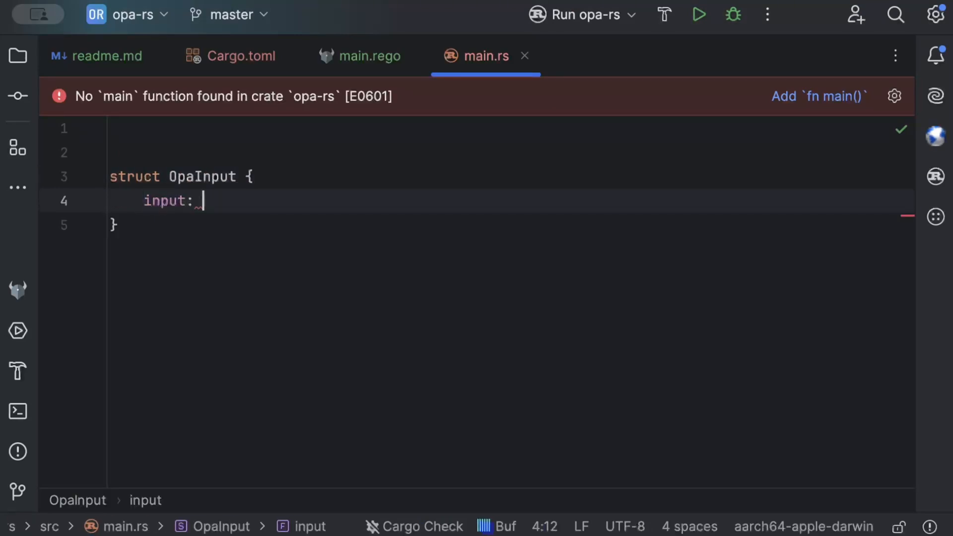
{"action": "type", "text": "serde_json::"}
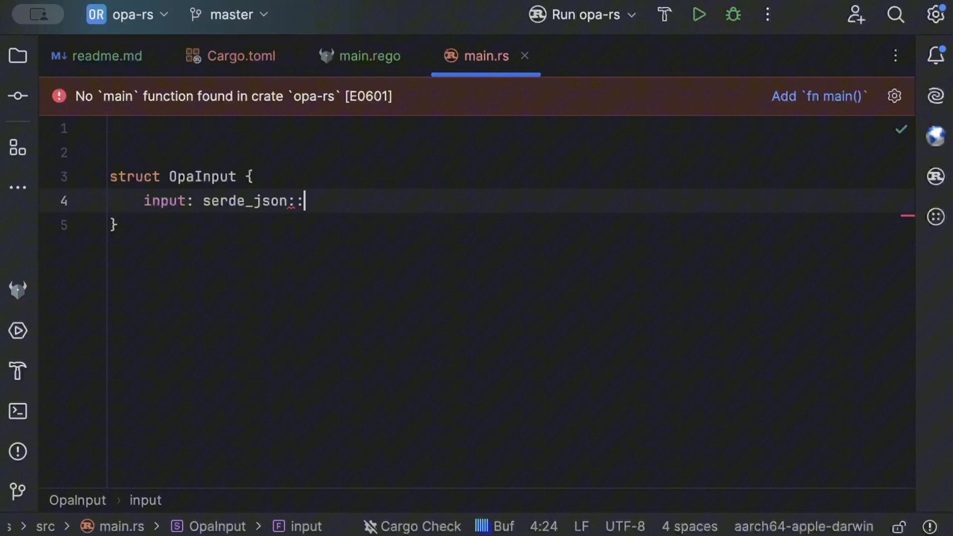
{"action": "type", "text": "Value"}
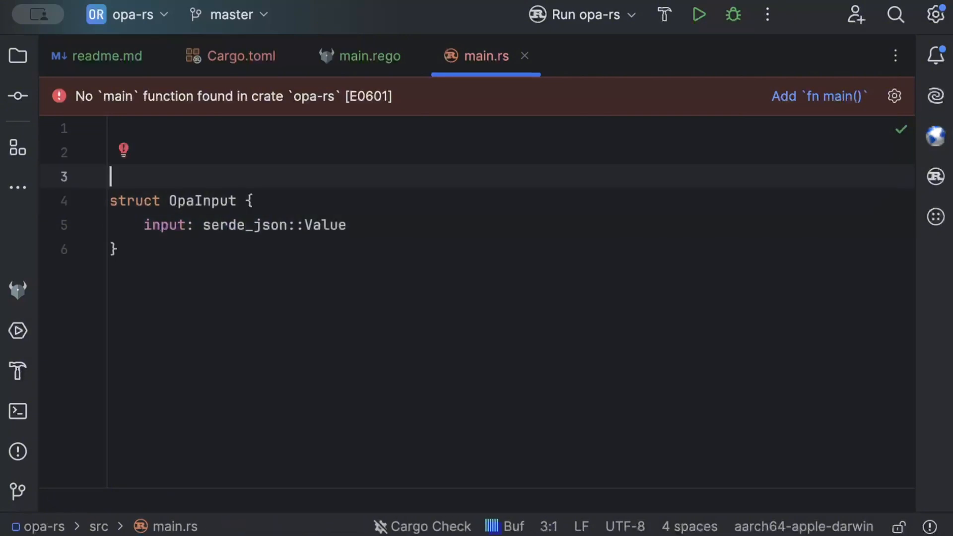
{"action": "type", "text": "#[de]"}
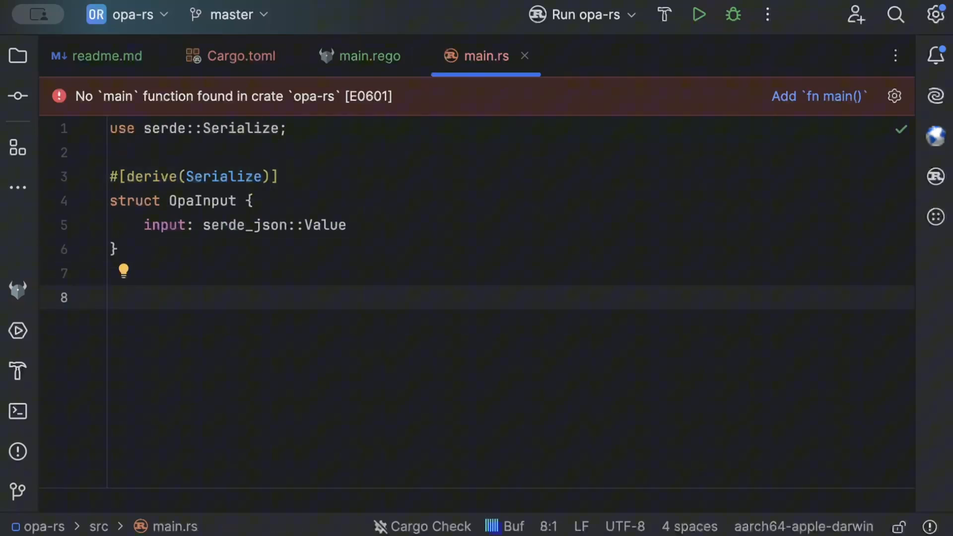
{"action": "mouse_move", "coordinate": [357, 262]}
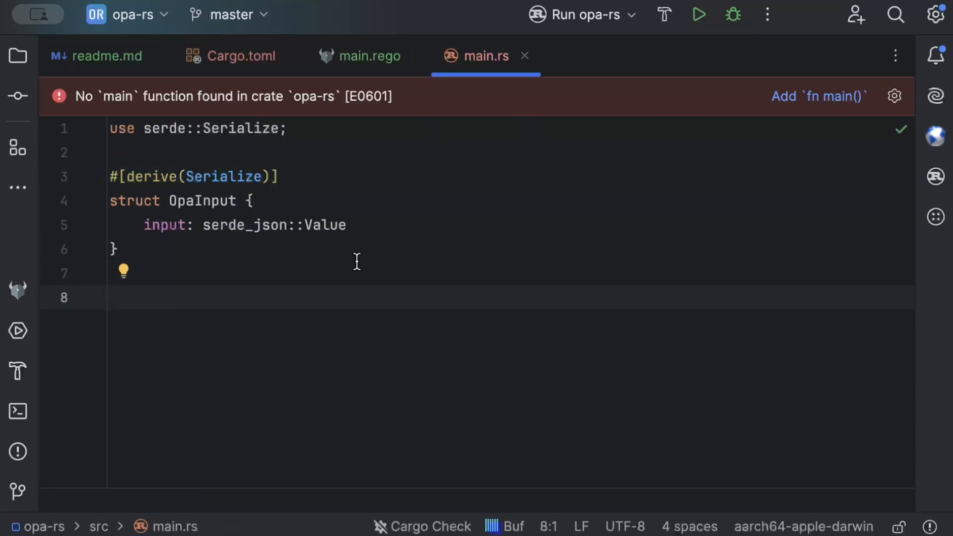
Step: Define a Deserialize-derived OpaResponse struct with a result: bool field
{"action": "type", "text": "struct"}
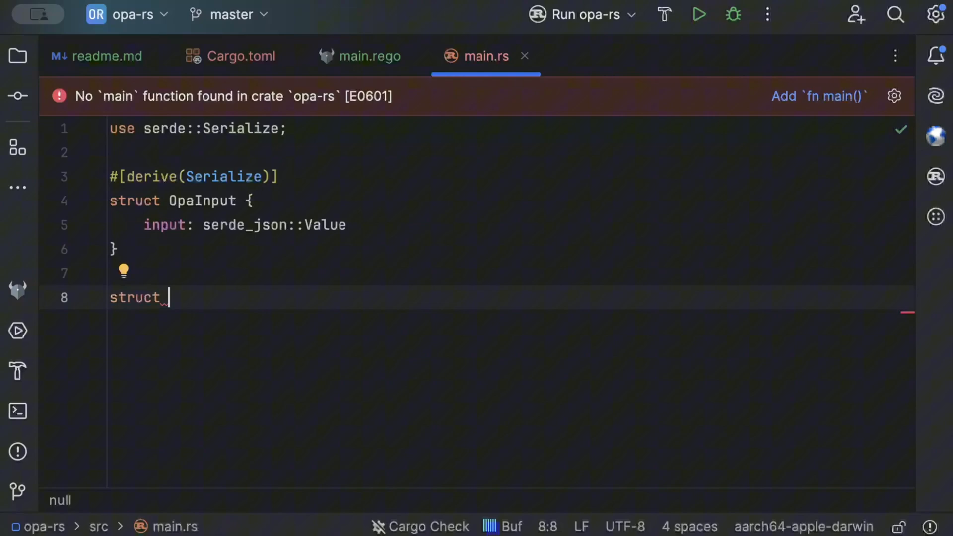
{"action": "type", "text": "OpaResponse {"}
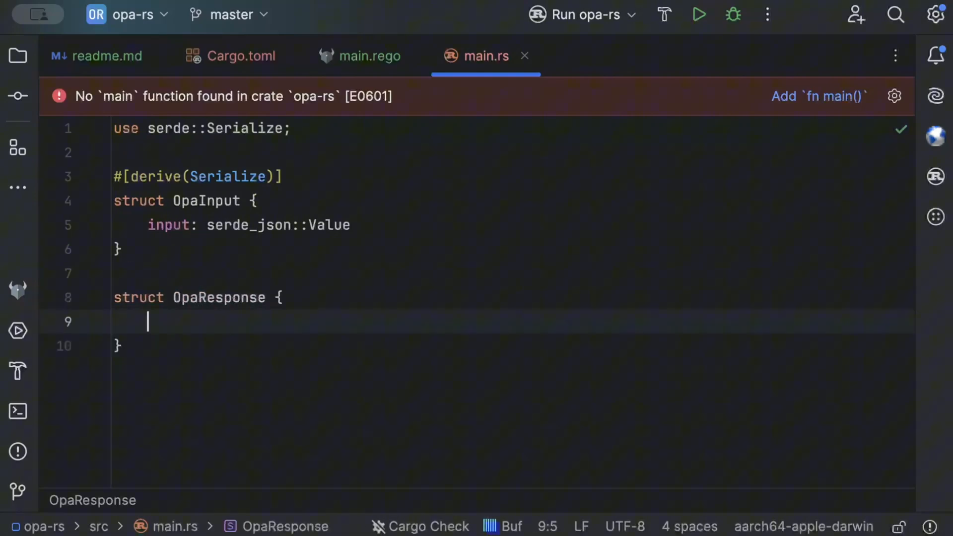
{"action": "type", "text": "result:"}
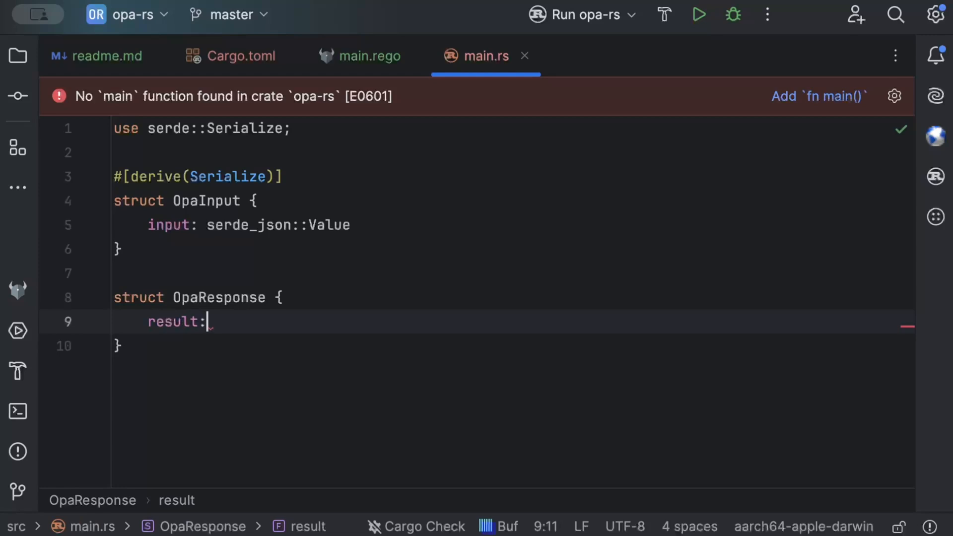
{"action": "type", "text": "bool"}
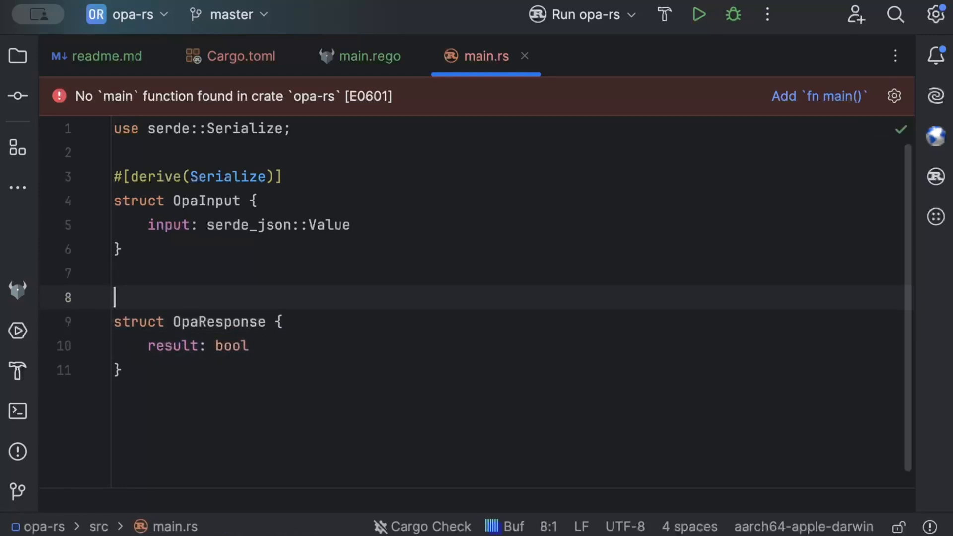
{"action": "type", "text": "#[derive()]"}
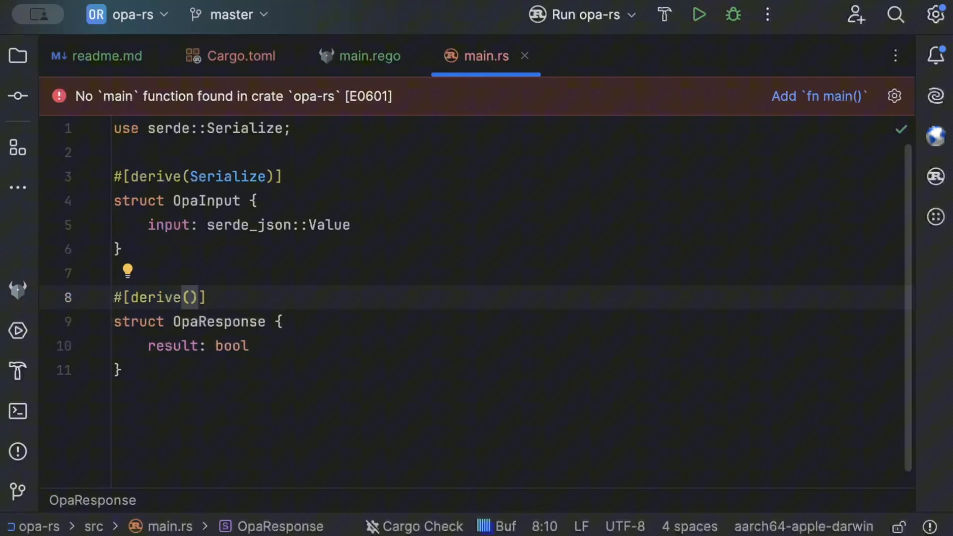
{"action": "type", "text": "Deserialize"}
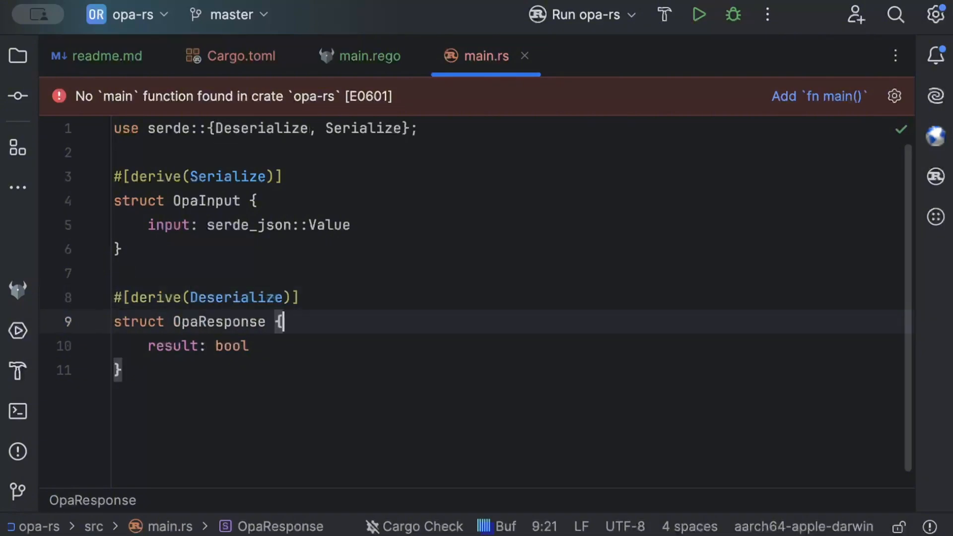
{"action": "key", "text": "enter"}
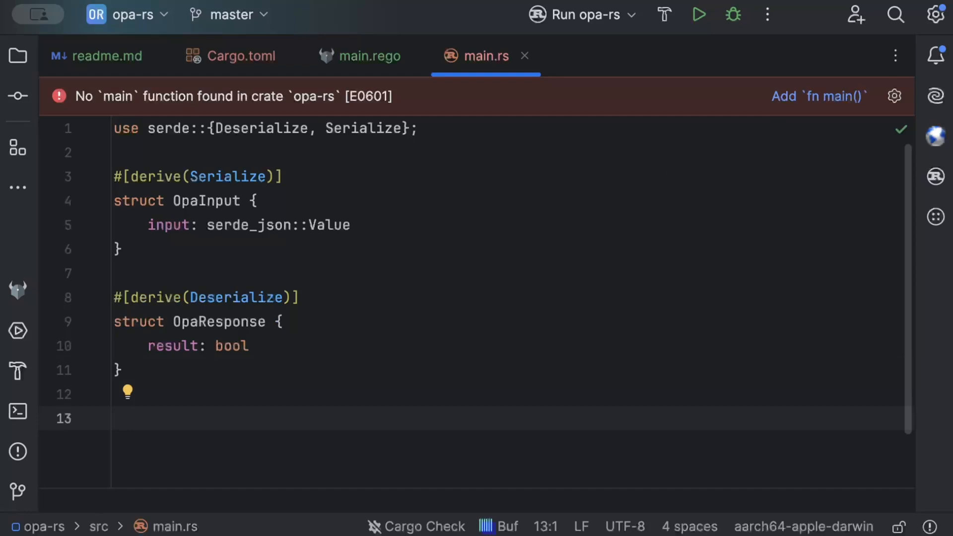
{"action": "mouse_move", "coordinate": [396, 424]}
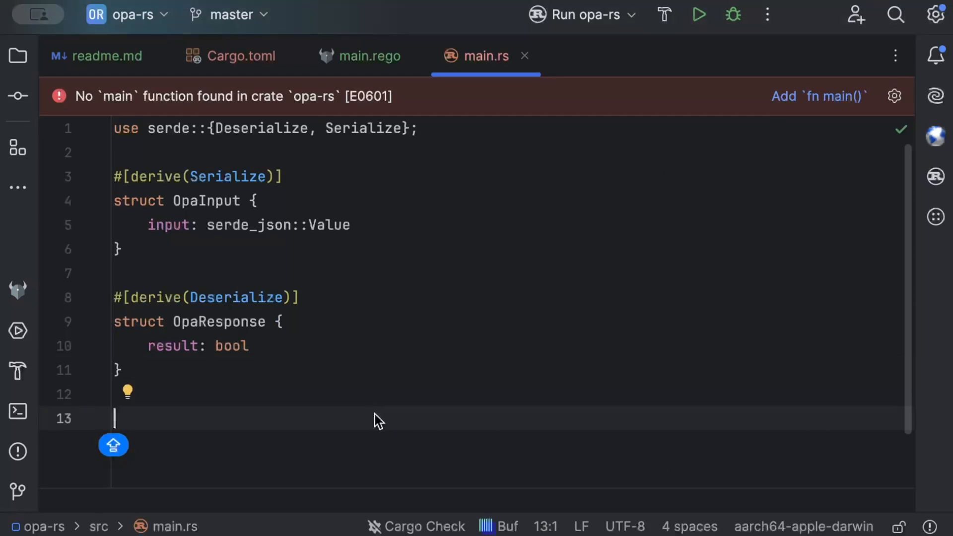
Step: Declare async fn opa_middleware taking req: Request<Body> and next: Next
{"action": "type", "text": "async"}
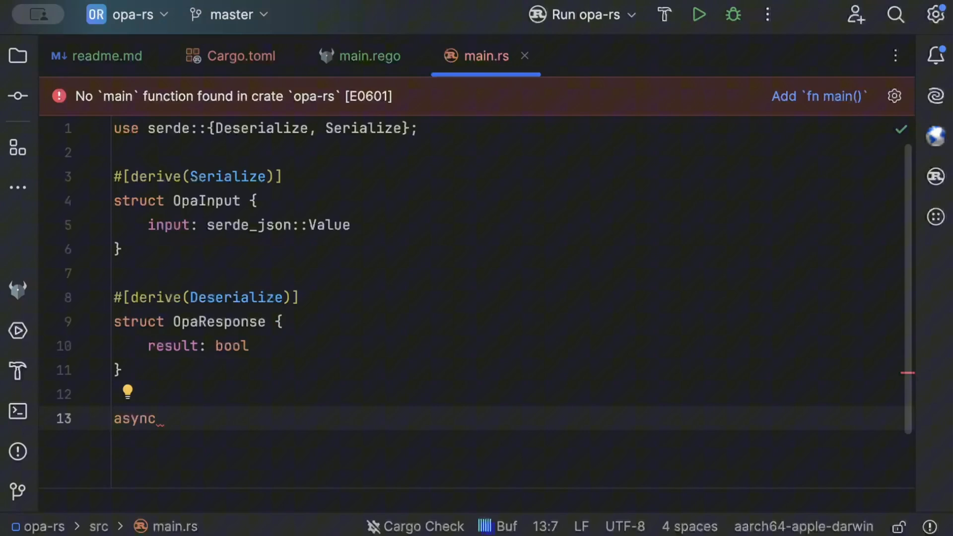
{"action": "type", "text": "fn opa"}
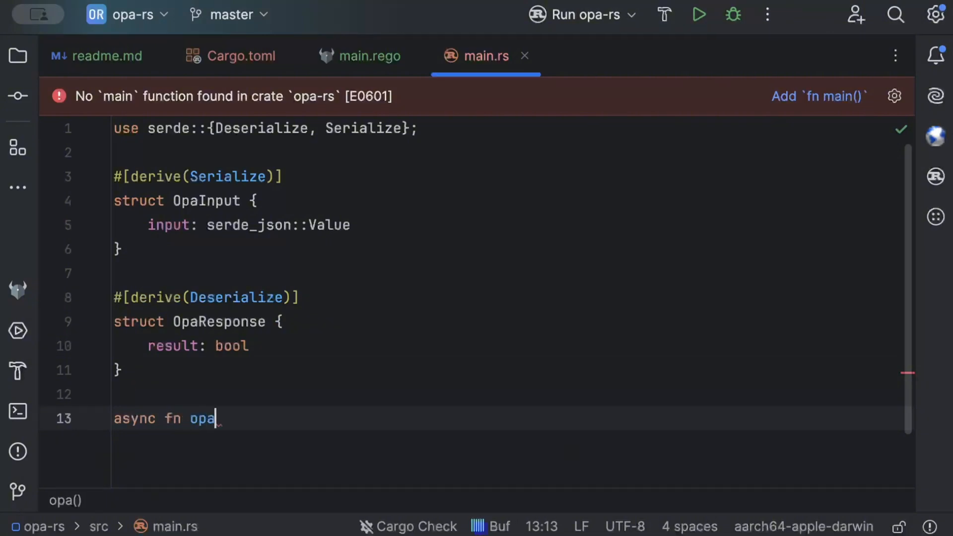
{"action": "type", "text": "_middlew"}
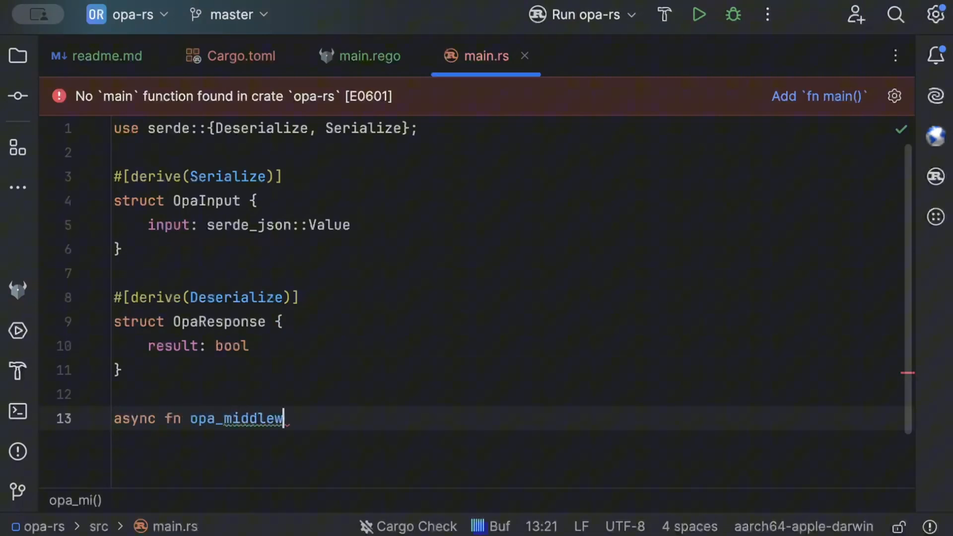
{"action": "type", "text": "are)"}
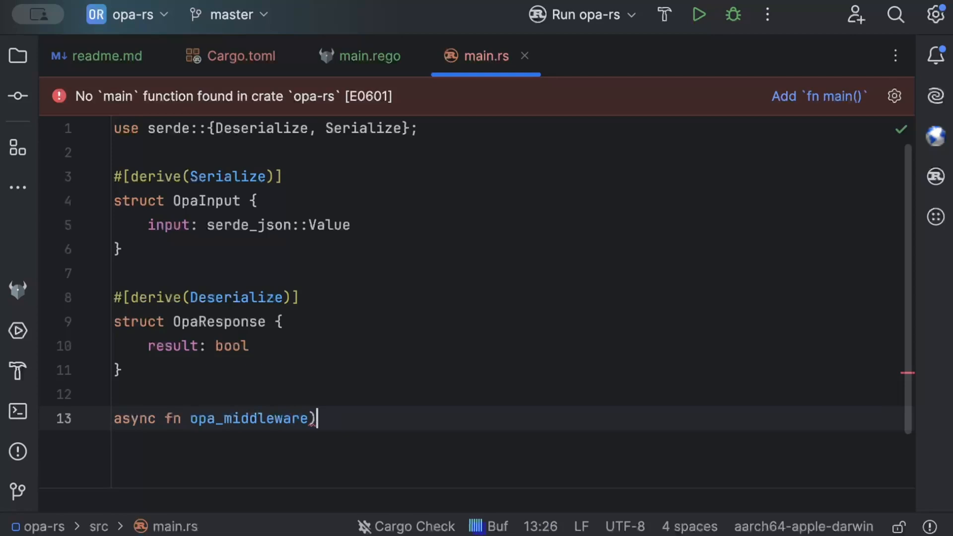
{"action": "type", "text": "(RE"}
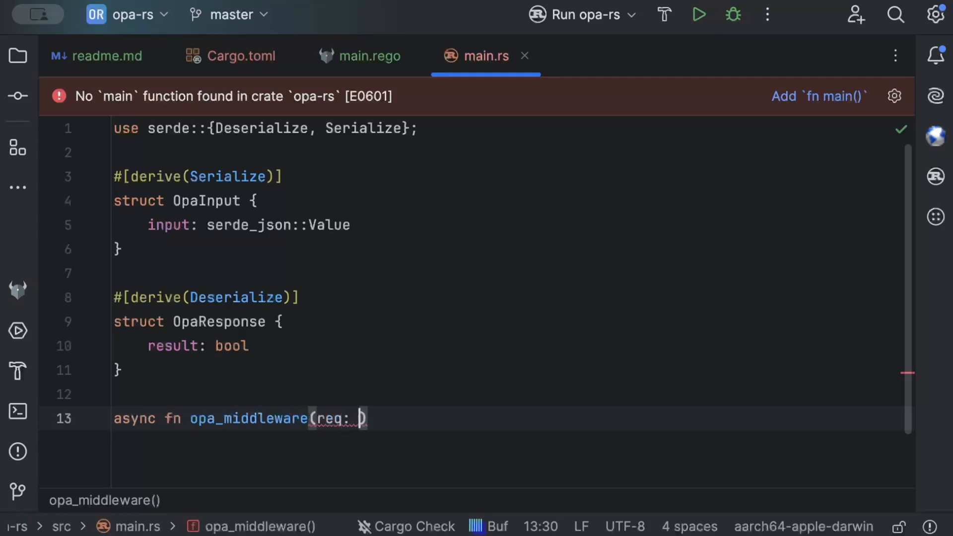
{"action": "type", "text": "R"}
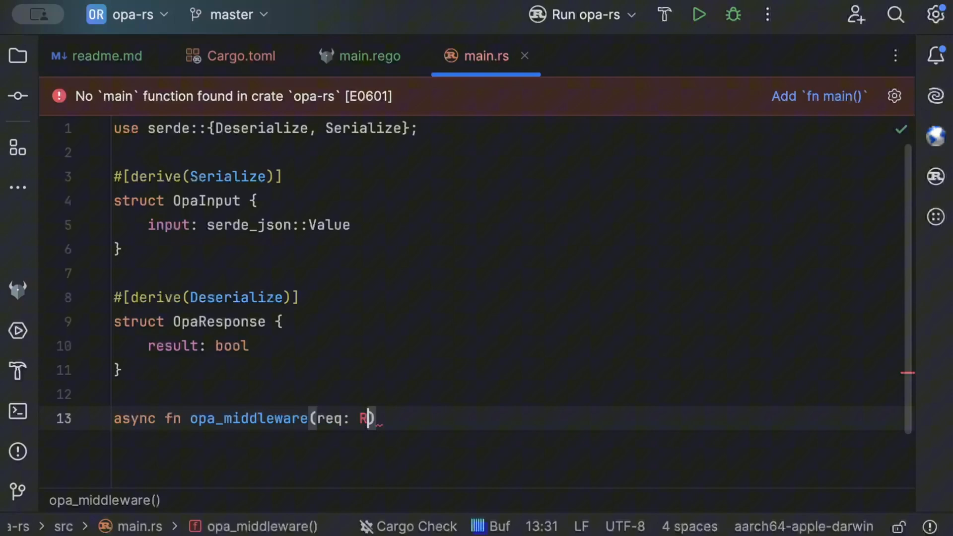
{"action": "type", "text": "eq"}
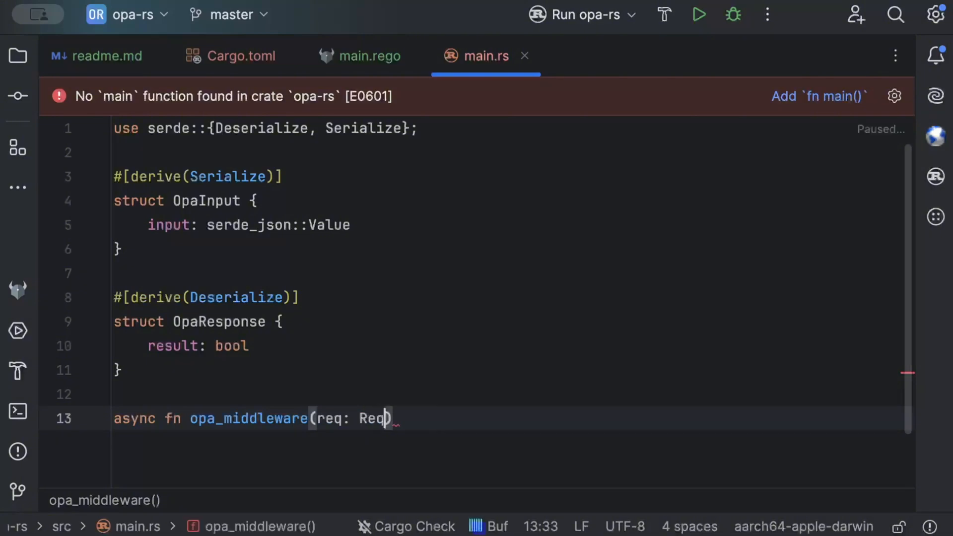
{"action": "mouse_move", "coordinate": [429, 415]}
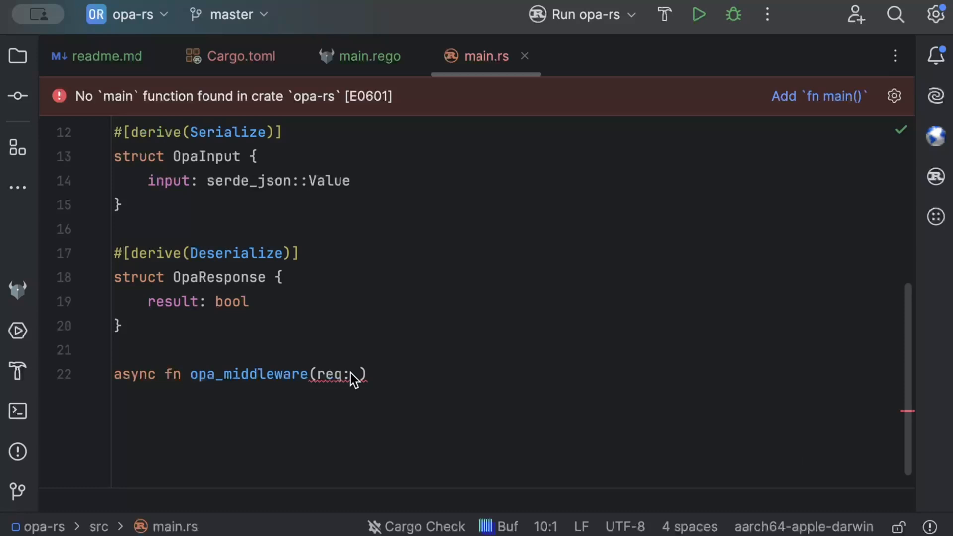
{"action": "type", "text": "Req"}
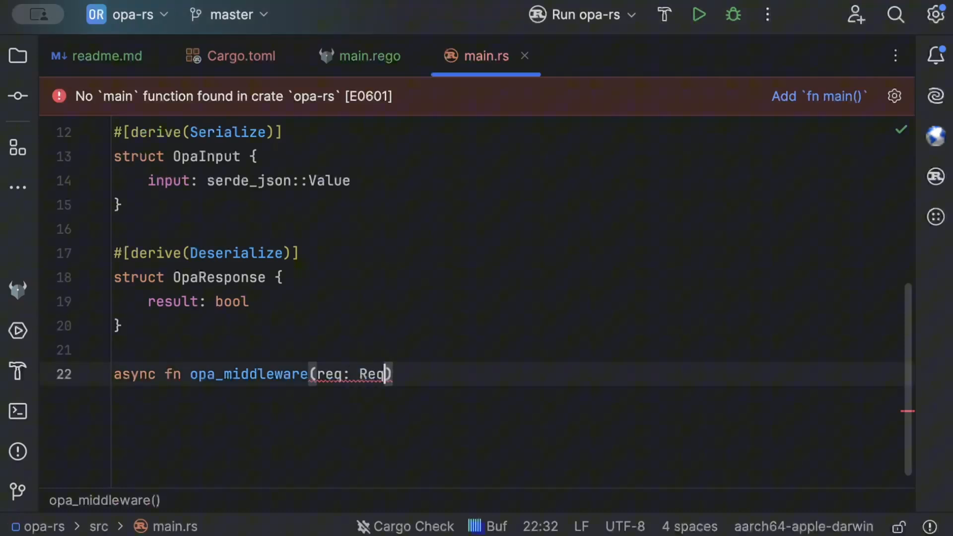
{"action": "type", "text": "uest<Body>"}
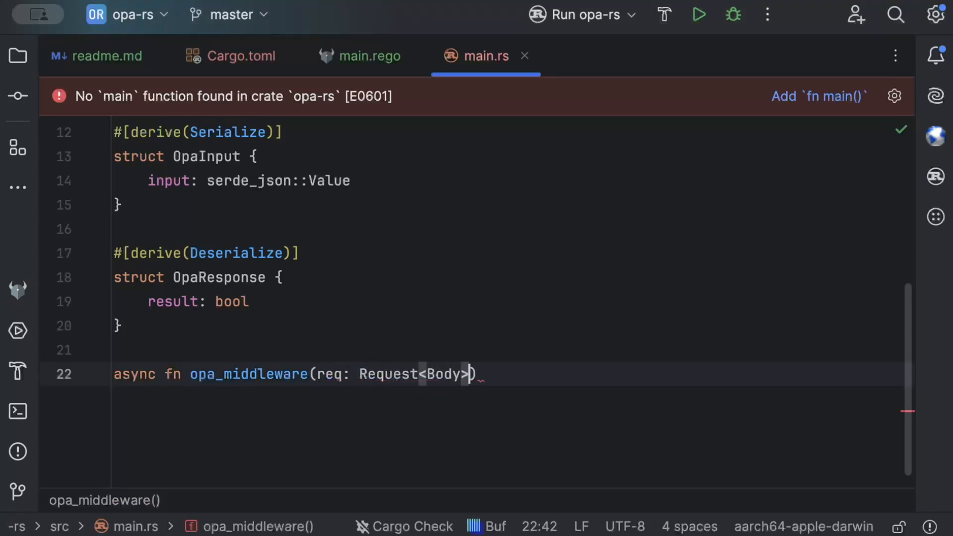
{"action": "type", "text": ", nex"}
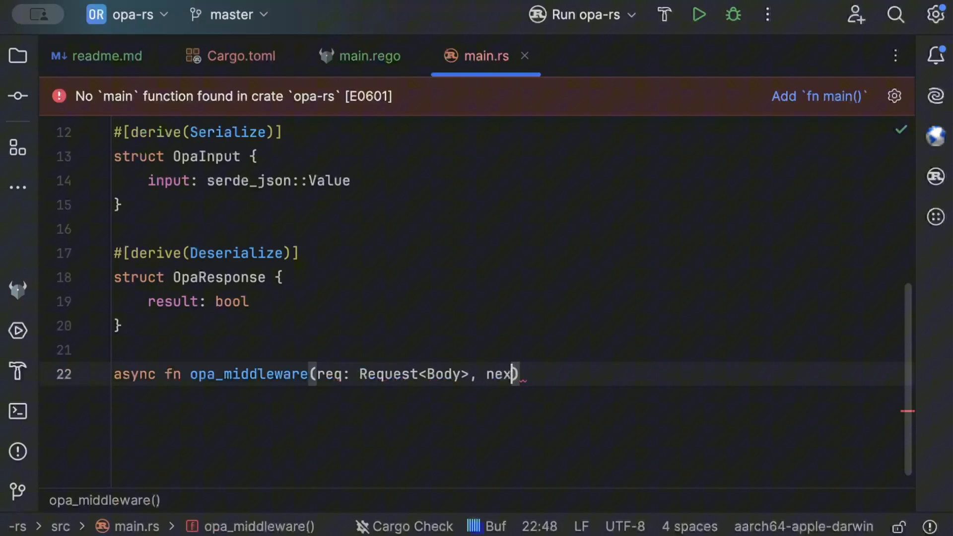
{"action": "type", "text": "t: Next"}
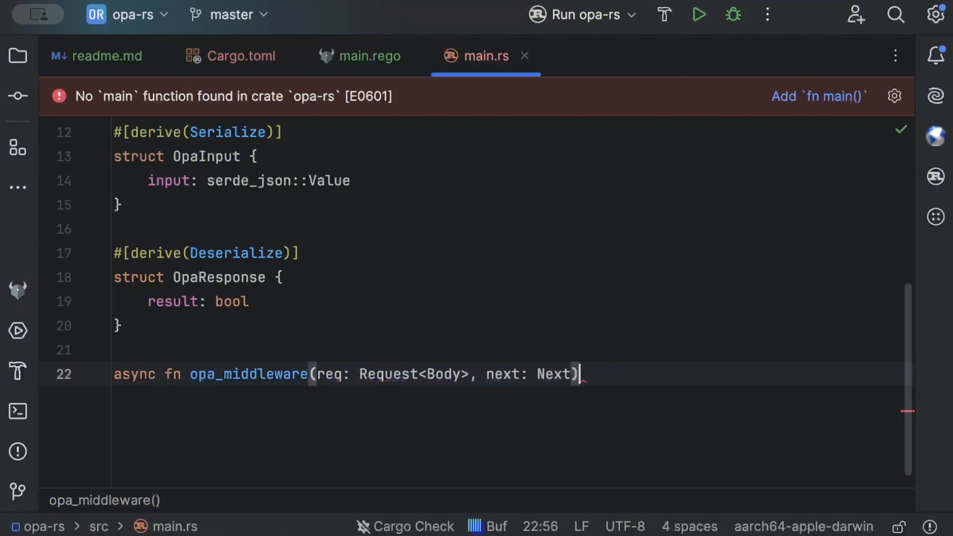
Step: Give opa_middleware the return type Result<Response<Body>, StatusCode>
{"action": "type", "text": "-> R"}
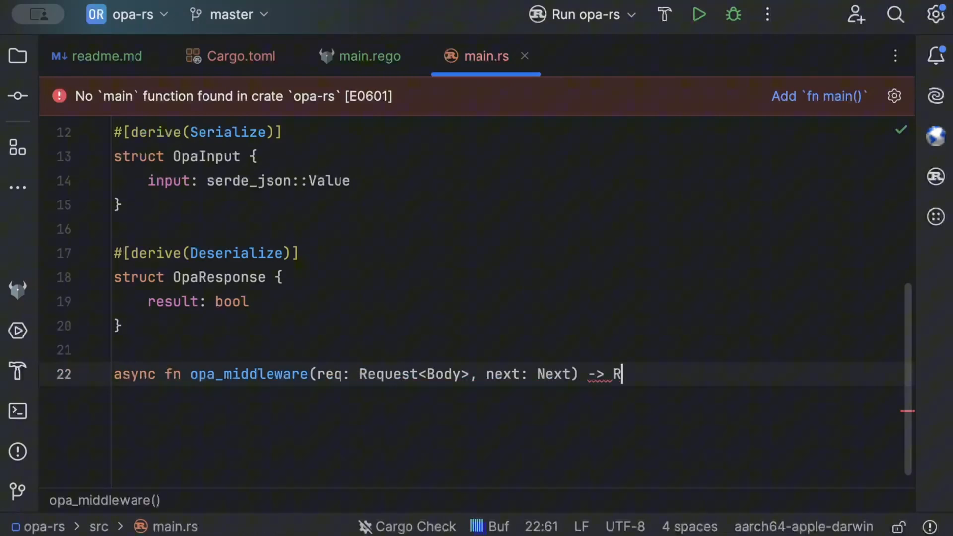
{"action": "type", "text": "esult<>"}
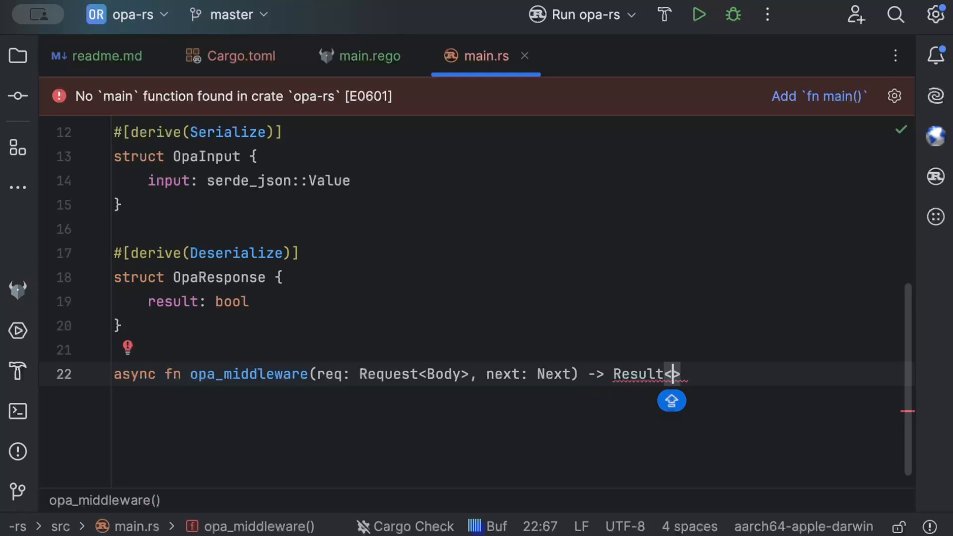
{"action": "type", "text": "Response<"}
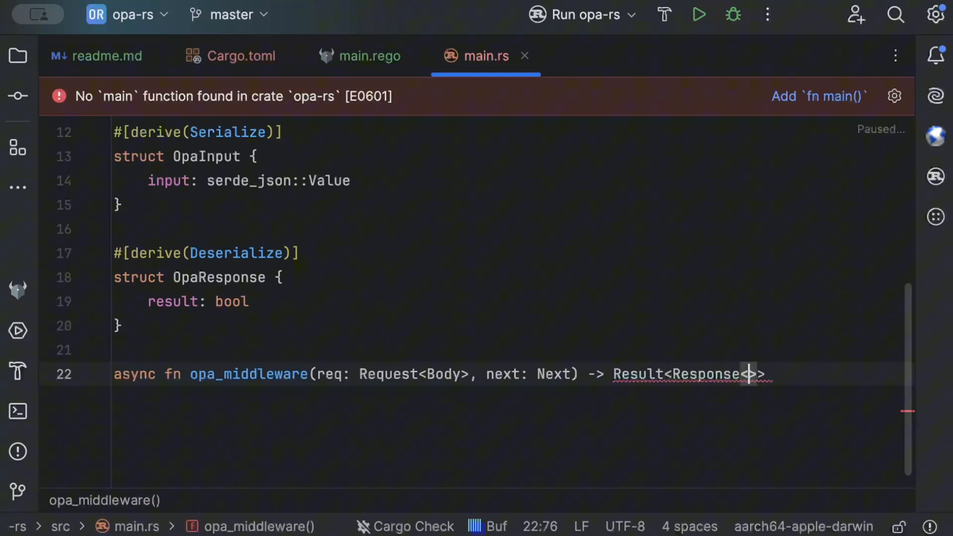
{"action": "type", "text": "Body"}
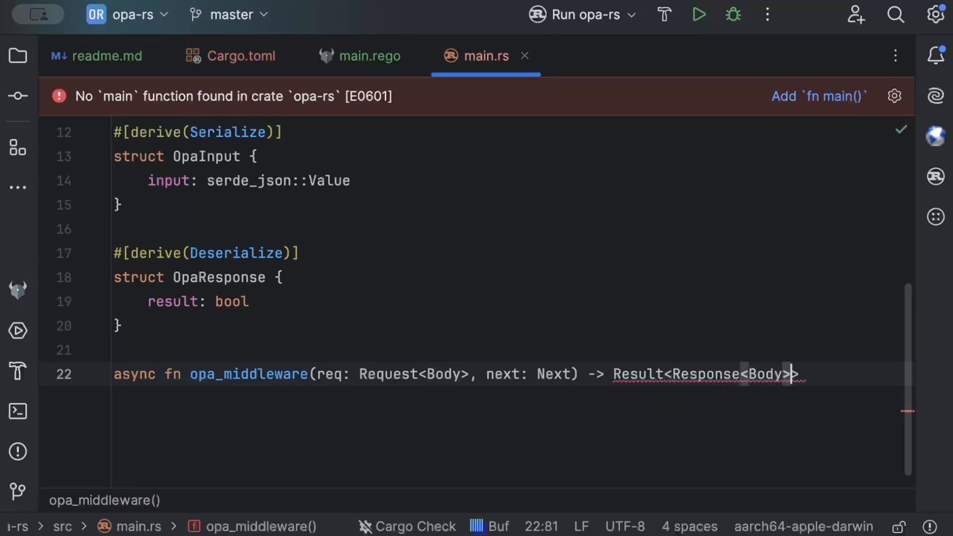
{"action": "type", "text": ", StatusCode"}
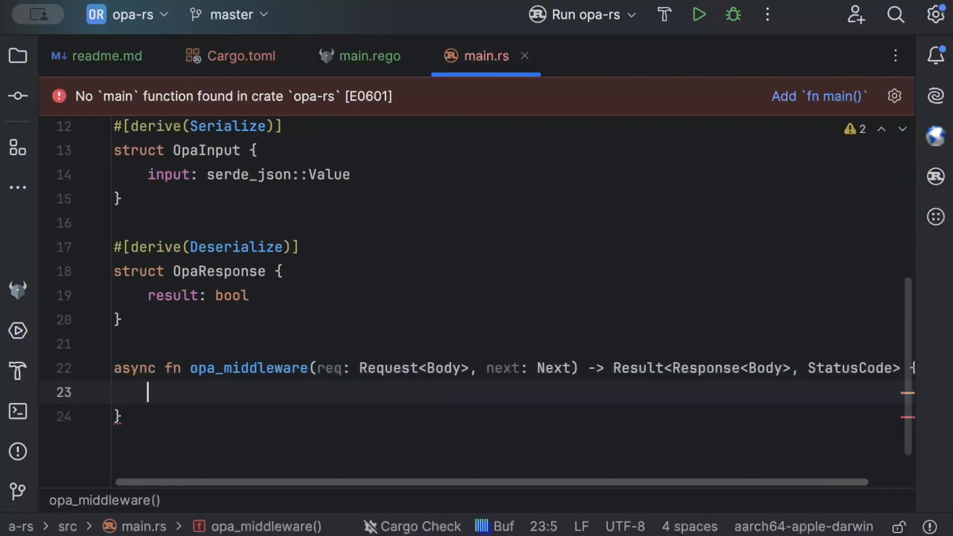
{"action": "type", "text": "let opa_url = \""}
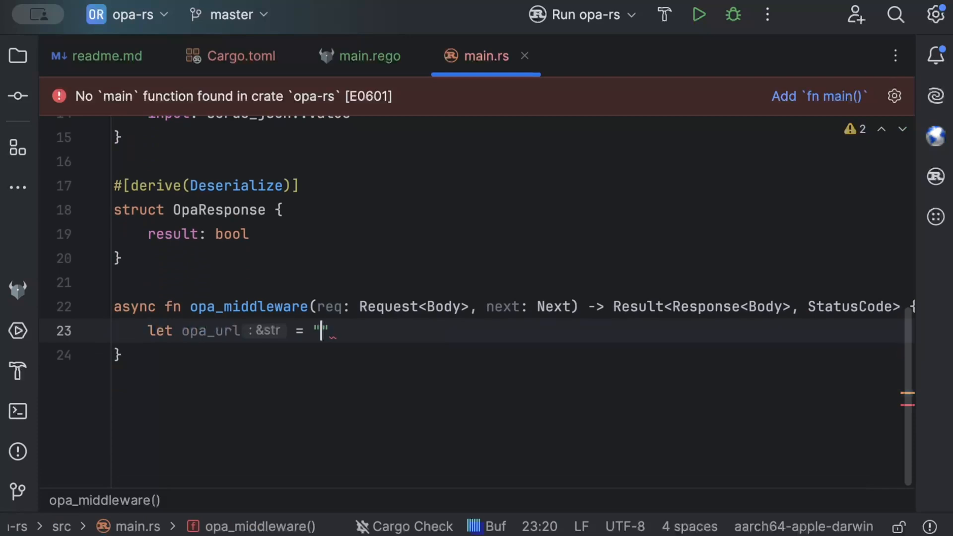
{"action": "type", "text": "http://localhost:8181"}
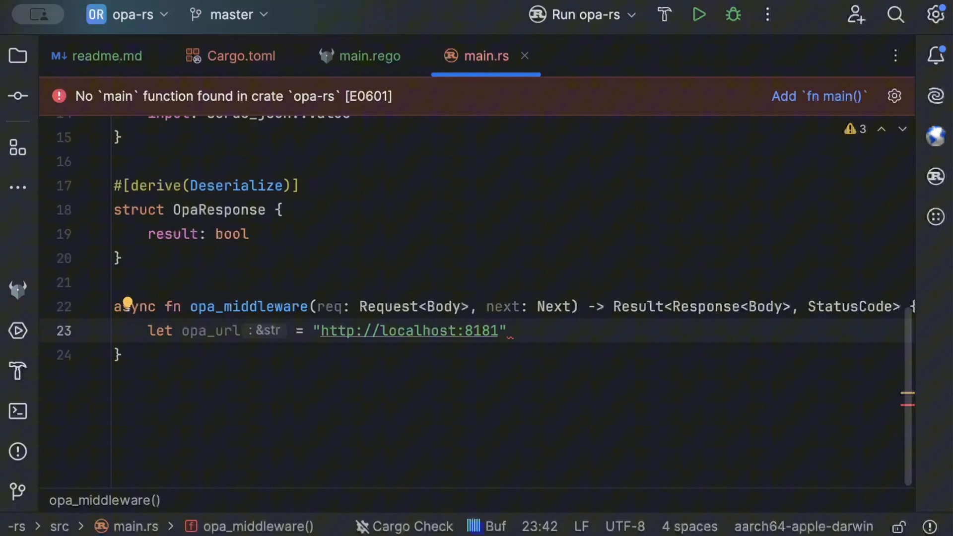
{"action": "left_click", "coordinate": [177, 335]}
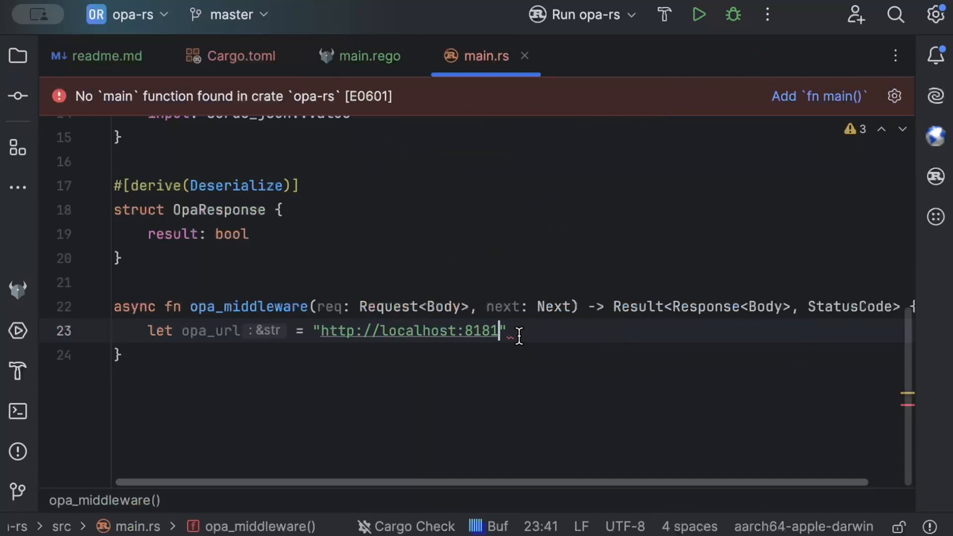
{"action": "type", "text": "/v1/data"}
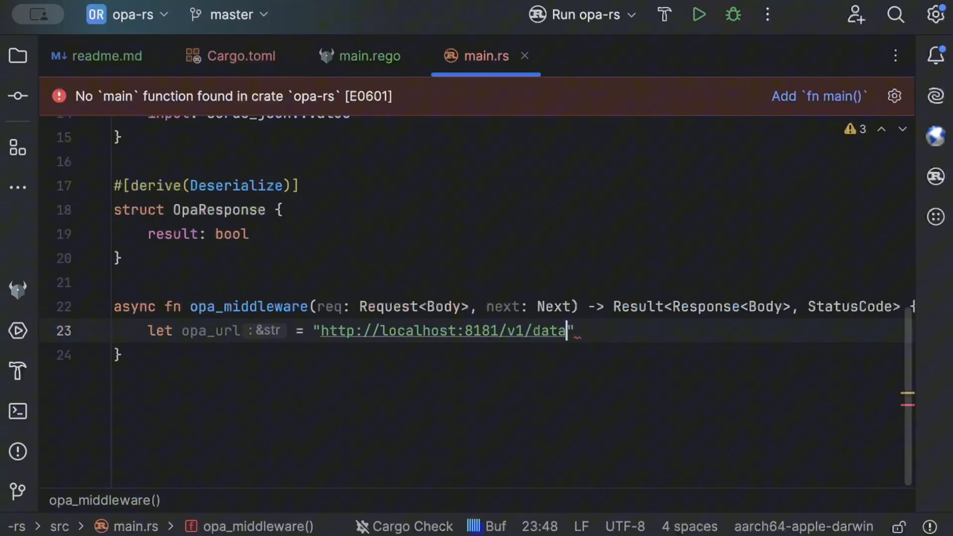
{"action": "type", "text": "/main/a"}
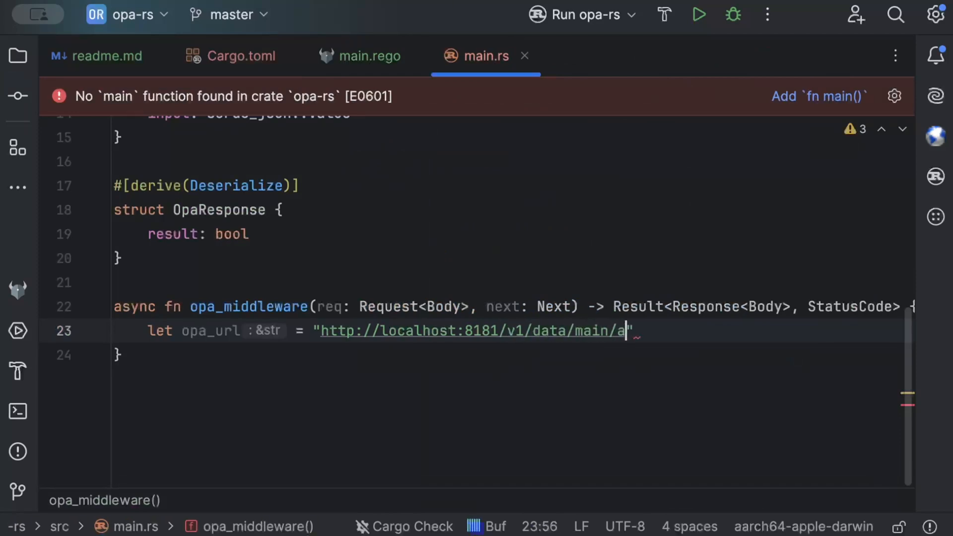
{"action": "left_click", "coordinate": [370, 55]}
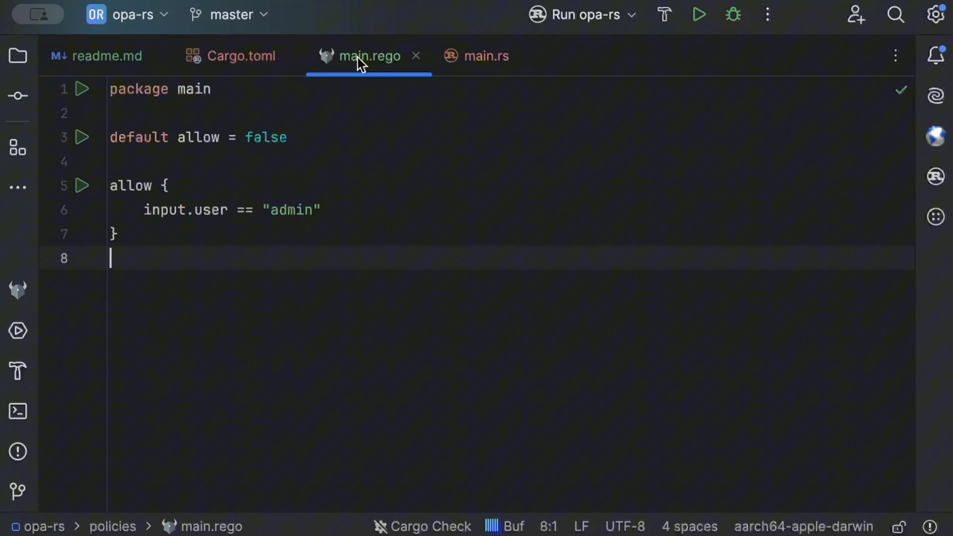
{"action": "mouse_move", "coordinate": [228, 203]}
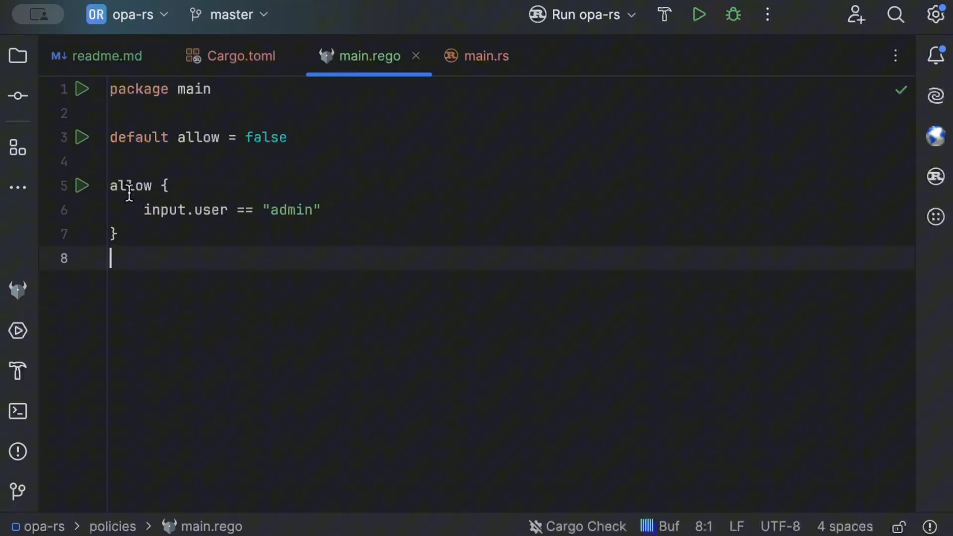
{"action": "mouse_move", "coordinate": [484, 69]}
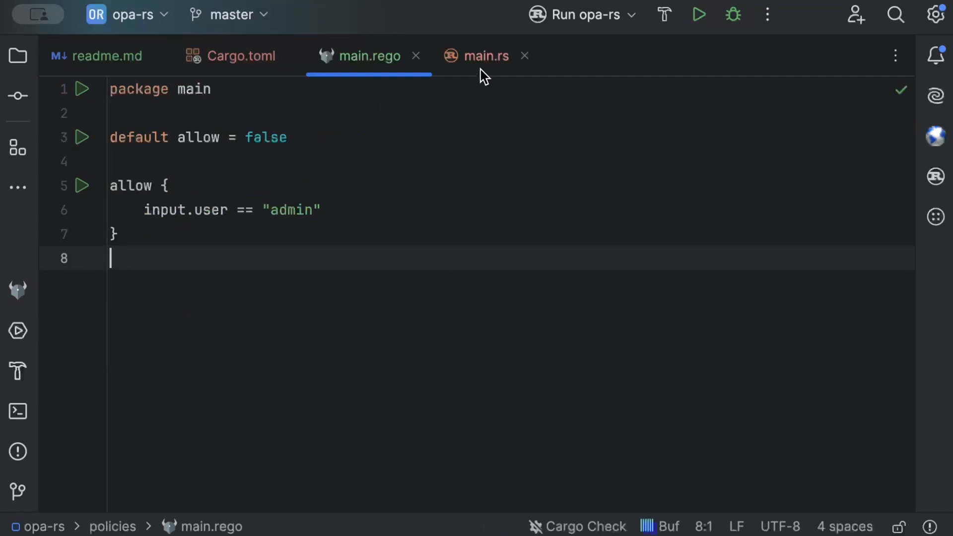
Step: Back in main.rs, finish opa_url and start reading req.headers().get("x-user") into user
{"action": "left_click", "coordinate": [484, 56]}
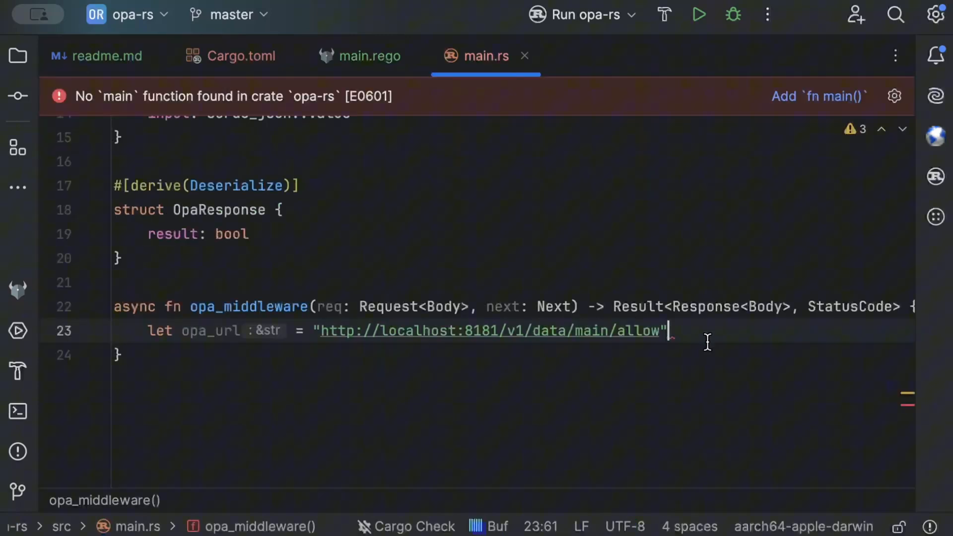
{"action": "type", "text": ";"}
{"action": "type", "text": "let user ="}
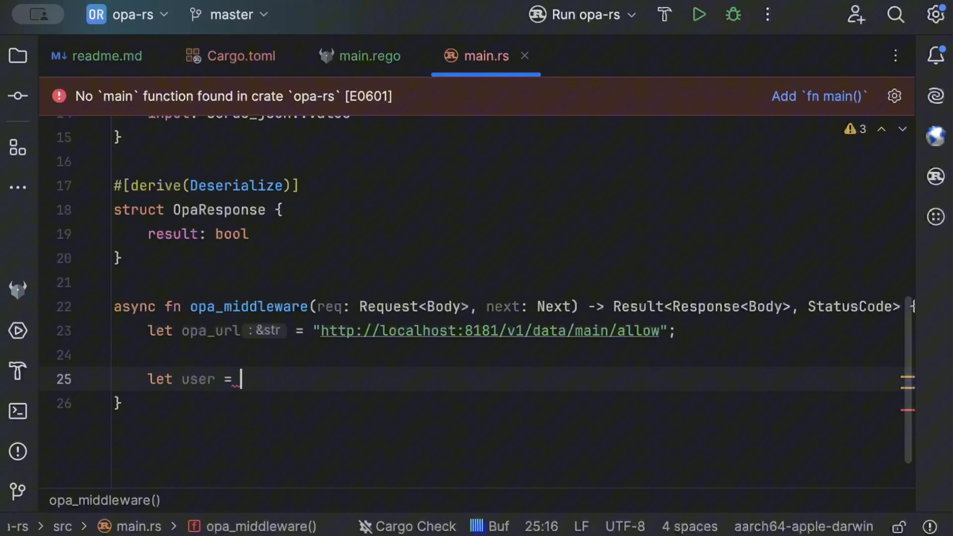
{"action": "type", "text": "req"}
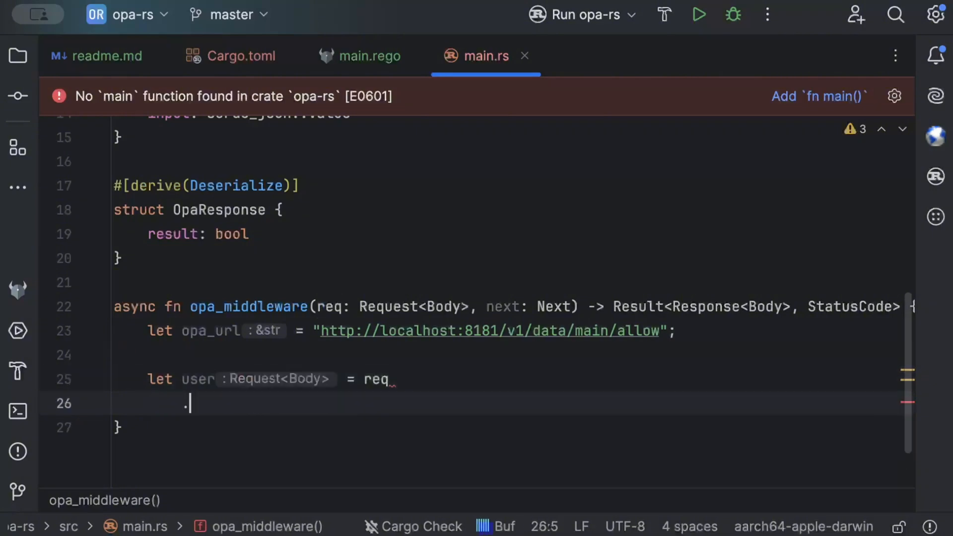
{"action": "type", "text": ".headers()"}
{"action": "type", "text": ".get(\""}
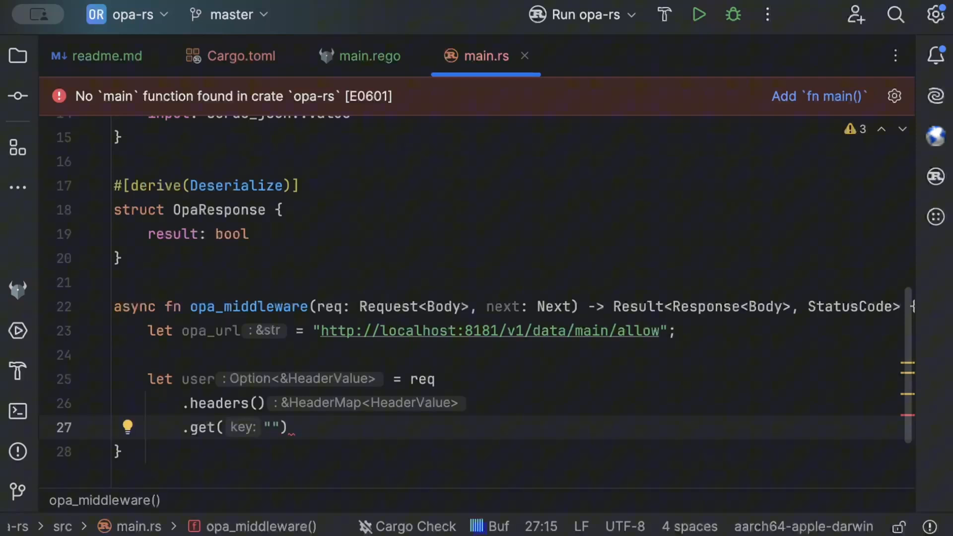
{"action": "type", "text": "x-user"}
{"action": "type", "text": ".and_then("}
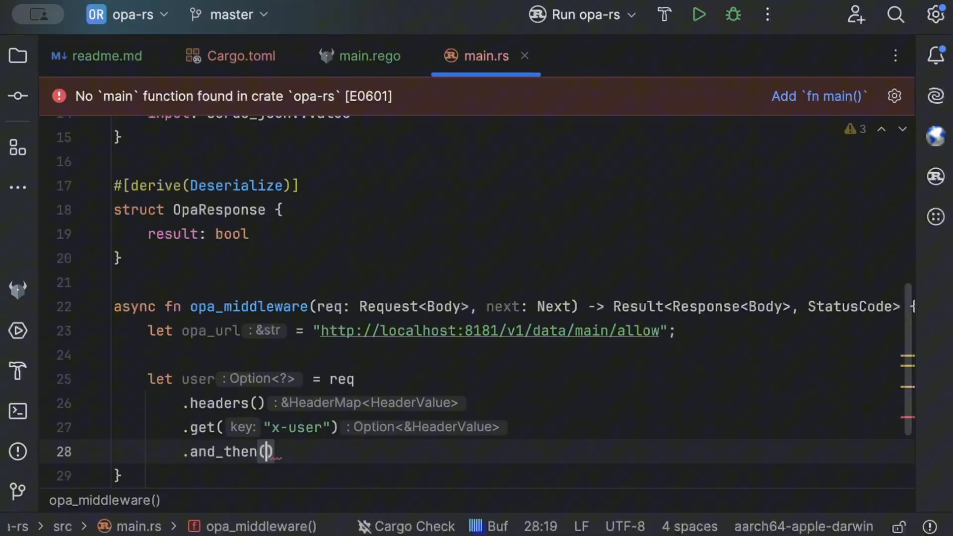
Step: Convert the header with and_then(|value| value.to_str().ok()) and default to "guest" via unwrap_or
{"action": "type", "text": "||"}
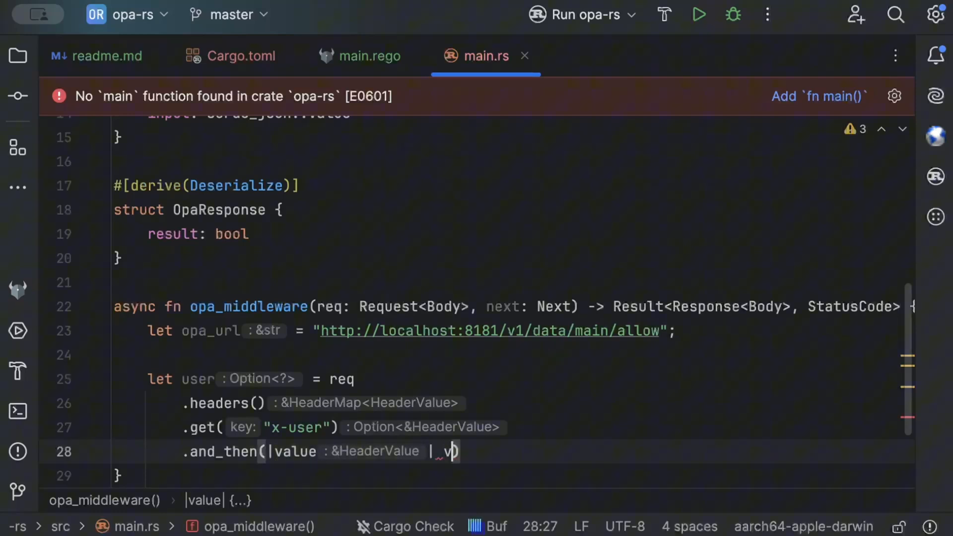
{"action": "type", "text": "alue.to"}
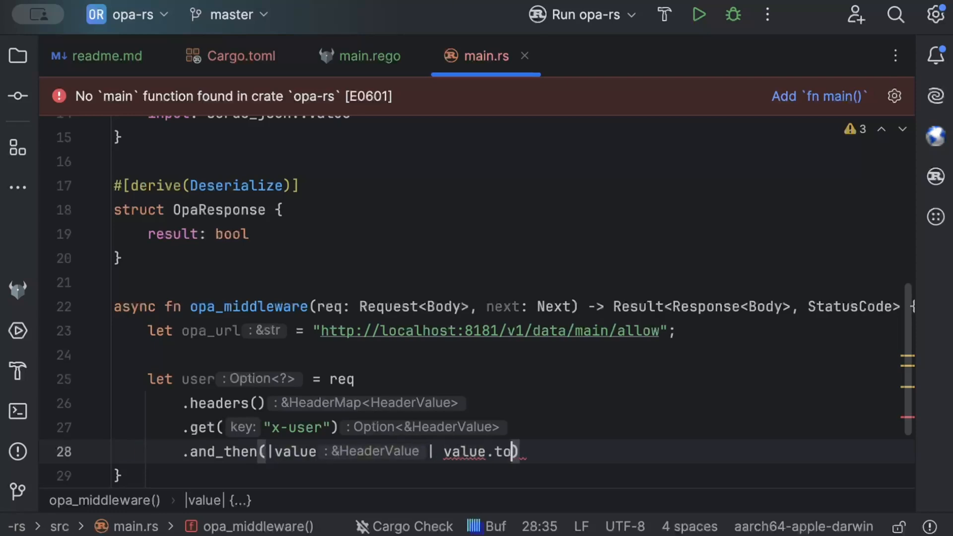
{"action": "type", "text": "_str().ok)"}
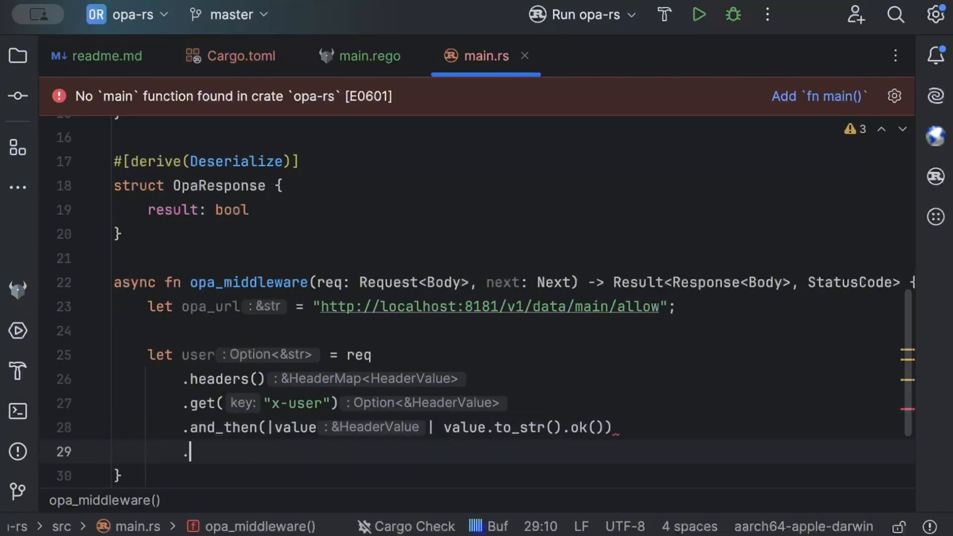
{"action": "type", "text": "unwrap_or()"}
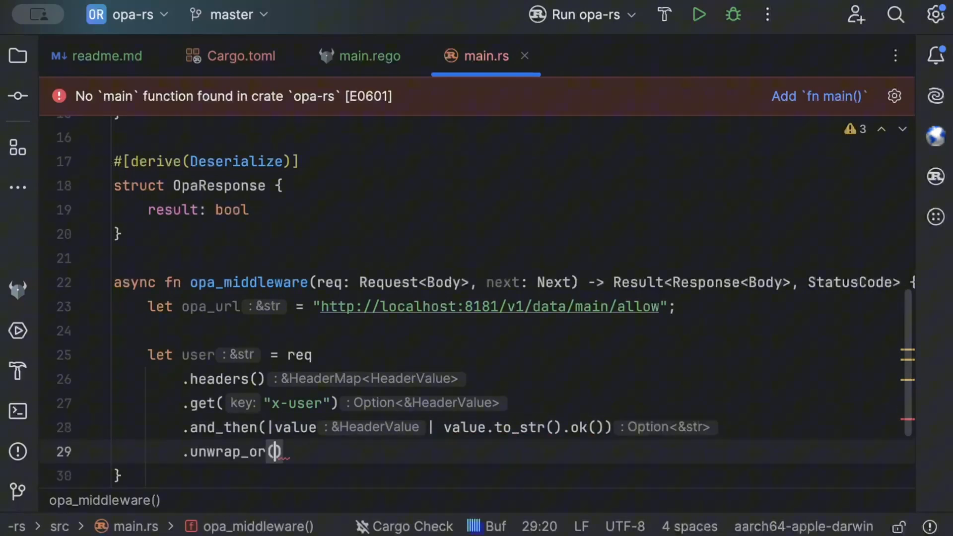
{"action": "type", "text": "\"guest\""}
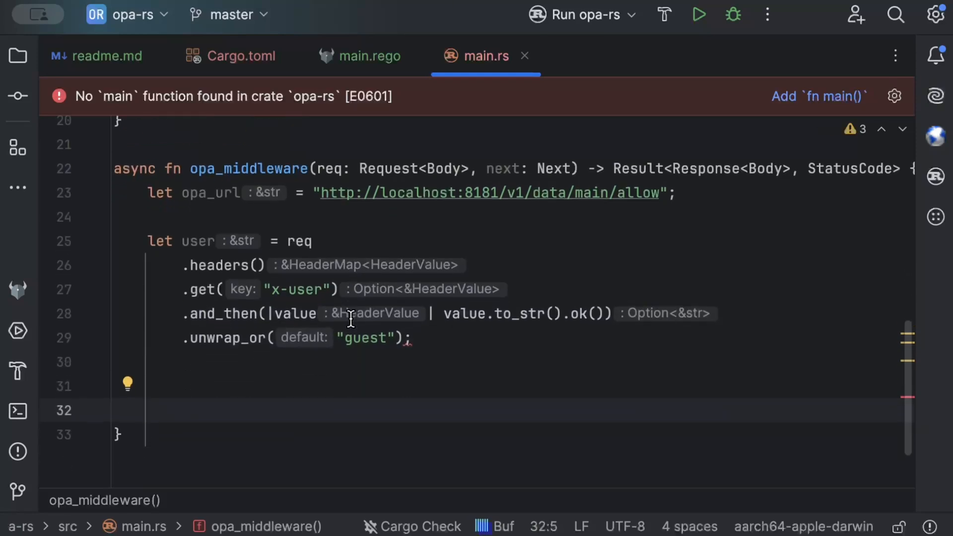
Step: Write let input = OpaInput { input: serde_json::json!({"user": user}) }; below the user lookup
{"action": "type", "text": "let input ="}
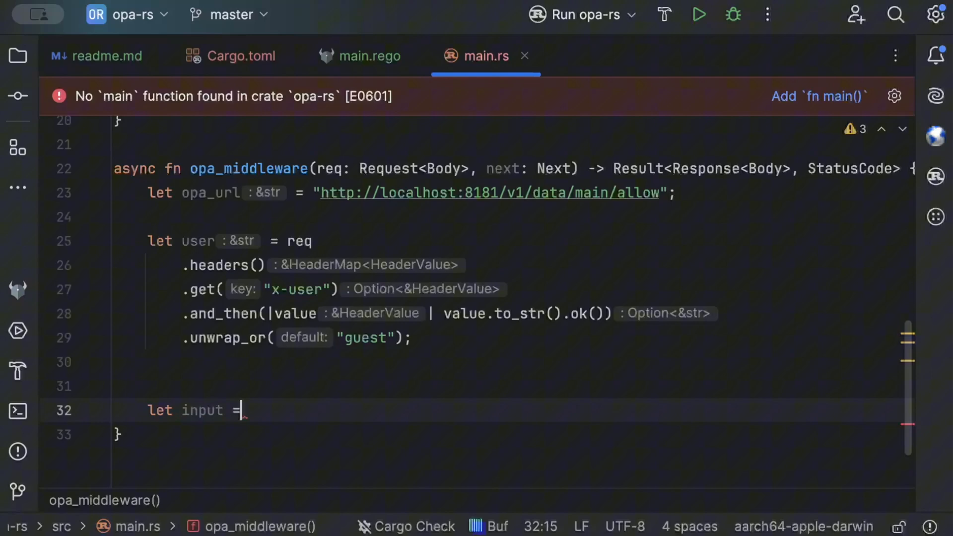
{"action": "type", "text": "OpaInput {"}
{"action": "type", "text": "input ="}
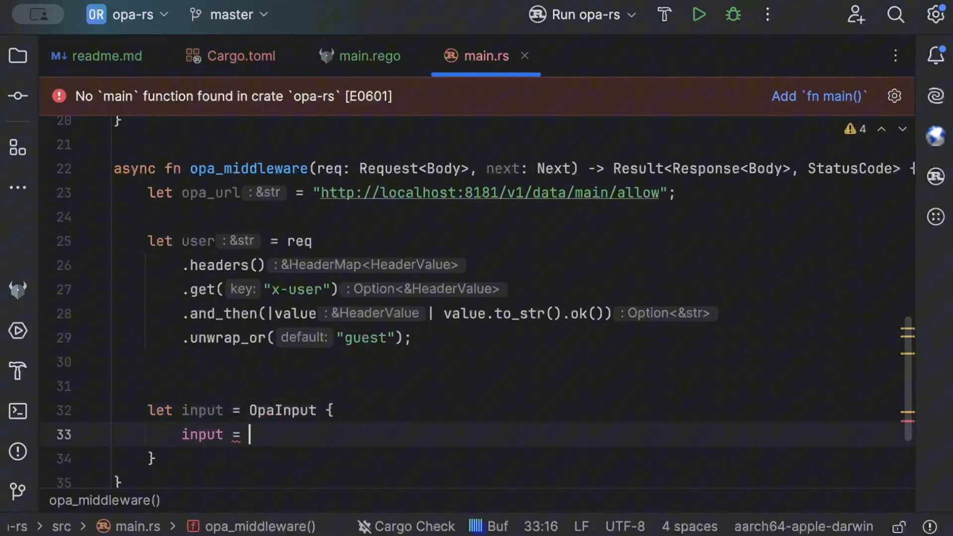
{"action": "type", "text": "se"}
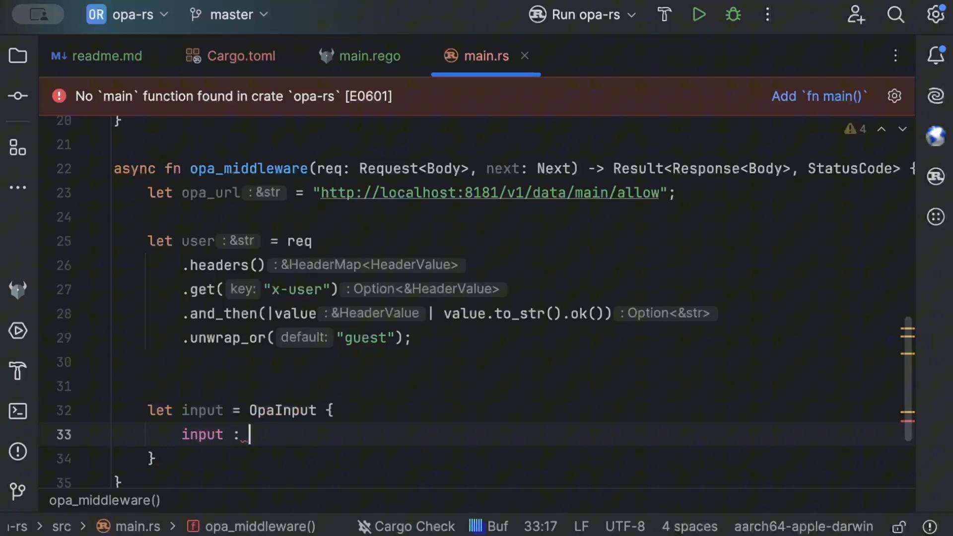
{"action": "type", "text": "serde_json:"}
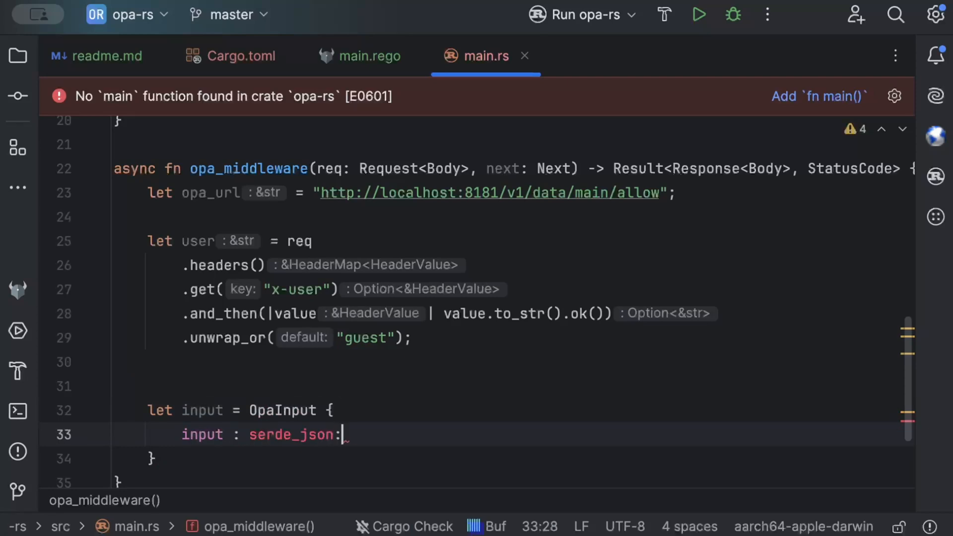
{"action": "type", "text": ":json!()"}
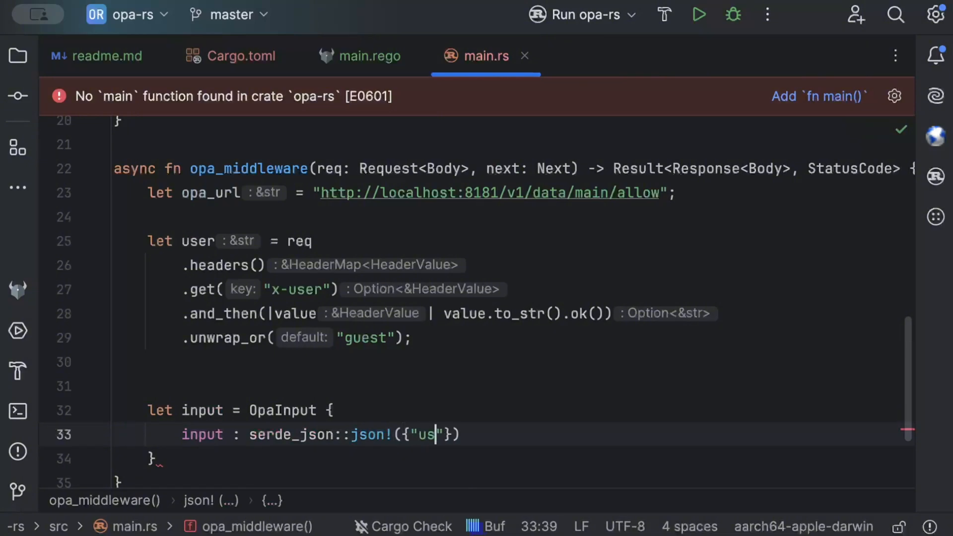
{"action": "type", "text": "er\" : us"}
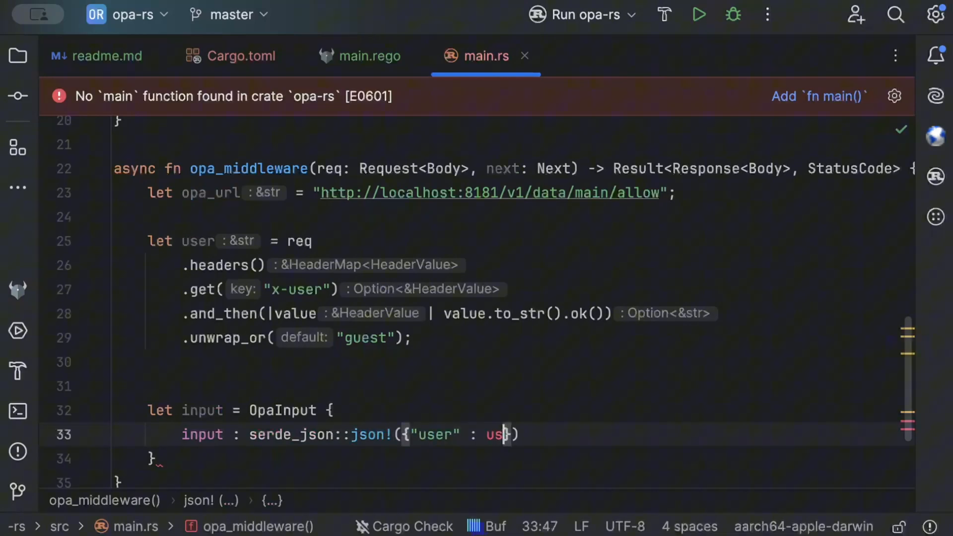
{"action": "type", "text": "er})"}
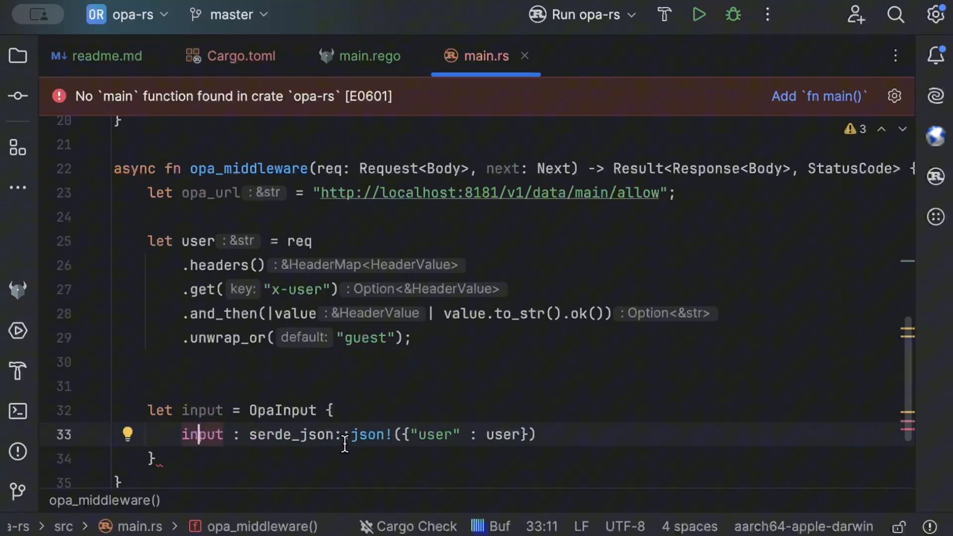
{"action": "left_click", "coordinate": [286, 405]}
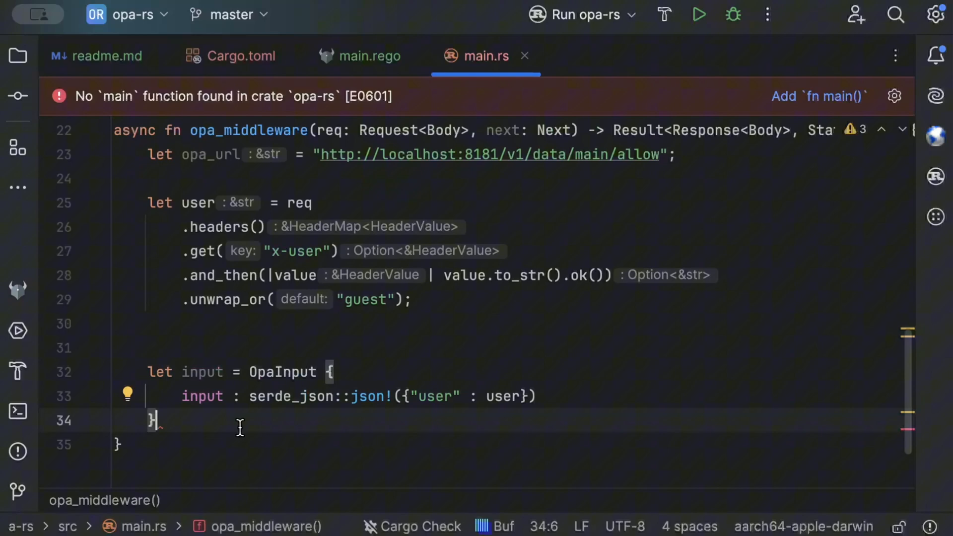
{"action": "type", "text": ";"}
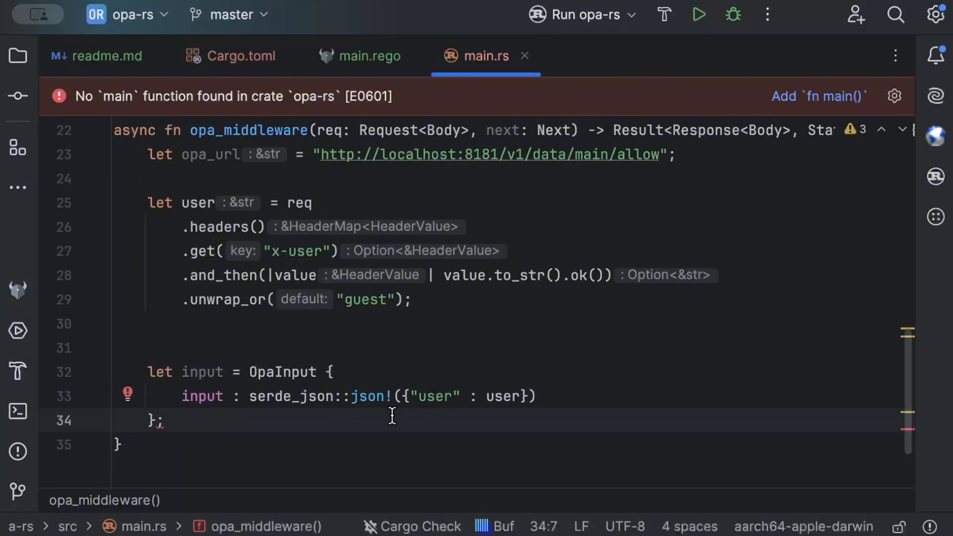
{"action": "mouse_move", "coordinate": [410, 407]}
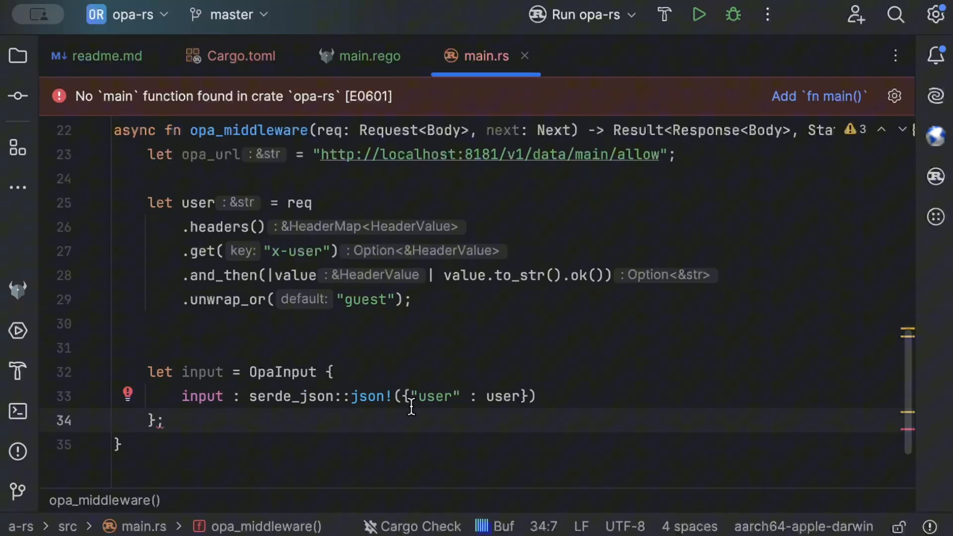
{"action": "mouse_move", "coordinate": [332, 439]}
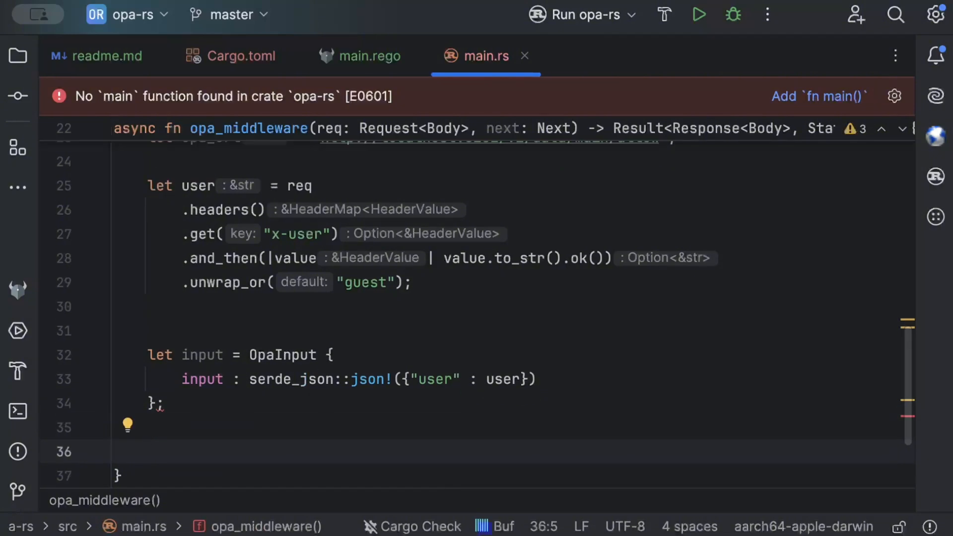
Step: Create let client = Client::new(); and start let response = client.post(opa_url).json(&input)
{"action": "type", "text": "let client = C"}
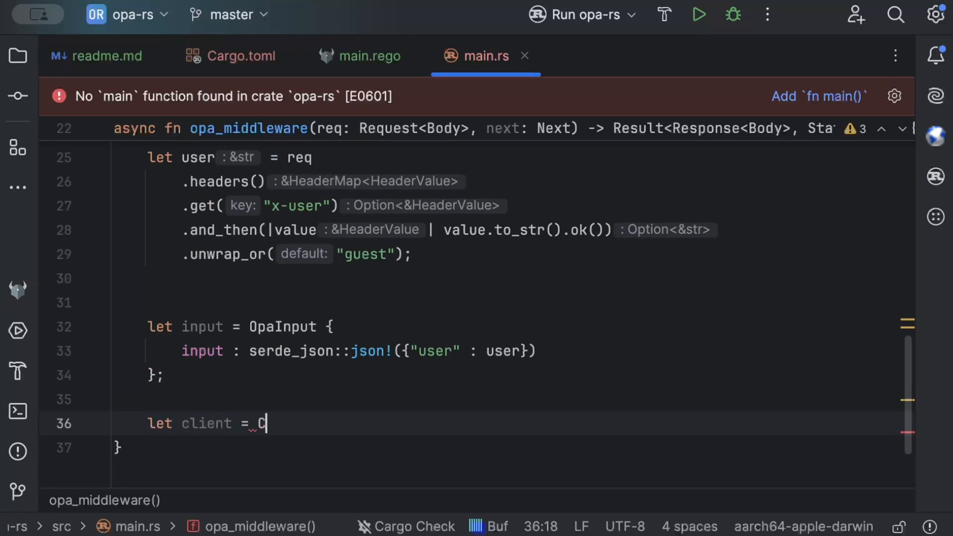
{"action": "type", "text": "lient::new()"}
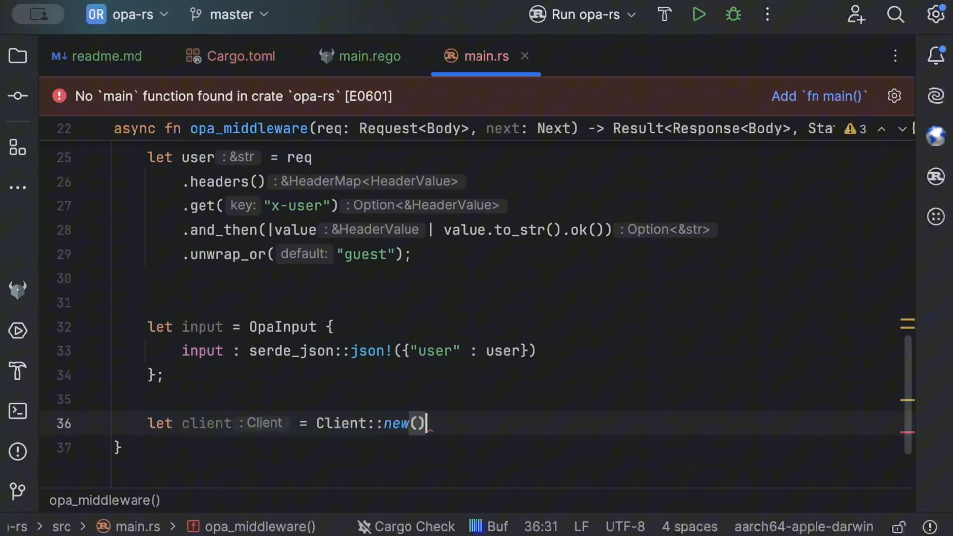
{"action": "type", "text": ";"}
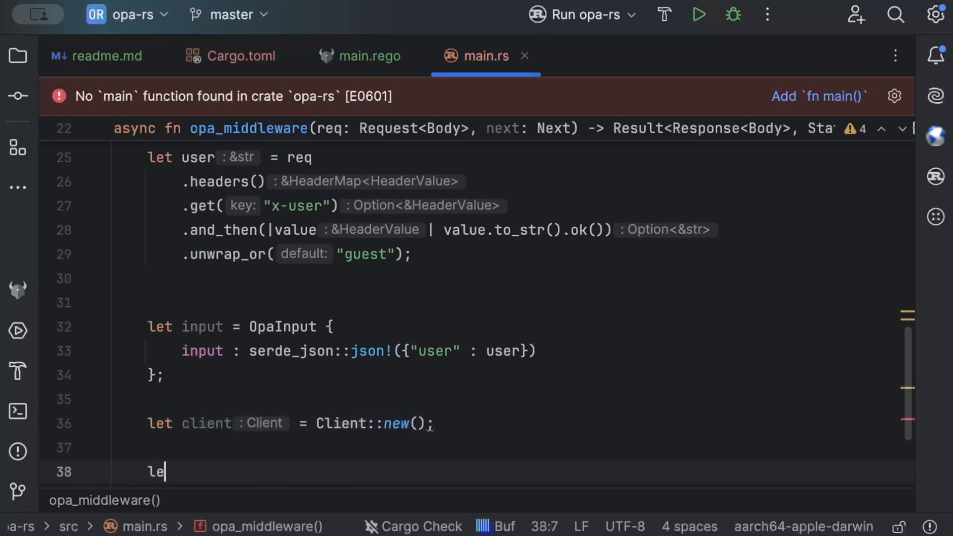
{"action": "type", "text": "t response ="}
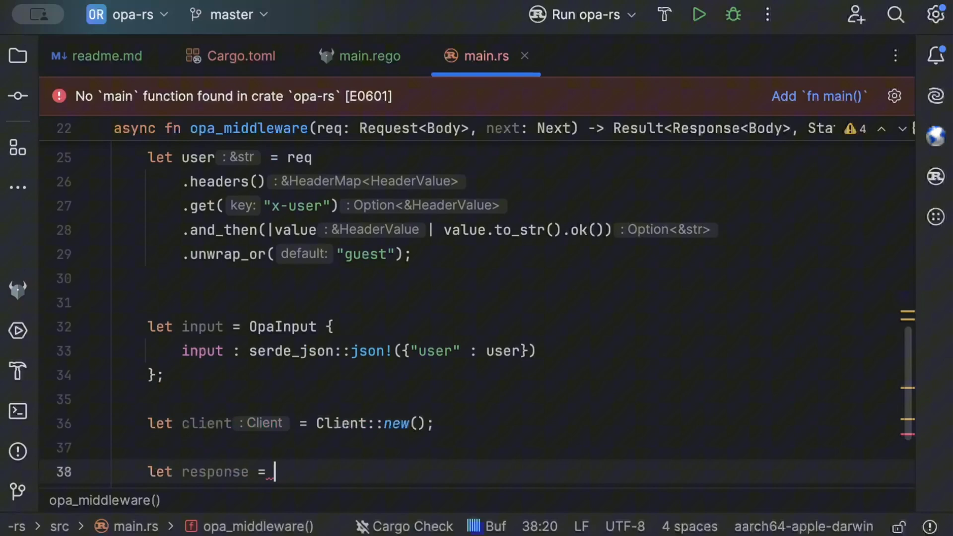
{"action": "type", "text": "client"}
{"action": "type", "text": ".post("}
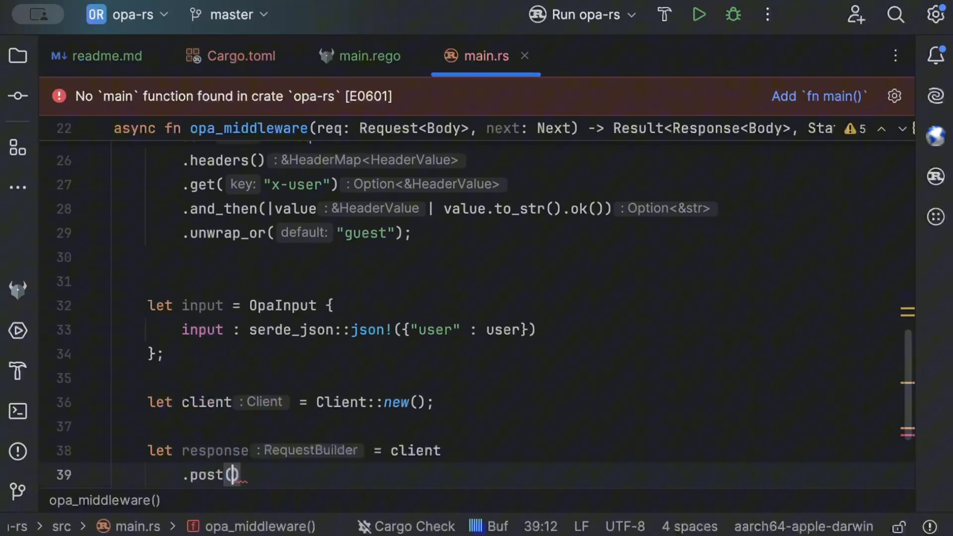
{"action": "type", "text": "opa_url"}
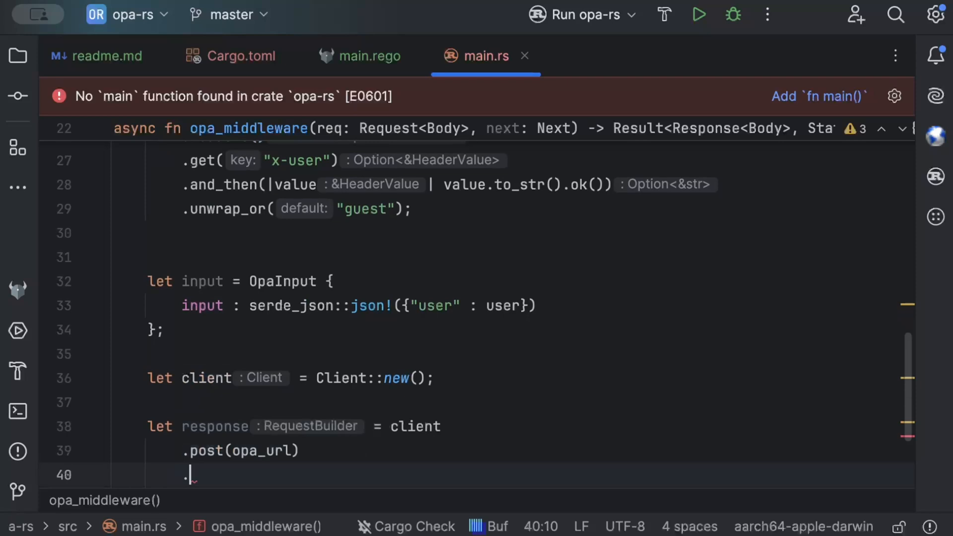
{"action": "type", "text": "json(&input"}
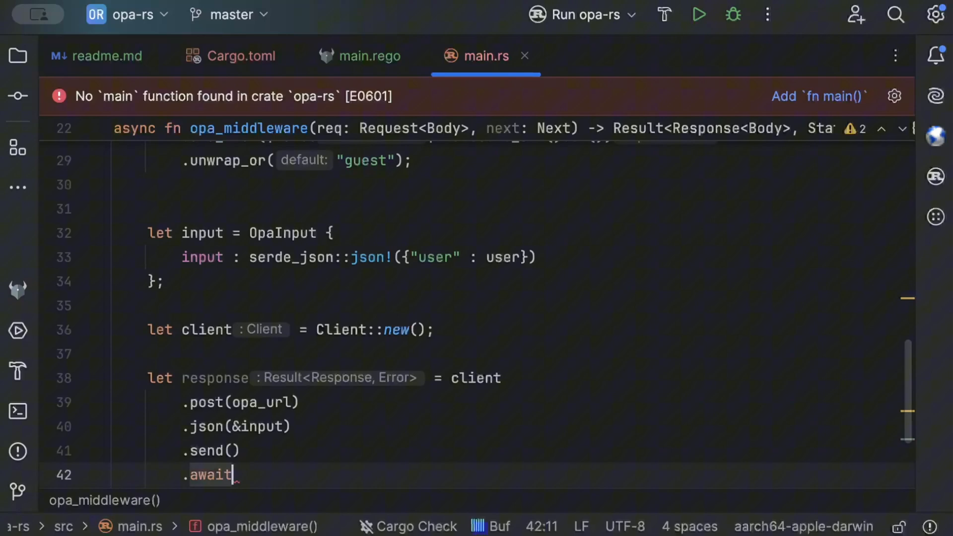
Step: Send and await the request, mapping errors to StatusCode::INTERNAL_SERVER_ERROR
{"action": "type", "text": ".mape"}
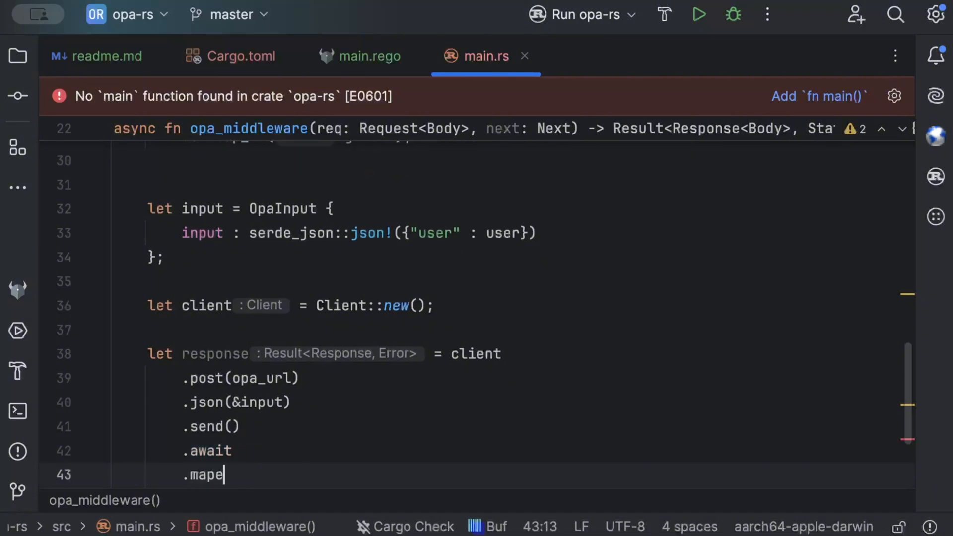
{"action": "type", "text": "_err(||)"}
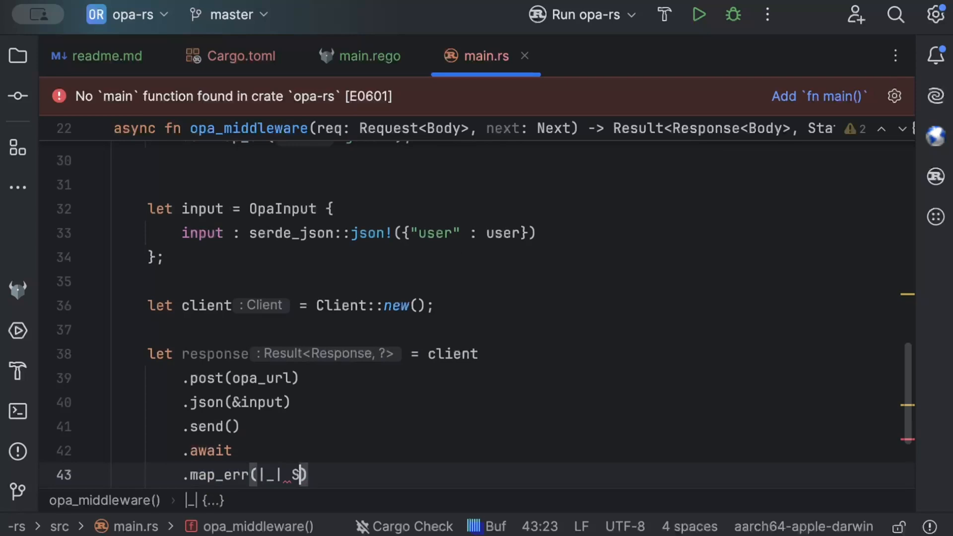
{"action": "type", "text": "StatusCode::"}
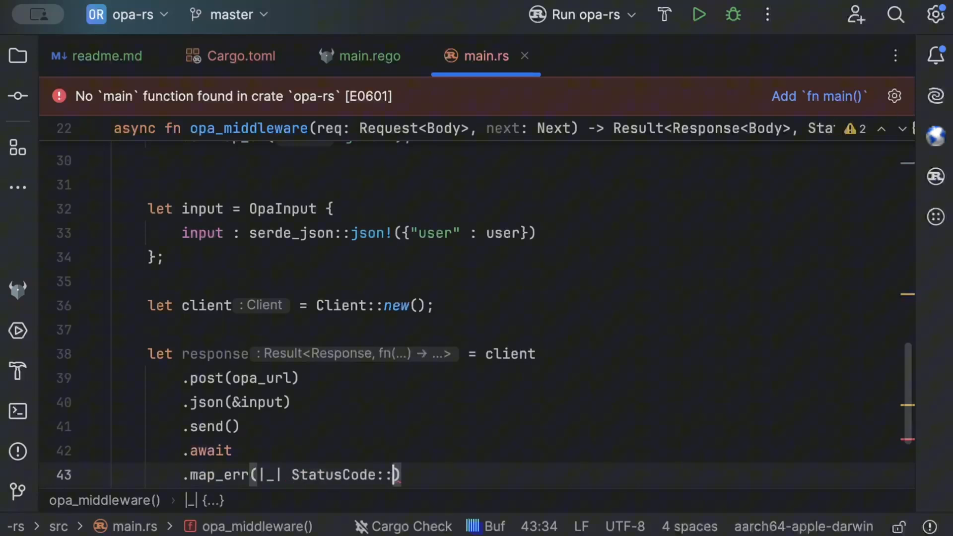
{"action": "type", "text": "INTERNAL_SERVER_ERROR"}
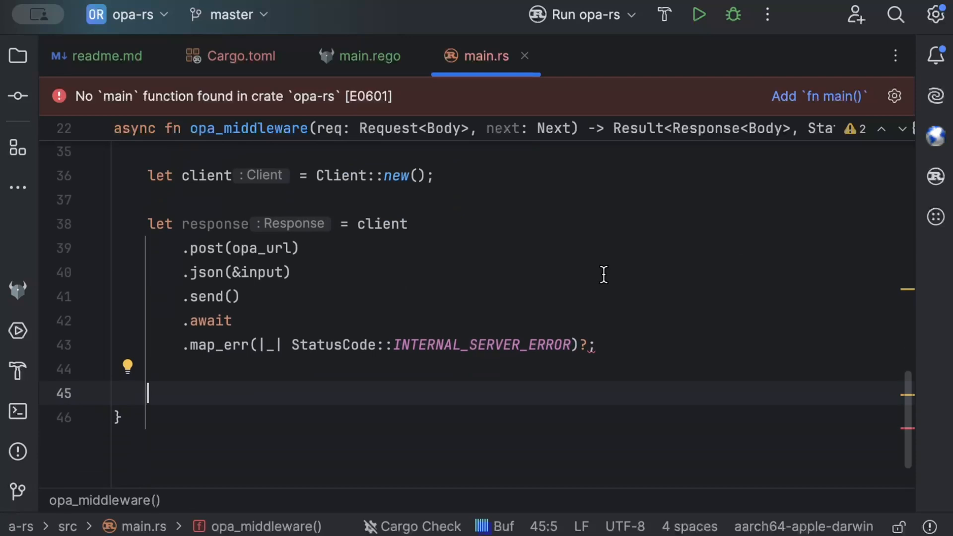
Step: Parse let opa_response: OpaResponse = response.json().await, mapping errors to INTERNAL_SERVER_ERROR
{"action": "type", "text": "let"}
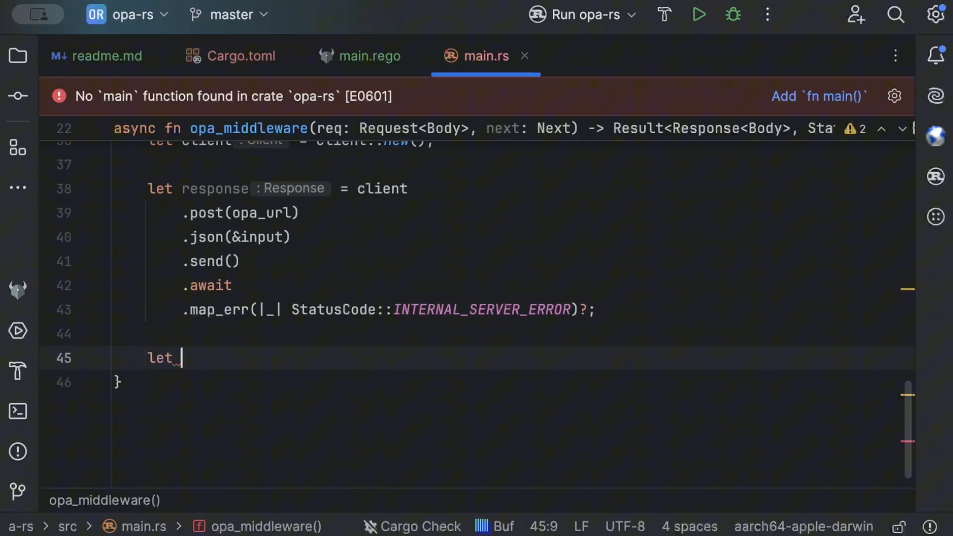
{"action": "type", "text": "opa_resp"}
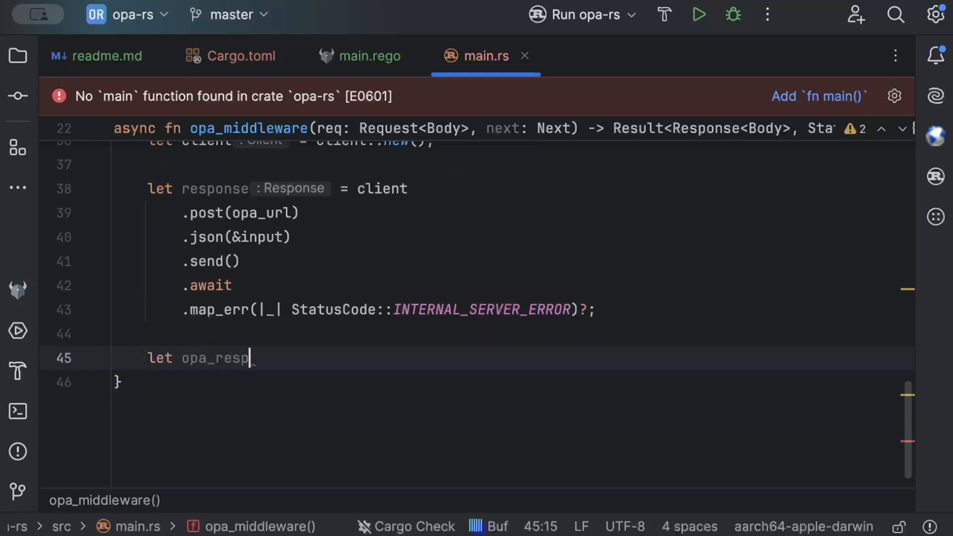
{"action": "type", "text": "onse : OpaResponse"}
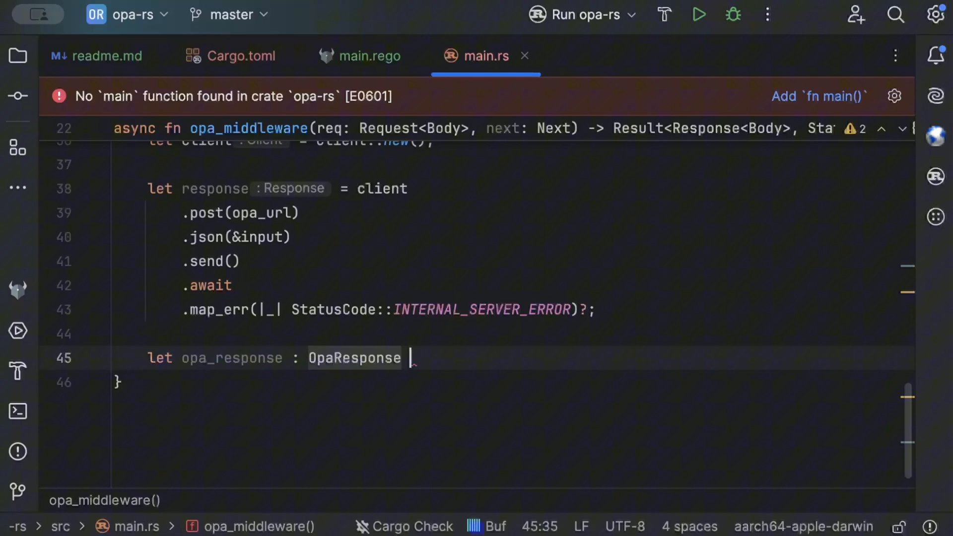
{"action": "type", "text": "= response"}
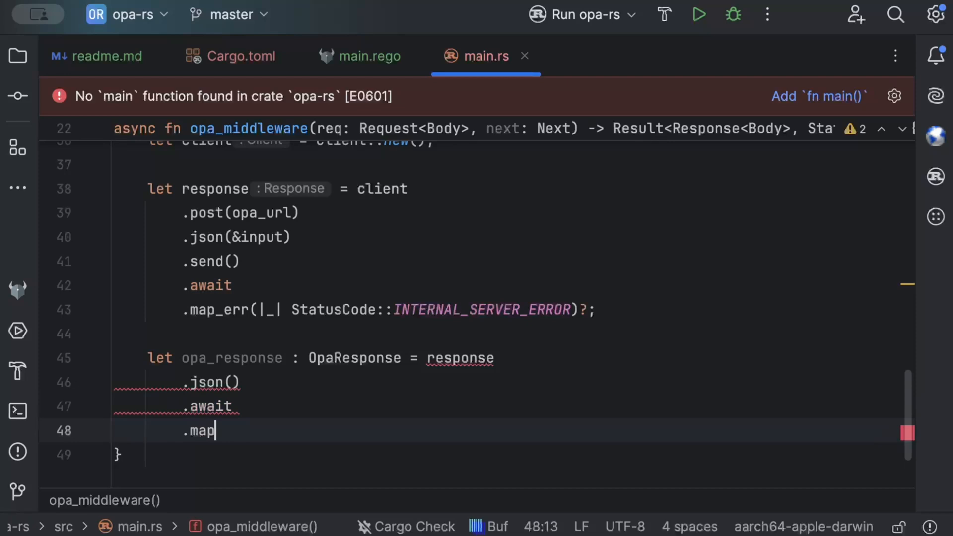
{"action": "type", "text": "_err()"}
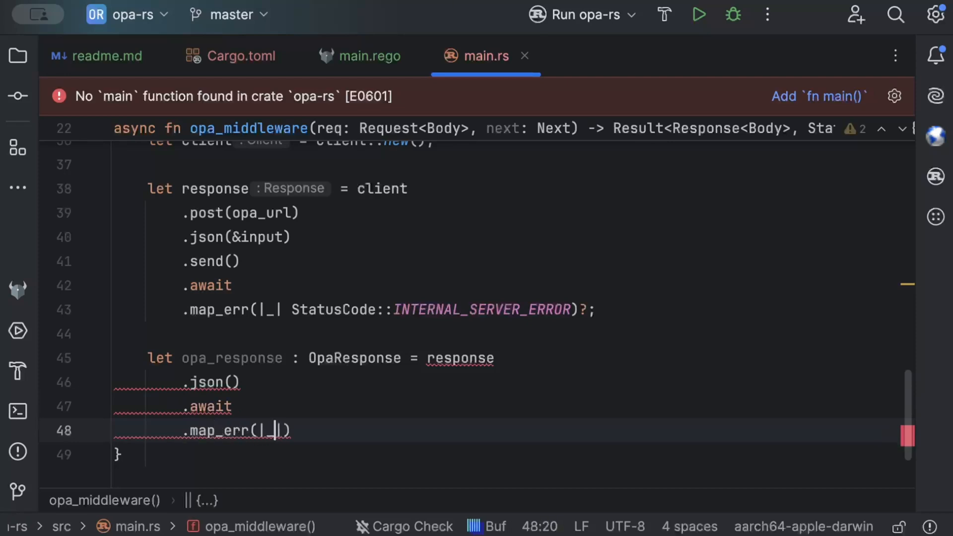
{"action": "type", "text": "StatusCode"}
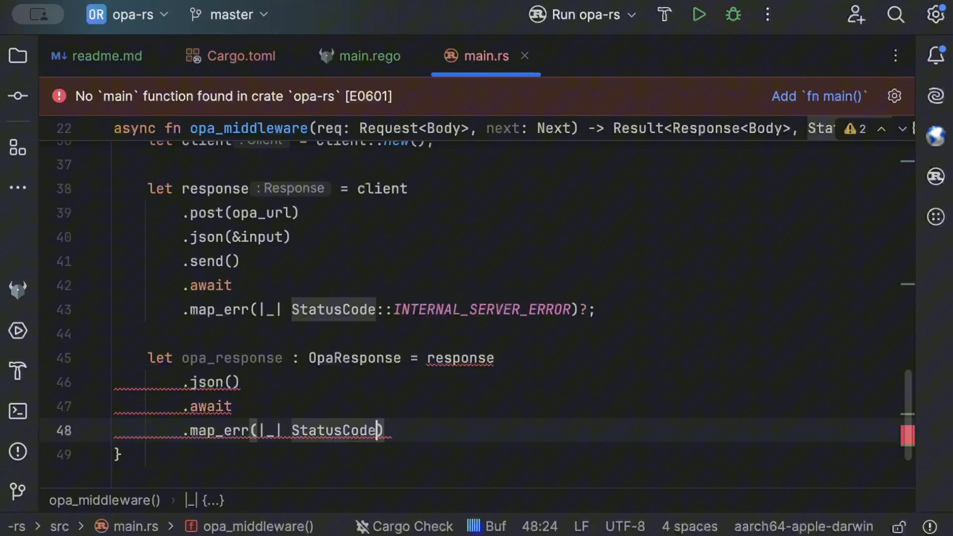
{"action": "type", "text": "::INTERNAL_SERVER_ERROR"}
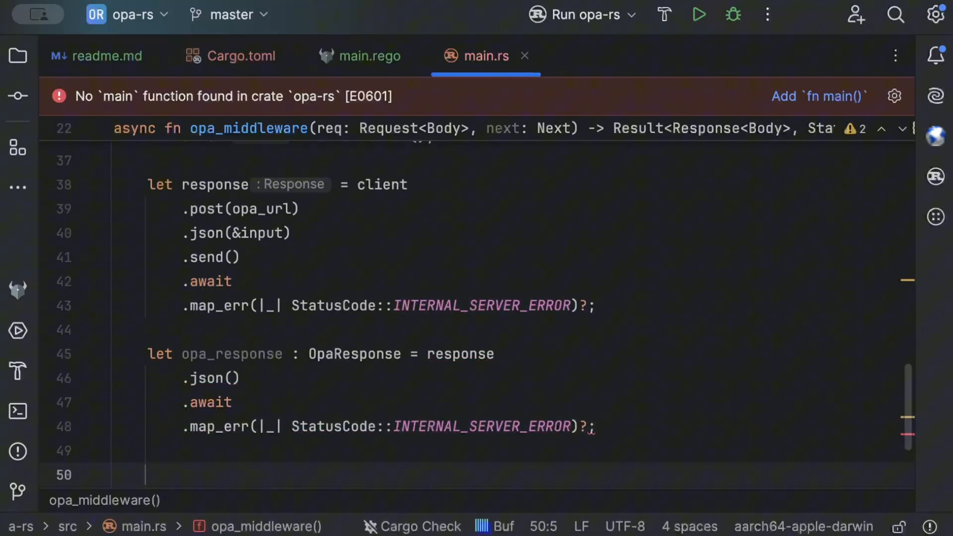
Step: Add if opa_response.result { Ok(next.run(req).await) } else { Ok(...) branch
{"action": "type", "text": "id"}
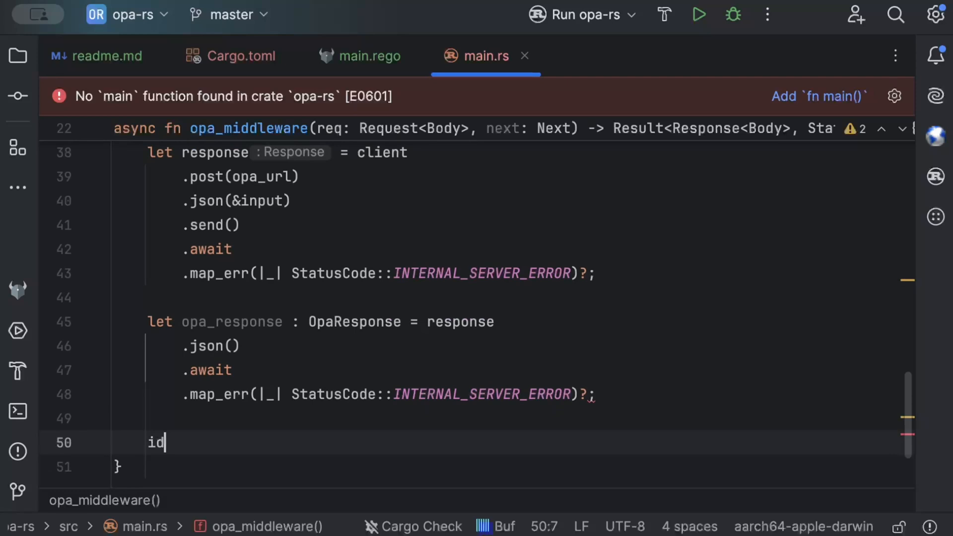
{"action": "type", "text": "if opa_response.result {"}
{"action": "type", "text": "Ok("}
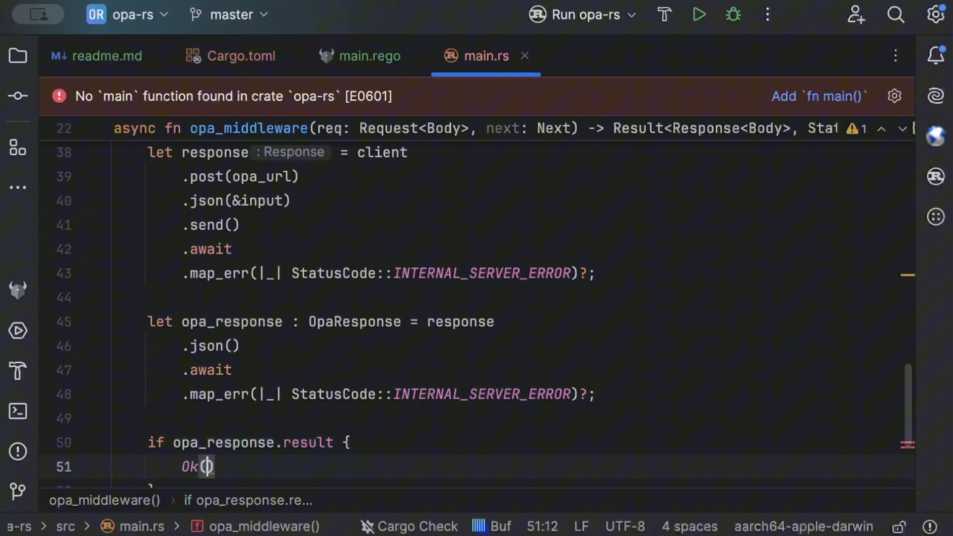
{"action": "type", "text": "next.r"}
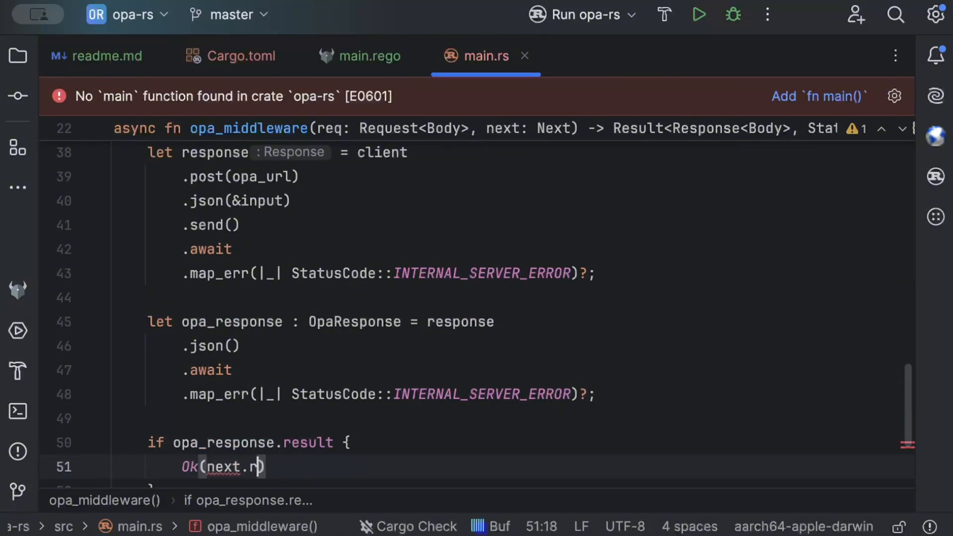
{"action": "type", "text": "un(req).await"}
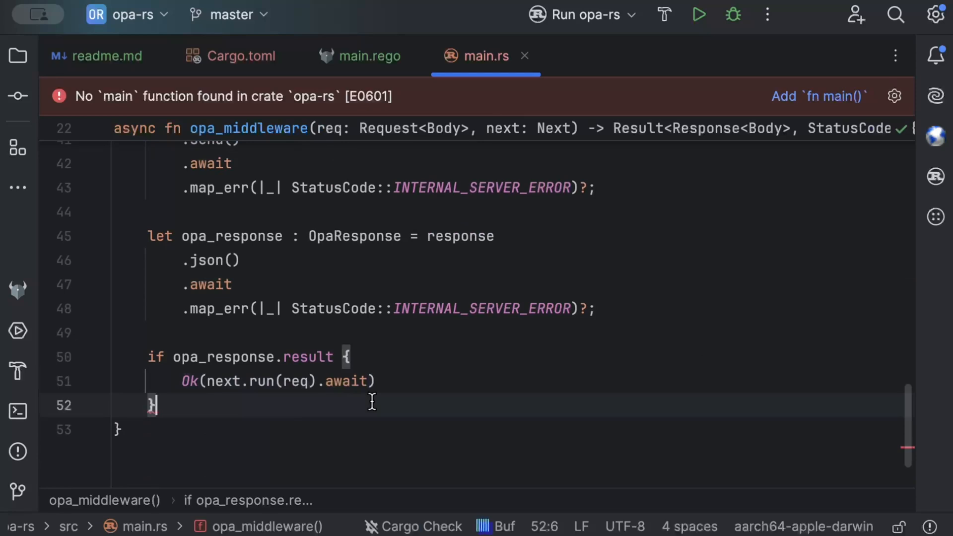
{"action": "type", "text": "else {"}
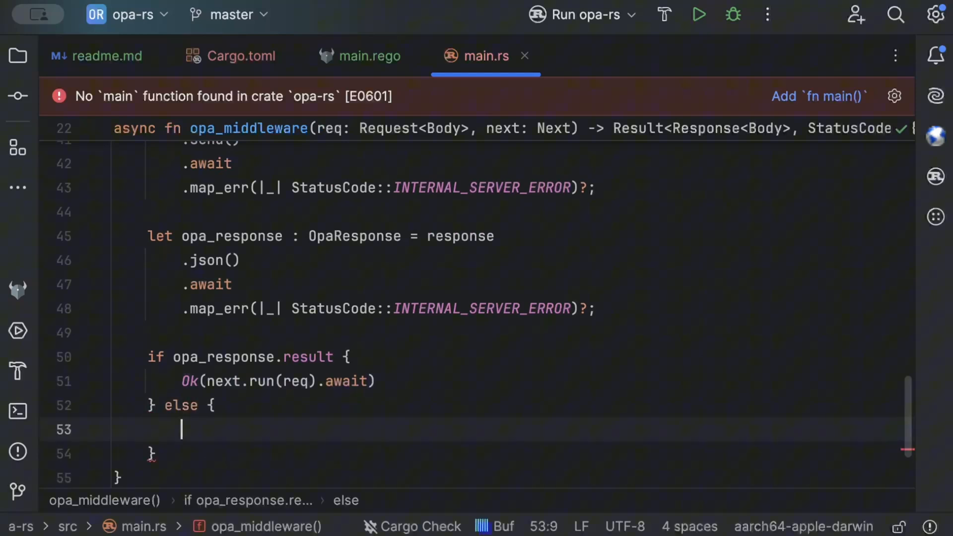
{"action": "type", "text": "Ok ("}
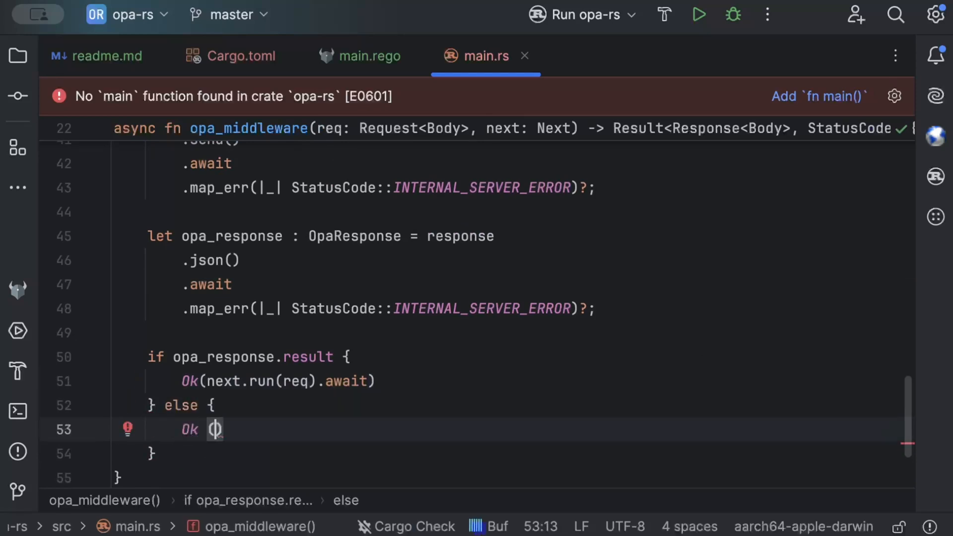
Step: Return Response::builder().status(StatusCode::FORBIDDEN).body(Body::from("Access denied")).unwrap() for denials
{"action": "type", "text": "Re"}
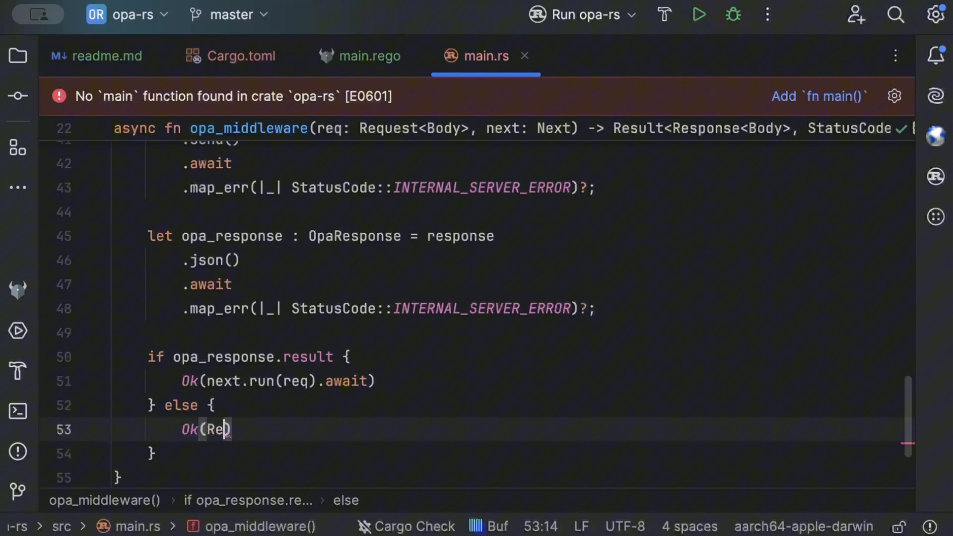
{"action": "type", "text": "spon"}
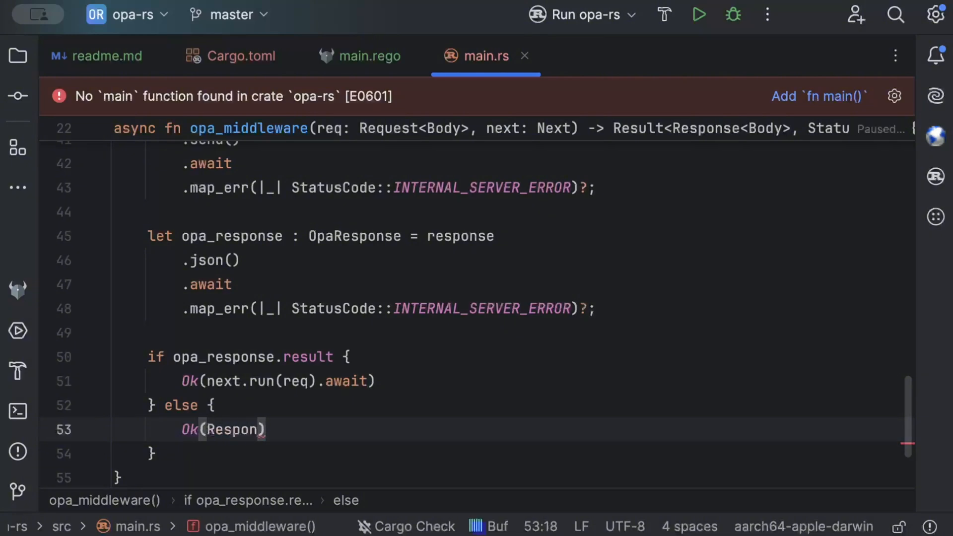
{"action": "type", "text": "se::"}
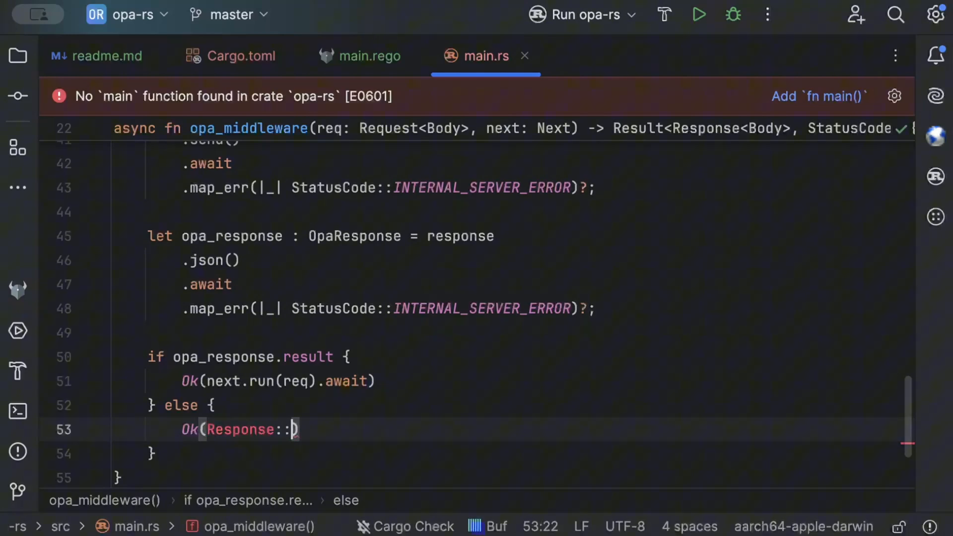
{"action": "type", "text": "builder()"}
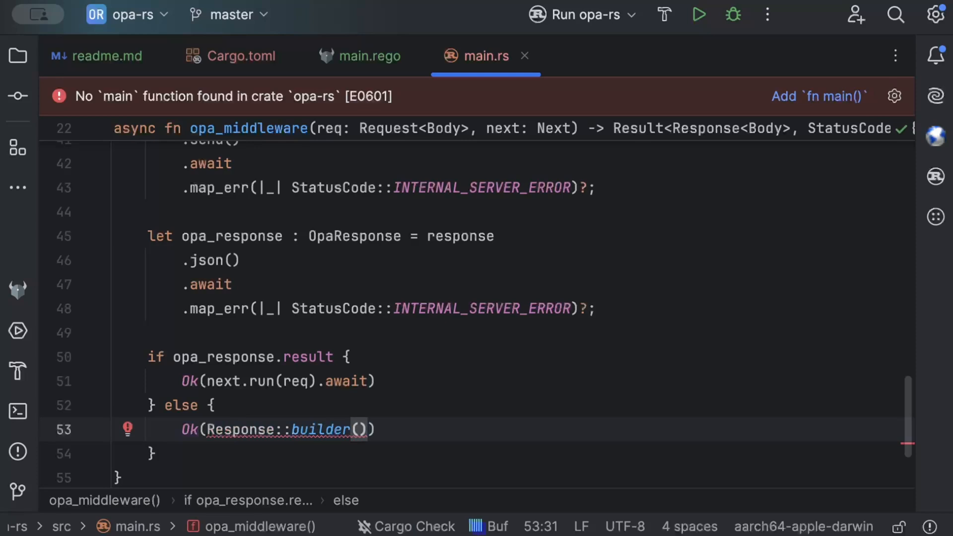
{"action": "type", "text": ".status("}
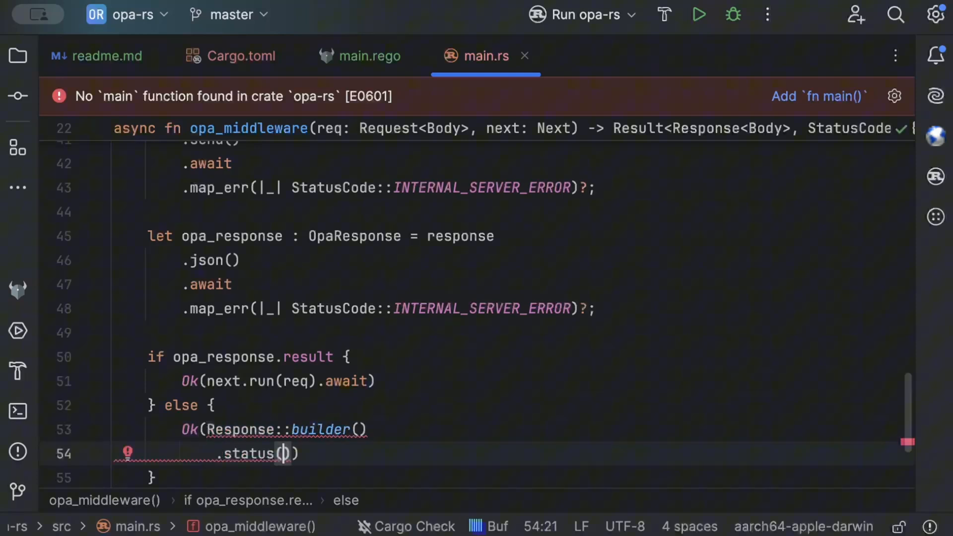
{"action": "type", "text": "StatusCode"}
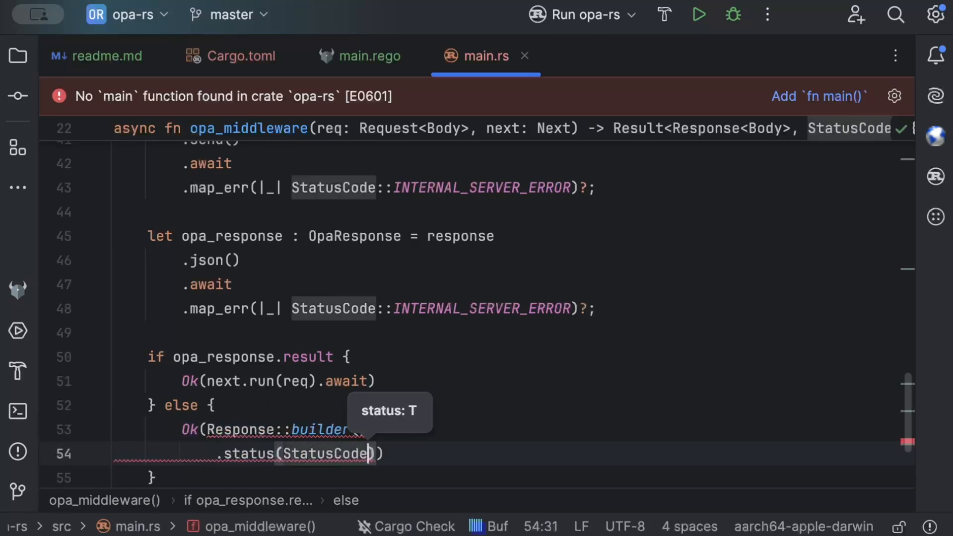
{"action": "type", "text": "::FORBIDDEN"}
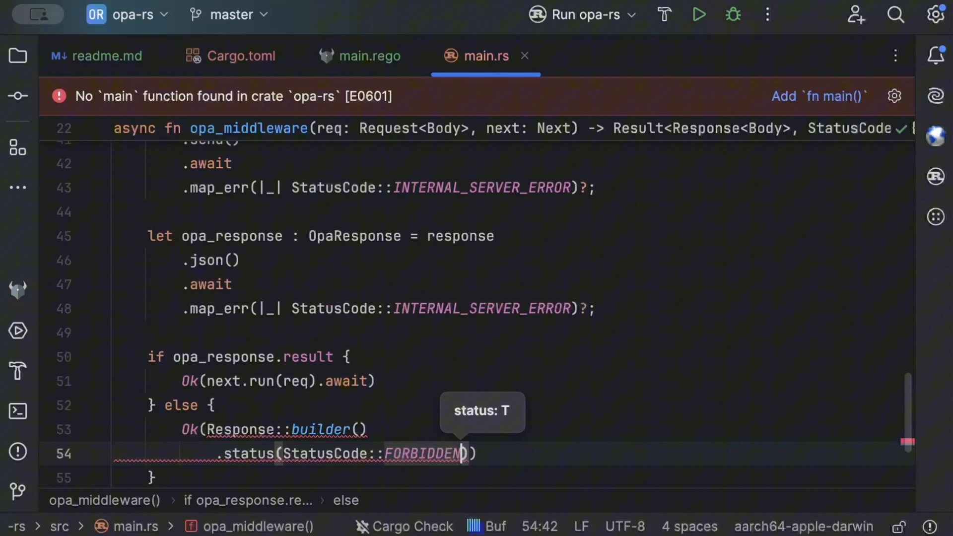
{"action": "type", "text": ".b"}
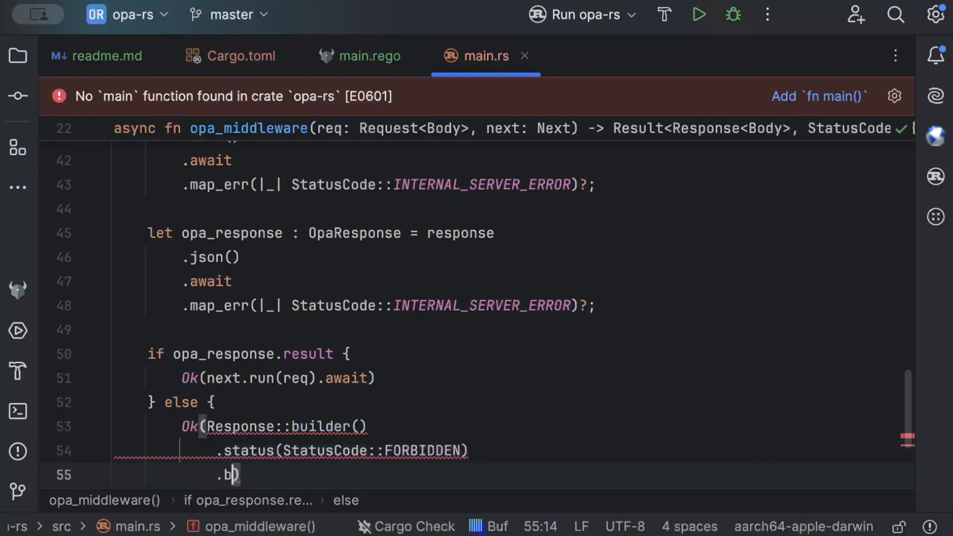
{"action": "type", "text": "ody("}
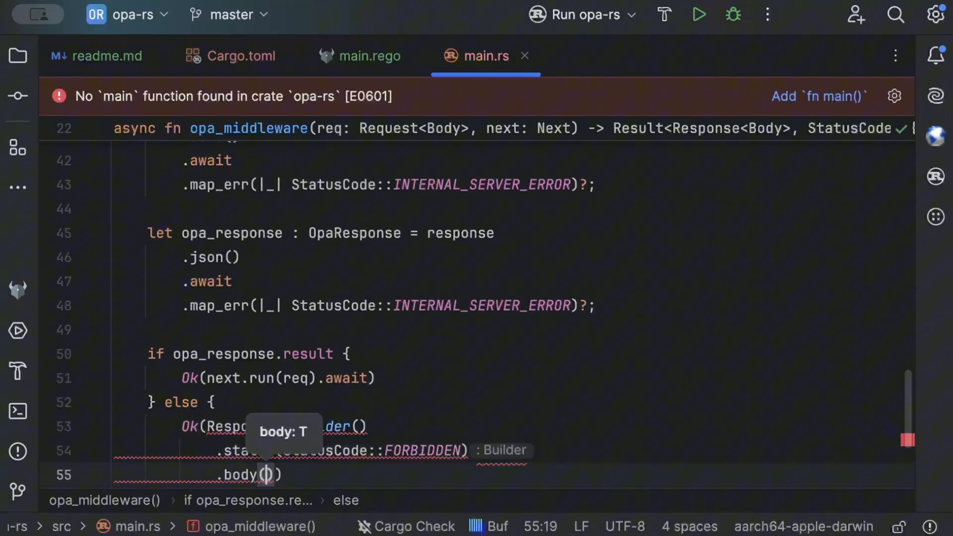
{"action": "type", "text": "Body::f"}
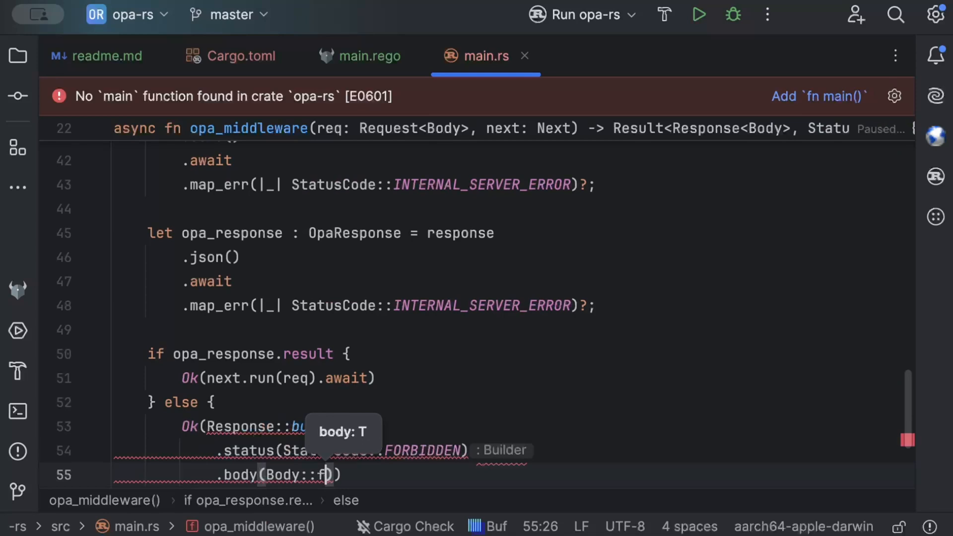
{"action": "type", "text": "A\""}
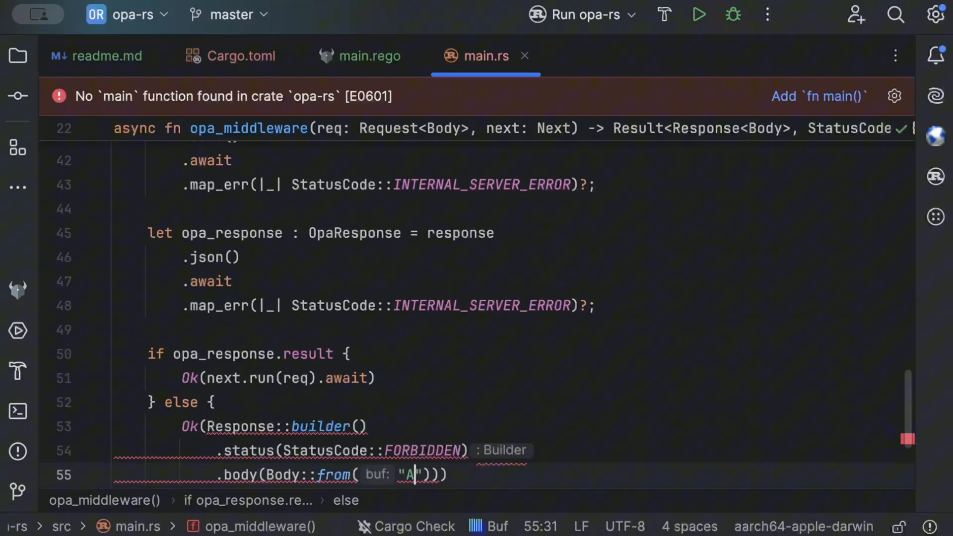
{"action": "type", "text": "ccess denied"}
{"action": "type", "text": "."}
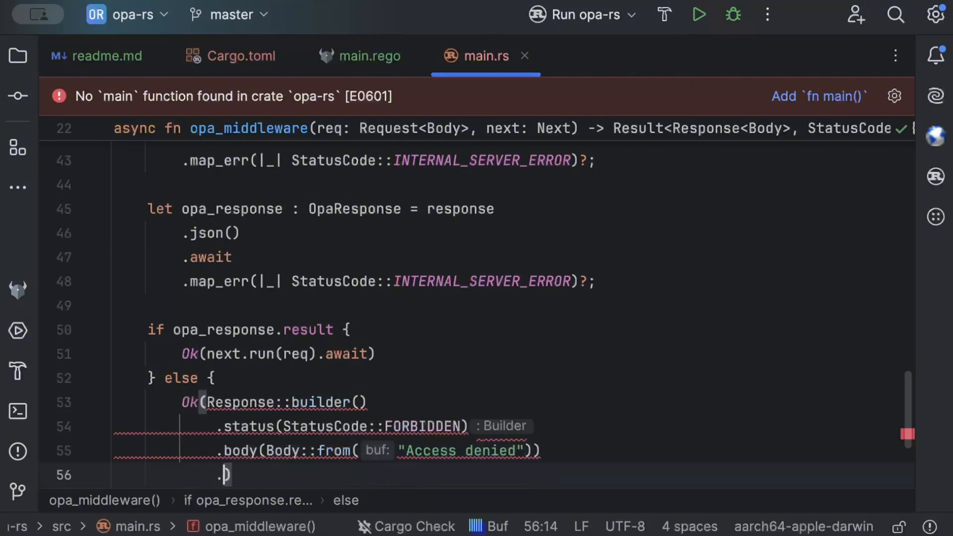
{"action": "type", "text": "unwrap())"}
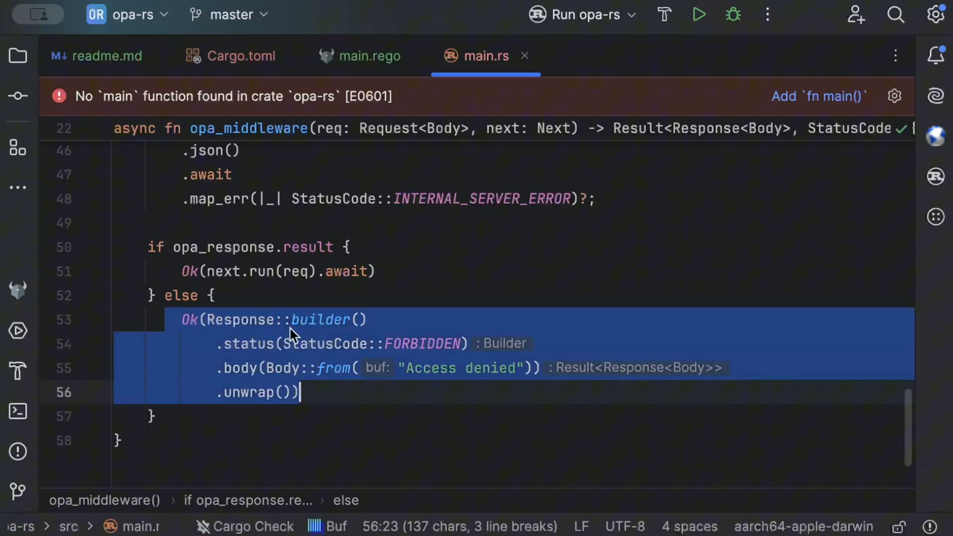
Step: Declare async fn protected_handler() -> &'static str below the middleware
{"action": "scroll", "scroll_direction": "up", "scroll_amount": 3}
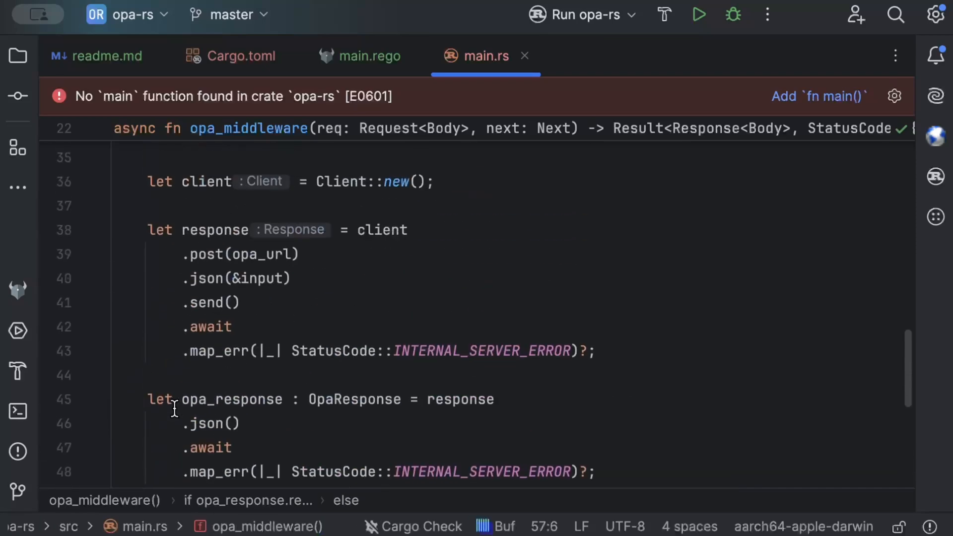
{"action": "scroll", "scroll_direction": "down", "scroll_amount": 3}
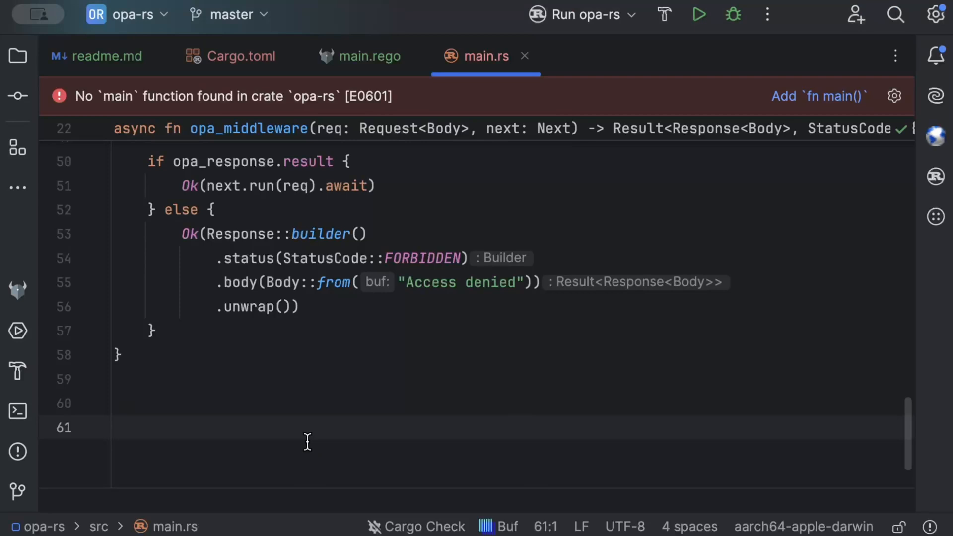
{"action": "type", "text": "async fn"}
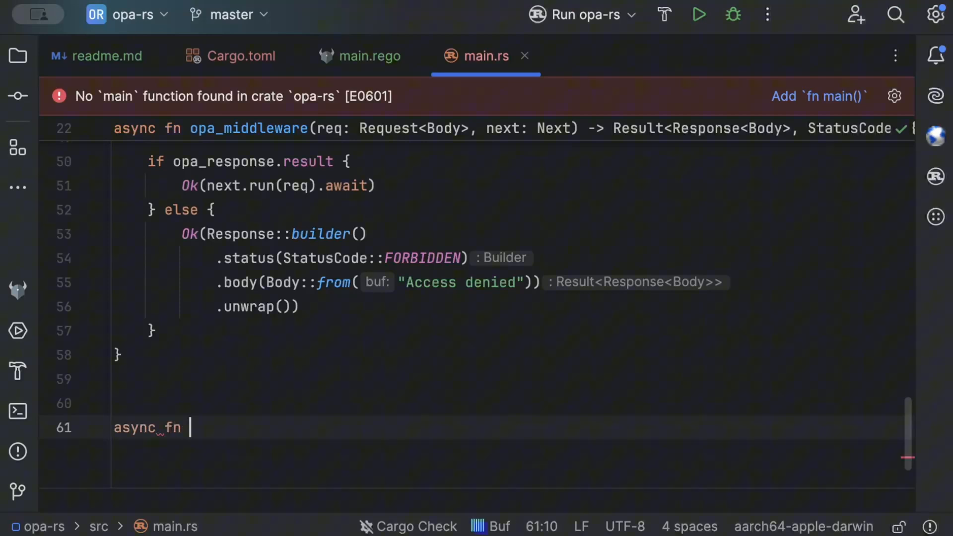
{"action": "type", "text": "protected_"}
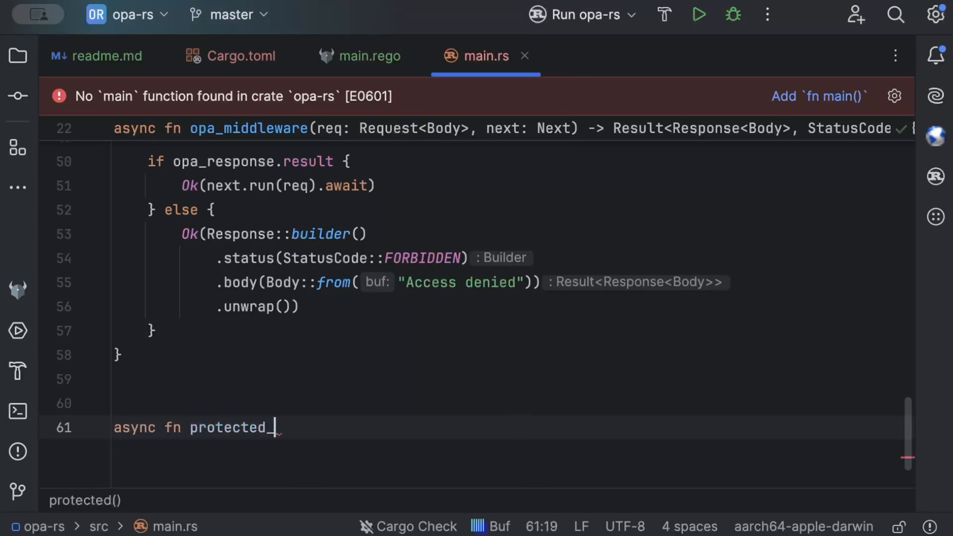
{"action": "type", "text": "handler()"}
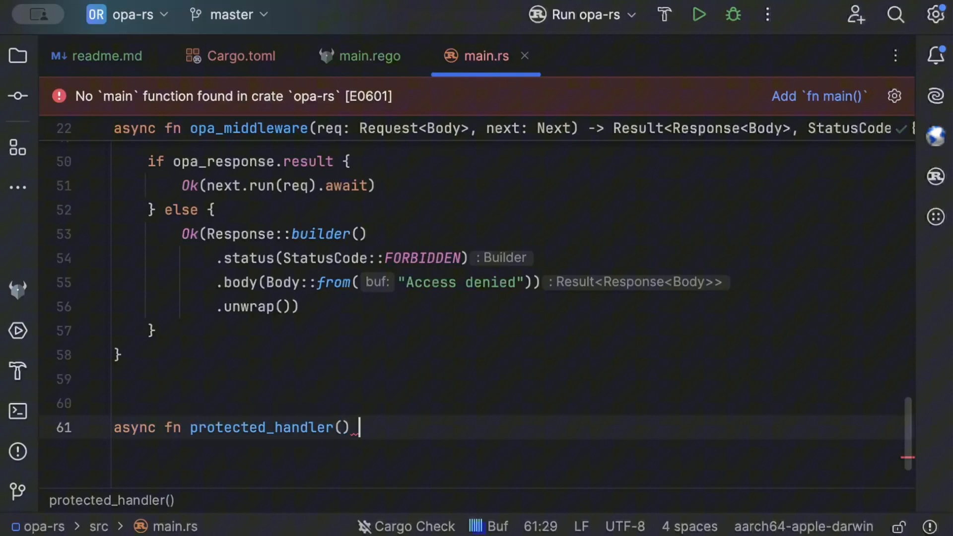
{"action": "type", "text": "->"}
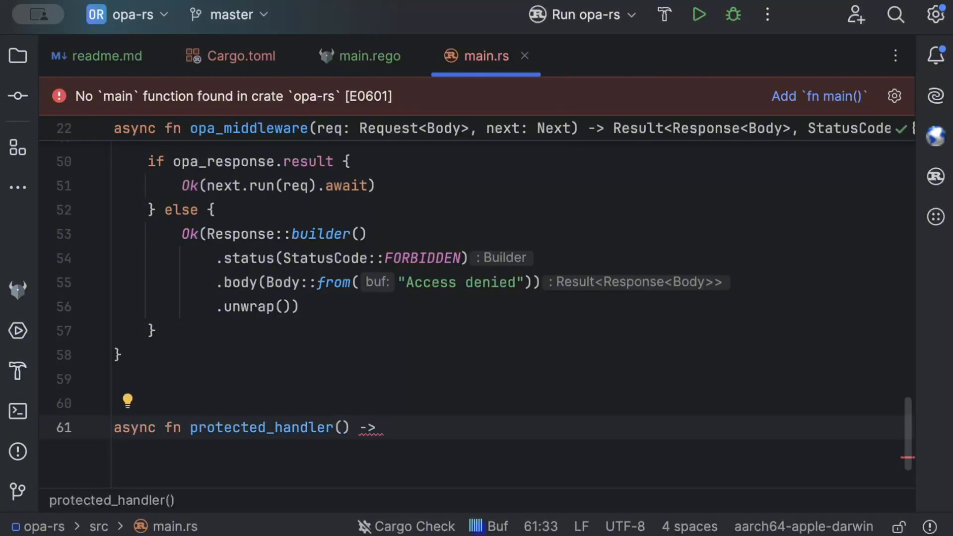
{"action": "type", "text": "&'static s"}
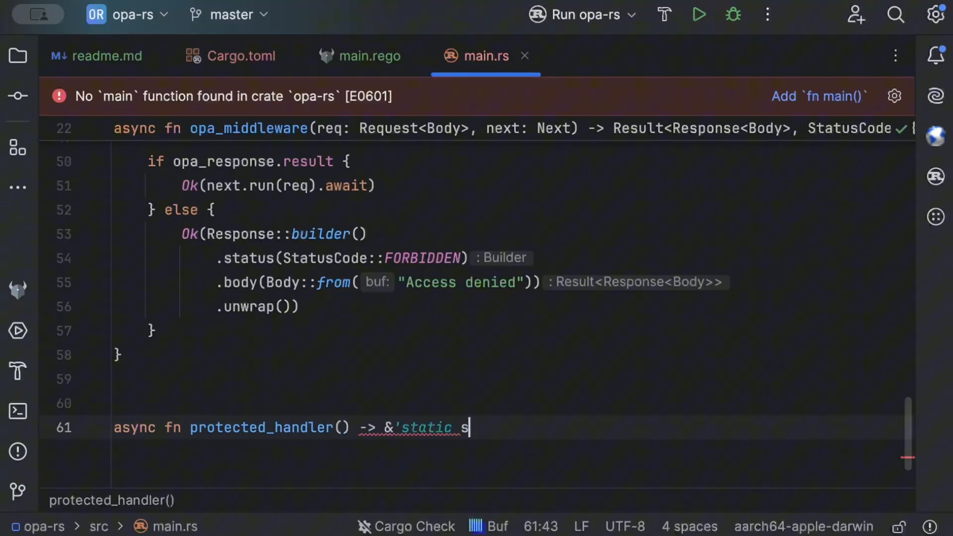
{"action": "type", "text": "tr {"}
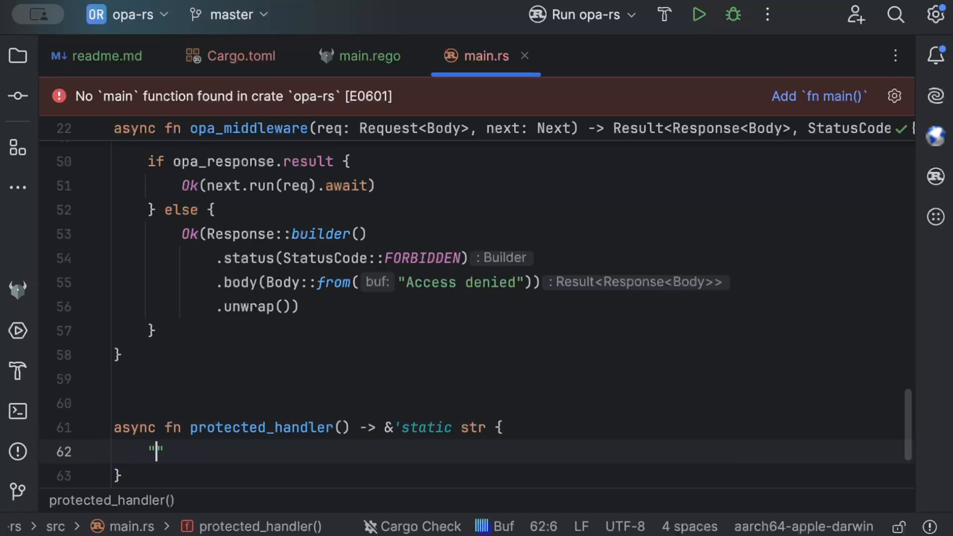
Step: Return the string "Welcome! To the protected world....." from protected_handler
{"action": "type", "text": "Welcome!,"}
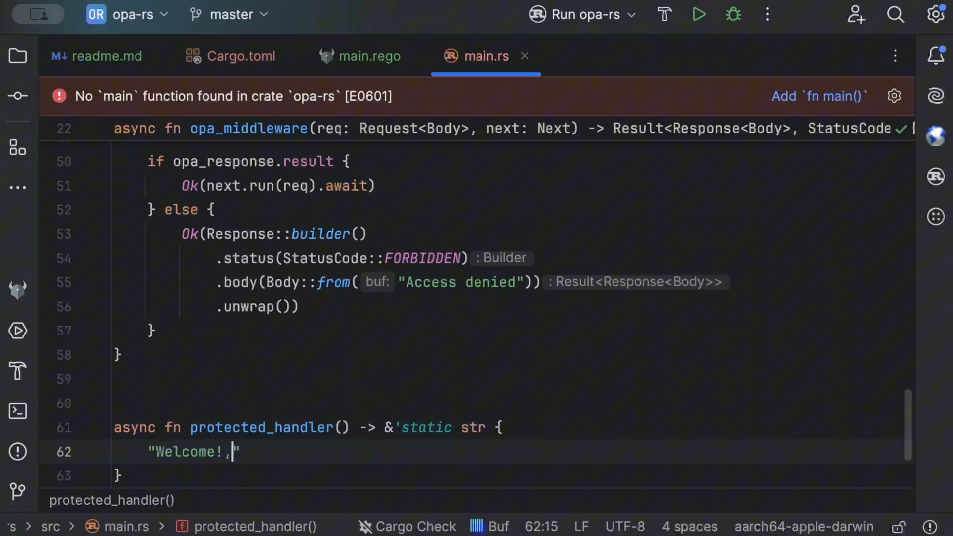
{"action": "type", "text": "T"}
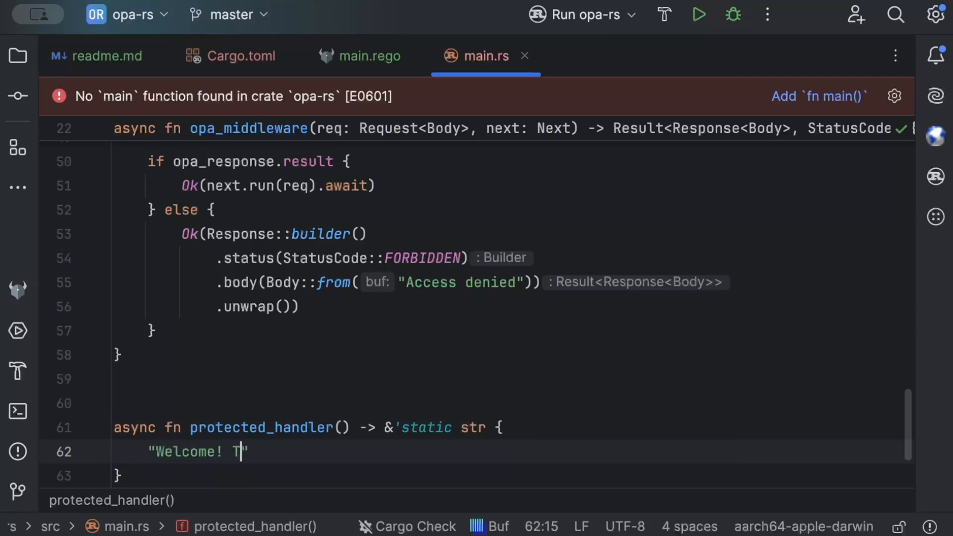
{"action": "type", "text": "o the protected world....."}
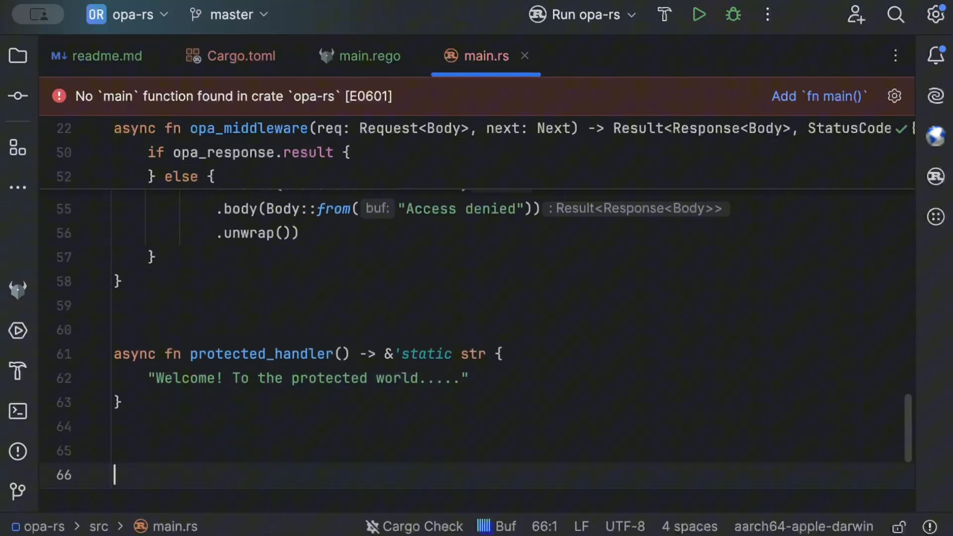
Step: Declare #[tokio::main] async fn main() {
{"action": "type", "text": "async fn main"}
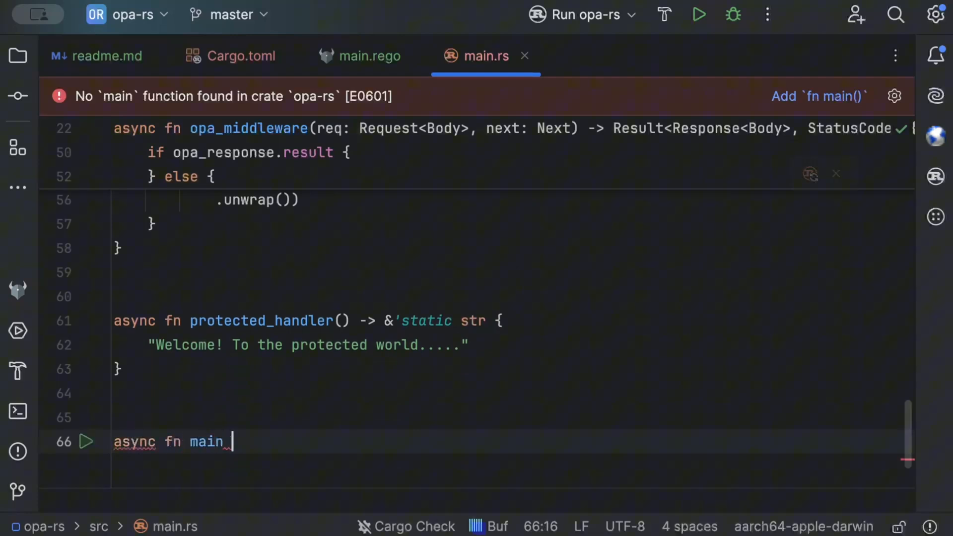
{"action": "type", "text": "() {"}
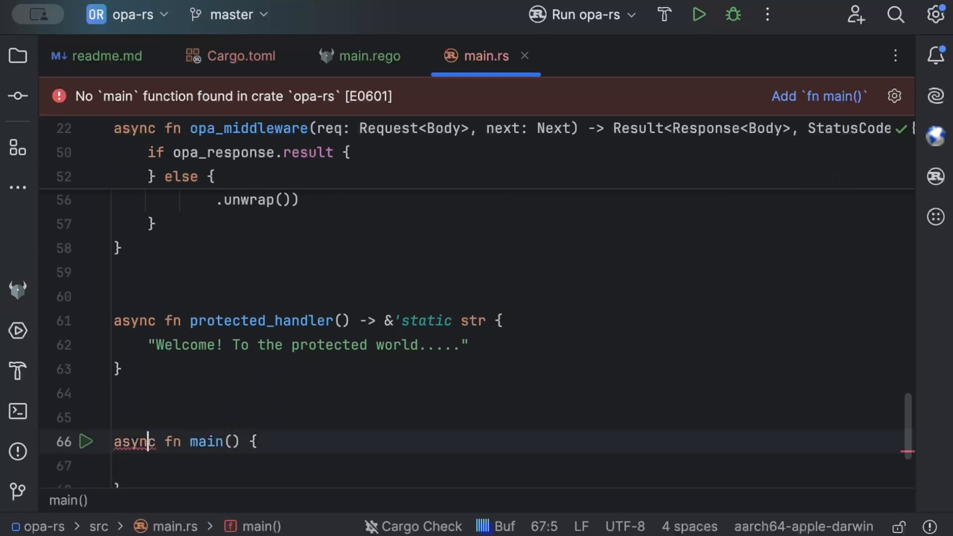
{"action": "type", "text": "#[tokio::"}
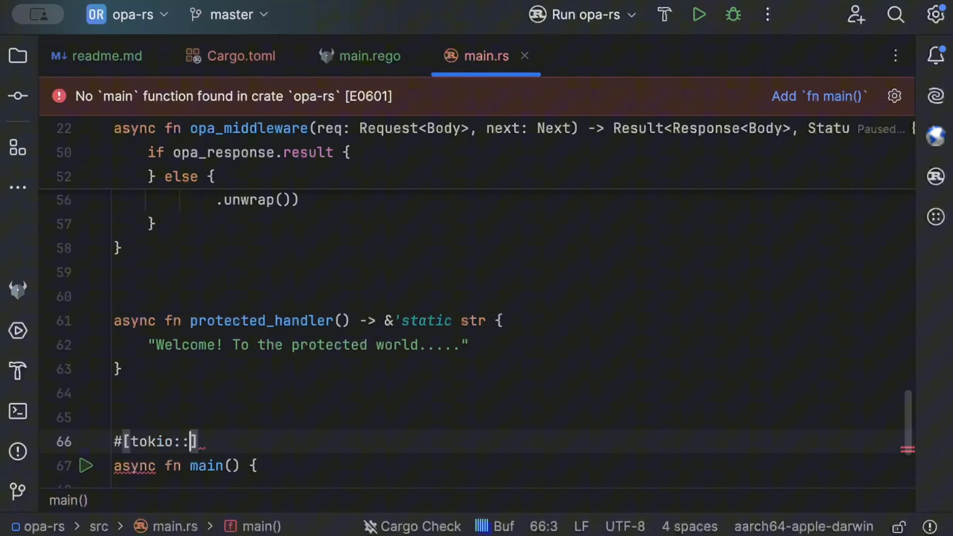
{"action": "key", "text": "backspace"}
{"action": "type", "text": "main"}
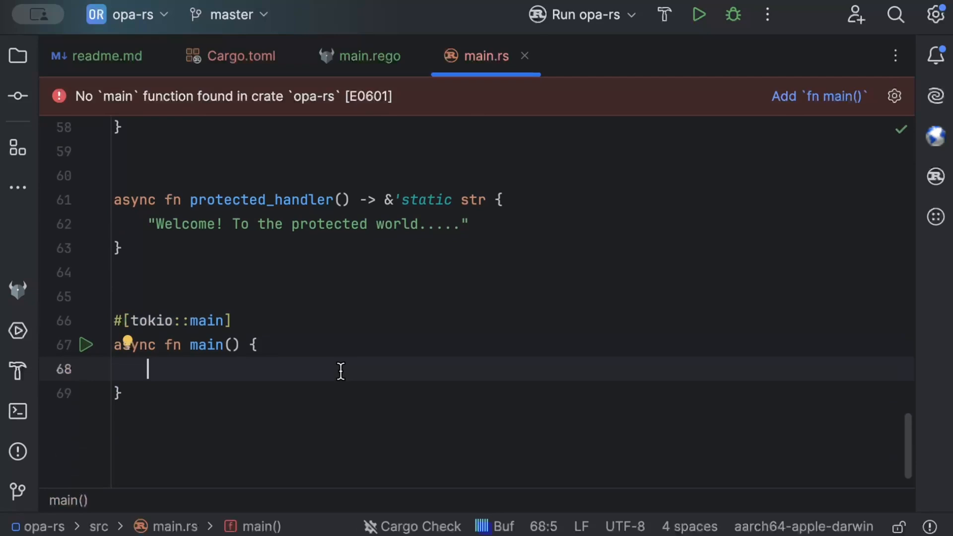
Step: Build let app = Router::new().route("/protected", get(protected_handler)).layer(from_fn(opa_middleware))
{"action": "type", "text": "let ap"}
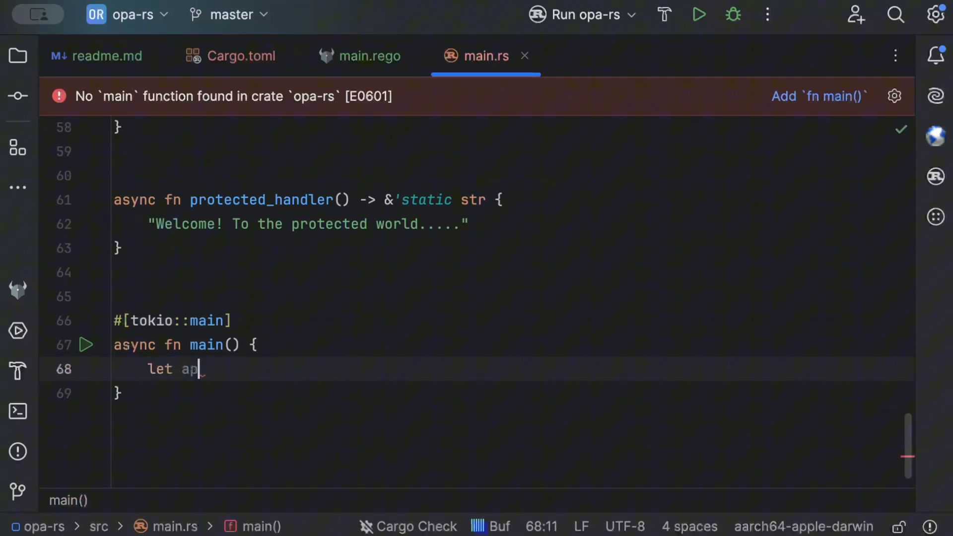
{"action": "type", "text": "p = r"}
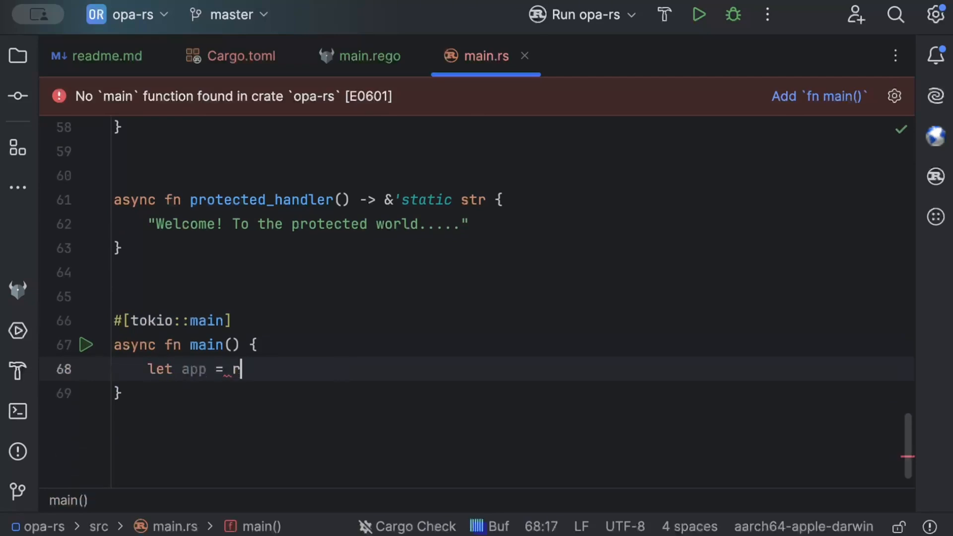
{"action": "type", "text": "Router::new("}
{"action": "type", "text": ".route(\"/"}
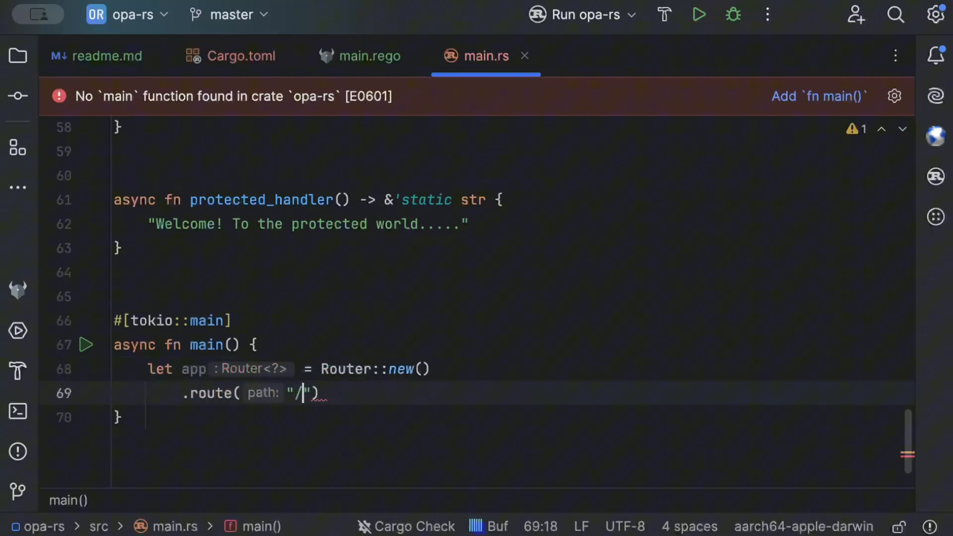
{"action": "type", "text": "protected\","}
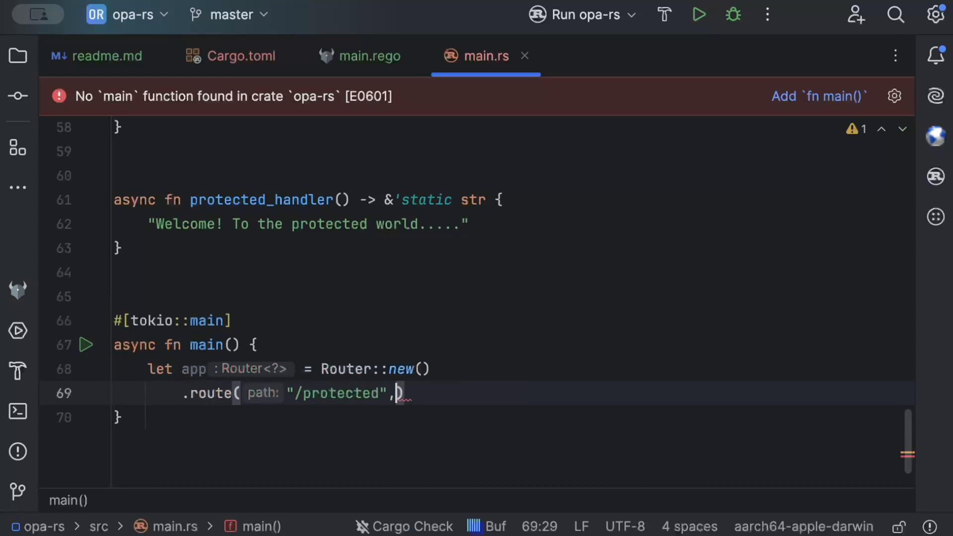
{"action": "type", "text": "get(p"}
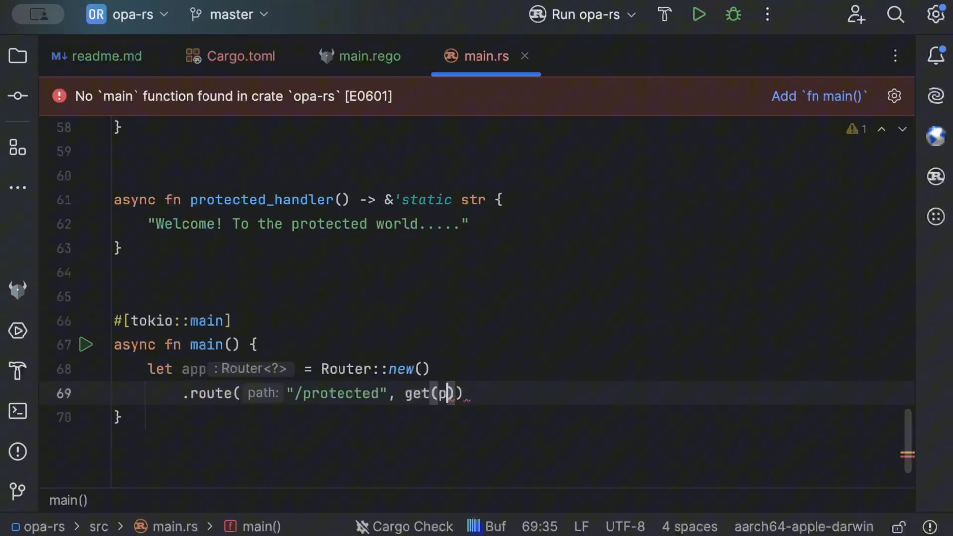
{"action": "type", "text": "rotected_handler"}
{"action": "type", "text": ".layer(middleware::from_fn("}
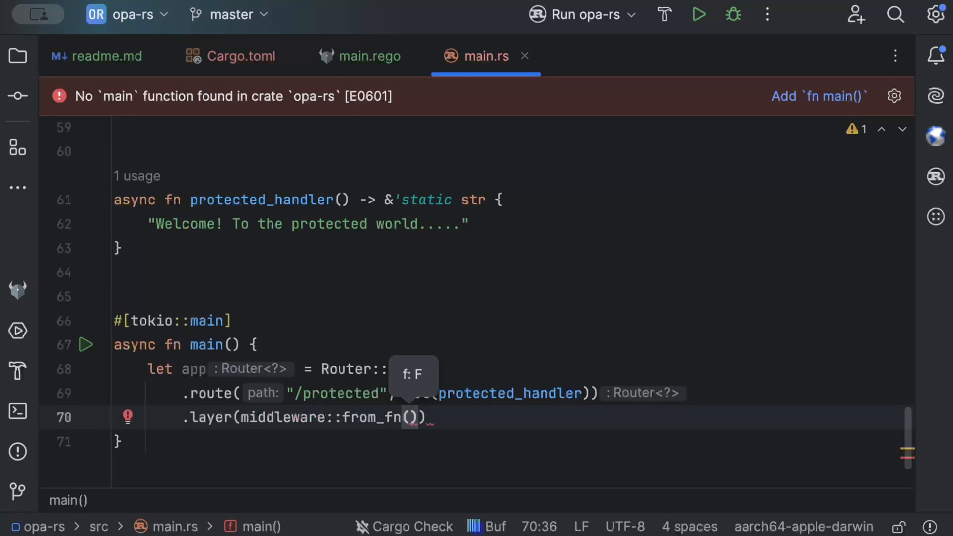
{"action": "type", "text": "opa_middleware"}
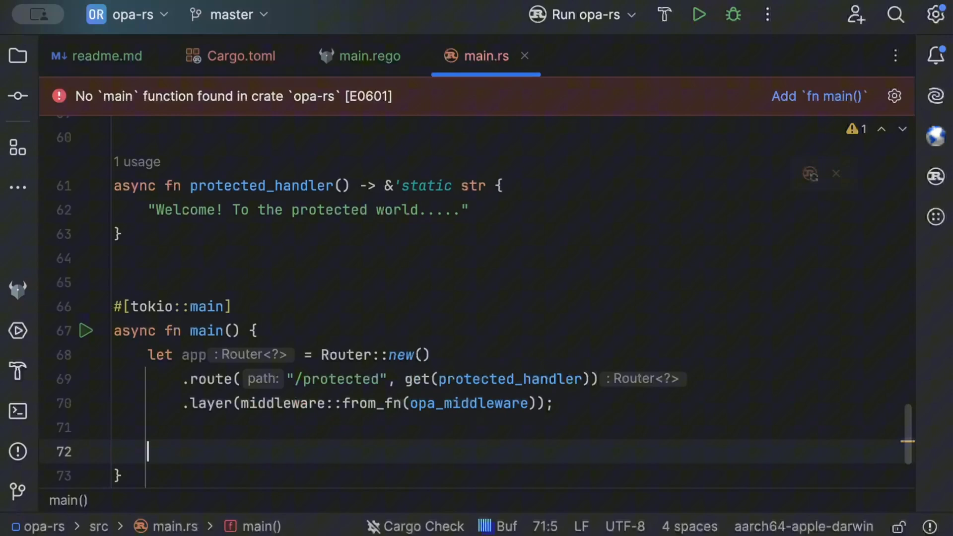
Step: Bind let listener = tokio::net::TcpListener::bind("0.0.0.0:3000").await.unwrap()
{"action": "type", "text": "let listen"}
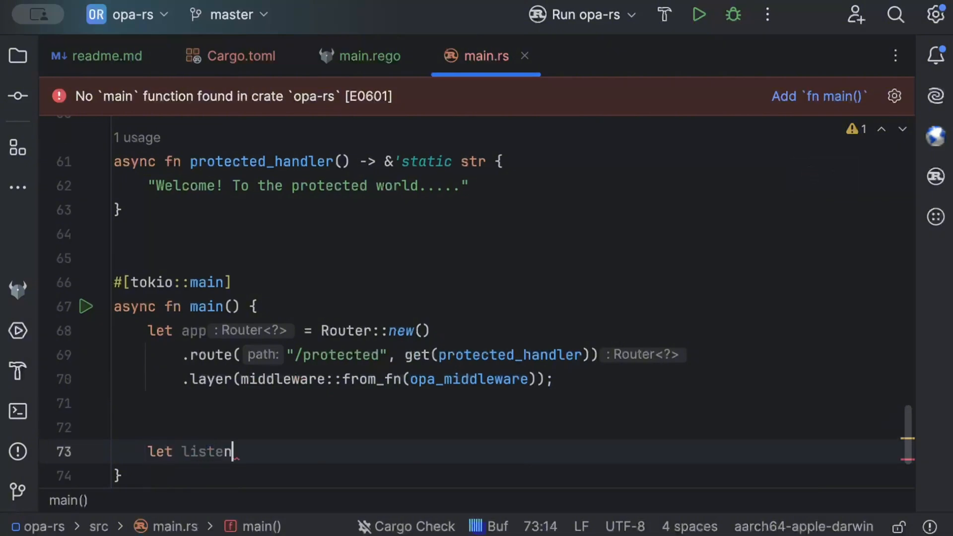
{"action": "type", "text": "er = tokio::"}
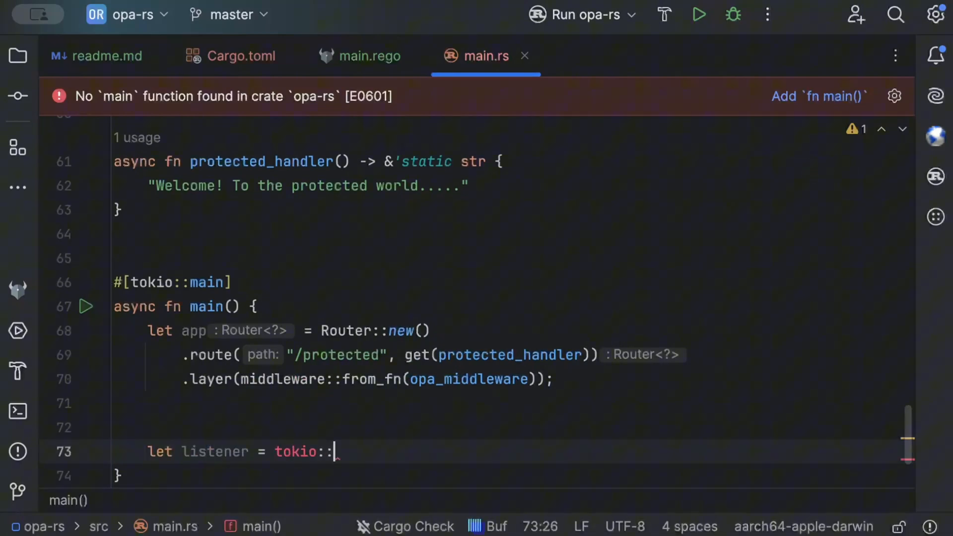
{"action": "type", "text": "net"}
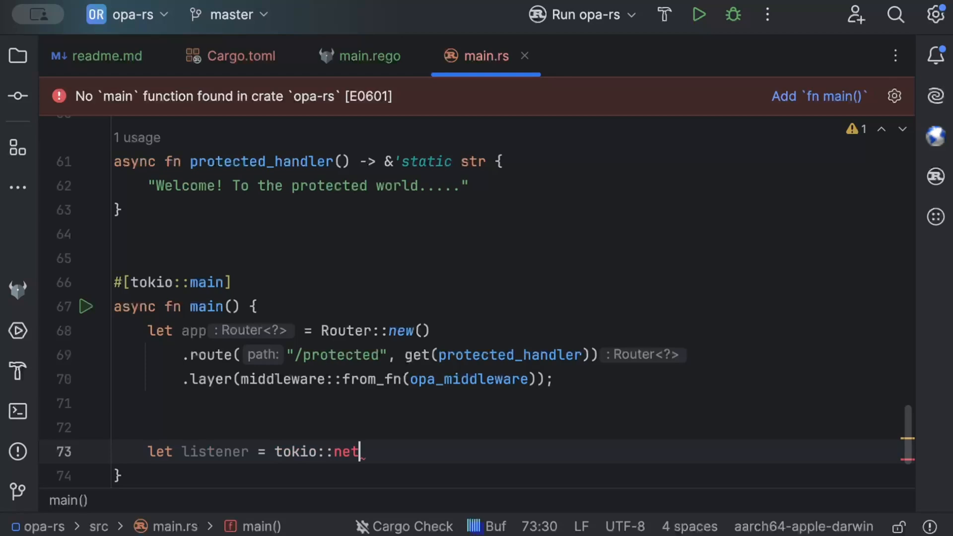
{"action": "type", "text": "::TcpListener::bind(\"0.0.\""}
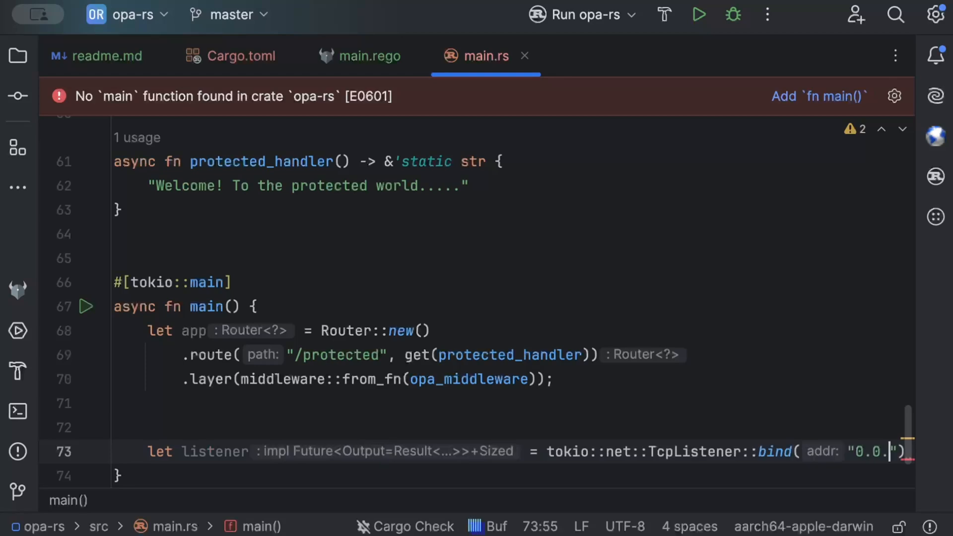
{"action": "type", "text": "0.0:'30"}
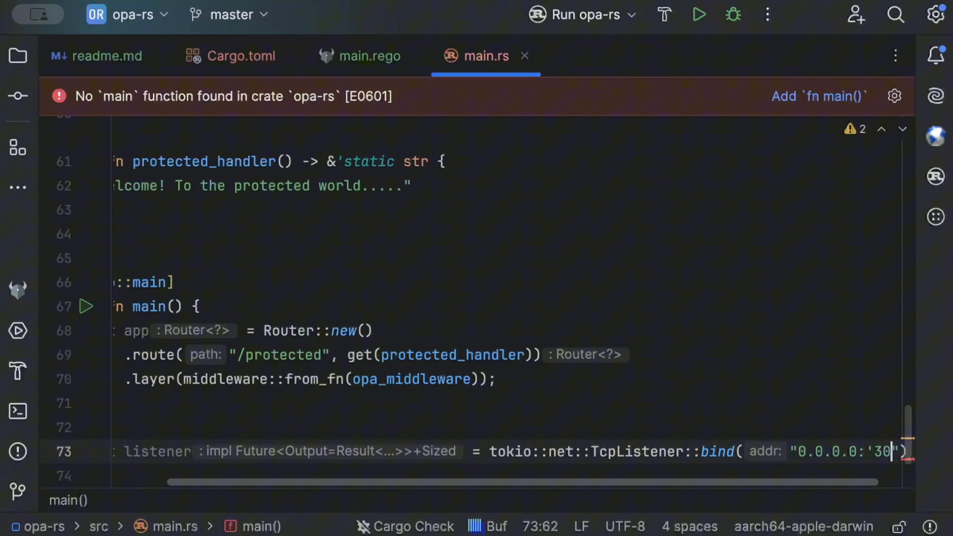
{"action": "type", "text": "00"}
{"action": "type", "text": "println!(\"Ser"}
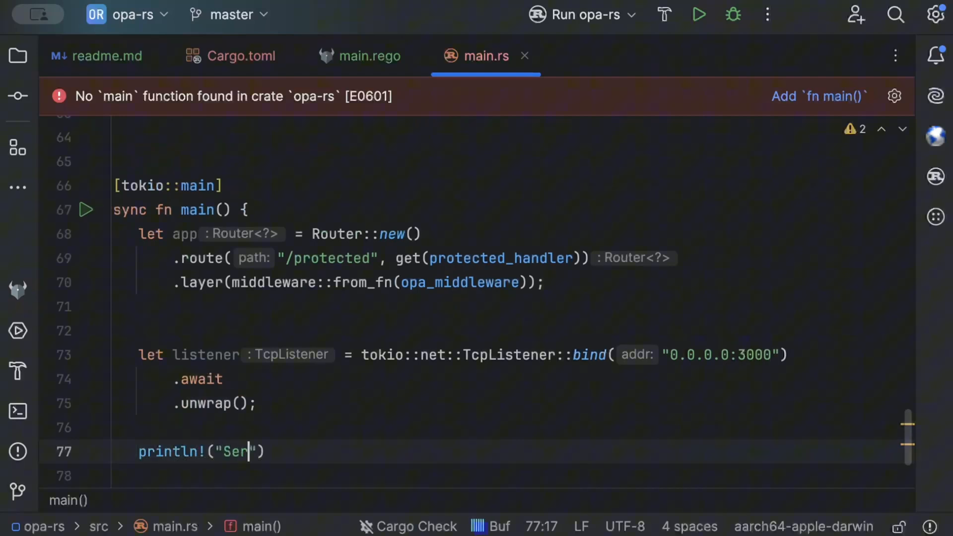
Step: Print "Server running at {}" with listener.local_addr() and call axum::serve(listener, app)
{"action": "type", "text": "ver running a"}
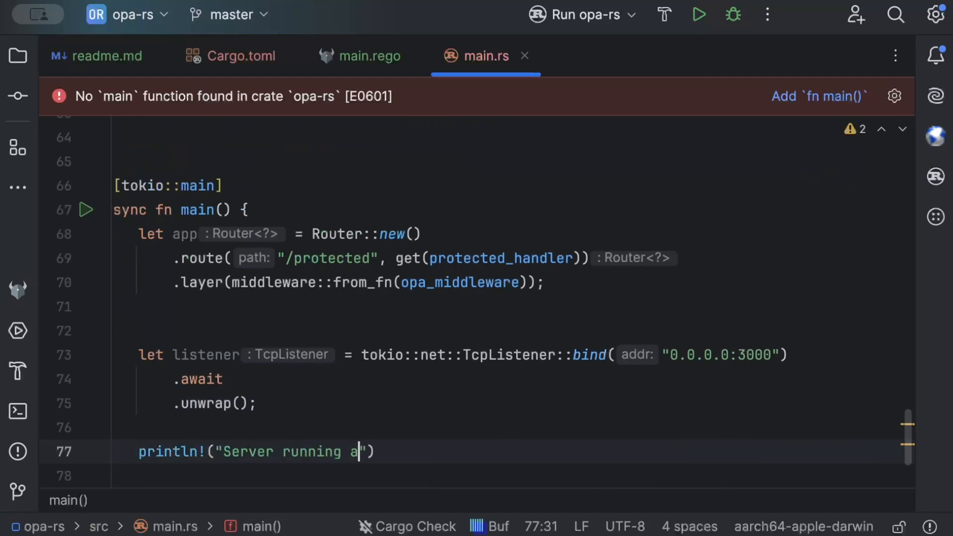
{"action": "type", "text": "t http://{"}
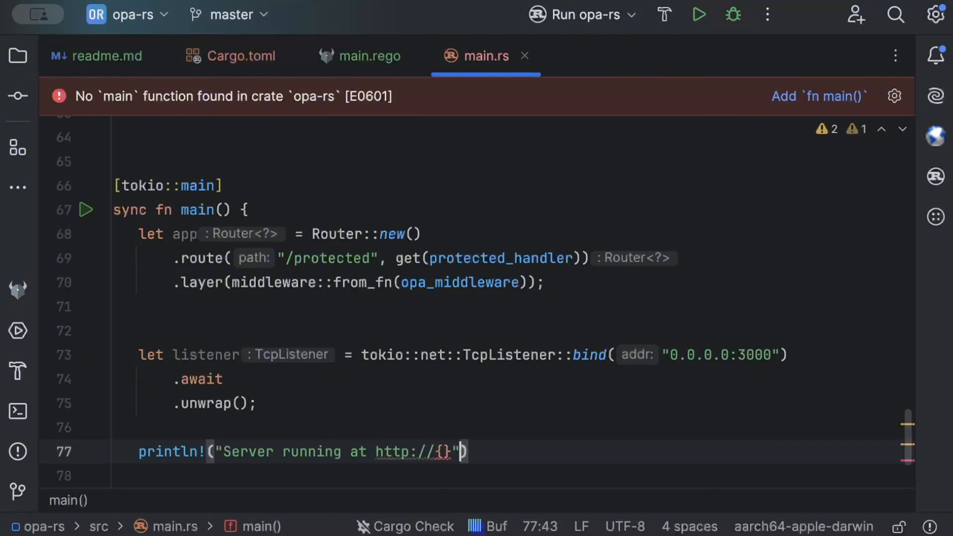
{"action": "key", "text": "Backspace"}
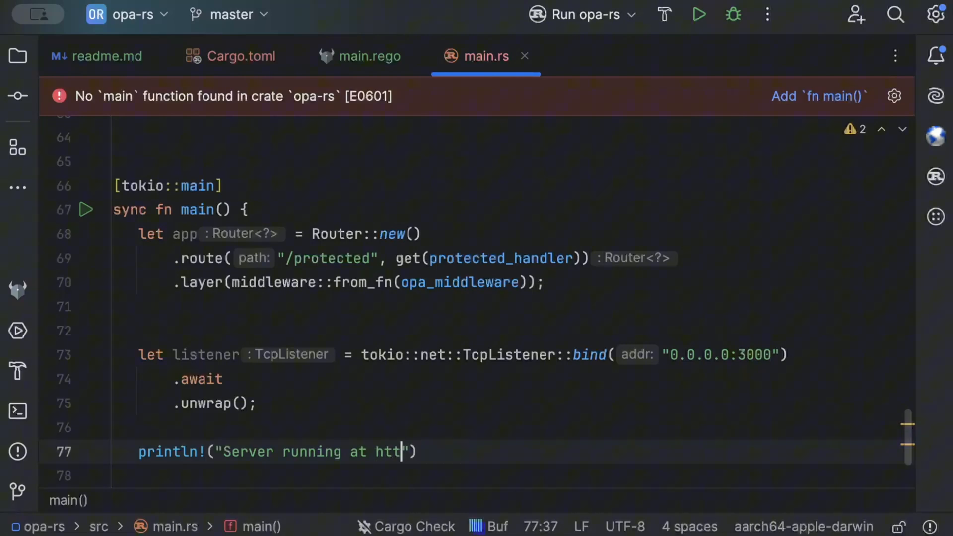
{"action": "key", "text": "Backspace"}
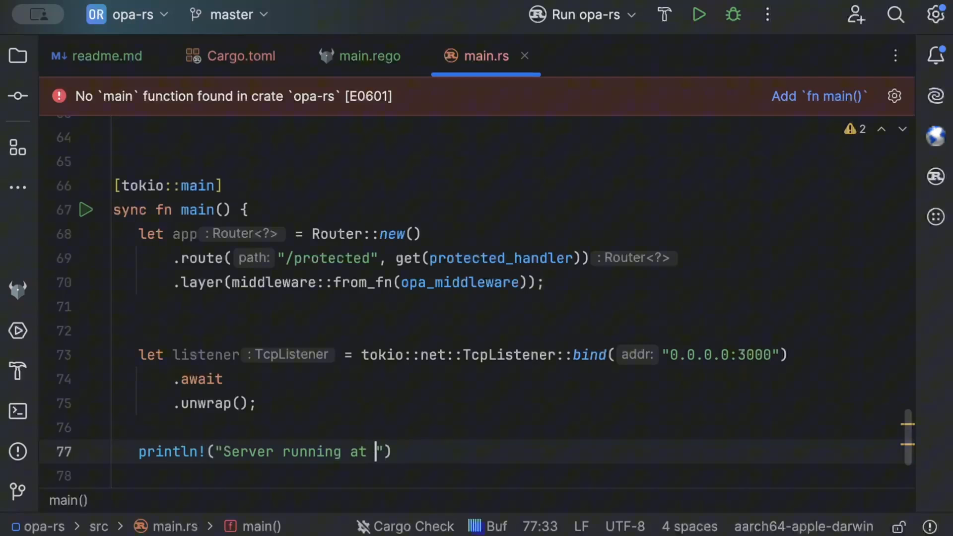
{"action": "type", "text": "{}"}
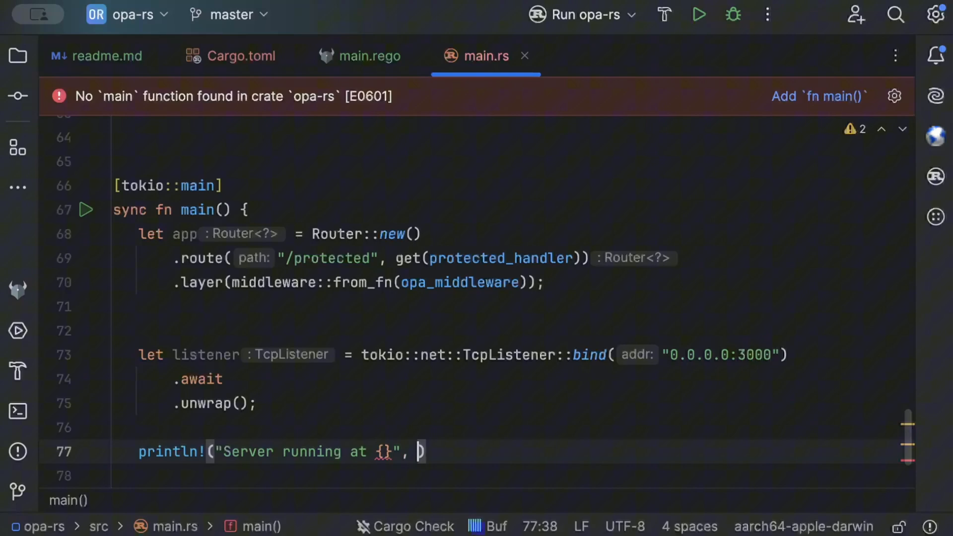
{"action": "type", "text": "listener"}
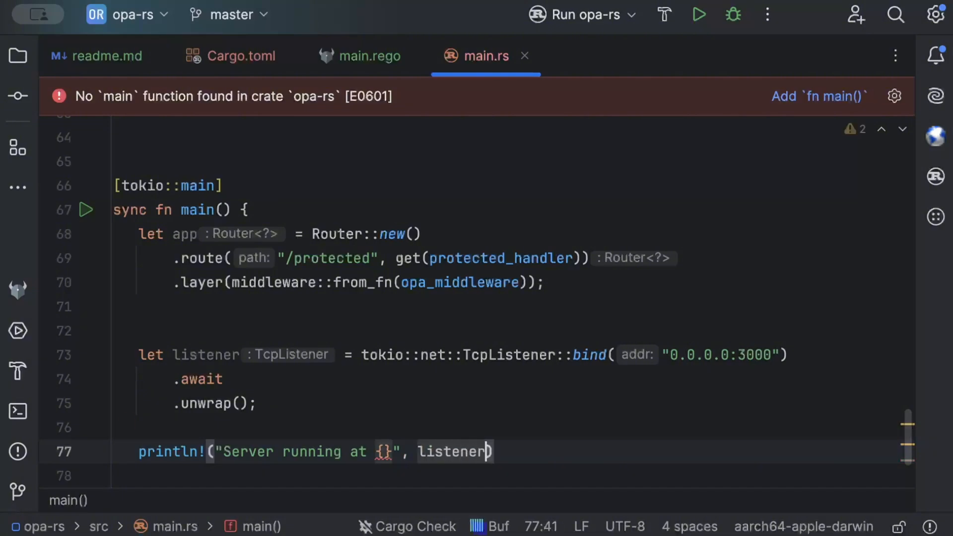
{"action": "type", "text": ".local_addr().unwrap());"}
{"action": "type", "text": "axum::serve"}
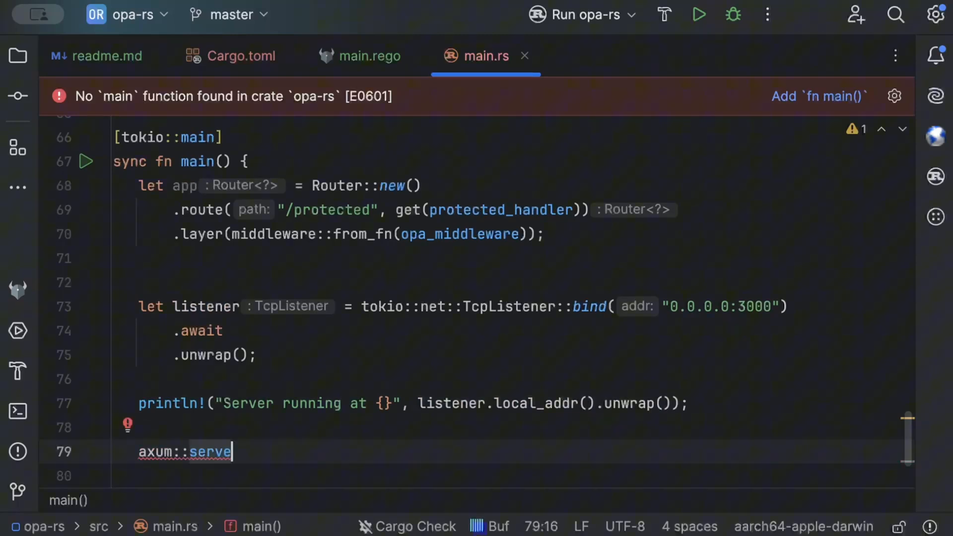
{"action": "type", "text": "()"}
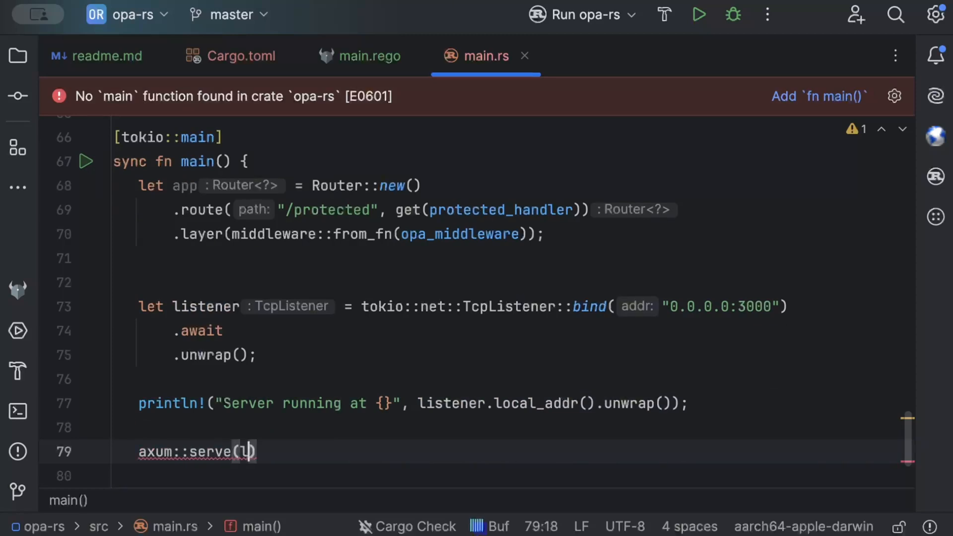
{"action": "type", "text": "listener, app"}
{"action": "left_click", "coordinate": [512, 477]}
{"action": "type", "text": ".await"}
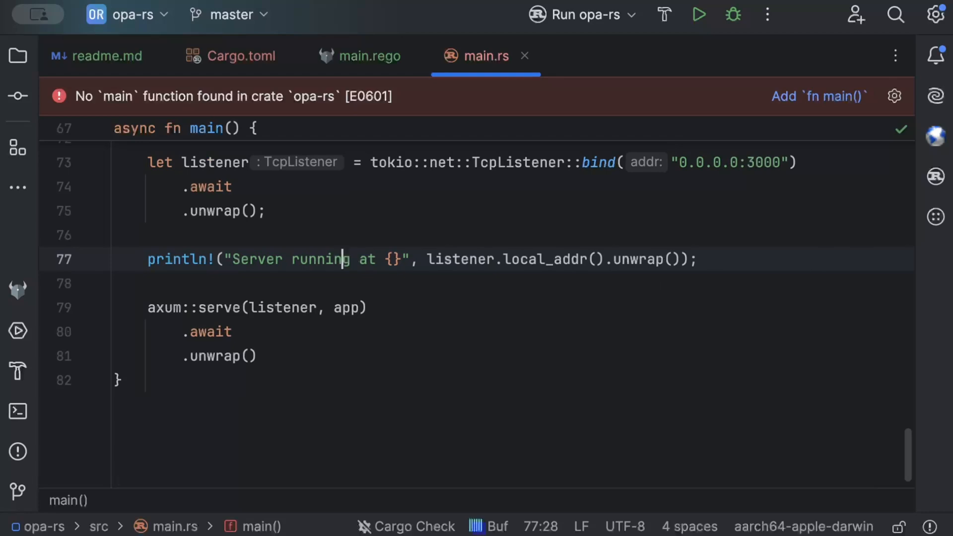
{"action": "scroll", "scroll_direction": "up", "scroll_amount": 3}
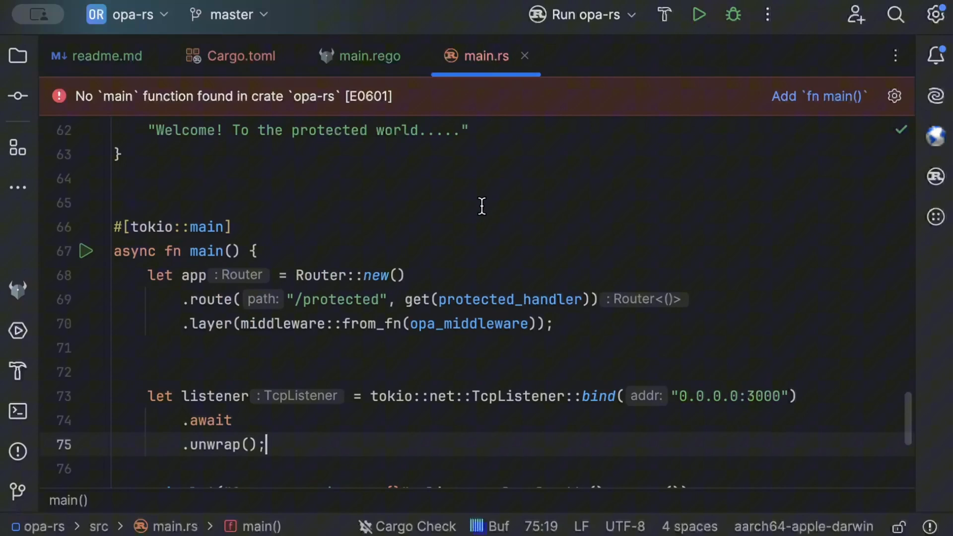
{"action": "scroll", "scroll_direction": "up", "scroll_amount": 3}
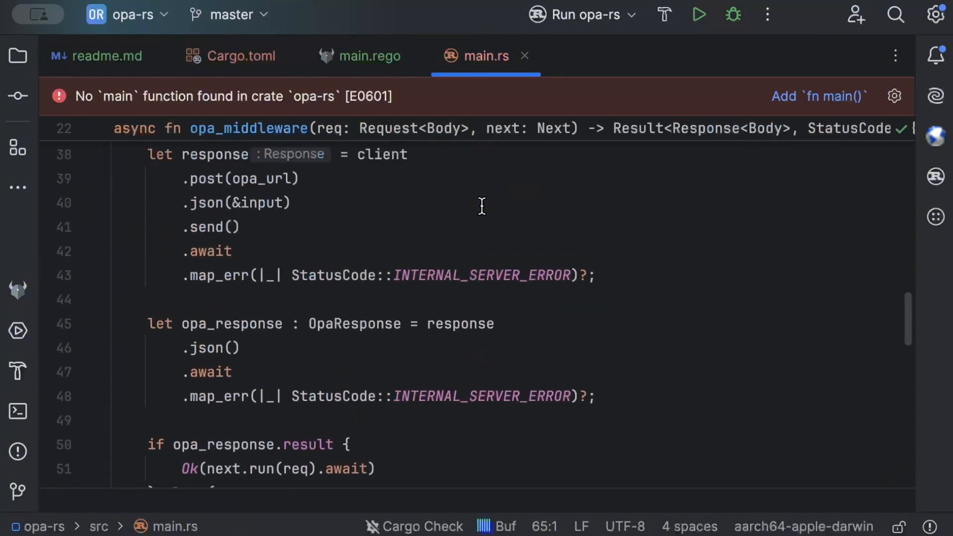
{"action": "scroll", "scroll_direction": "up", "scroll_amount": 3}
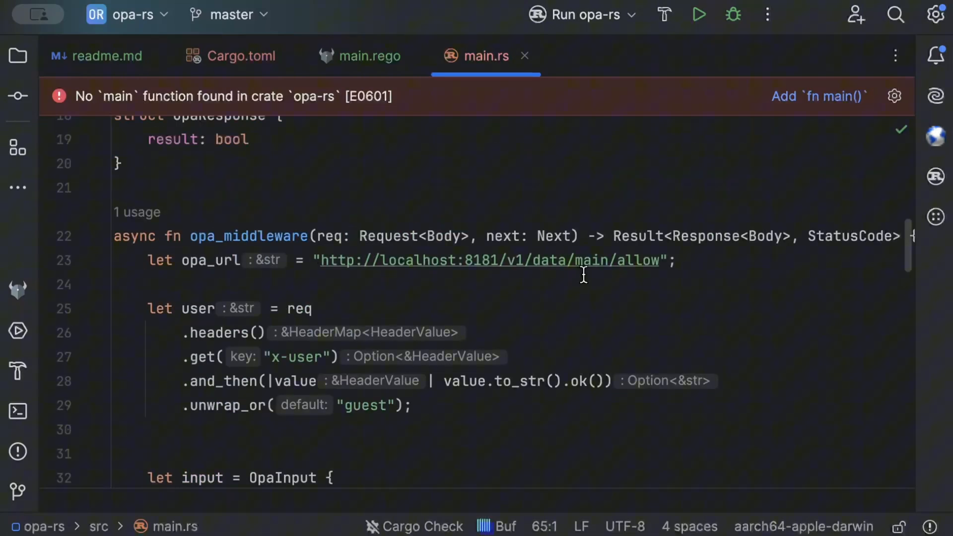
{"action": "scroll", "scroll_direction": "up", "scroll_amount": 3}
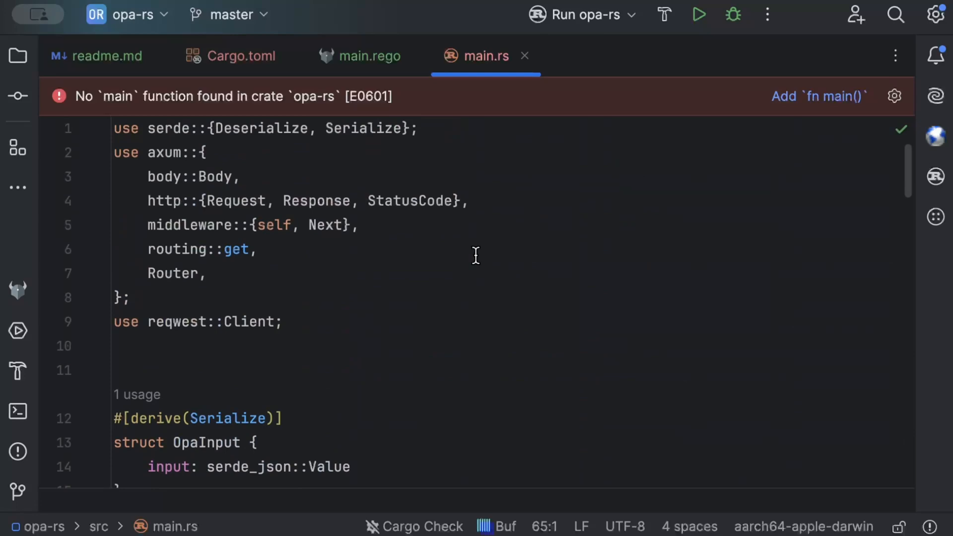
{"action": "mouse_move", "coordinate": [811, 116]}
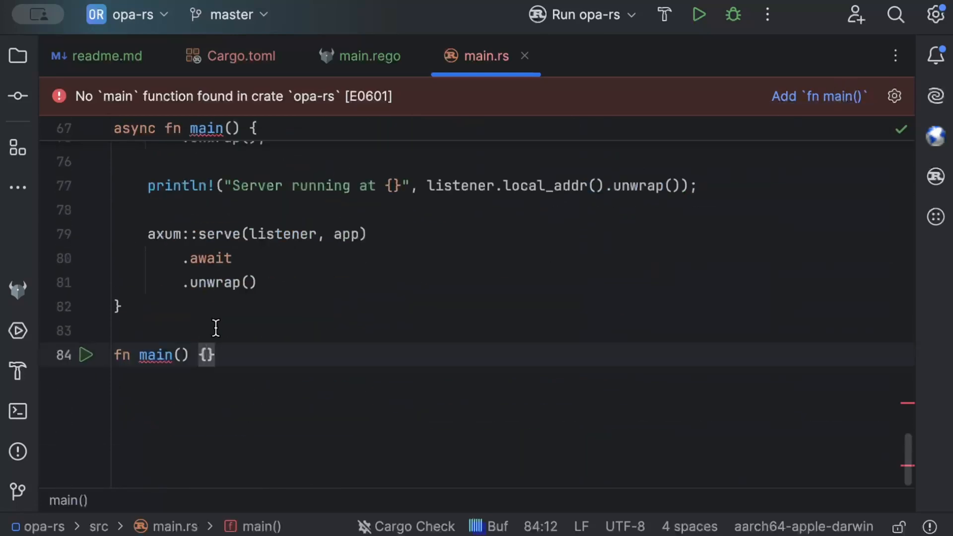
{"action": "scroll", "scroll_direction": "up", "scroll_amount": 3}
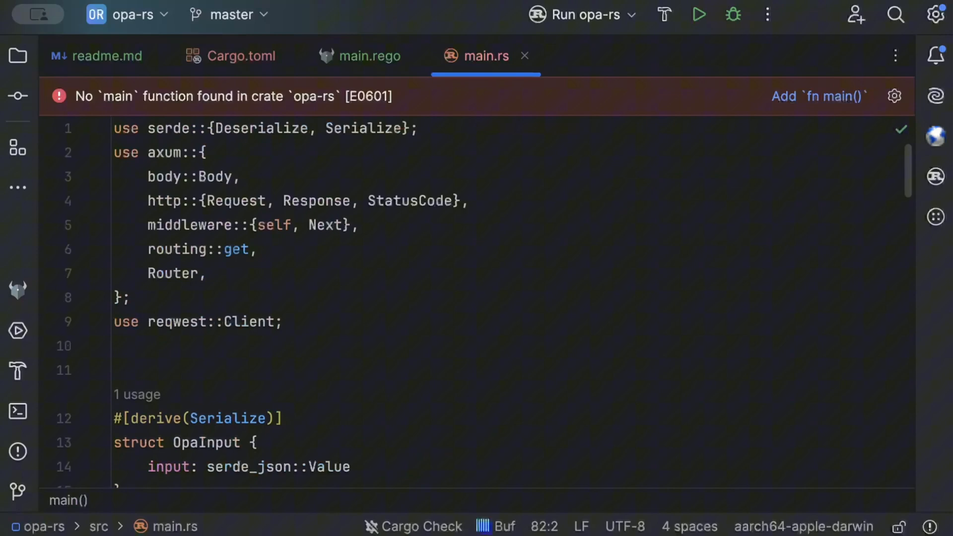
Step: Run cargo run --quiet in RustRover's built-in terminal to start the opa-rs server
{"action": "left_click", "coordinate": [17, 411]}
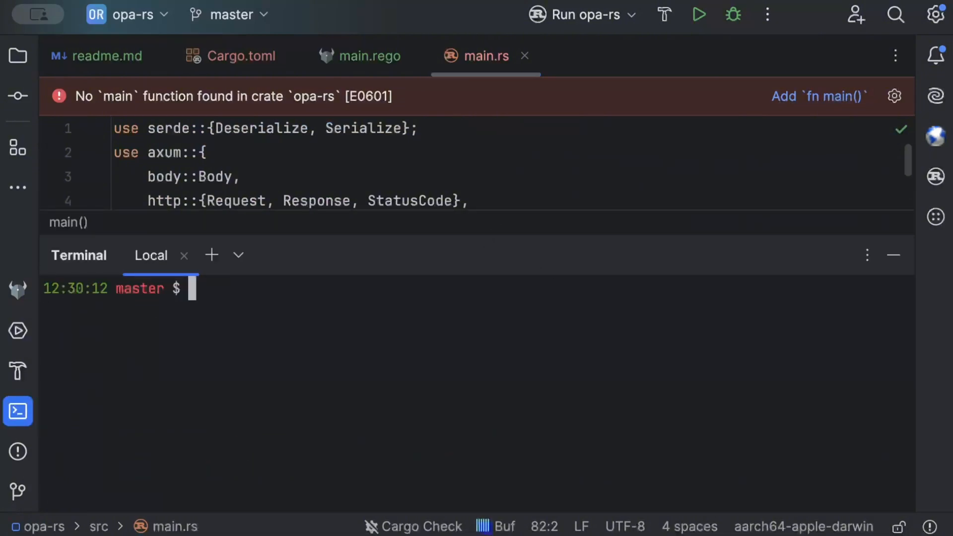
{"action": "type", "text": "car"}
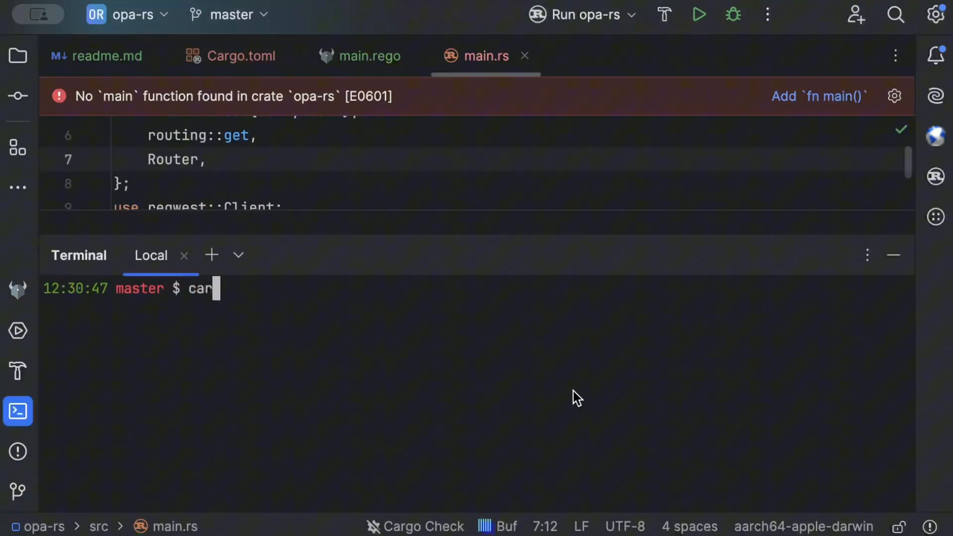
{"action": "type", "text": "go run --quiet"}
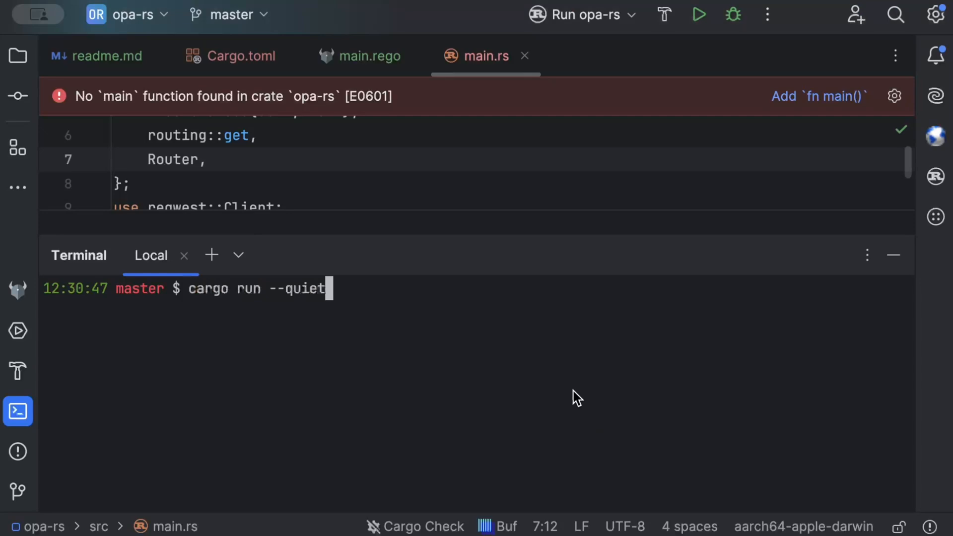
{"action": "key", "text": "Return"}
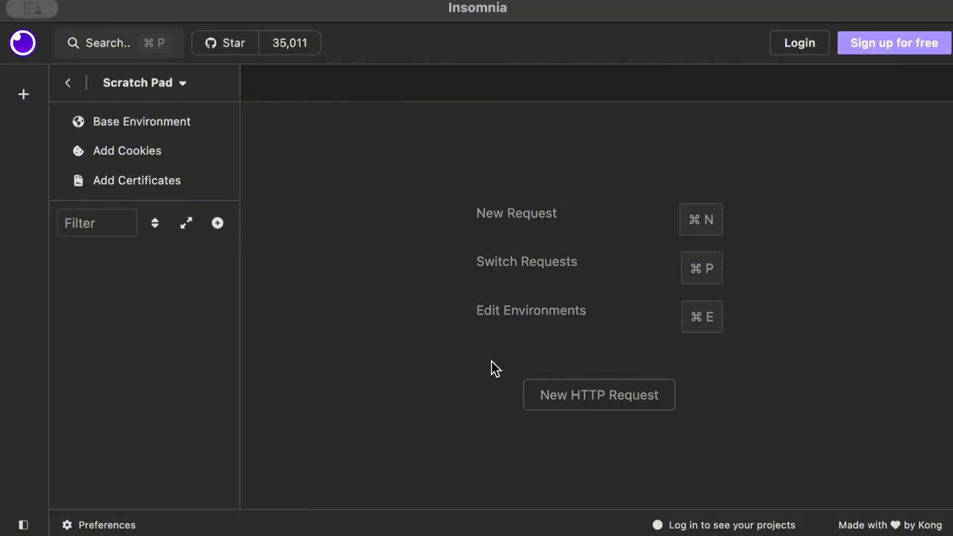
{"action": "mouse_move", "coordinate": [332, 311]}
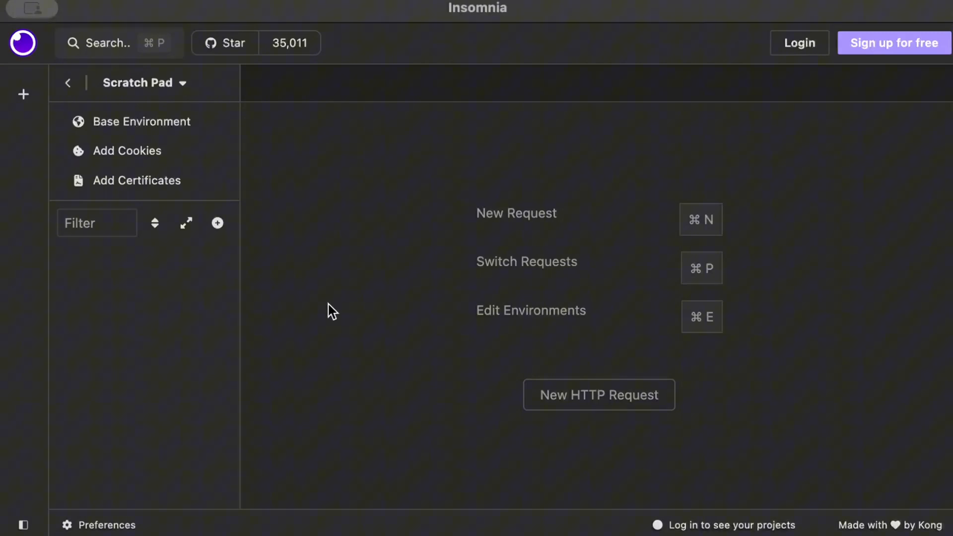
{"action": "mouse_move", "coordinate": [226, 254]}
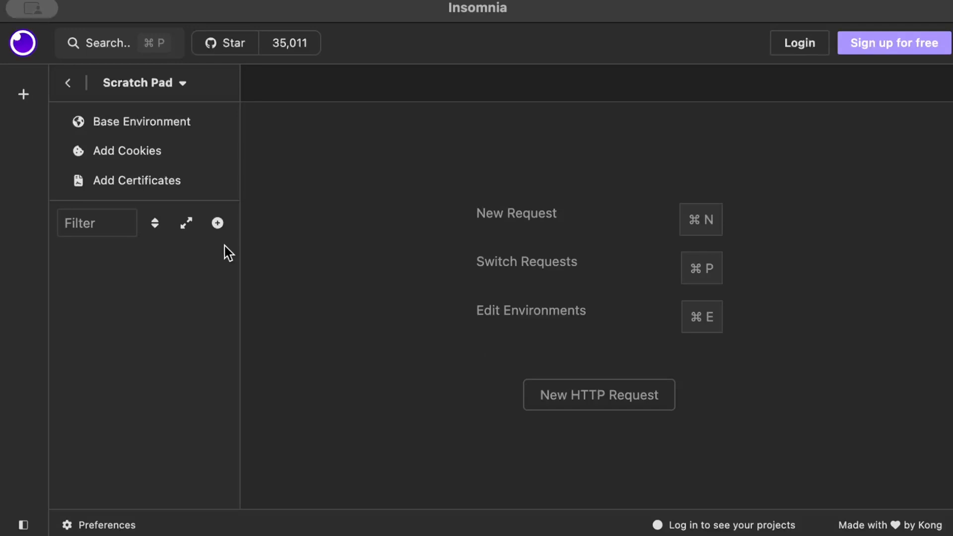
Step: Create a new HTTP GET request to localhost:3000/protected and send it, getting 403 Access denied
{"action": "left_click", "coordinate": [218, 223]}
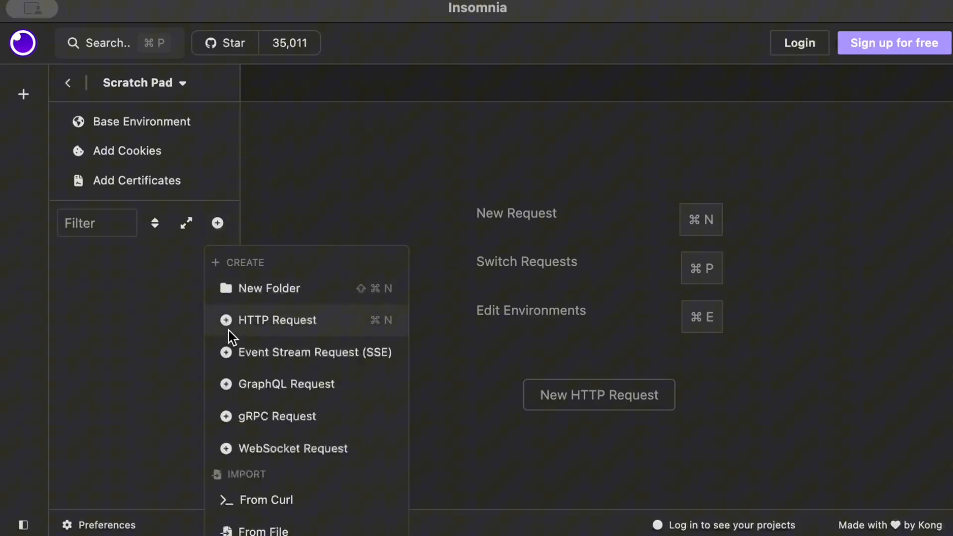
{"action": "left_click", "coordinate": [277, 319]}
{"action": "type", "text": "http://localhost:3000"}
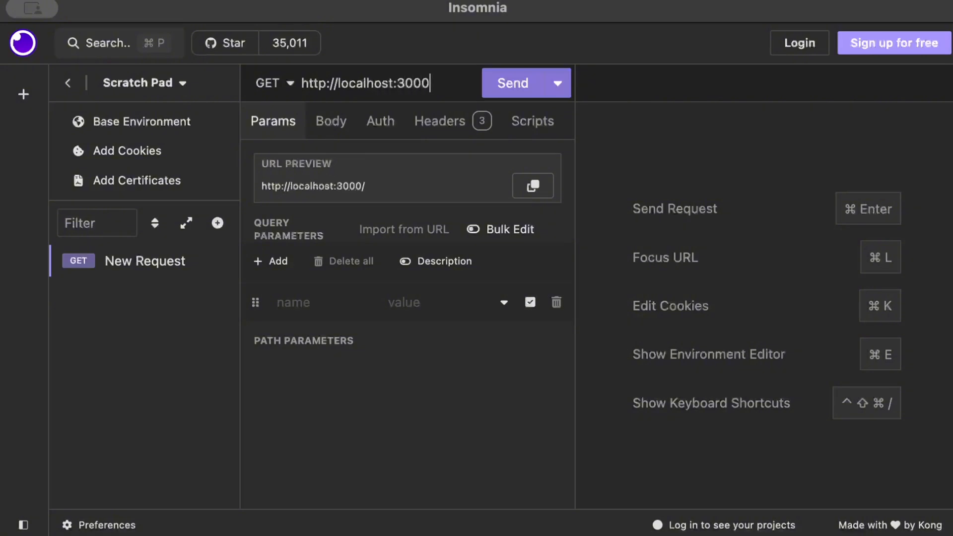
{"action": "type", "text": "/protected"}
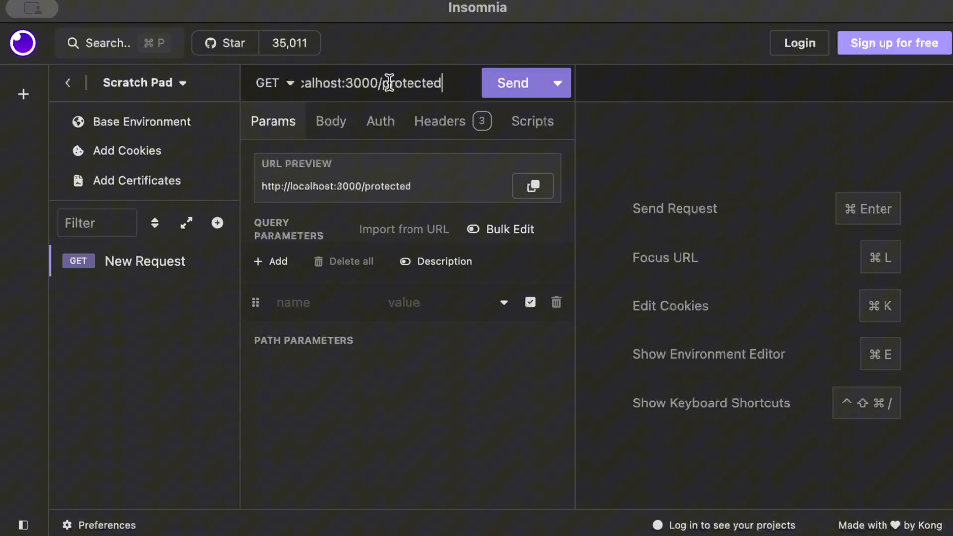
{"action": "left_click", "coordinate": [512, 83]}
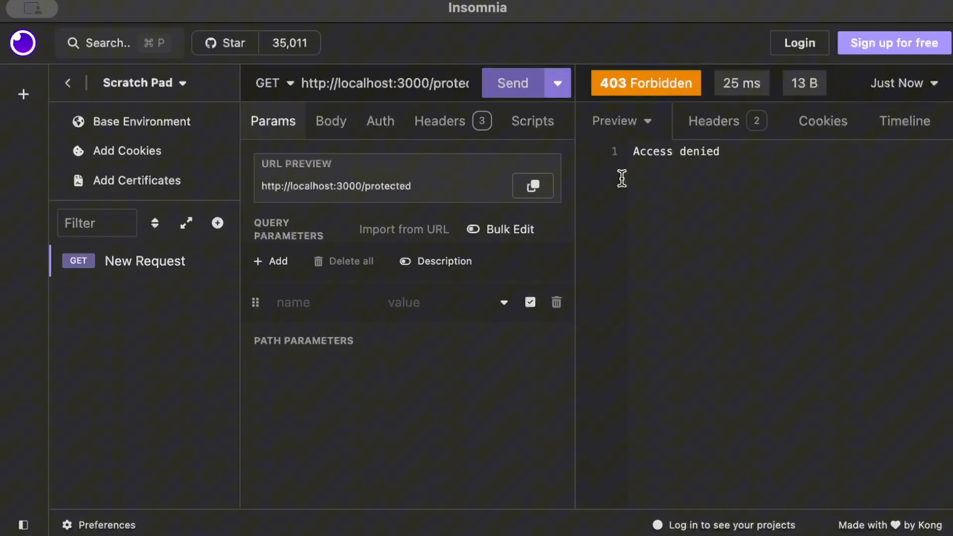
Step: Add header x-user: admin and resend, receiving 200 OK with the welcome message
{"action": "left_click", "coordinate": [440, 120]}
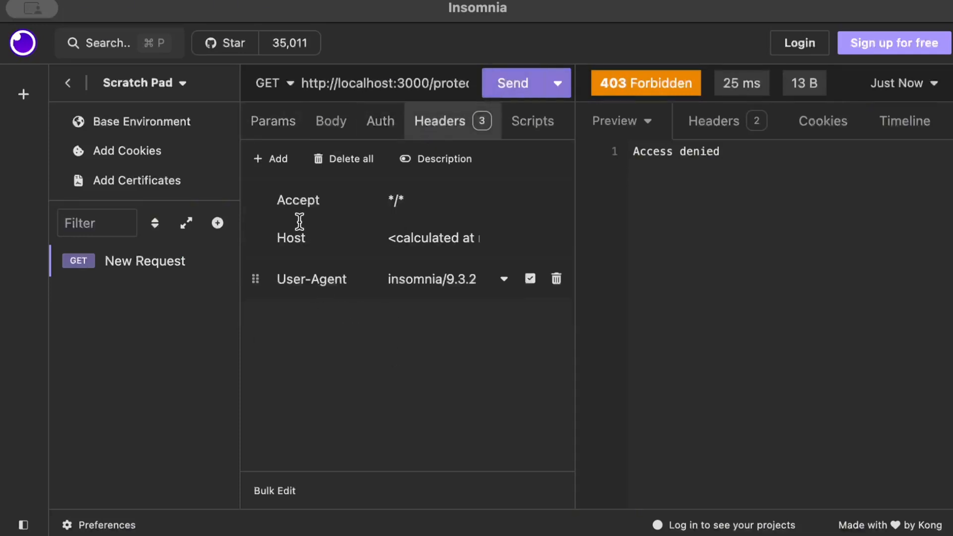
{"action": "type", "text": "x-"}
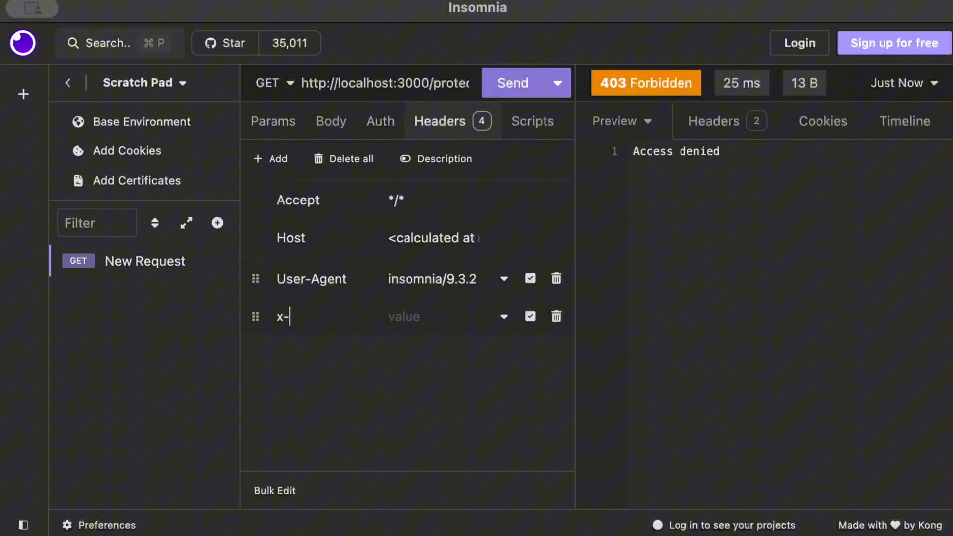
{"action": "type", "text": "user"}
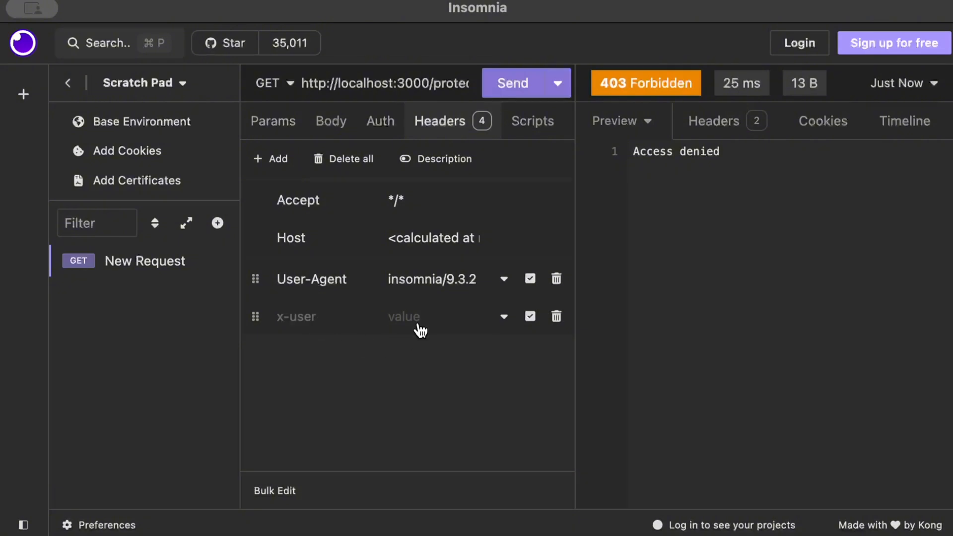
{"action": "type", "text": "admin"}
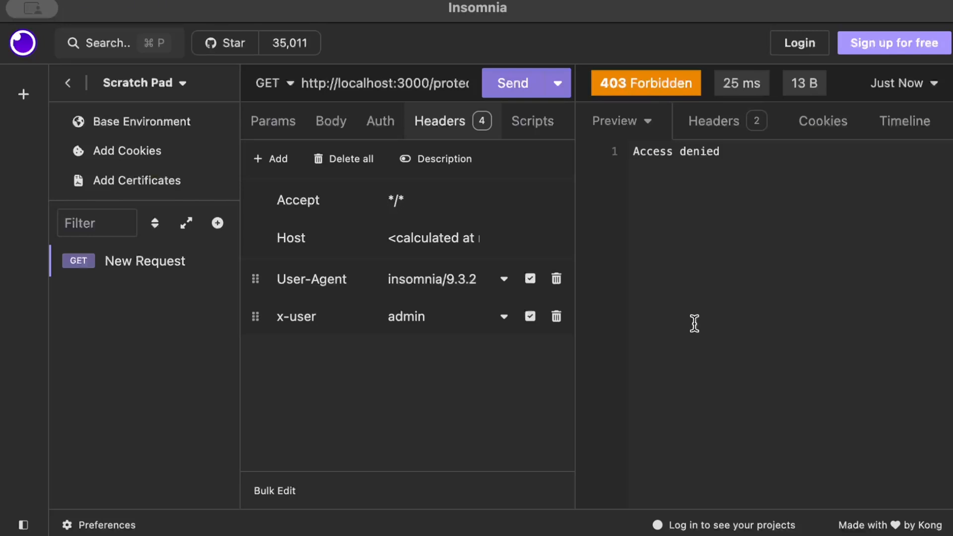
{"action": "mouse_move", "coordinate": [625, 380]}
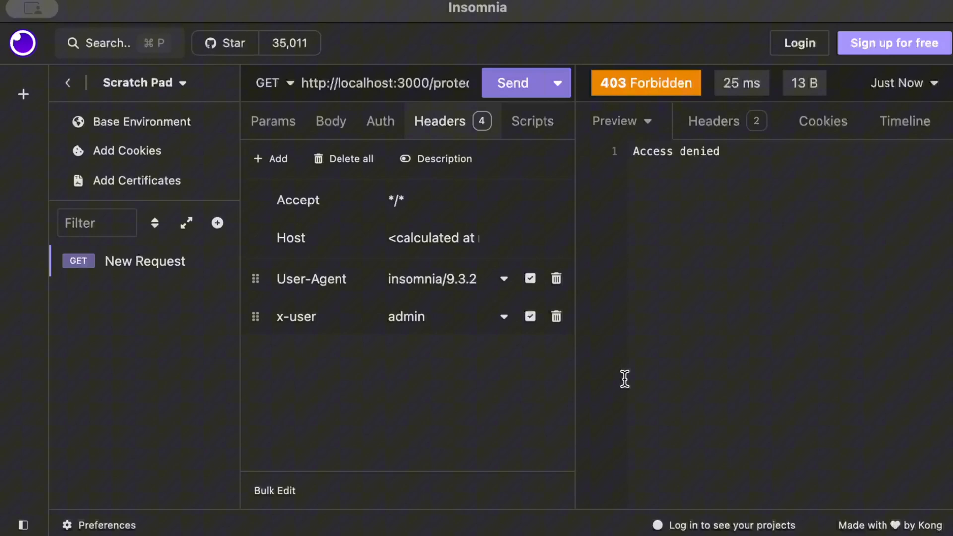
{"action": "mouse_move", "coordinate": [605, 359]}
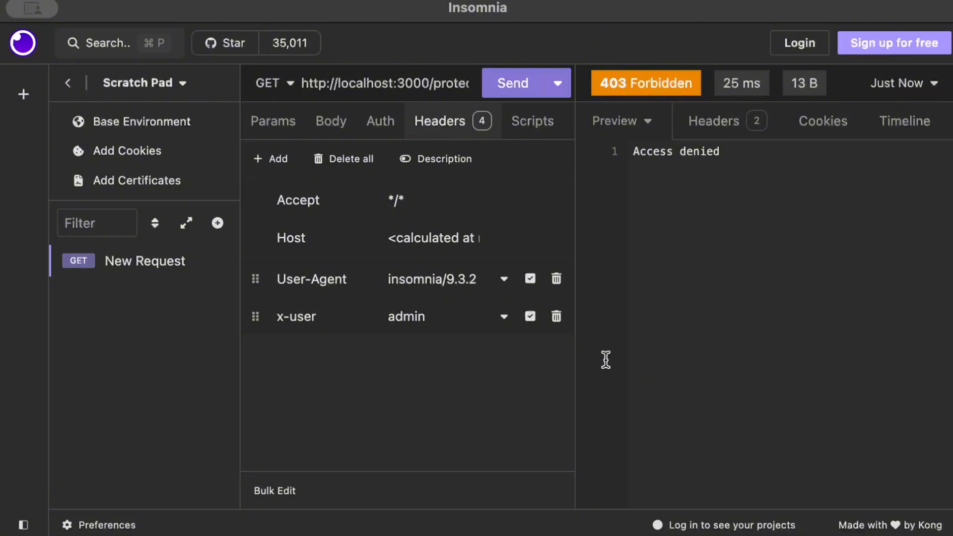
{"action": "left_click", "coordinate": [512, 82]}
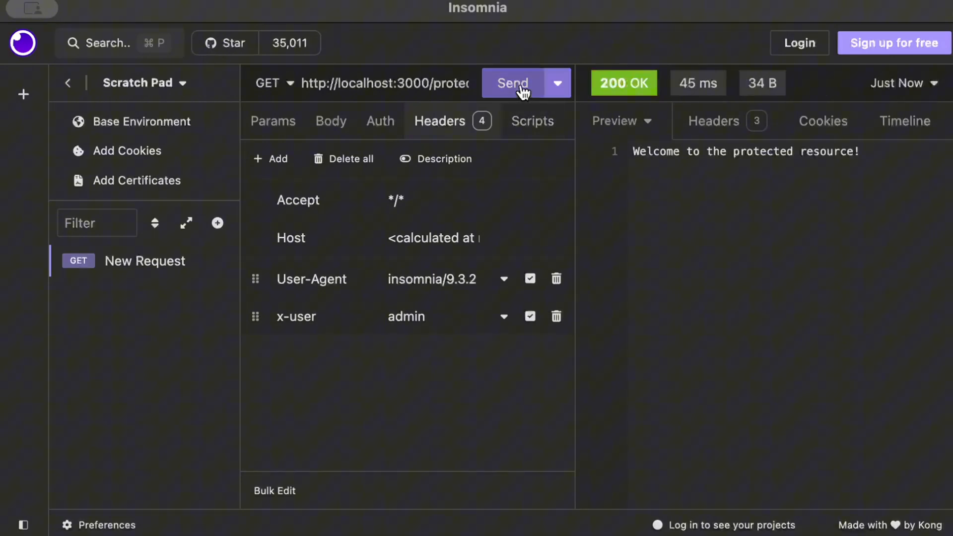
{"action": "mouse_move", "coordinate": [388, 351]}
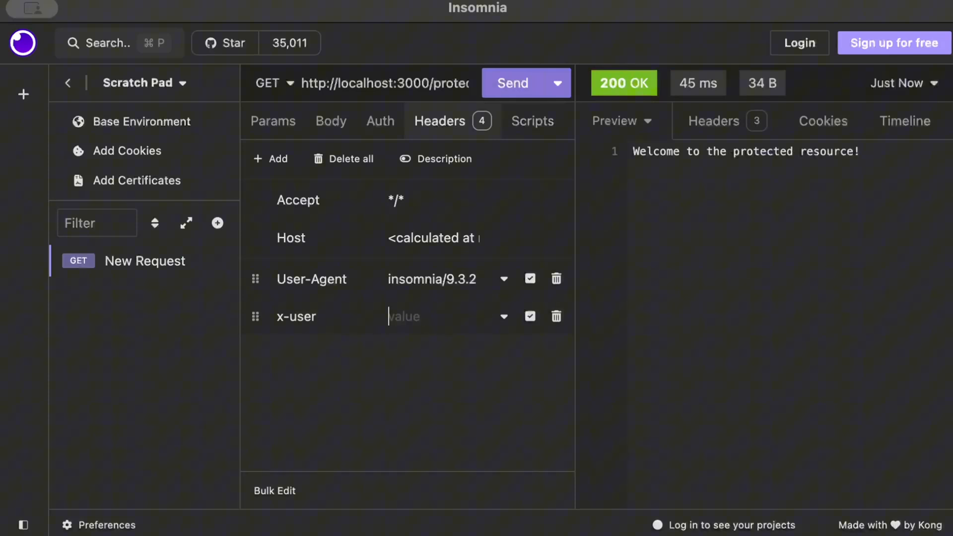
Step: Set the x-user header to tester and resend, receiving 403 Forbidden with "Access denied"
{"action": "type", "text": "teset"}
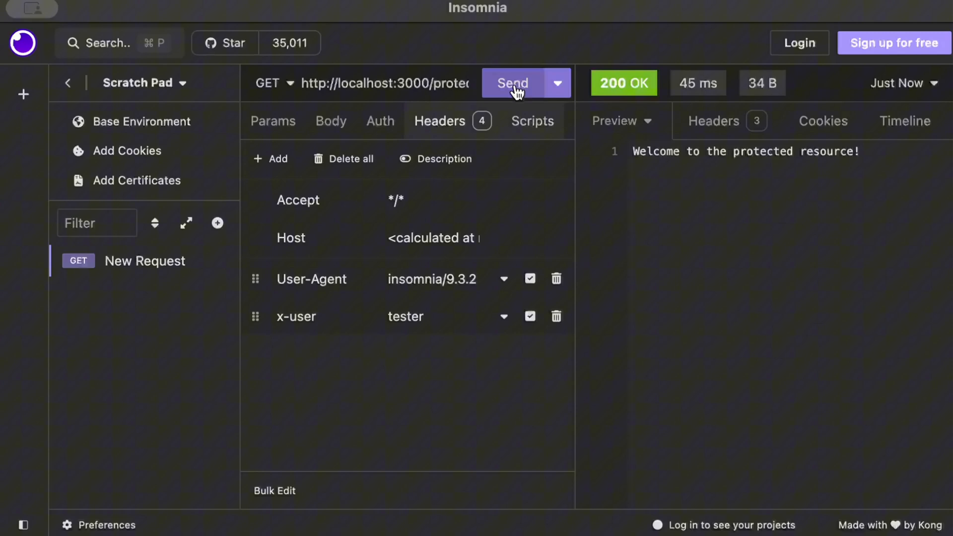
{"action": "left_click", "coordinate": [512, 82]}
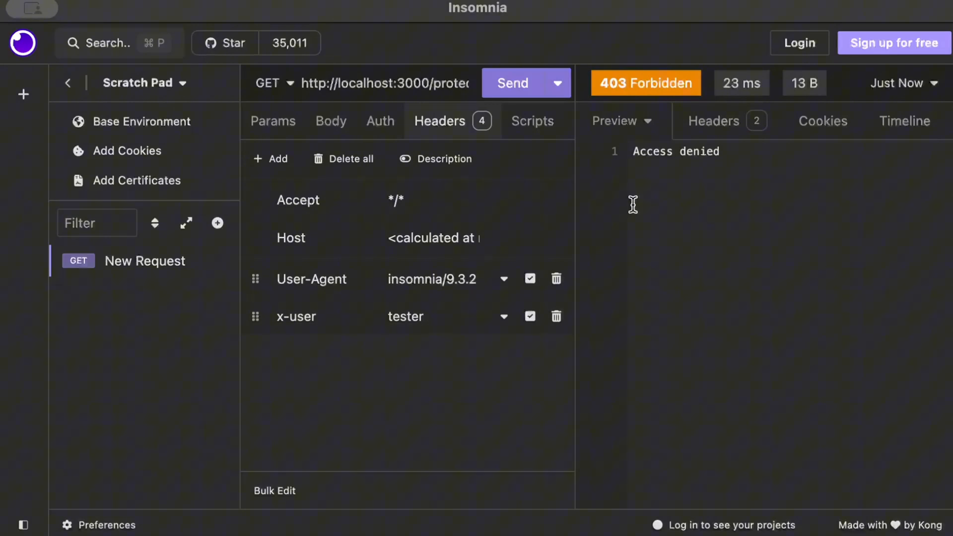
{"action": "mouse_move", "coordinate": [210, 77]}
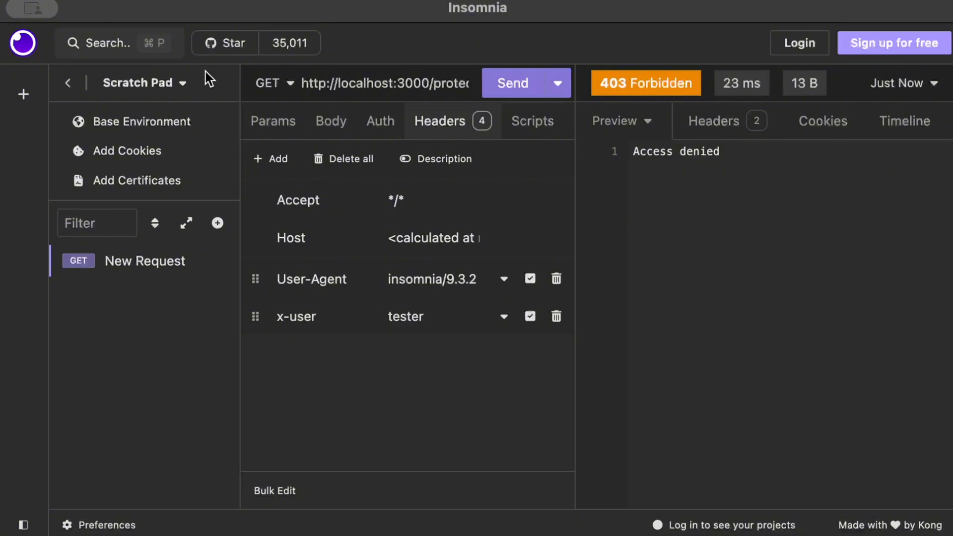